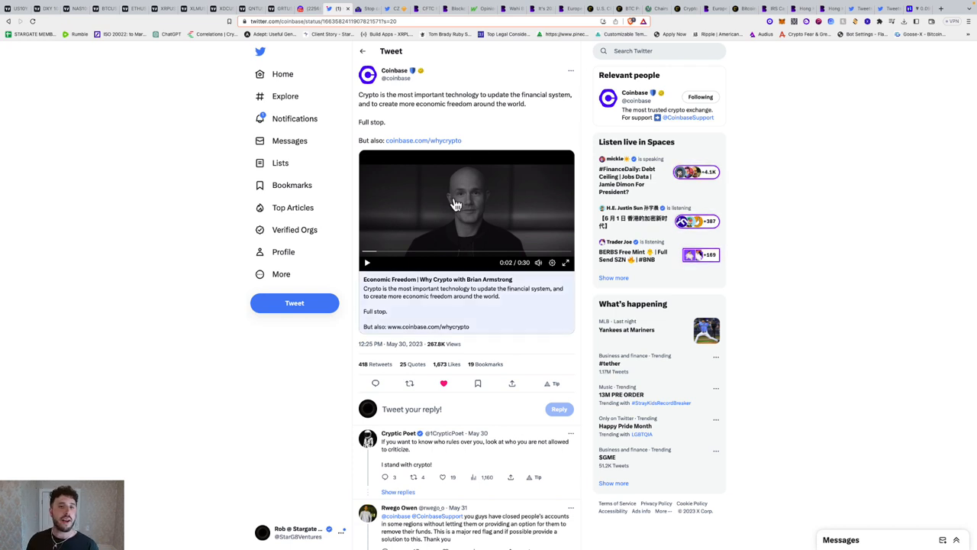
{"action": "mouse_move", "coordinate": [493, 158]}
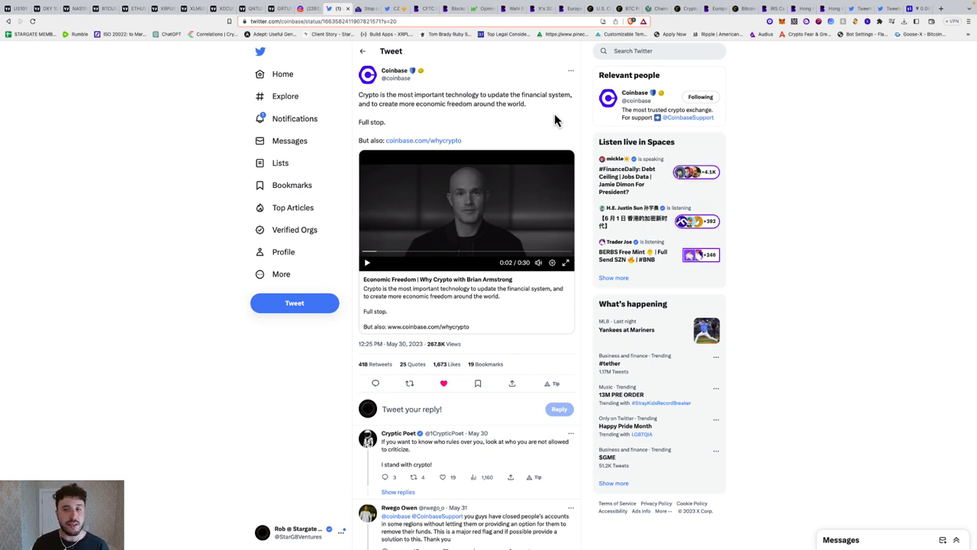
{"action": "mouse_move", "coordinate": [424, 137]}
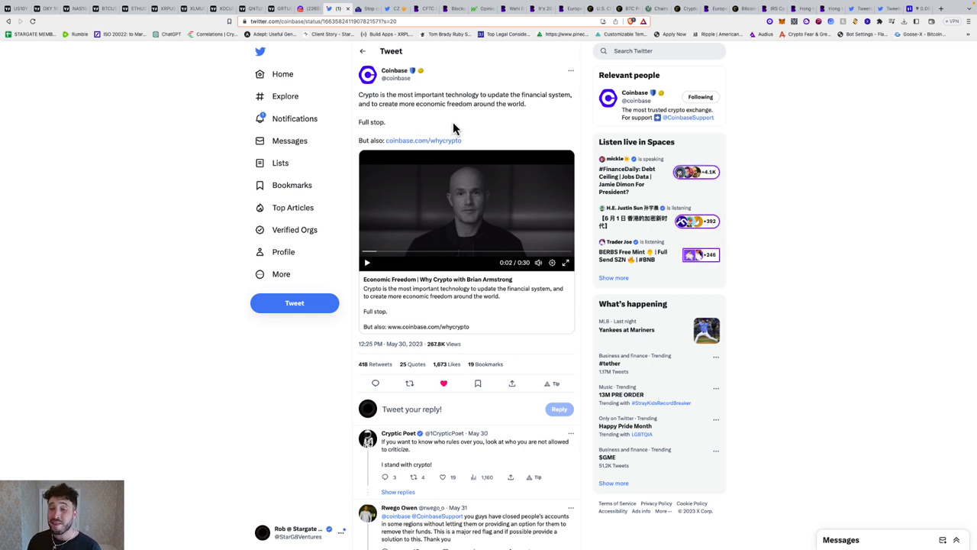
{"action": "mouse_move", "coordinate": [526, 136]}
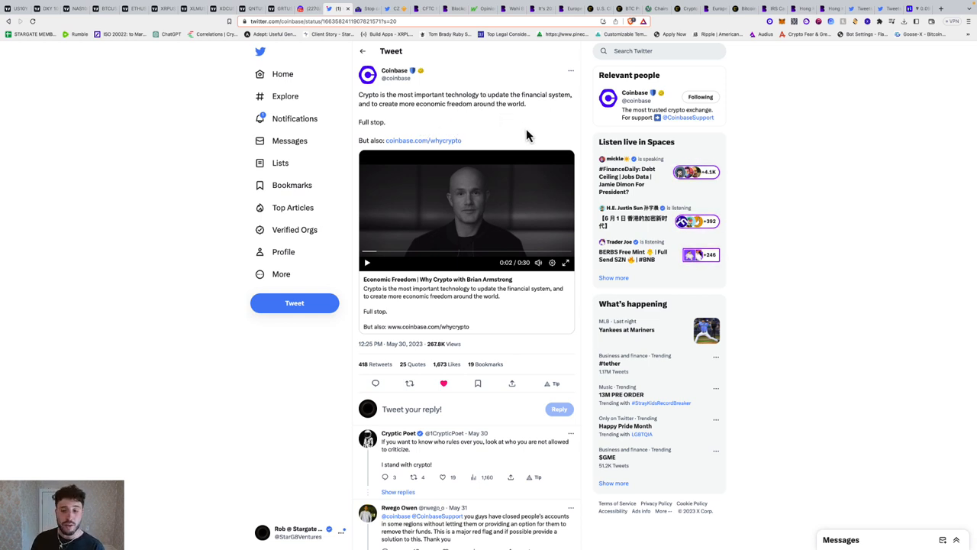
{"action": "mouse_move", "coordinate": [377, 104]}
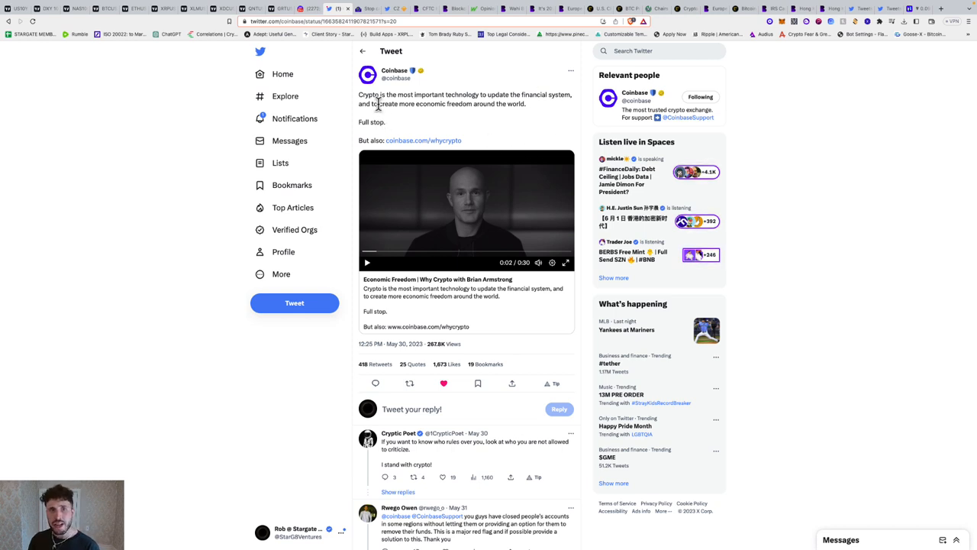
{"action": "mouse_move", "coordinate": [405, 118]}
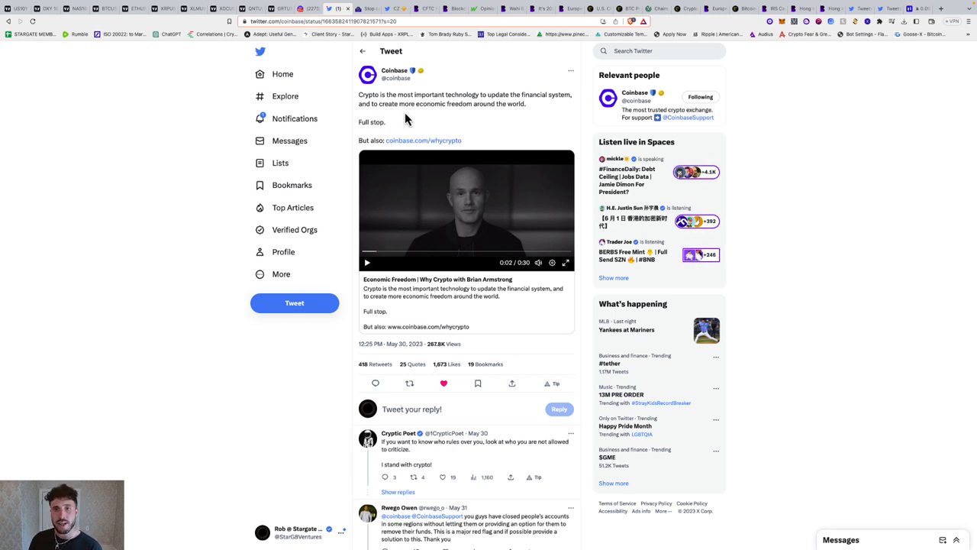
{"action": "mouse_move", "coordinate": [535, 109]}
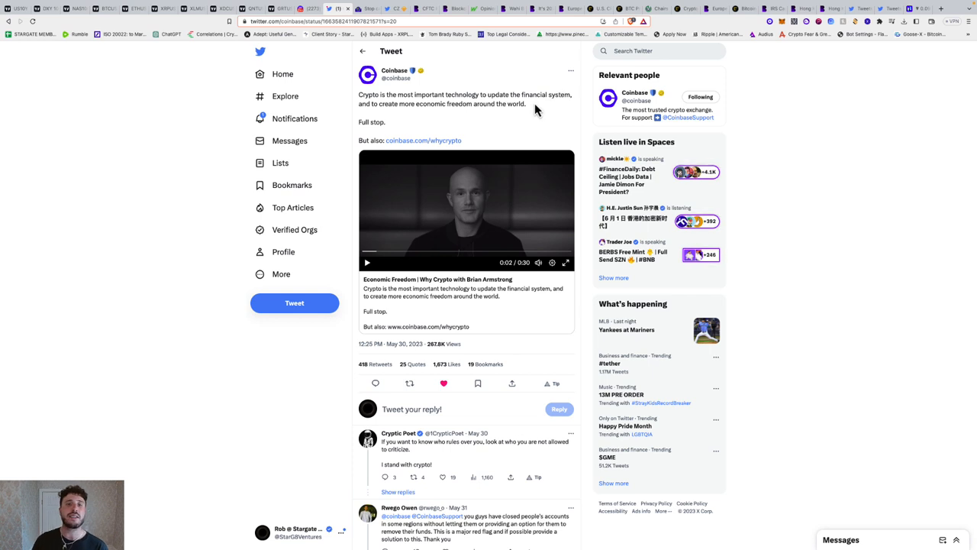
{"action": "mouse_move", "coordinate": [528, 106]}
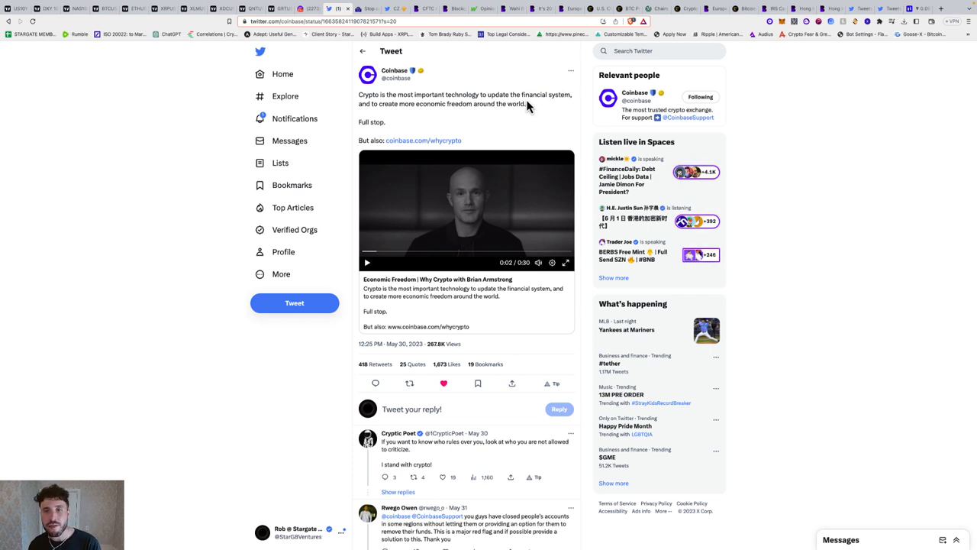
{"action": "mouse_move", "coordinate": [433, 144]}
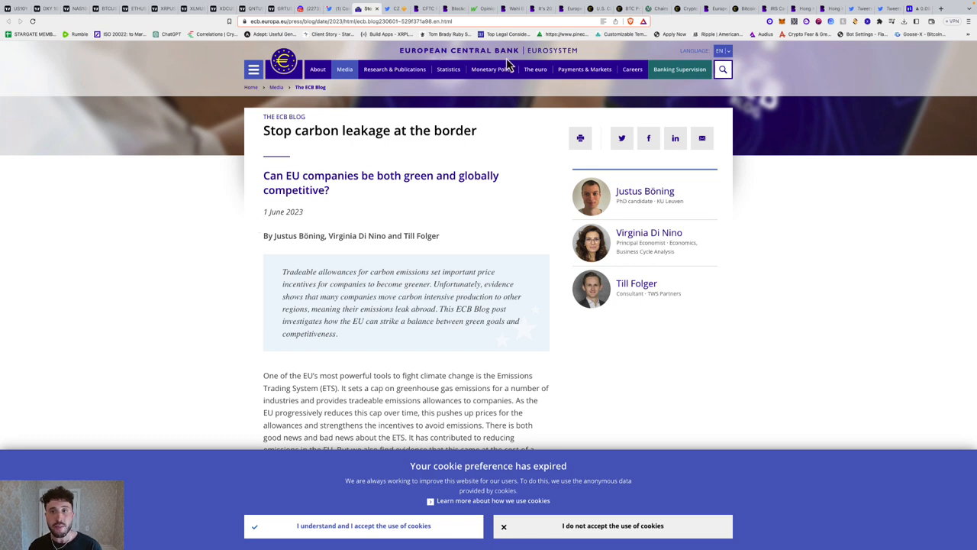
{"action": "mouse_move", "coordinate": [466, 129]}
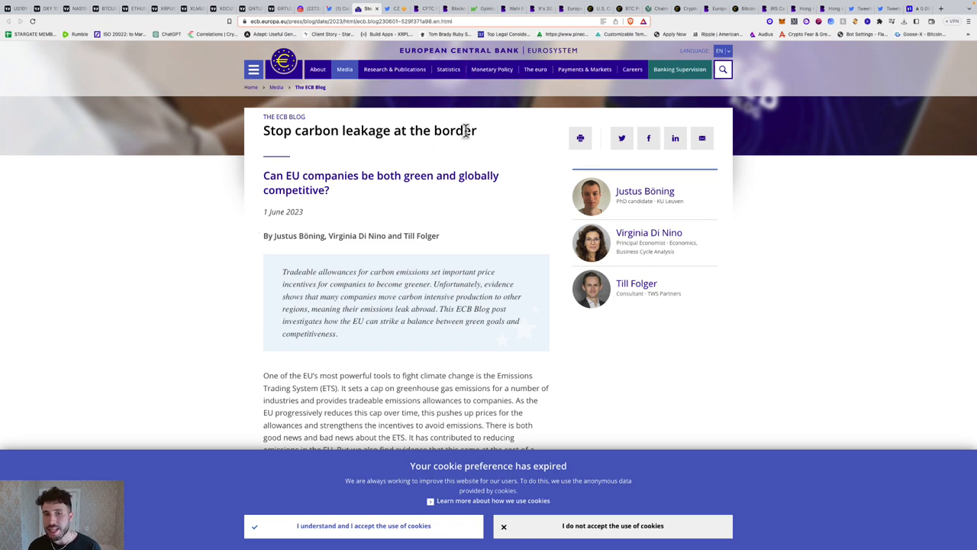
- Read down through the ECB carbon-leakage blog post and its charts
{"action": "scroll", "scroll_direction": "down", "scroll_amount": 3}
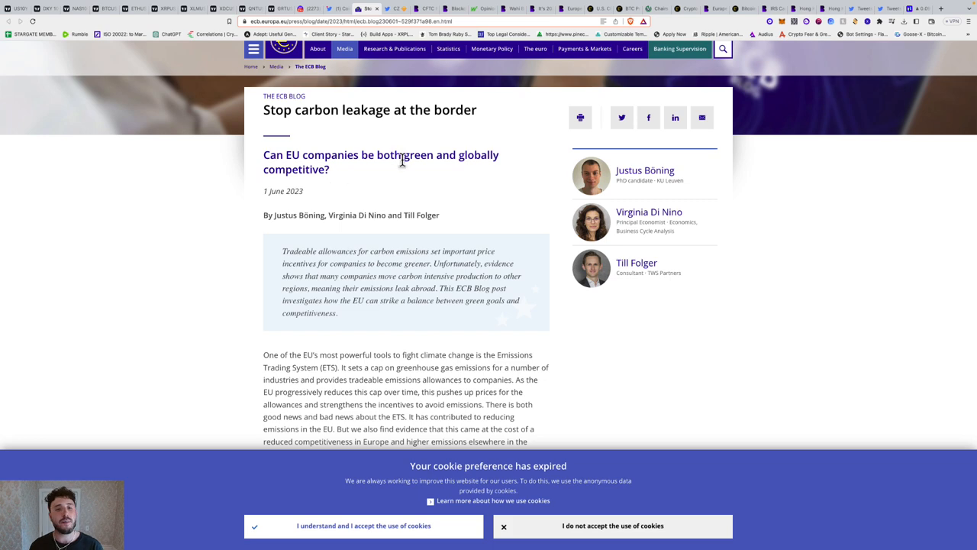
{"action": "scroll", "scroll_direction": "down", "scroll_amount": 3}
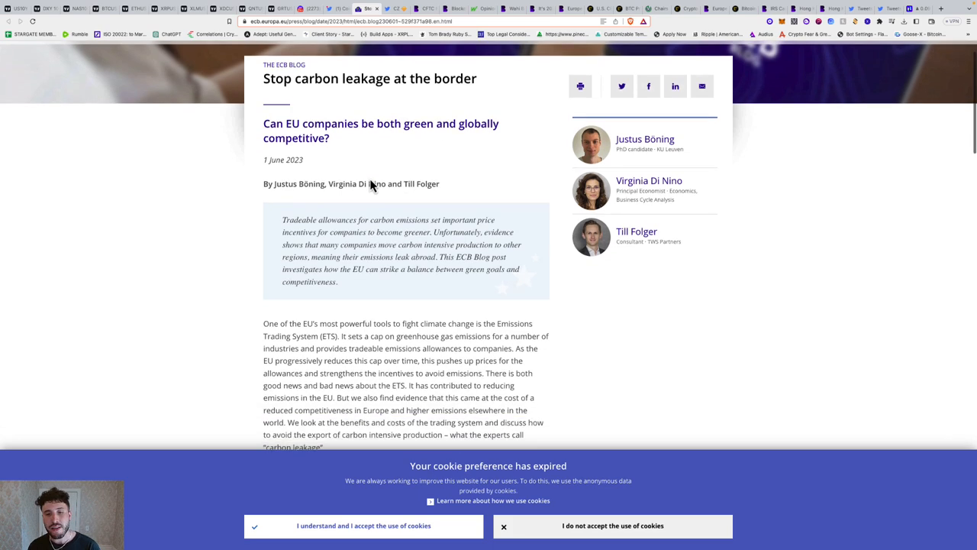
{"action": "scroll", "scroll_direction": "down", "scroll_amount": 3}
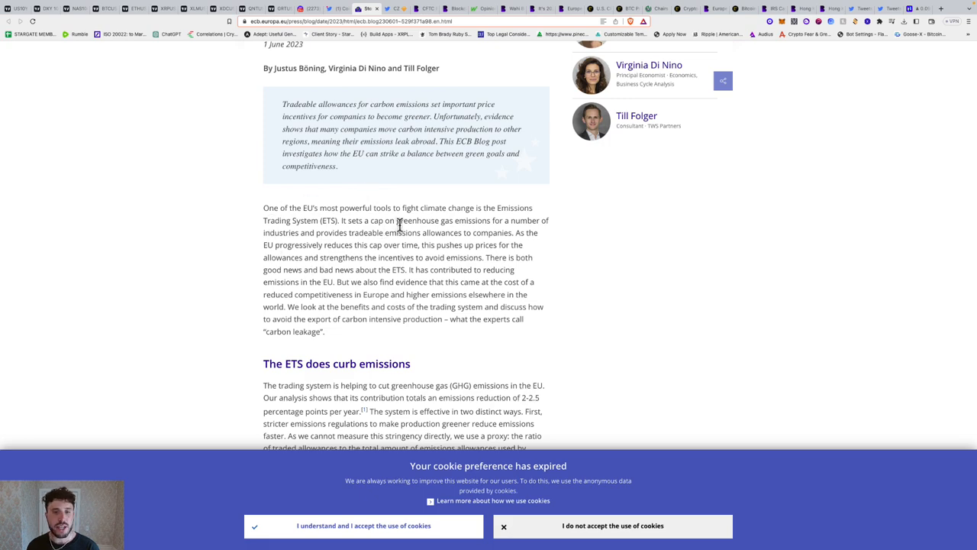
{"action": "scroll", "scroll_direction": "down", "scroll_amount": 3}
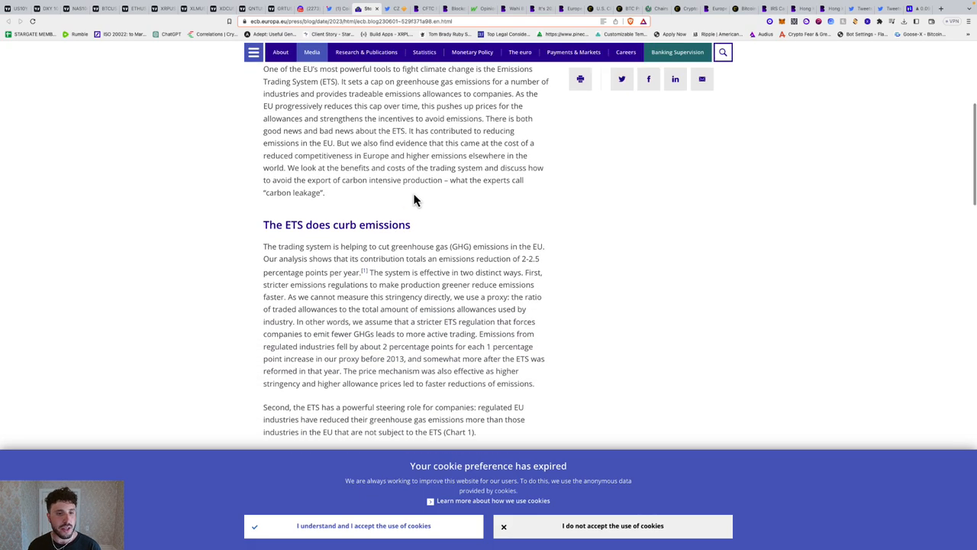
{"action": "mouse_move", "coordinate": [390, 213]}
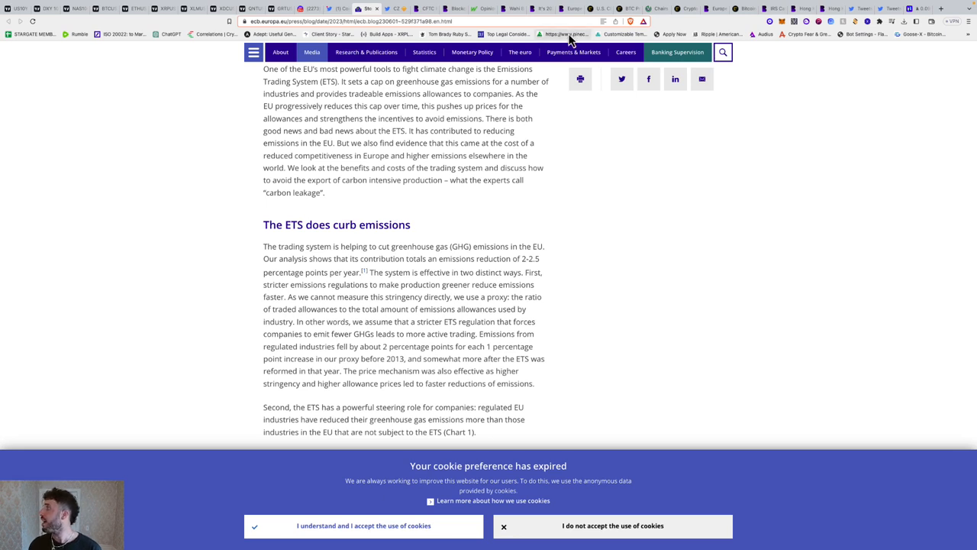
{"action": "mouse_move", "coordinate": [568, 35]}
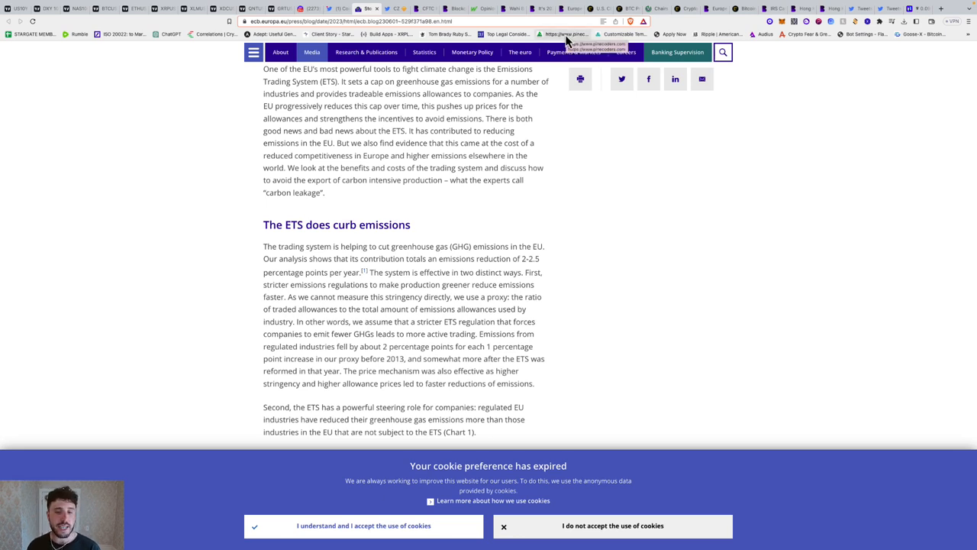
{"action": "mouse_move", "coordinate": [503, 170]}
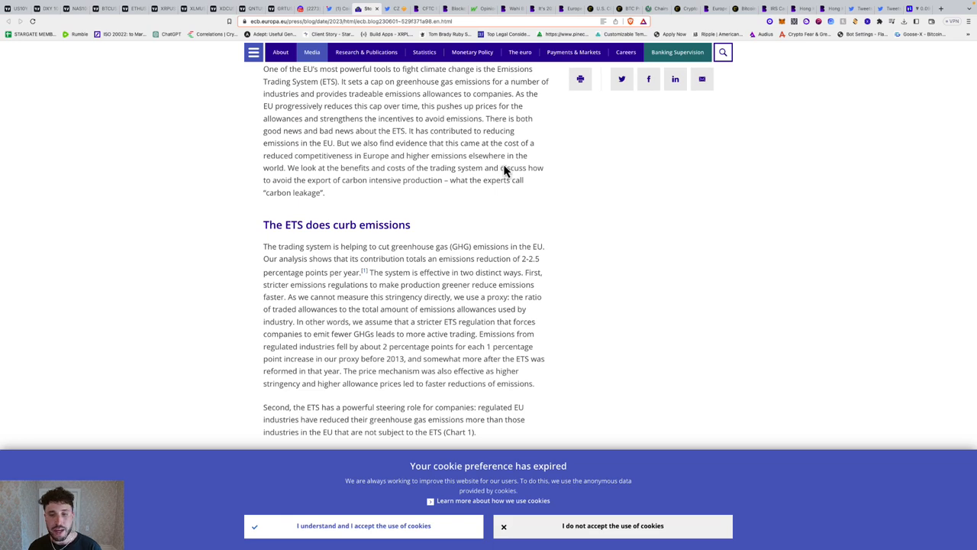
{"action": "mouse_move", "coordinate": [576, 299]}
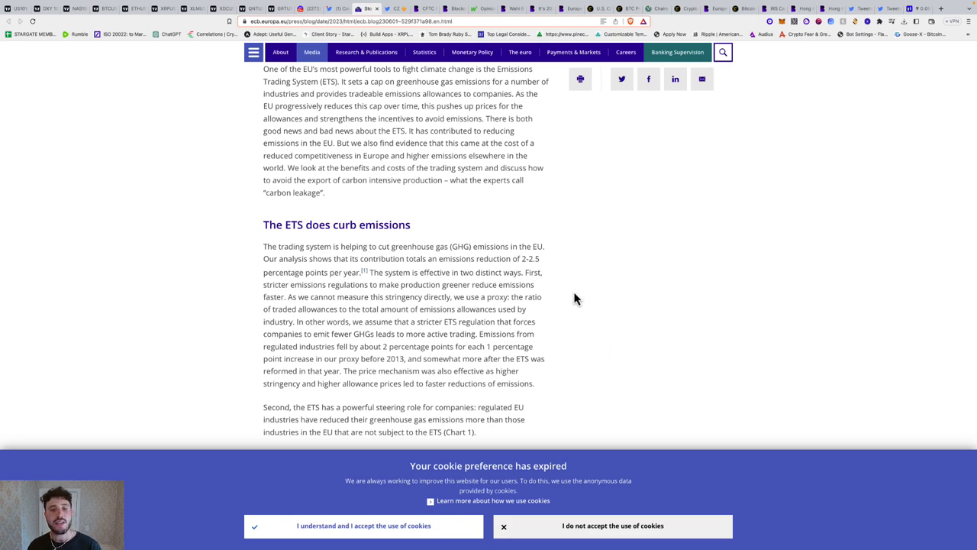
{"action": "scroll", "scroll_direction": "down", "scroll_amount": 3}
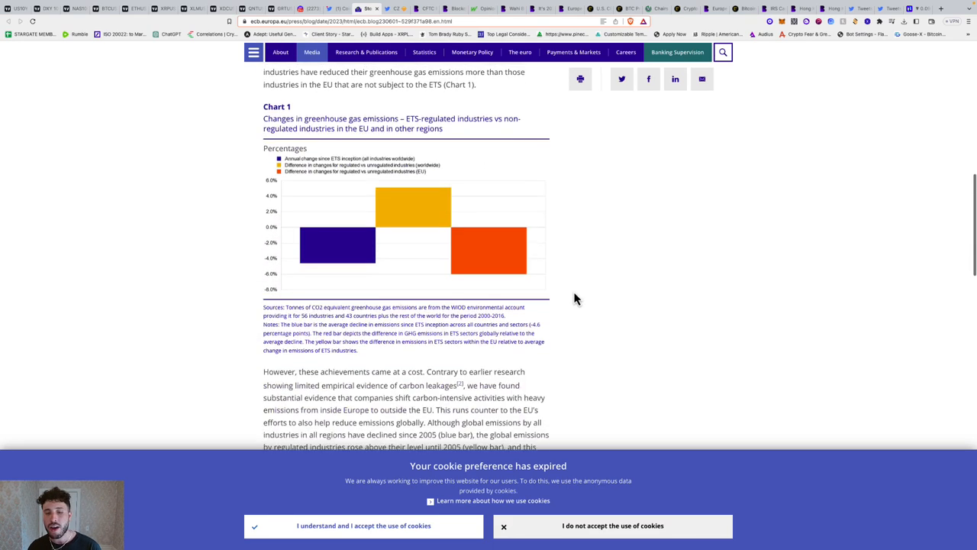
- Continue to the article's conclusion, then return toward the top
{"action": "scroll", "scroll_direction": "down", "scroll_amount": 3}
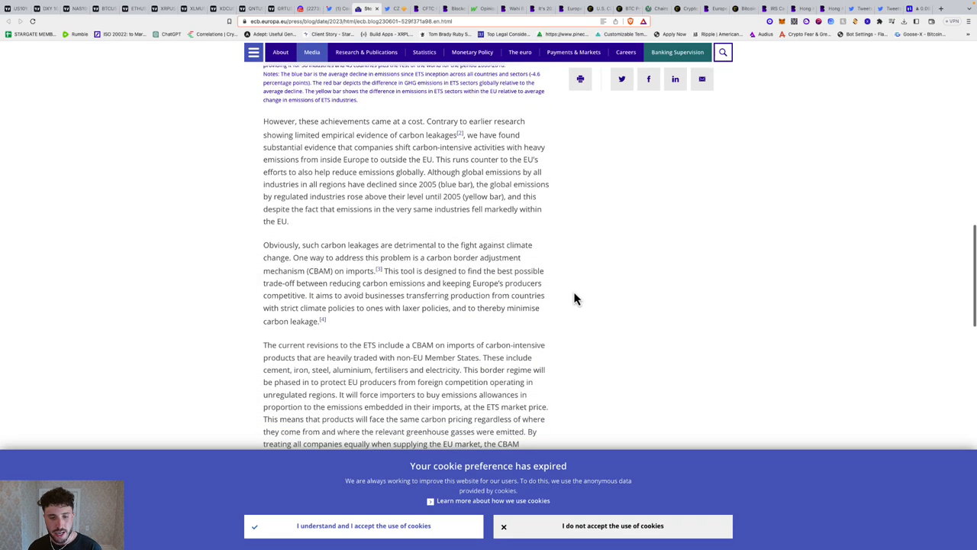
{"action": "scroll", "scroll_direction": "down", "scroll_amount": 3}
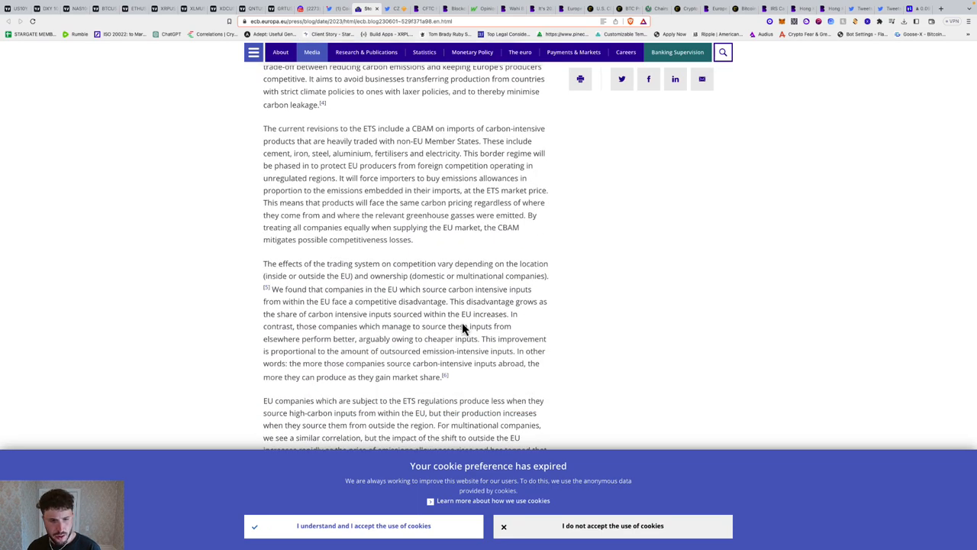
{"action": "scroll", "scroll_direction": "down", "scroll_amount": 3}
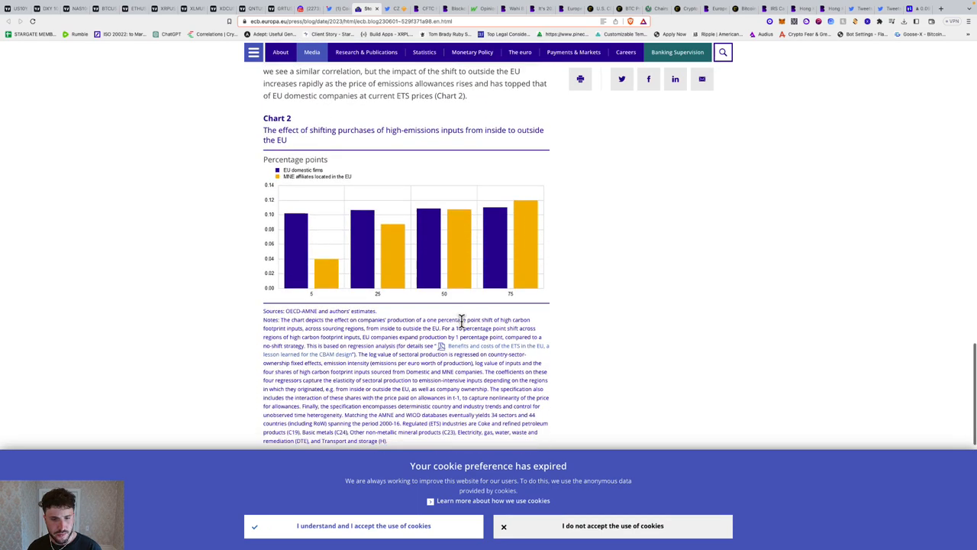
{"action": "scroll", "scroll_direction": "down", "scroll_amount": 3}
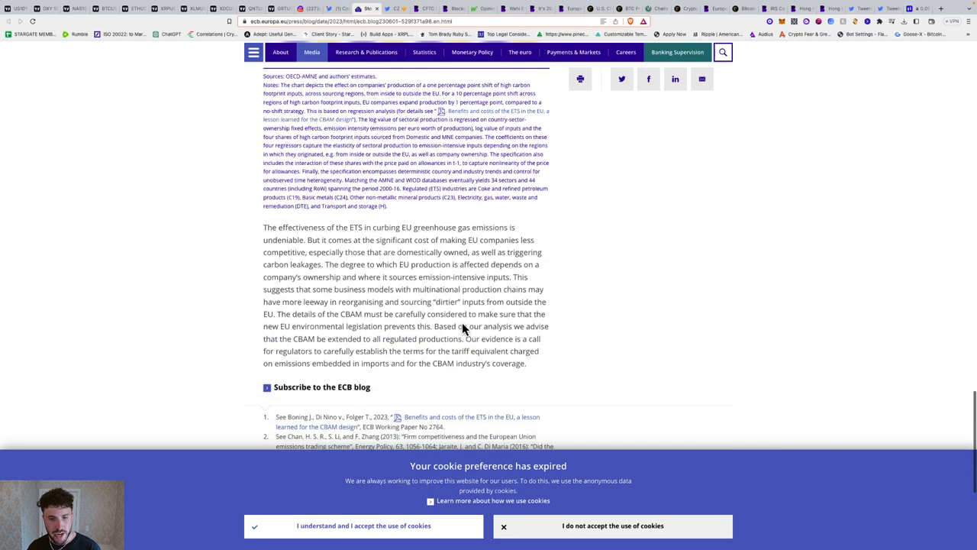
{"action": "scroll", "scroll_direction": "up", "scroll_amount": 3}
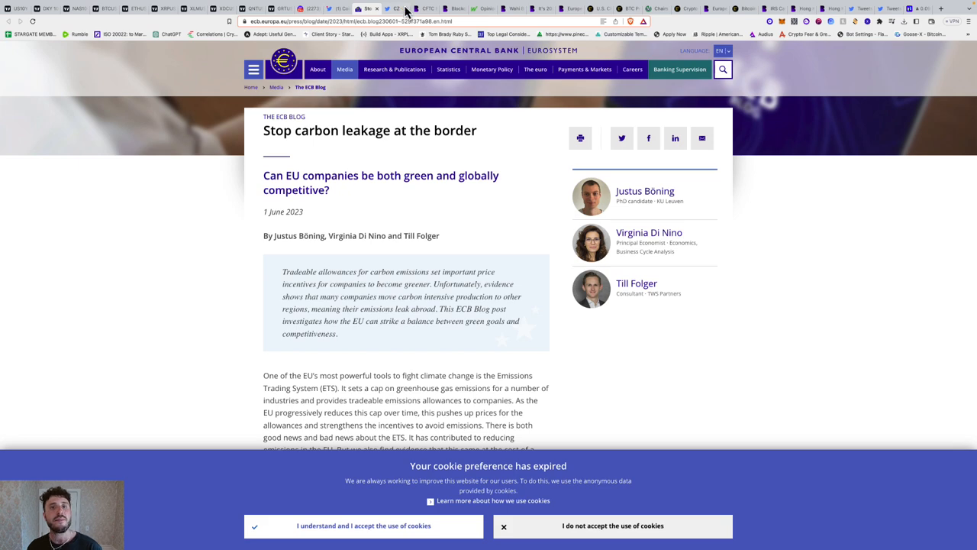
- View the Binance tweet on Tether USDT's $83.2B record market cap and skim its replies
{"action": "left_click", "coordinate": [393, 9]}
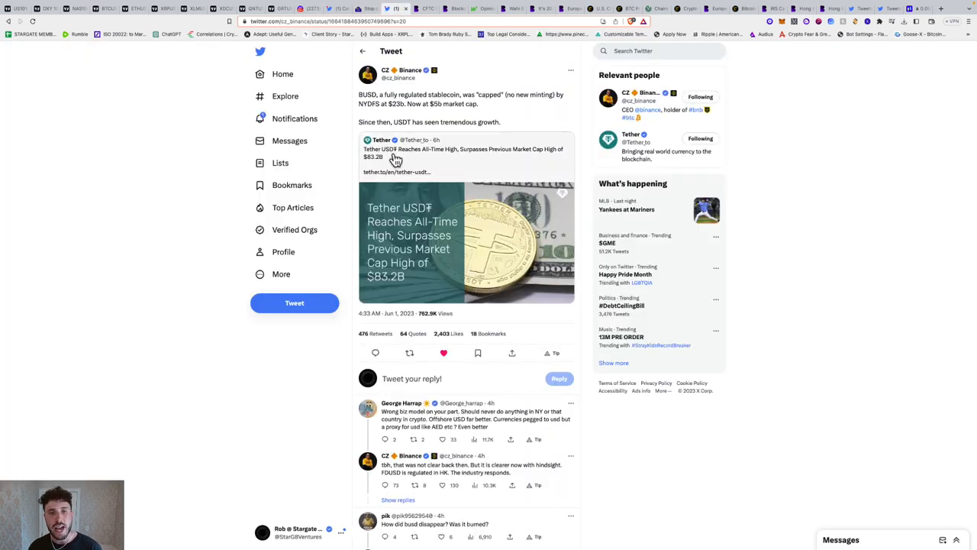
{"action": "mouse_move", "coordinate": [504, 155]}
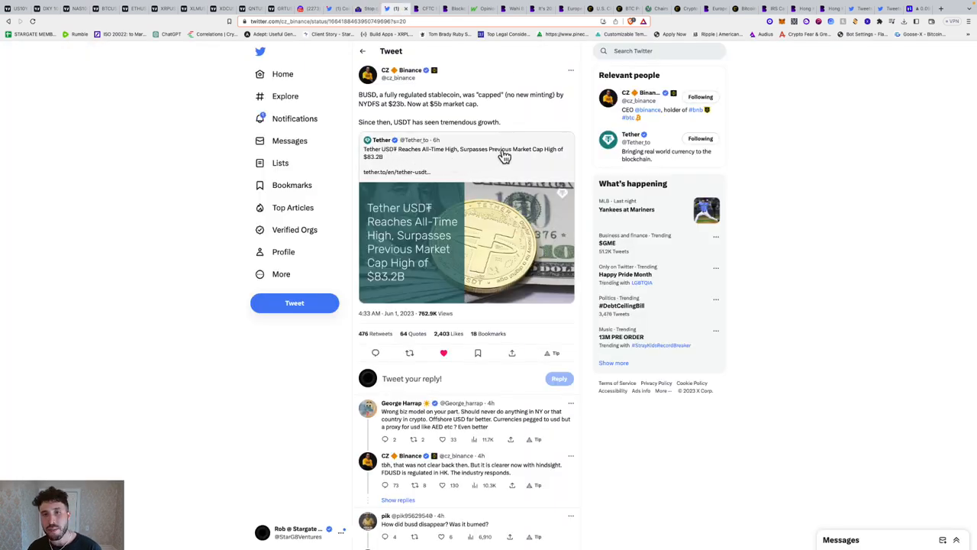
{"action": "mouse_move", "coordinate": [382, 174]}
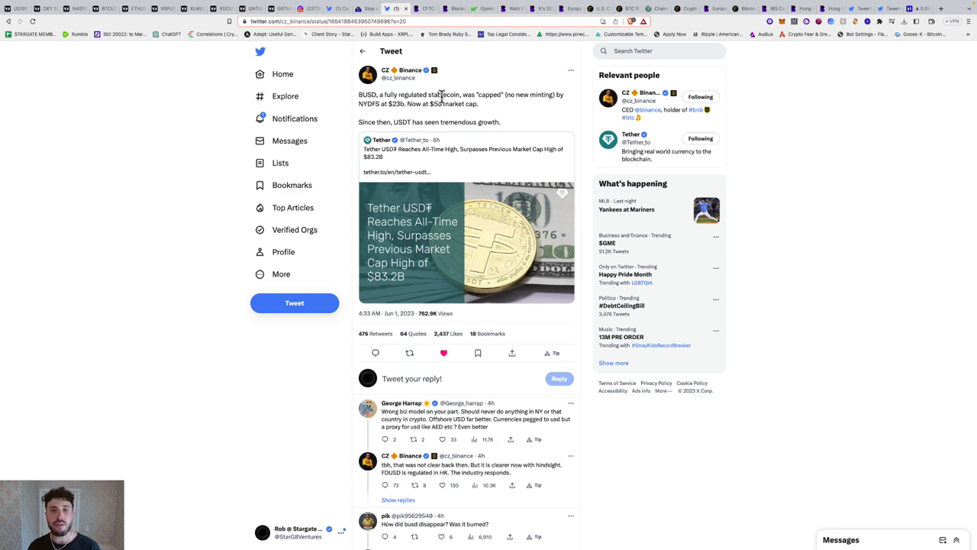
{"action": "mouse_move", "coordinate": [542, 107]}
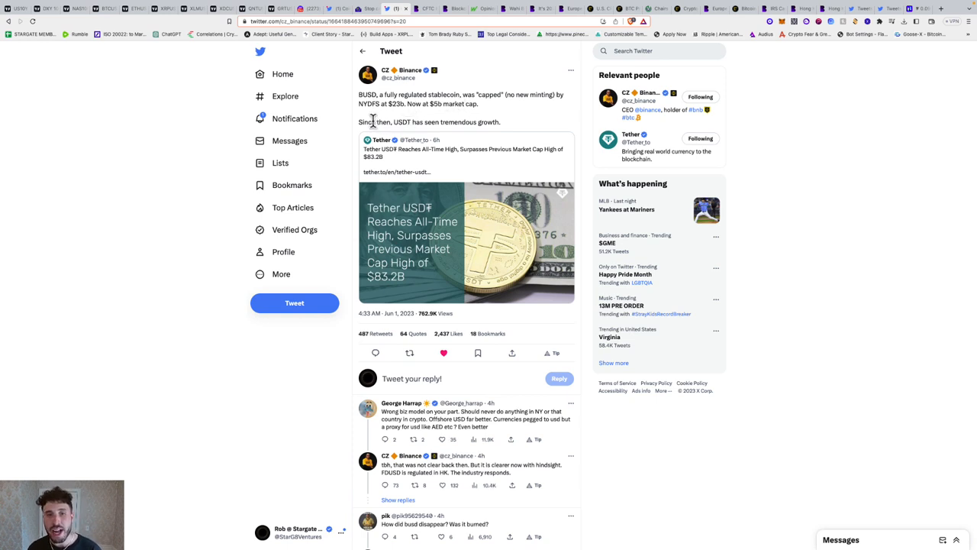
{"action": "mouse_move", "coordinate": [348, 155]}
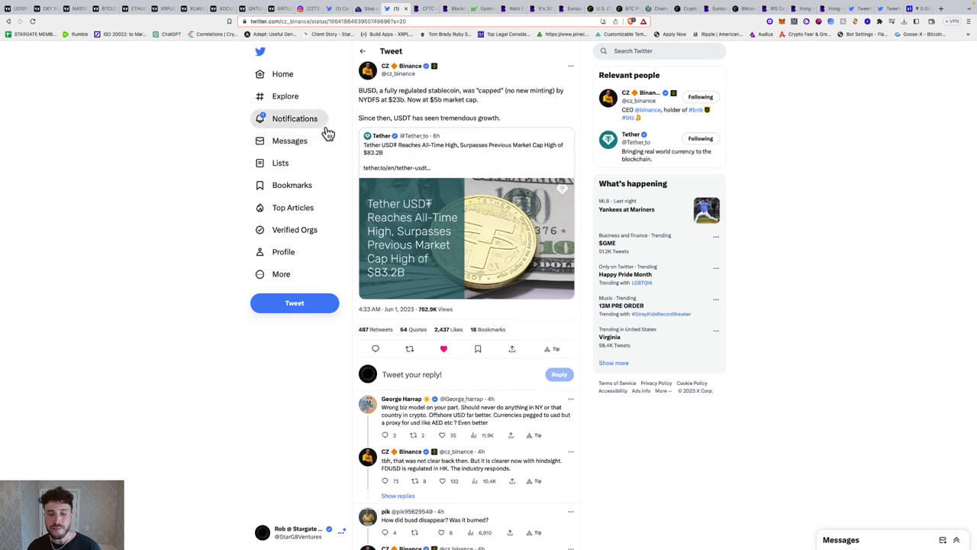
{"action": "scroll", "scroll_direction": "down", "scroll_amount": 3}
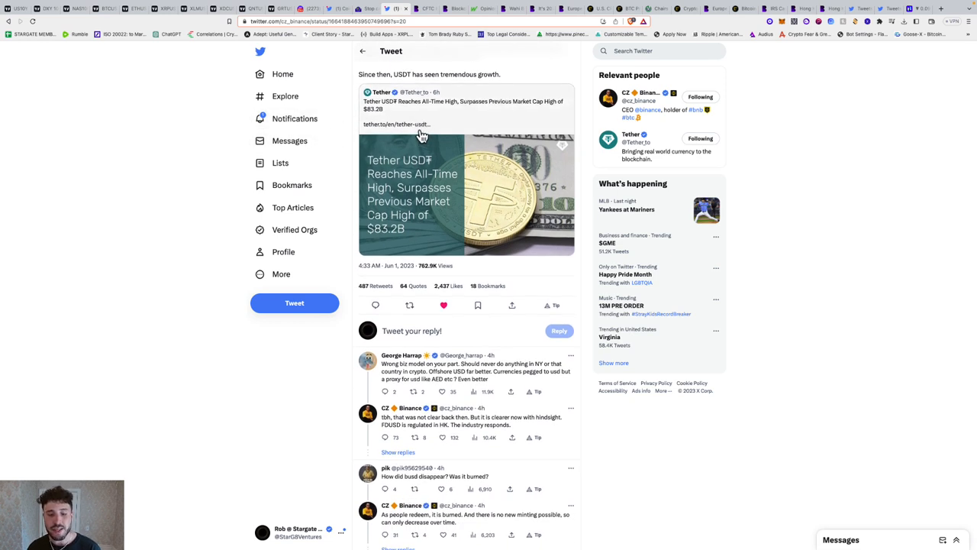
{"action": "scroll", "scroll_direction": "up", "scroll_amount": 3}
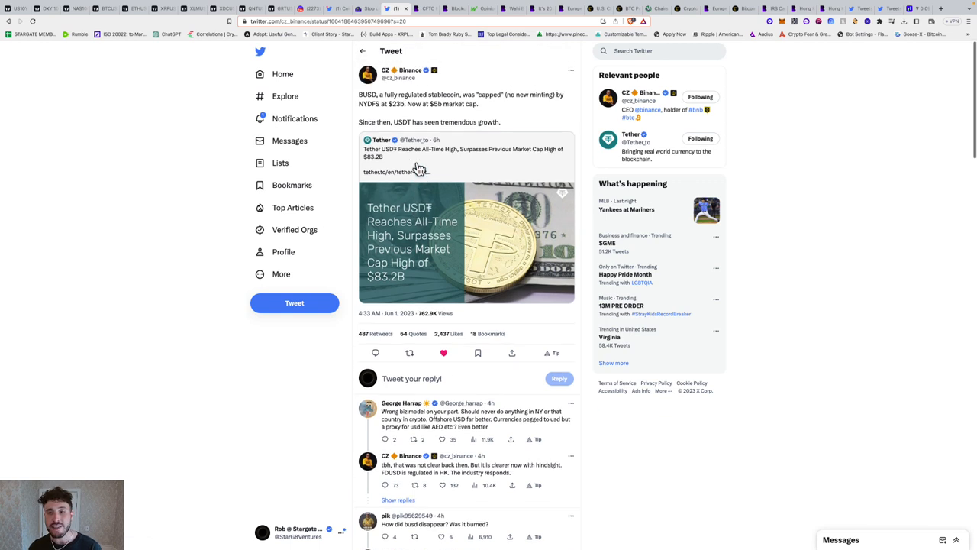
{"action": "mouse_move", "coordinate": [389, 166]}
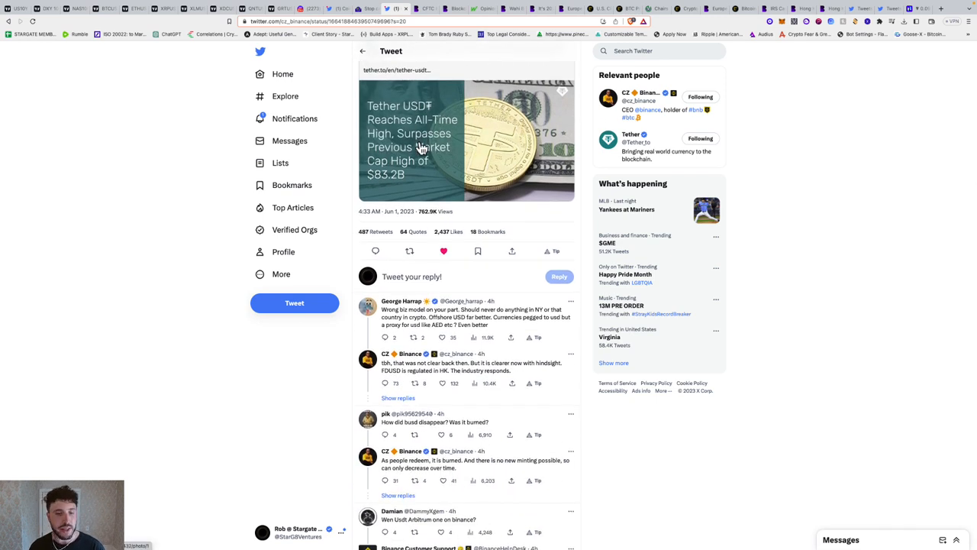
{"action": "scroll", "scroll_direction": "up", "scroll_amount": 3}
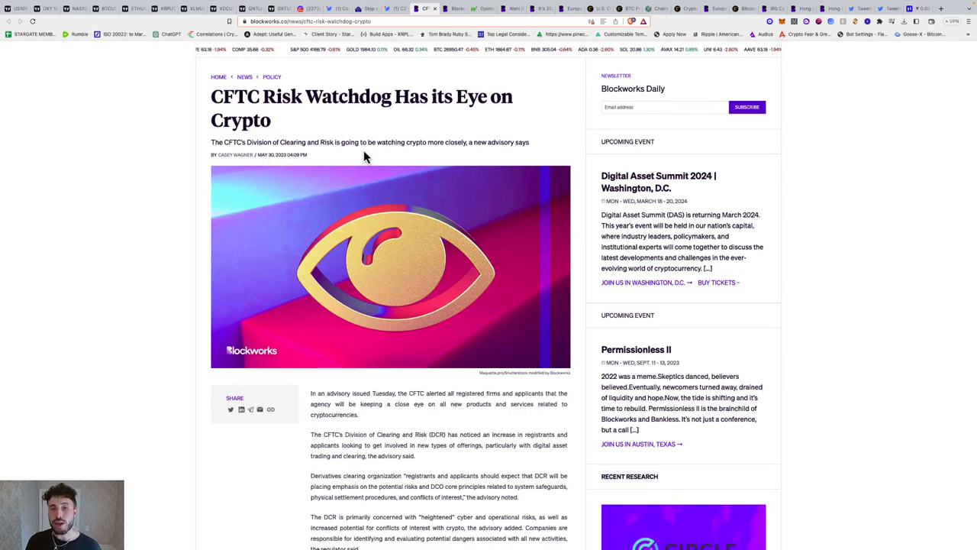
- Read down through the Blockworks CFTC risk watchdog article's body
{"action": "scroll", "scroll_direction": "down", "scroll_amount": 3}
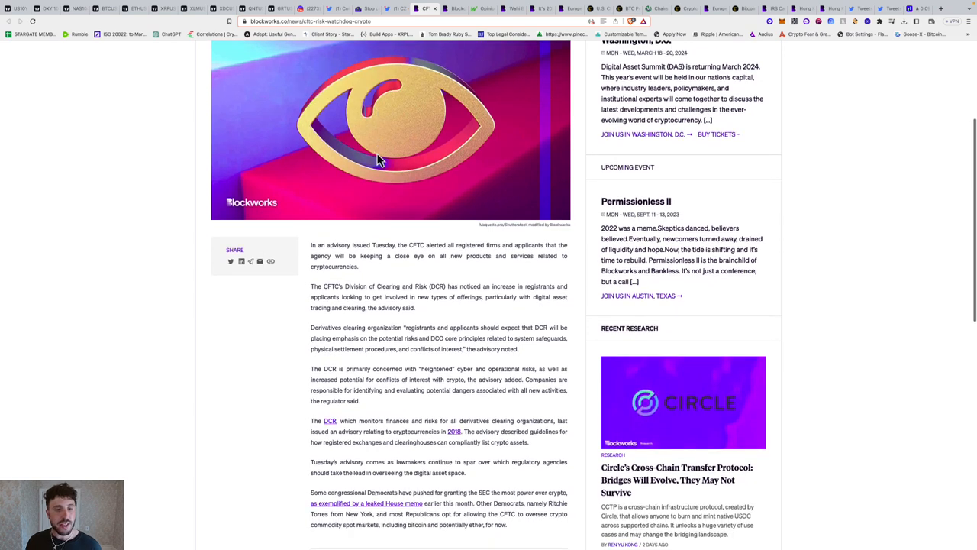
{"action": "mouse_move", "coordinate": [439, 214]}
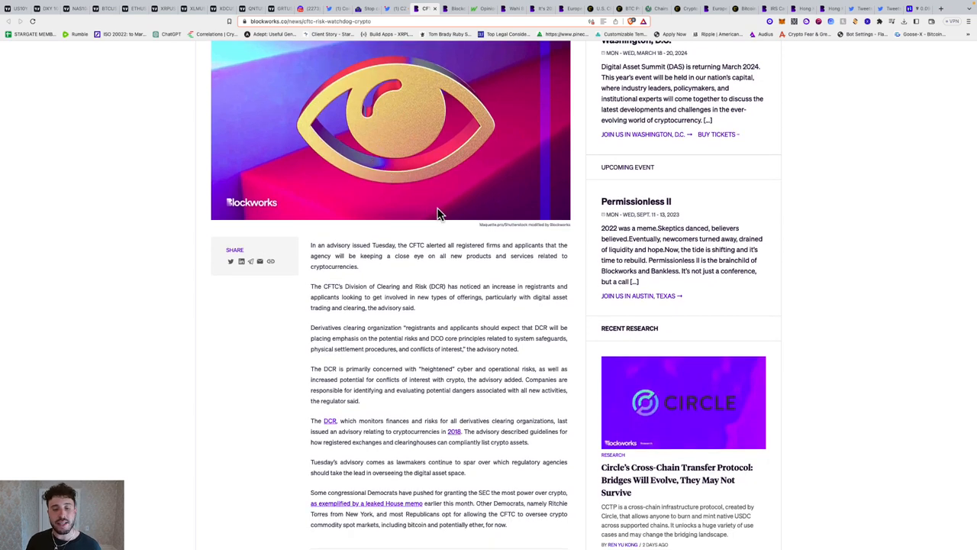
{"action": "scroll", "scroll_direction": "down", "scroll_amount": 3}
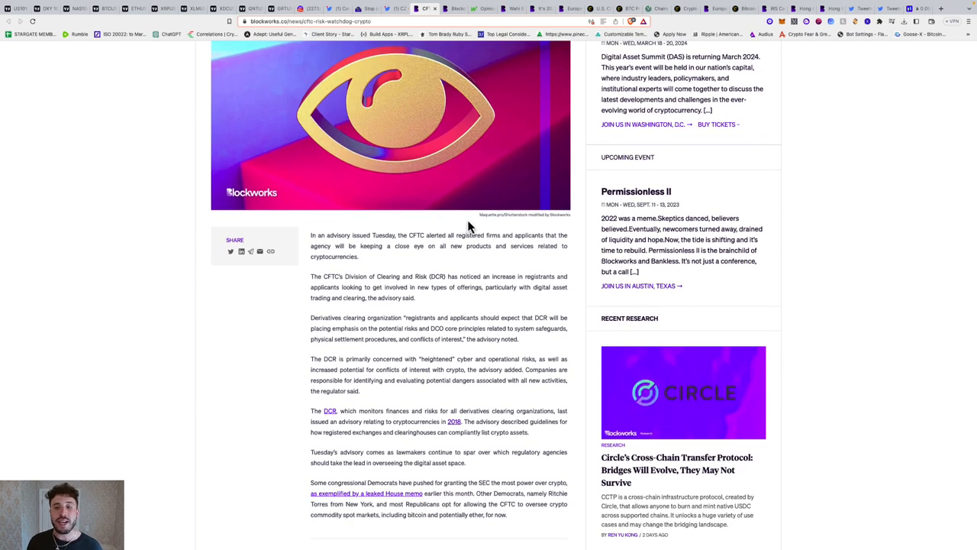
{"action": "mouse_move", "coordinate": [403, 260]}
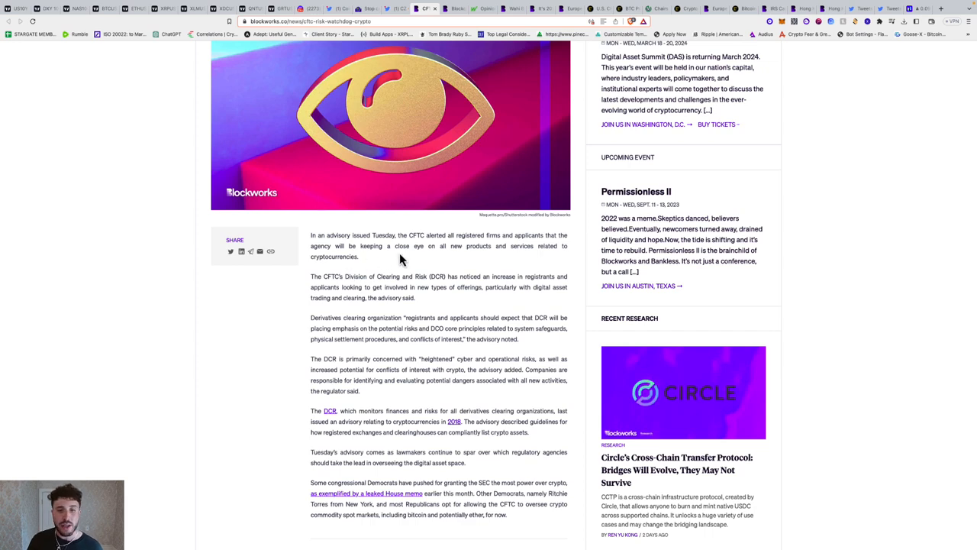
{"action": "mouse_move", "coordinate": [424, 263]}
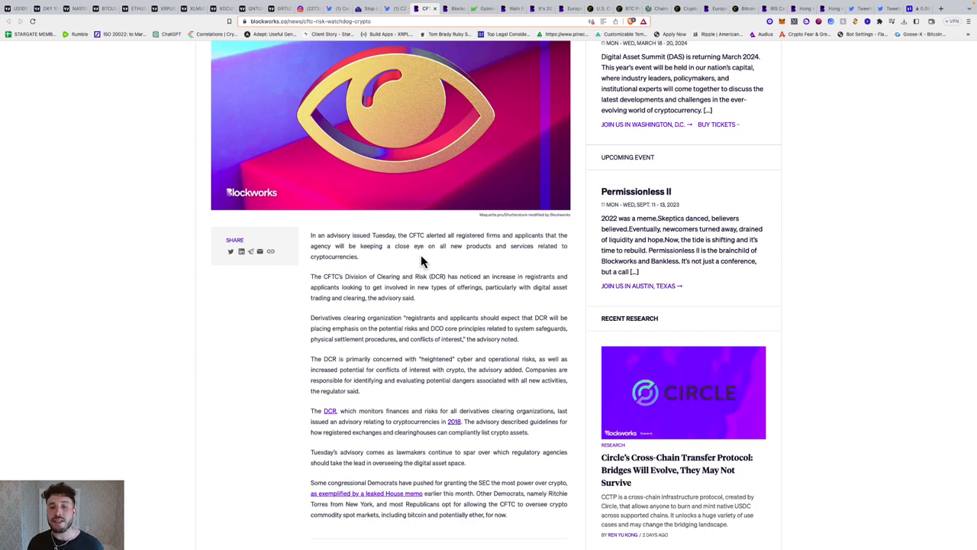
{"action": "scroll", "scroll_direction": "down", "scroll_amount": 3}
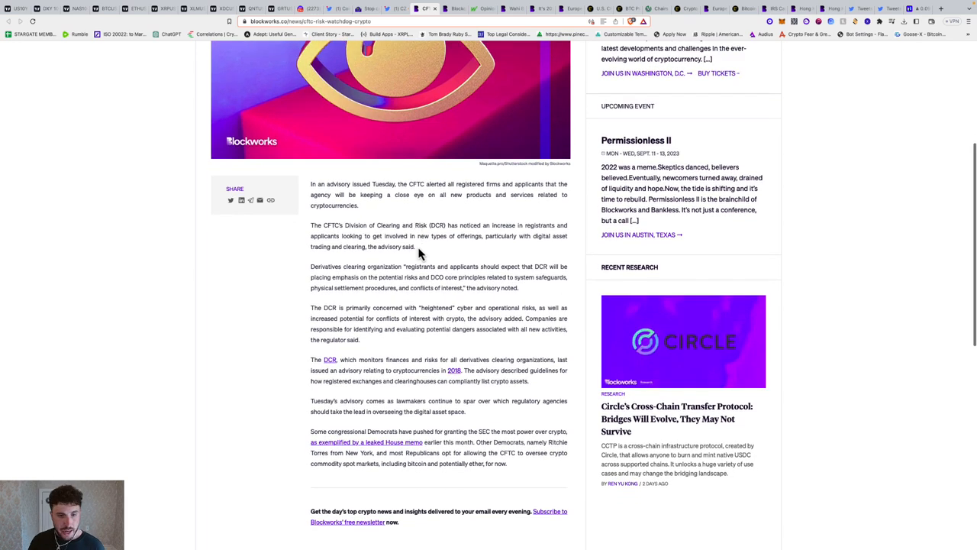
{"action": "scroll", "scroll_direction": "down", "scroll_amount": 3}
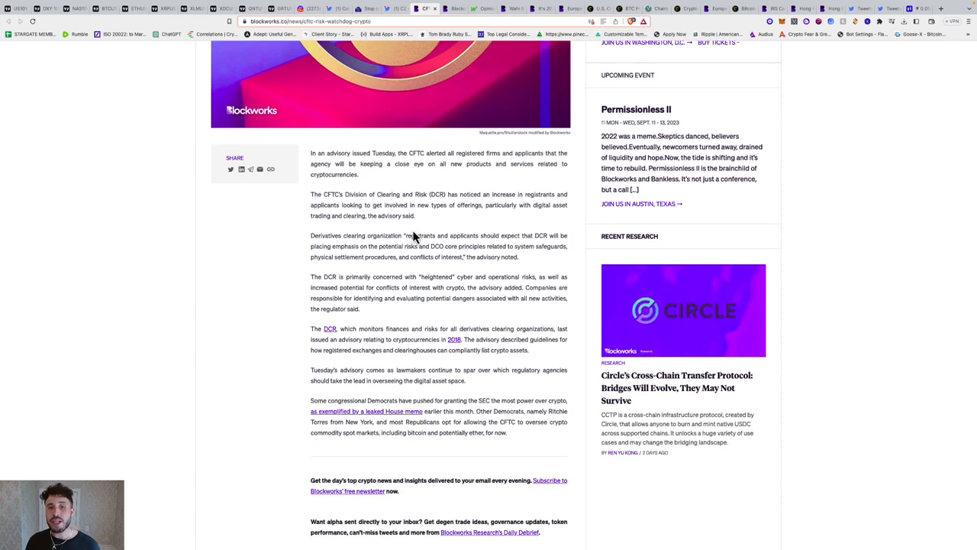
{"action": "mouse_move", "coordinate": [561, 206]}
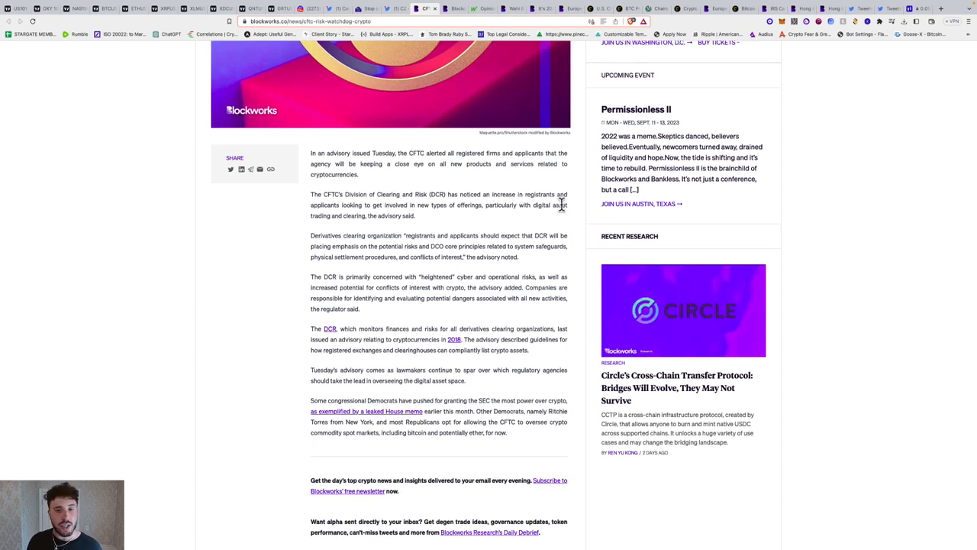
{"action": "mouse_move", "coordinate": [374, 216]}
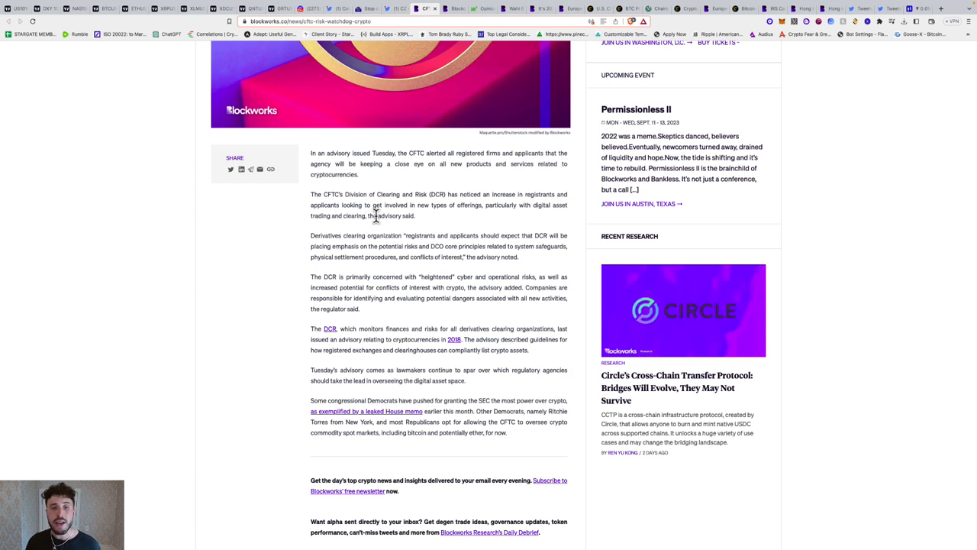
{"action": "mouse_move", "coordinate": [496, 219]}
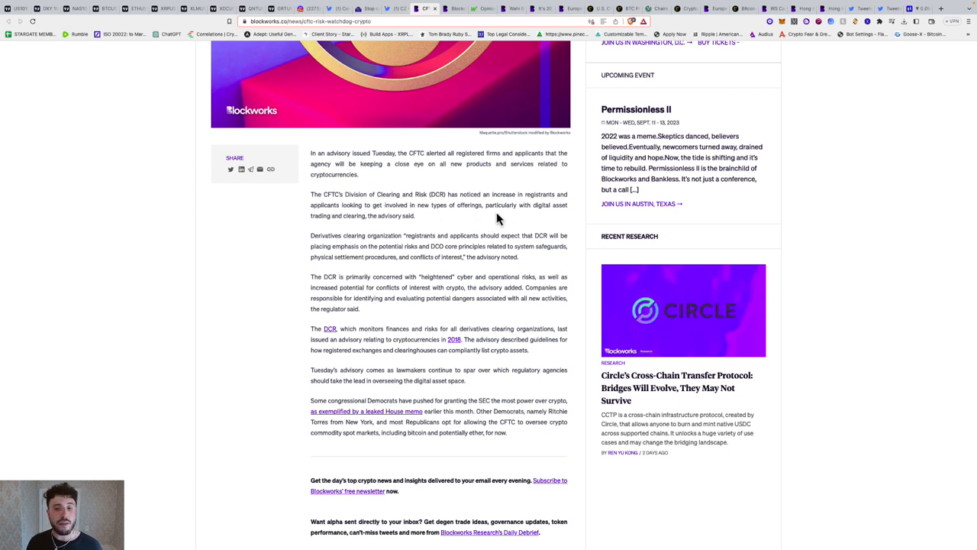
{"action": "mouse_move", "coordinate": [407, 230]}
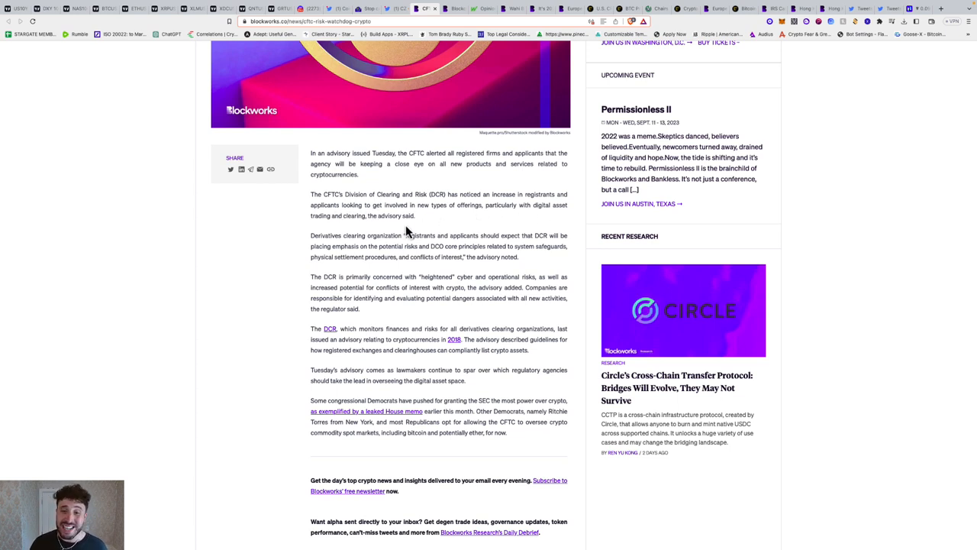
{"action": "scroll", "scroll_direction": "down", "scroll_amount": 3}
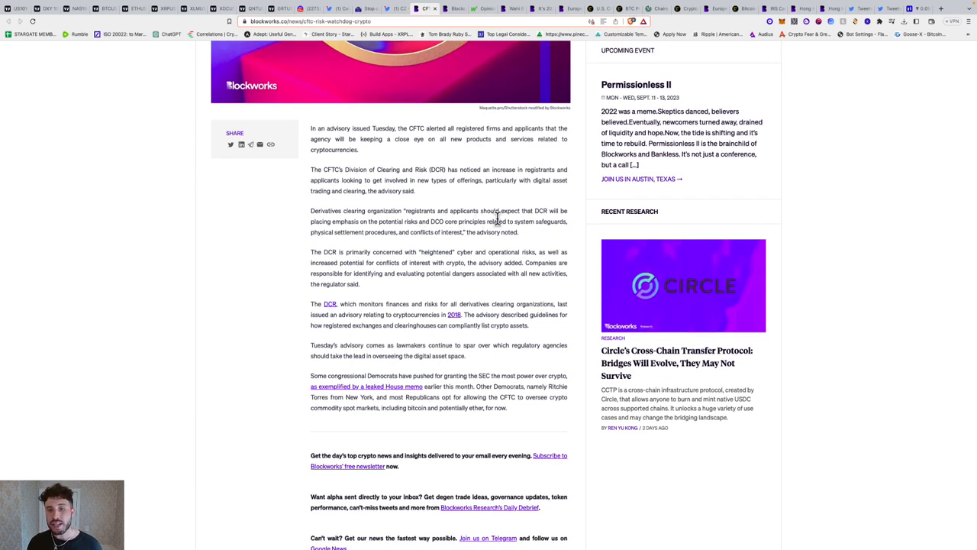
{"action": "mouse_move", "coordinate": [357, 234]}
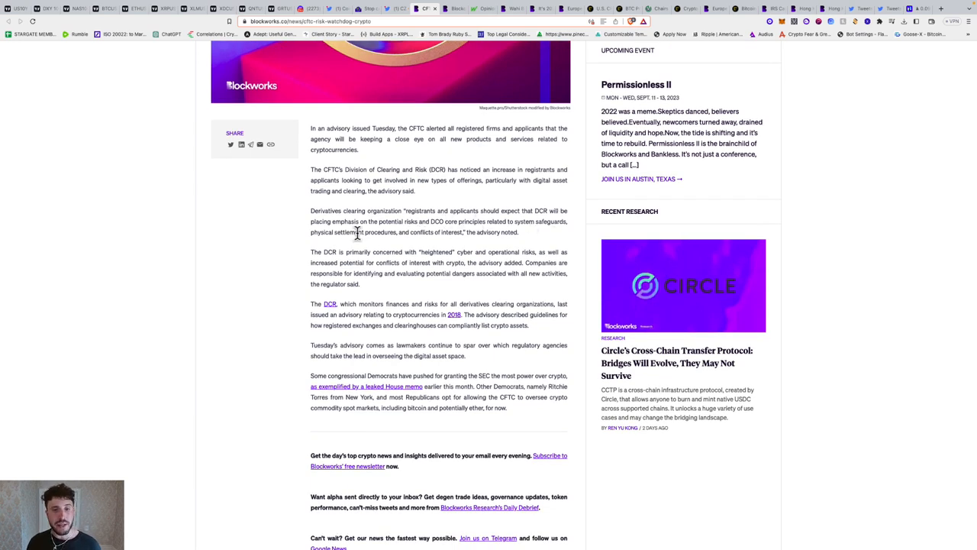
{"action": "mouse_move", "coordinate": [454, 231]}
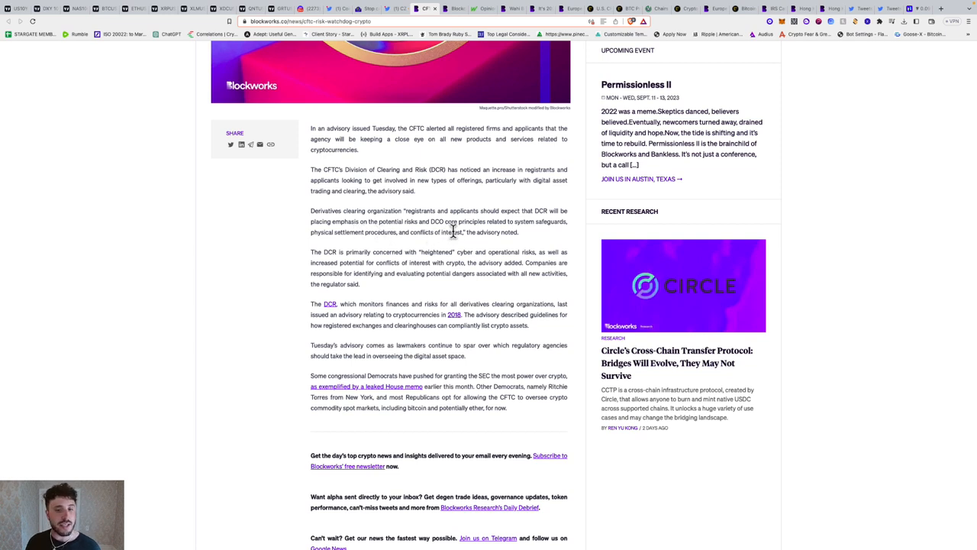
{"action": "mouse_move", "coordinate": [538, 235]}
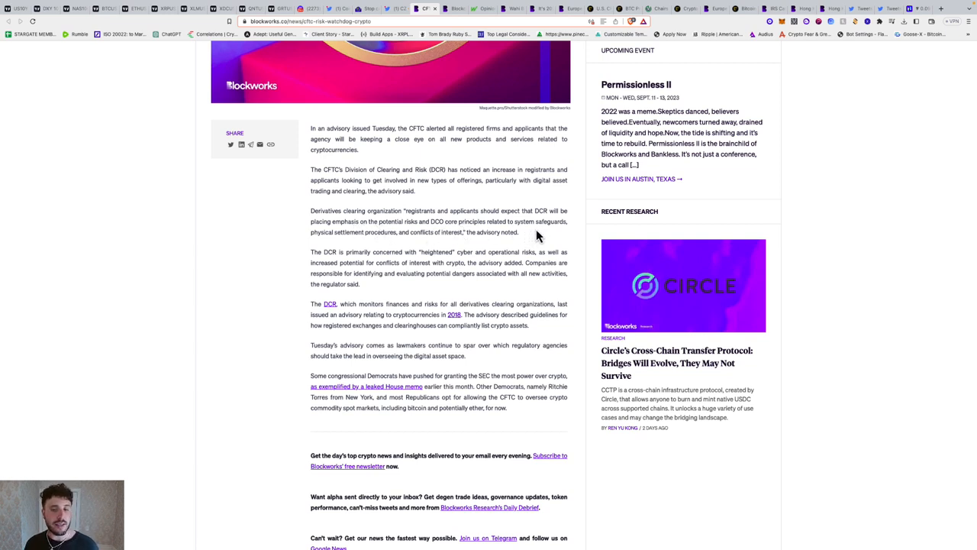
{"action": "mouse_move", "coordinate": [401, 249]}
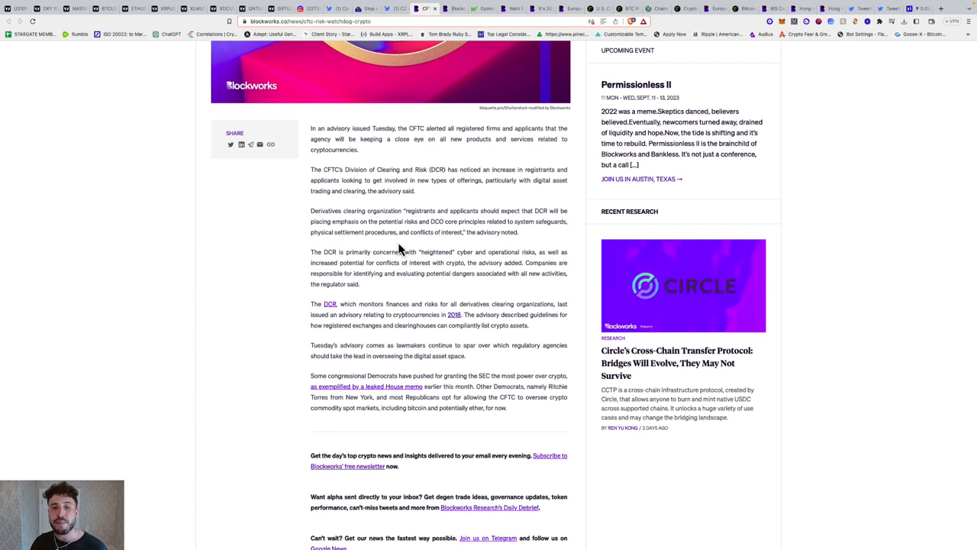
- Continue to the closing paragraphs on congressional views and the CFTC tag
{"action": "scroll", "scroll_direction": "down", "scroll_amount": 3}
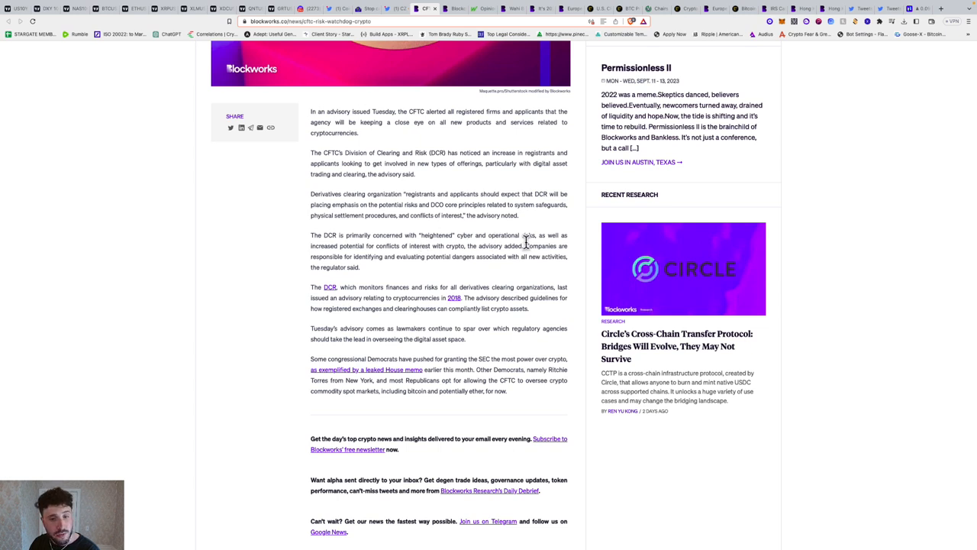
{"action": "scroll", "scroll_direction": "down", "scroll_amount": 3}
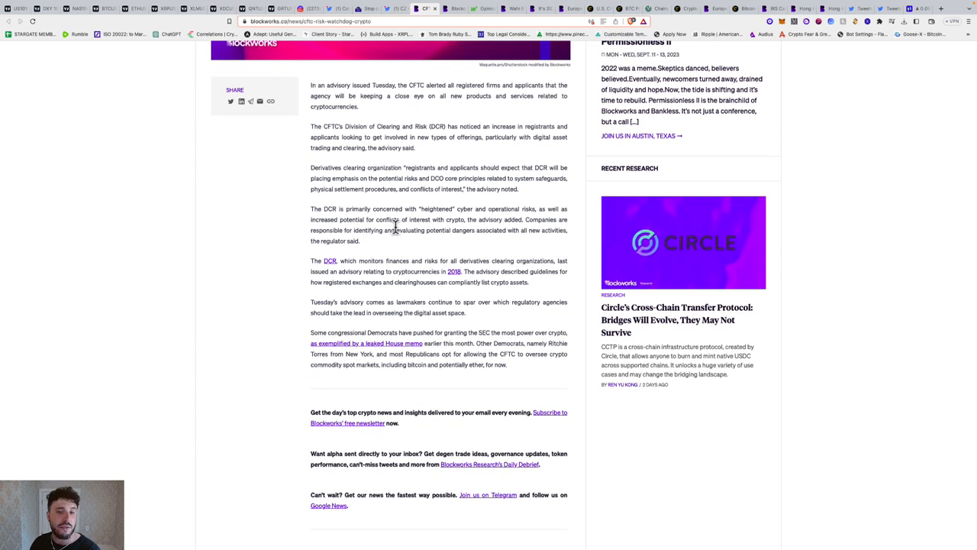
{"action": "mouse_move", "coordinate": [465, 233]}
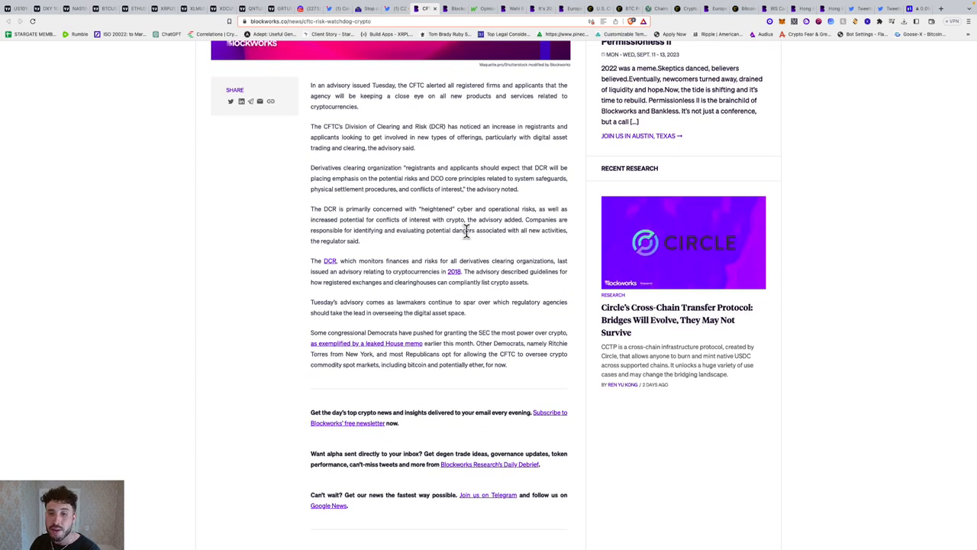
{"action": "mouse_move", "coordinate": [367, 246]}
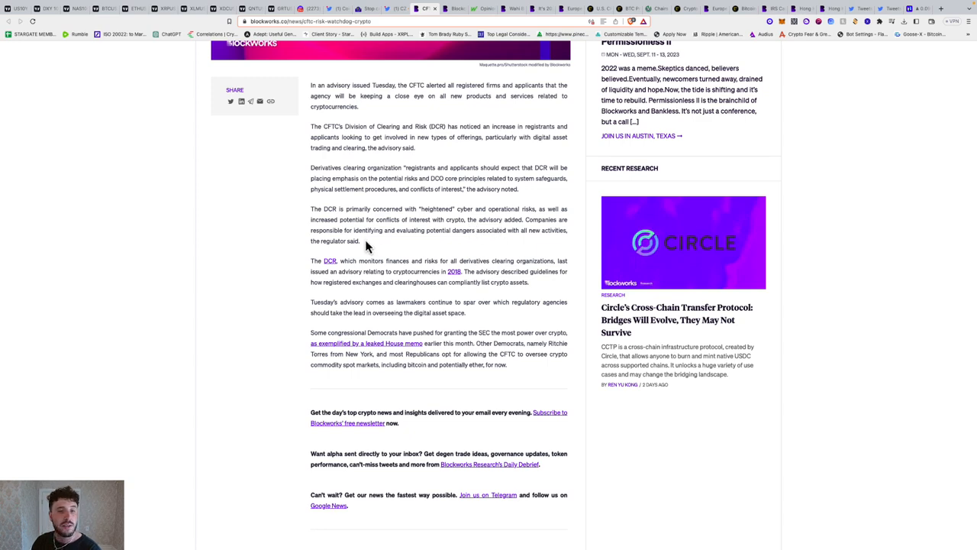
{"action": "scroll", "scroll_direction": "down", "scroll_amount": 3}
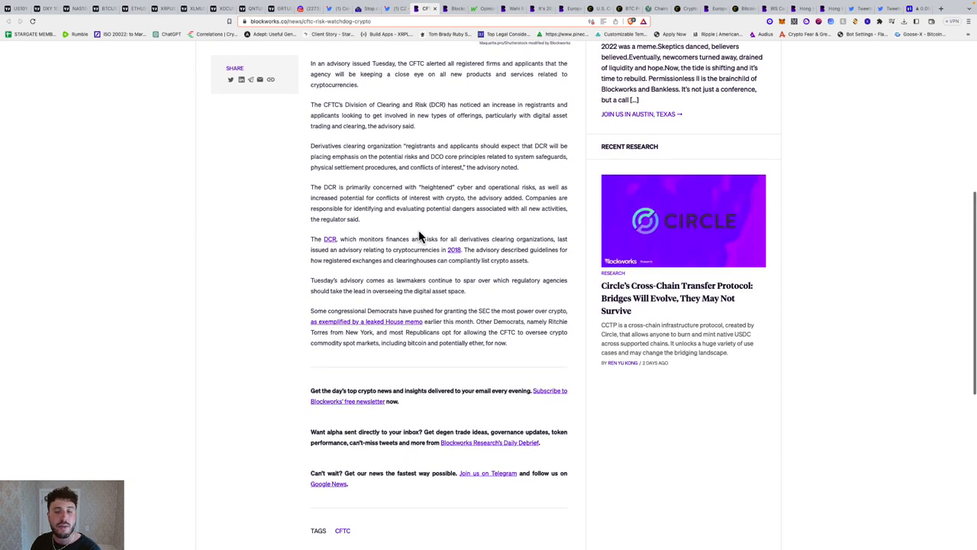
{"action": "mouse_move", "coordinate": [544, 222]}
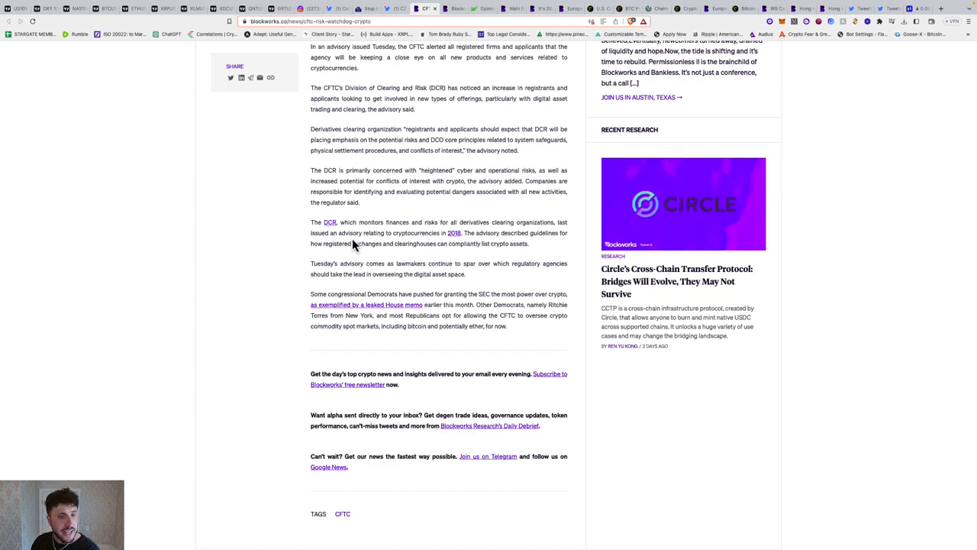
{"action": "mouse_move", "coordinate": [450, 239]}
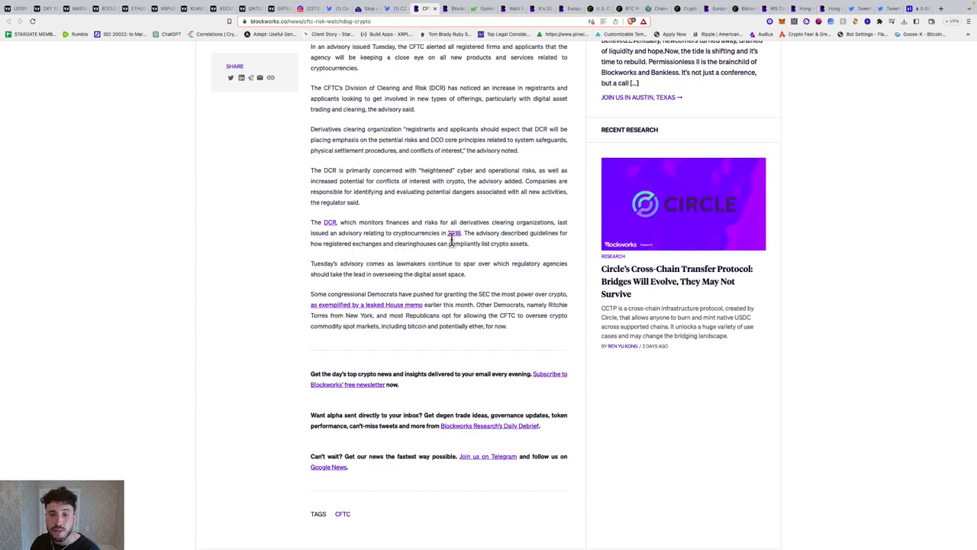
{"action": "mouse_move", "coordinate": [565, 247]}
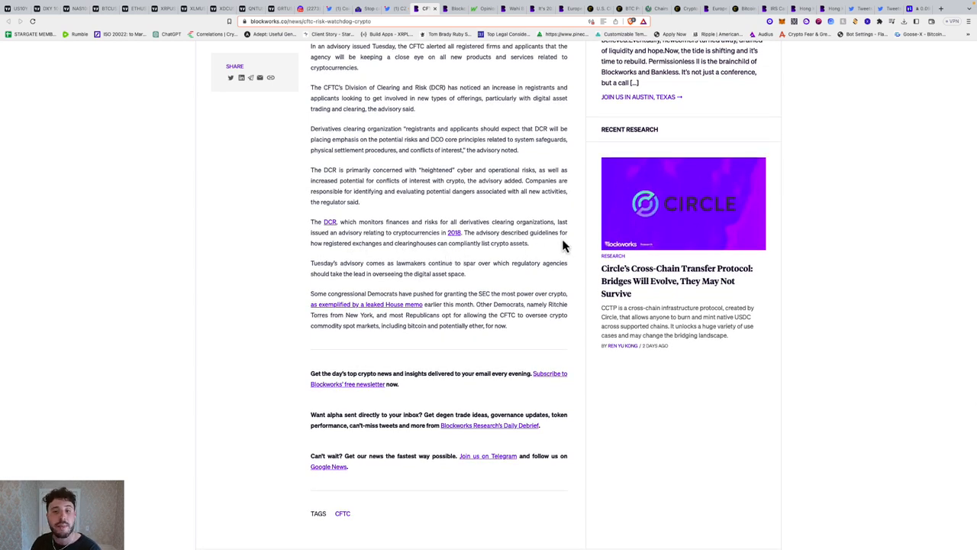
{"action": "mouse_move", "coordinate": [449, 260]}
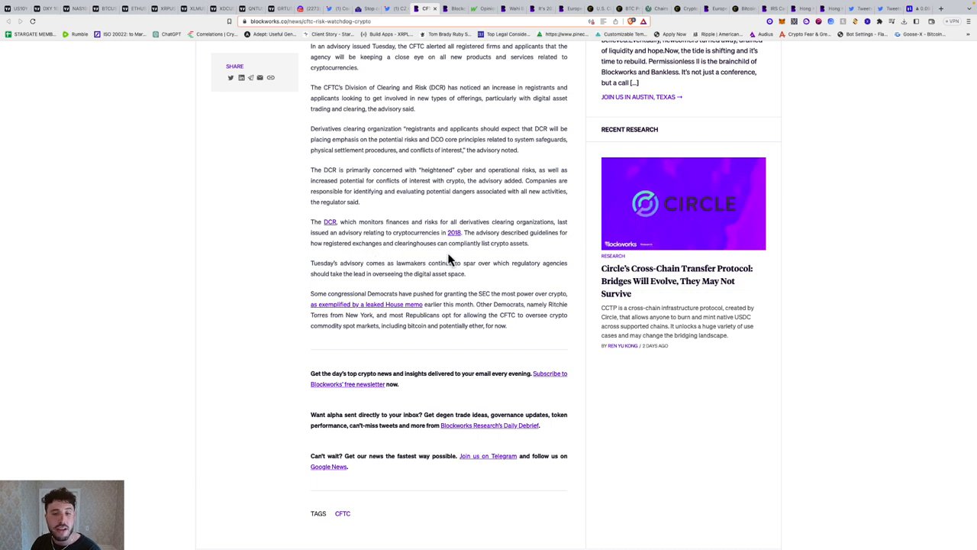
{"action": "mouse_move", "coordinate": [496, 244]}
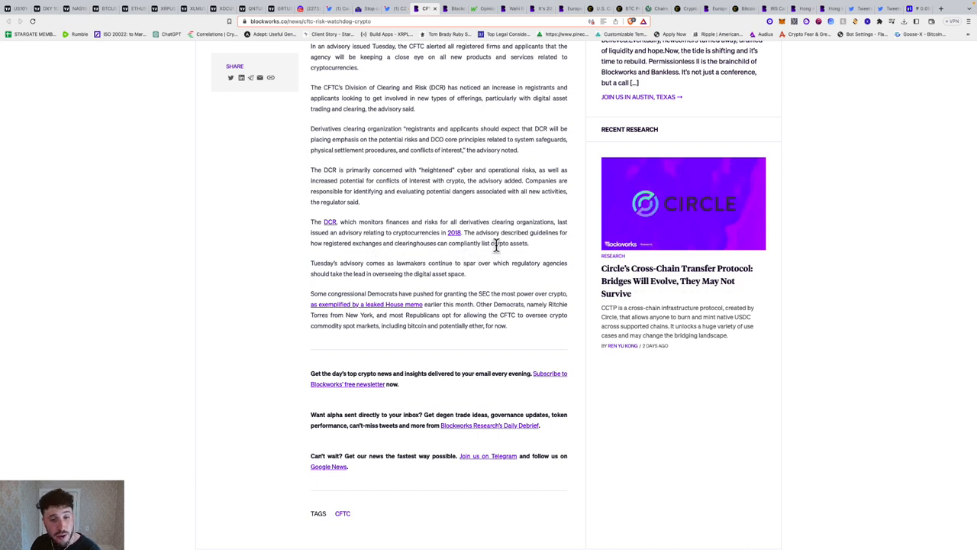
{"action": "scroll", "scroll_direction": "down", "scroll_amount": 3}
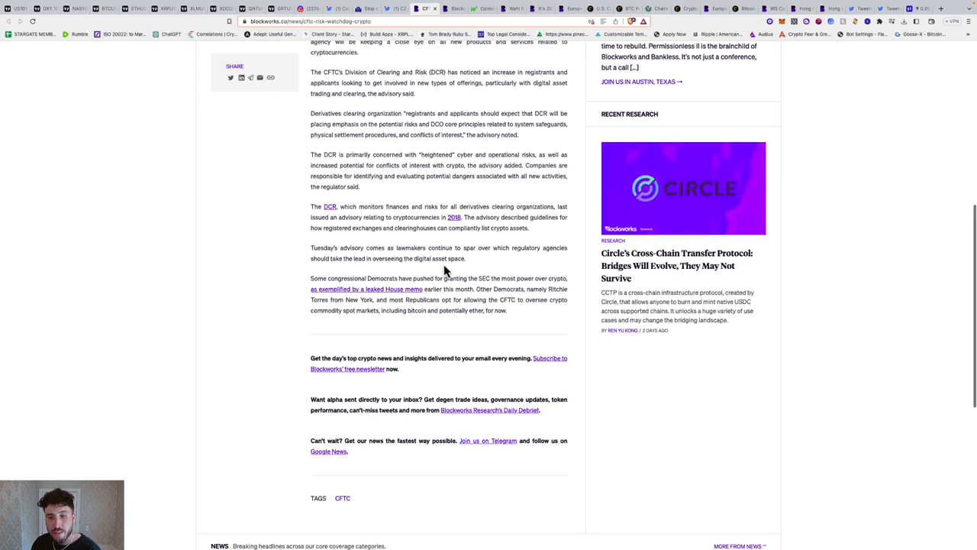
{"action": "scroll", "scroll_direction": "down", "scroll_amount": 3}
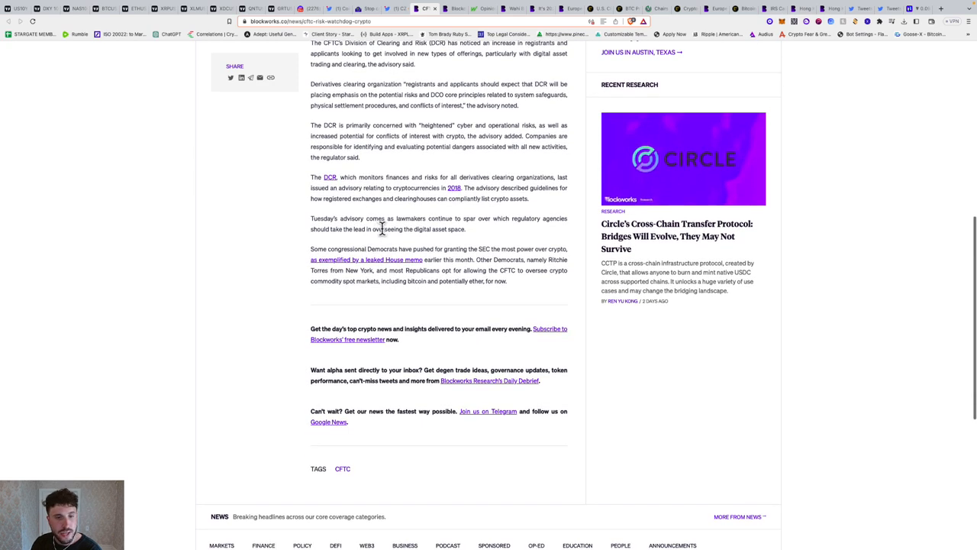
{"action": "mouse_move", "coordinate": [489, 235]}
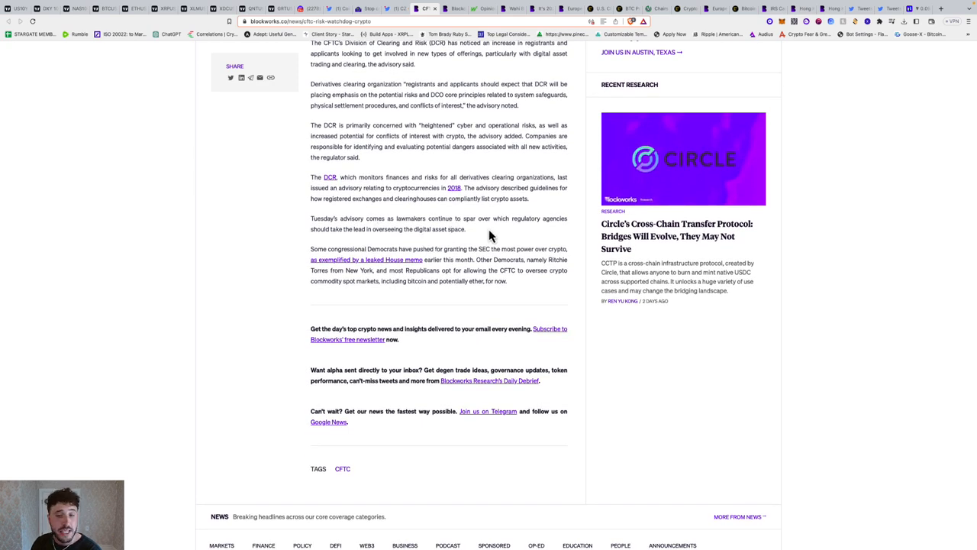
{"action": "mouse_move", "coordinate": [502, 235]}
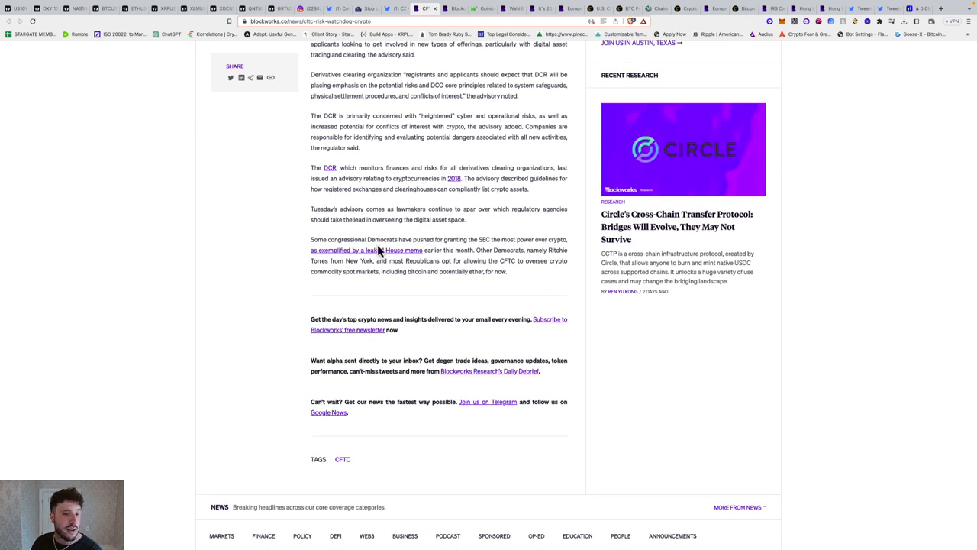
{"action": "mouse_move", "coordinate": [457, 239]}
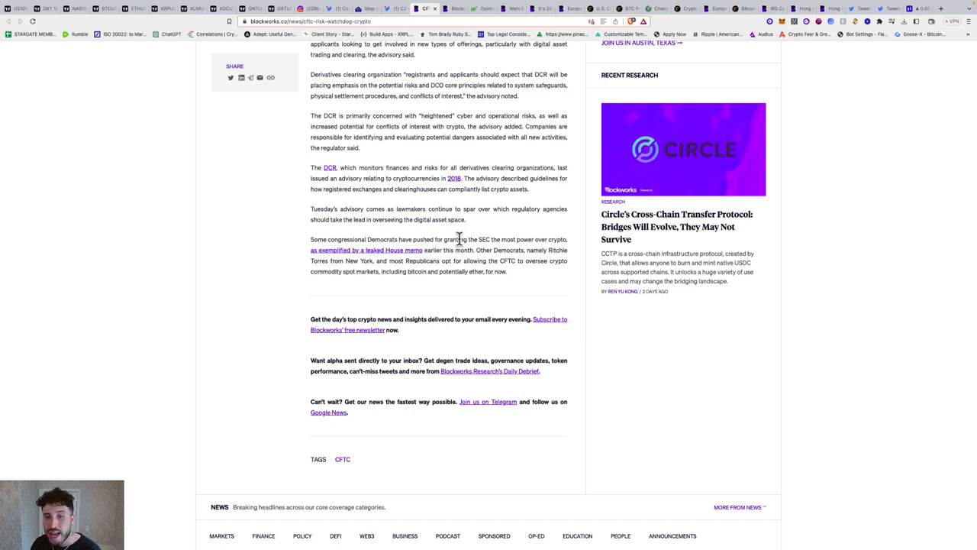
{"action": "mouse_move", "coordinate": [309, 250]}
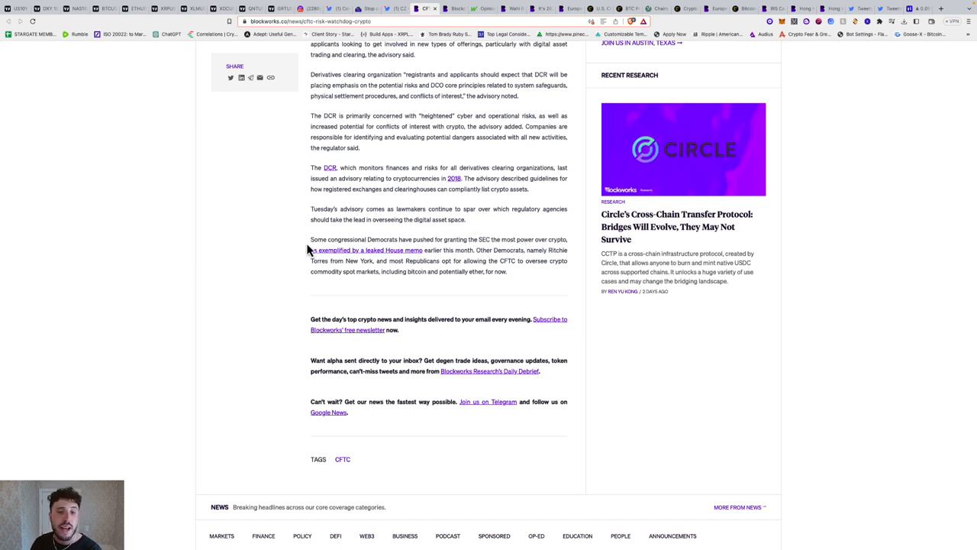
{"action": "mouse_move", "coordinate": [449, 254]}
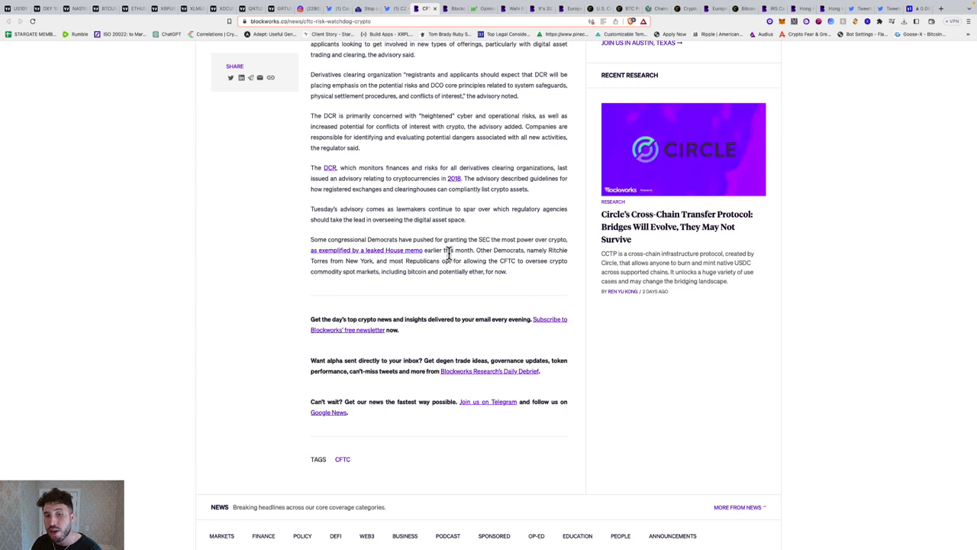
{"action": "mouse_move", "coordinate": [546, 263]}
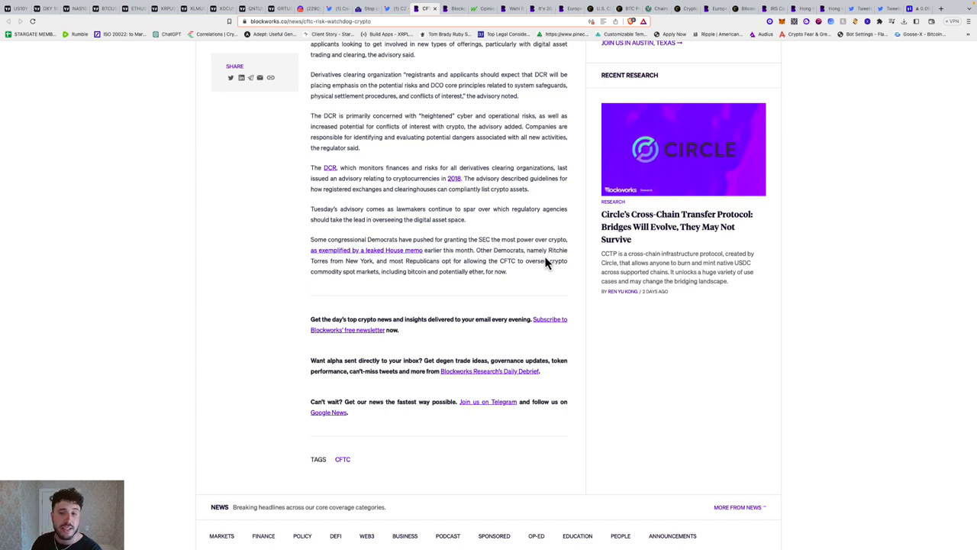
{"action": "mouse_move", "coordinate": [416, 273]}
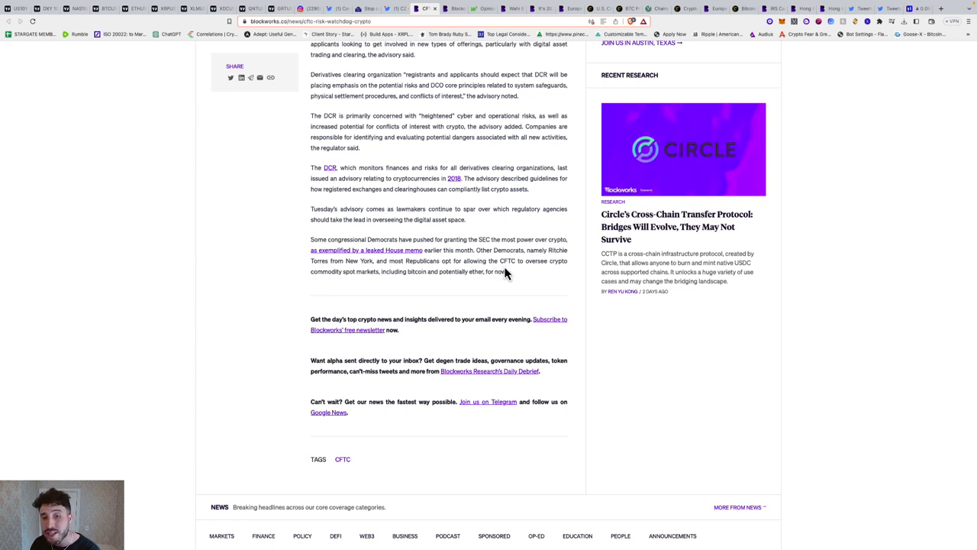
{"action": "mouse_move", "coordinate": [387, 286]}
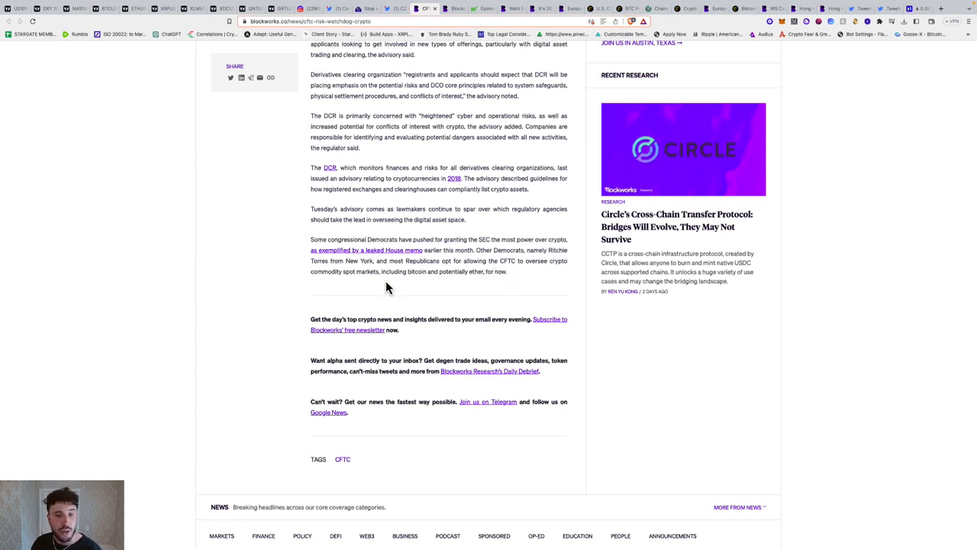
{"action": "mouse_move", "coordinate": [447, 287]}
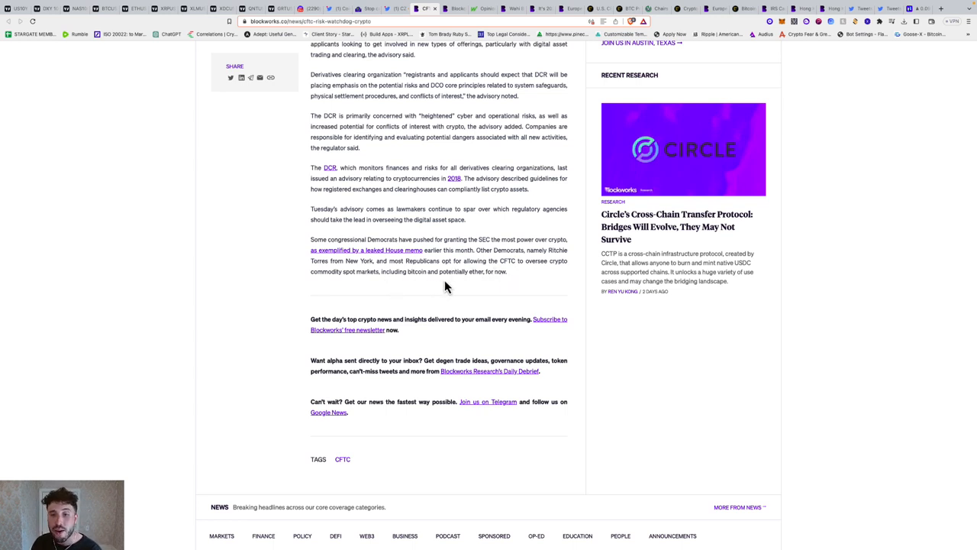
{"action": "mouse_move", "coordinate": [500, 271]}
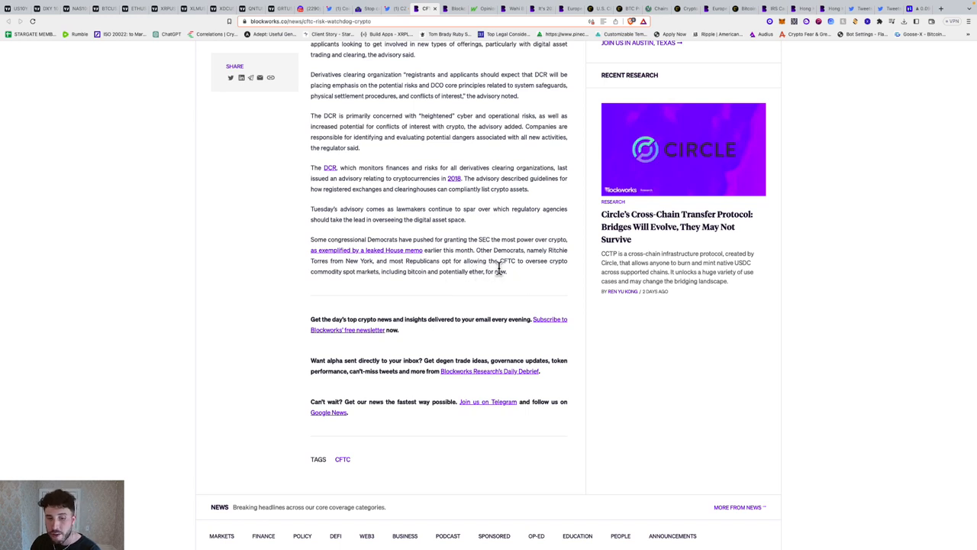
- Bring up the Blockworks Mars alien-message article and read through its opening sections
{"action": "left_click", "coordinate": [454, 8]}
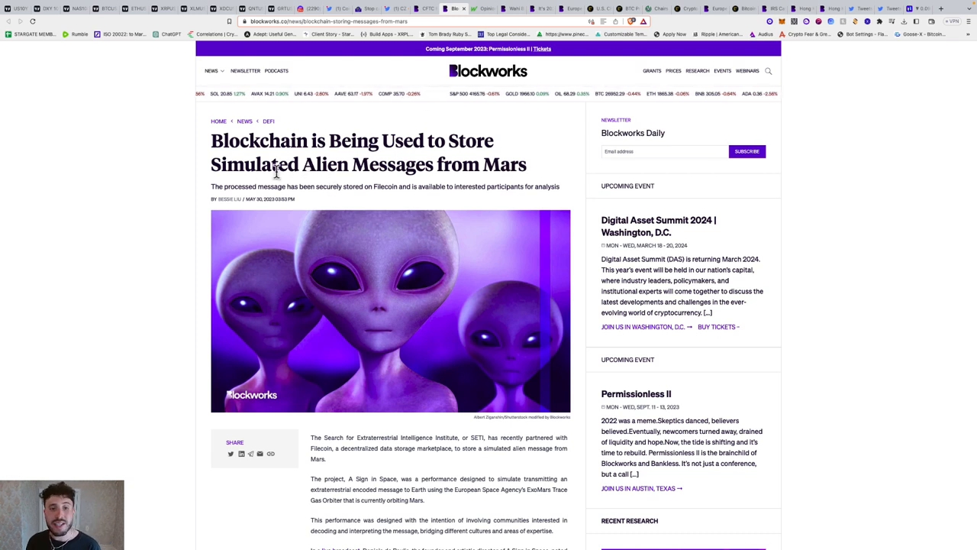
{"action": "mouse_move", "coordinate": [496, 169]}
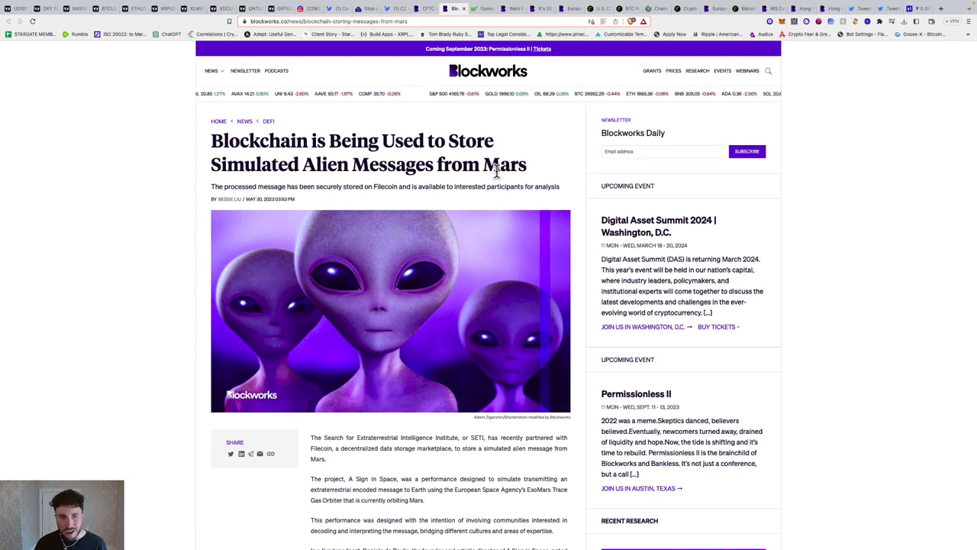
{"action": "mouse_move", "coordinate": [297, 214]}
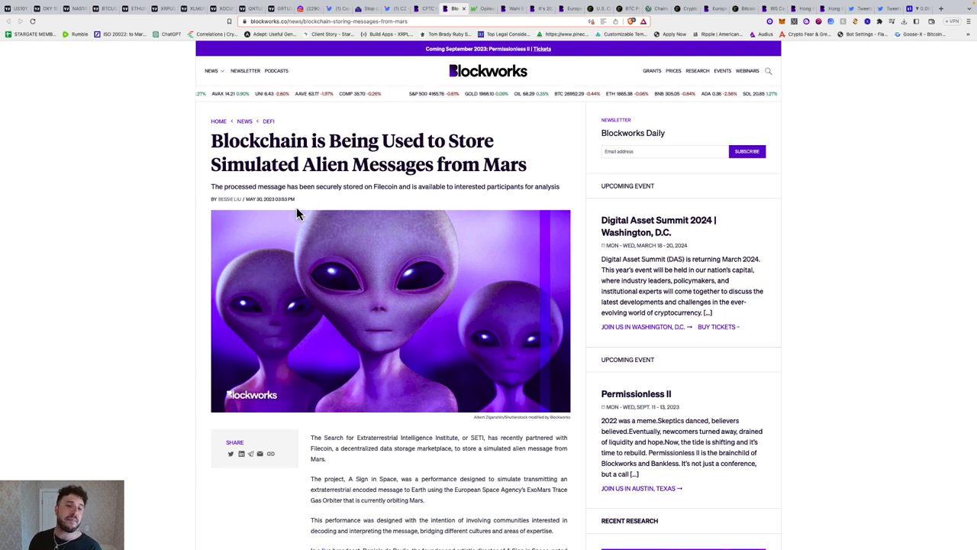
{"action": "mouse_move", "coordinate": [429, 189]}
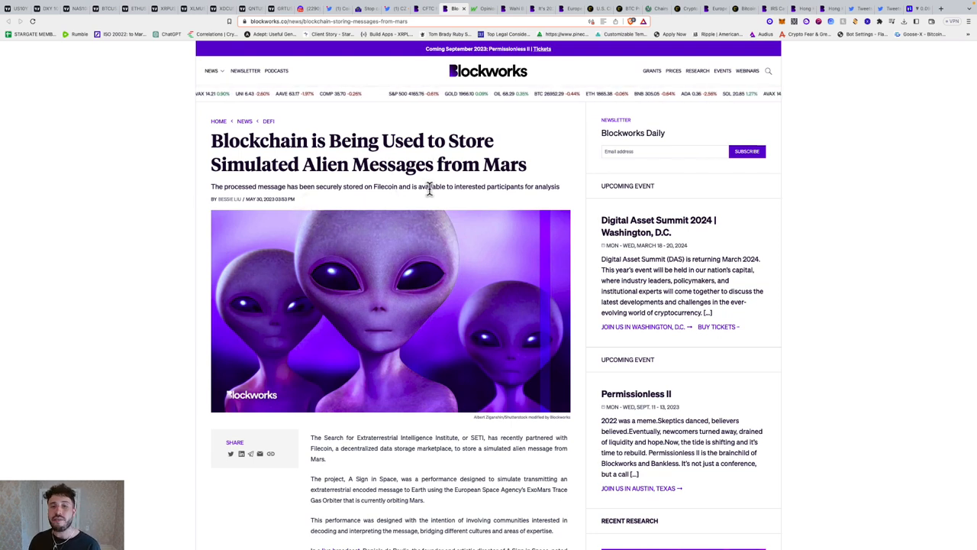
{"action": "mouse_move", "coordinate": [492, 200]}
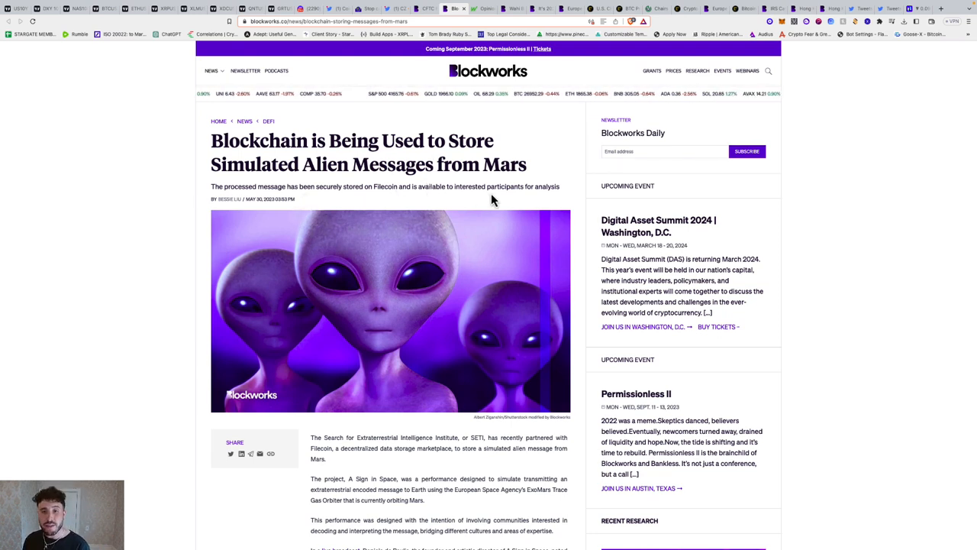
{"action": "scroll", "scroll_direction": "down", "scroll_amount": 3}
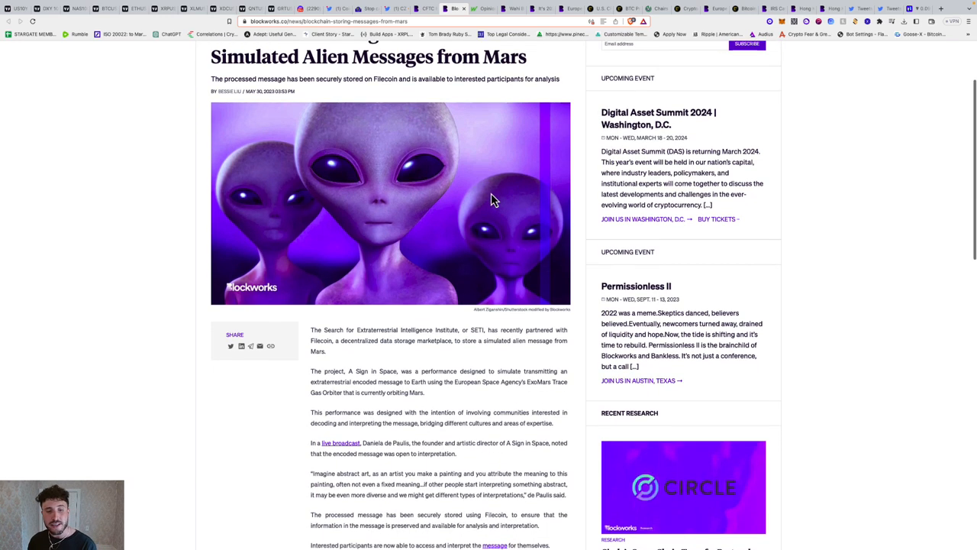
{"action": "scroll", "scroll_direction": "down", "scroll_amount": 3}
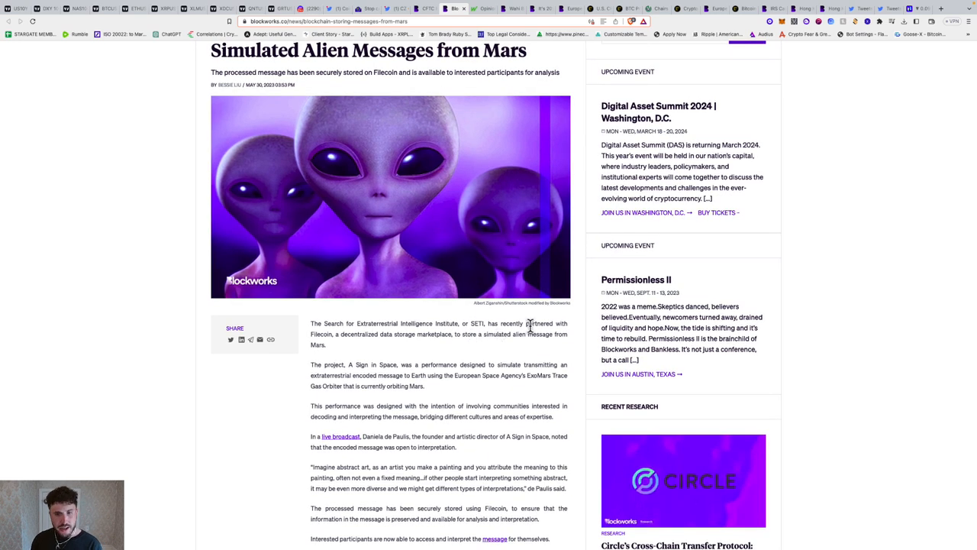
{"action": "scroll", "scroll_direction": "down", "scroll_amount": 3}
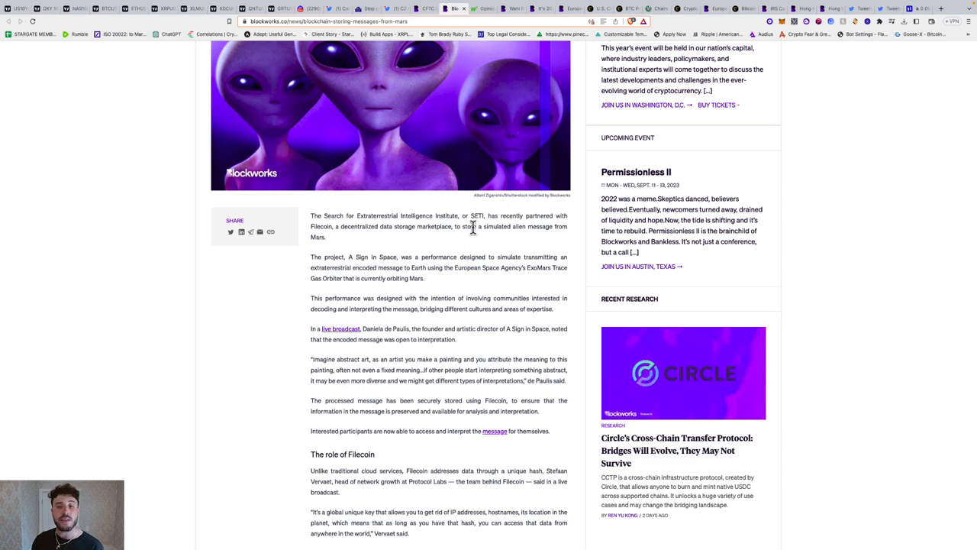
{"action": "mouse_move", "coordinate": [523, 248]}
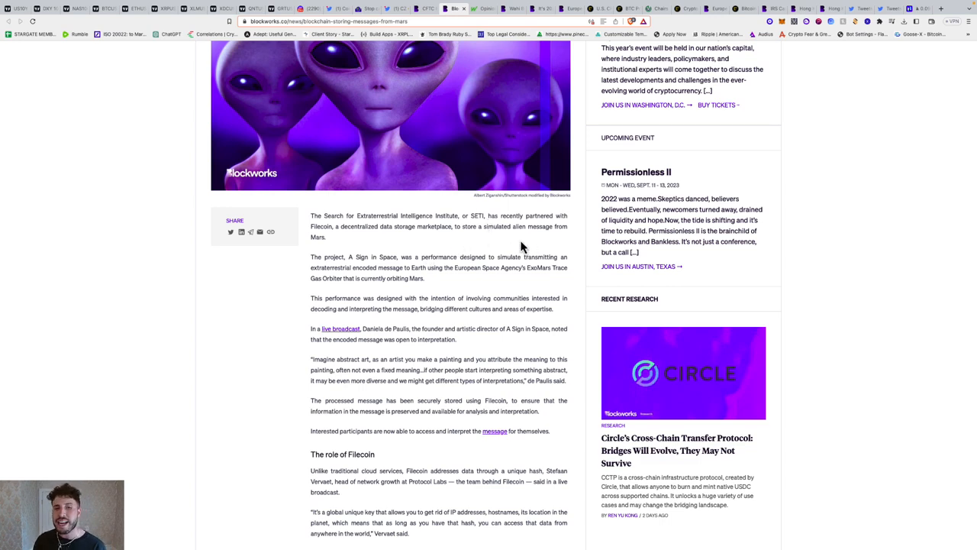
{"action": "scroll", "scroll_direction": "down", "scroll_amount": 3}
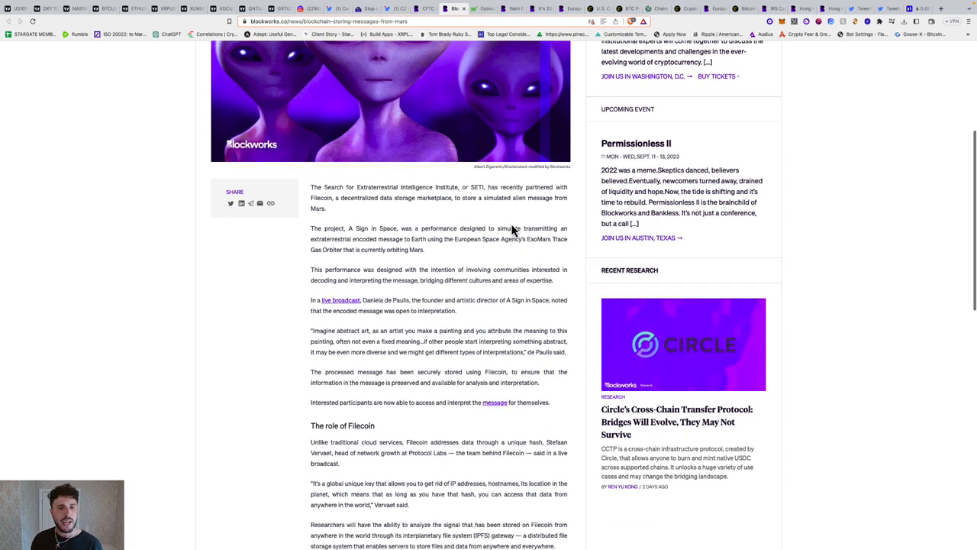
{"action": "scroll", "scroll_direction": "down", "scroll_amount": 3}
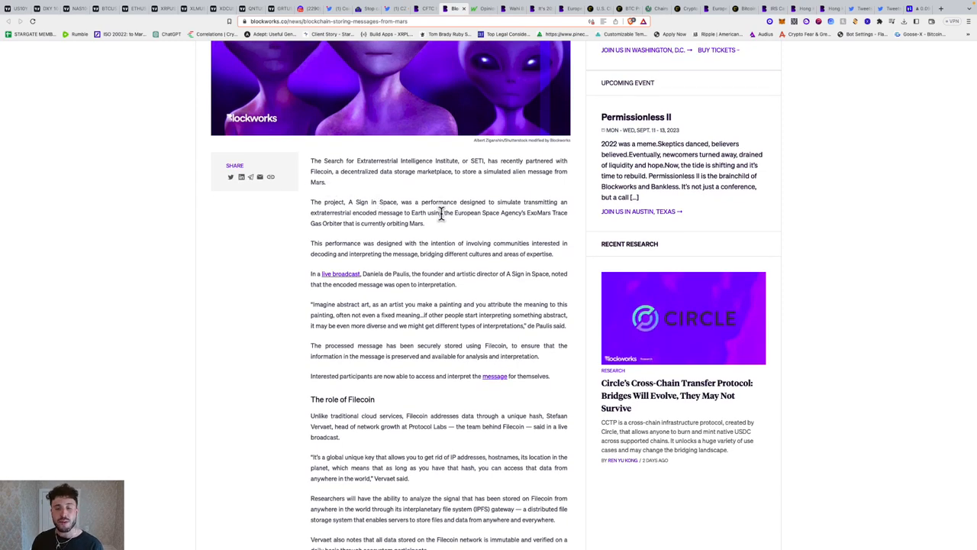
{"action": "mouse_move", "coordinate": [403, 205]}
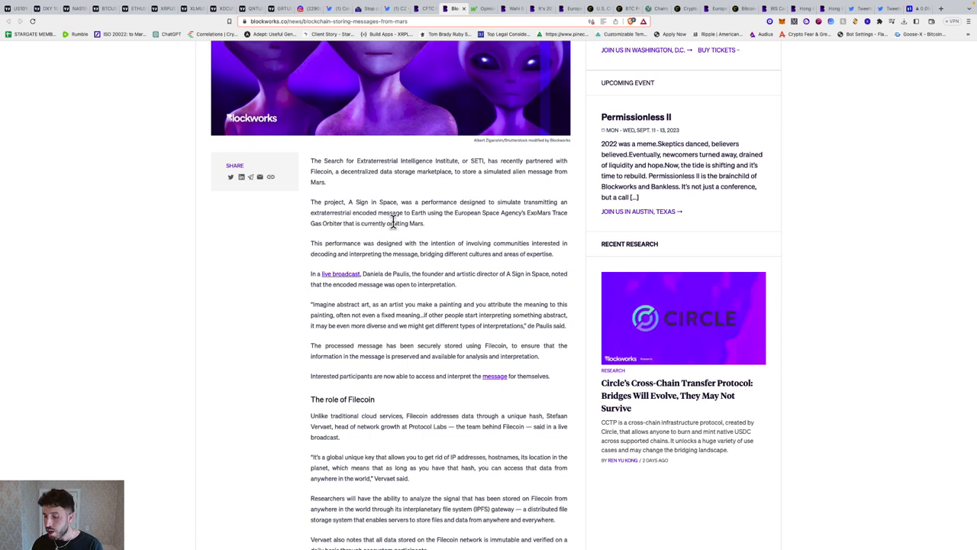
{"action": "mouse_move", "coordinate": [466, 230]}
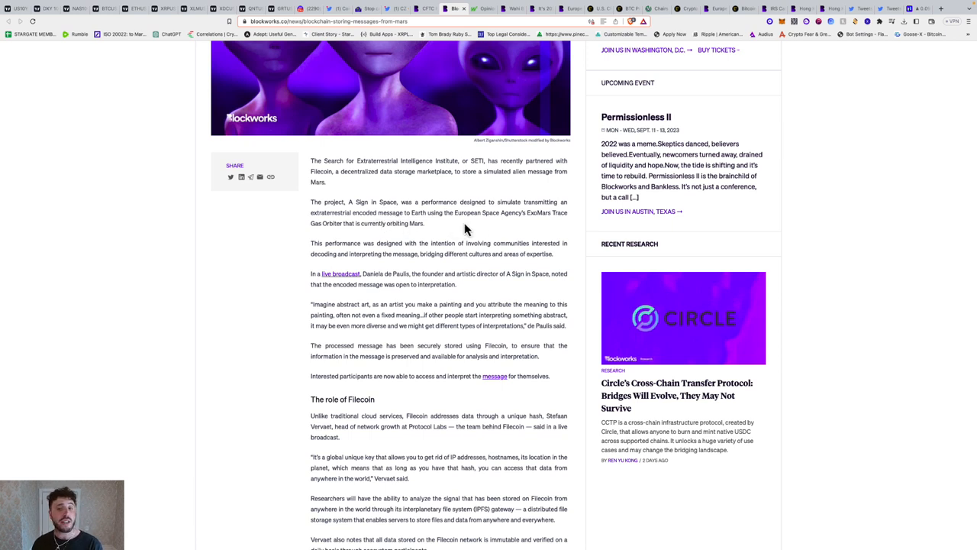
{"action": "mouse_move", "coordinate": [566, 227]}
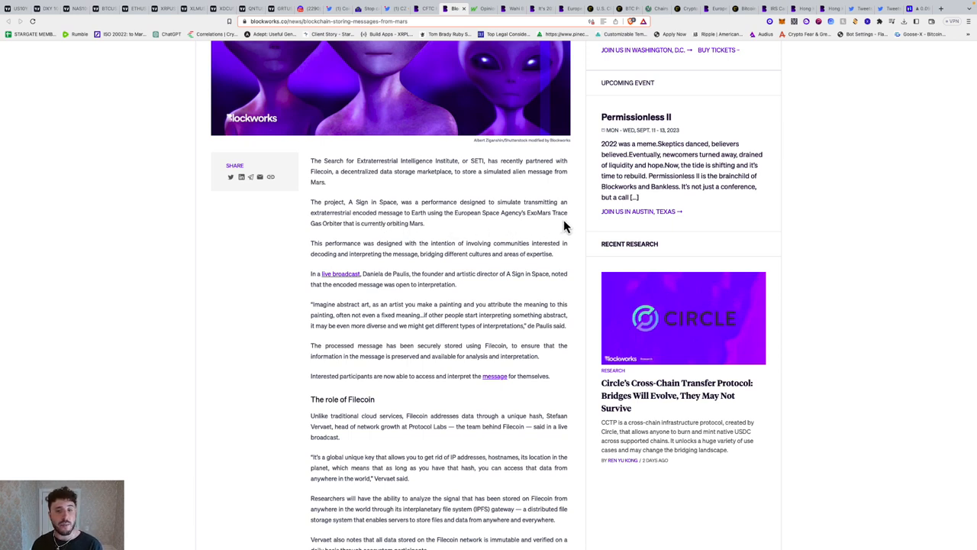
{"action": "mouse_move", "coordinate": [396, 237]}
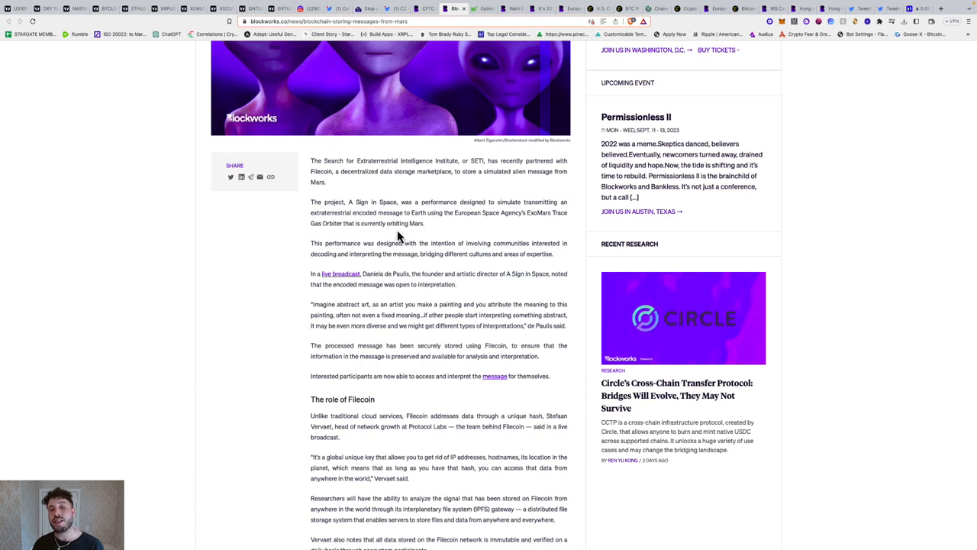
{"action": "scroll", "scroll_direction": "down", "scroll_amount": 3}
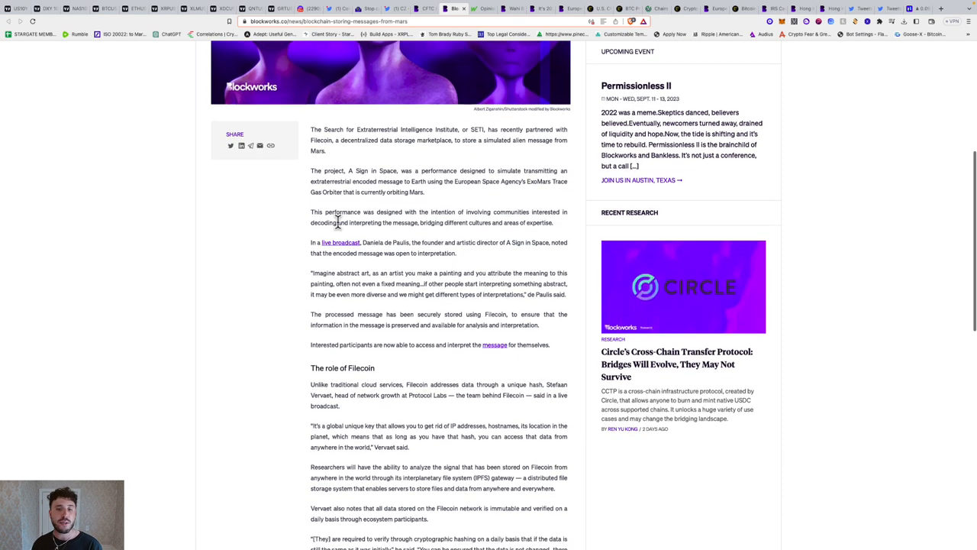
{"action": "mouse_move", "coordinate": [525, 214]}
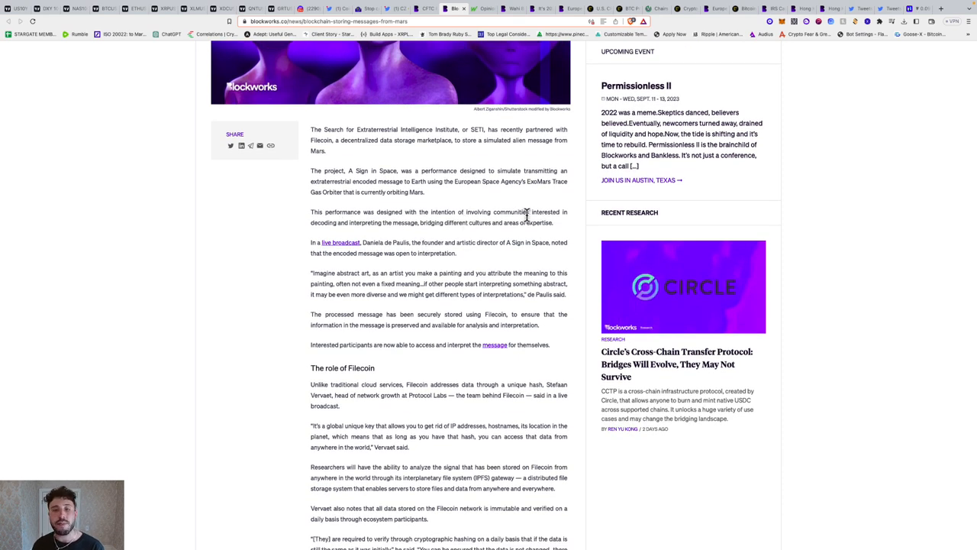
{"action": "mouse_move", "coordinate": [426, 235]}
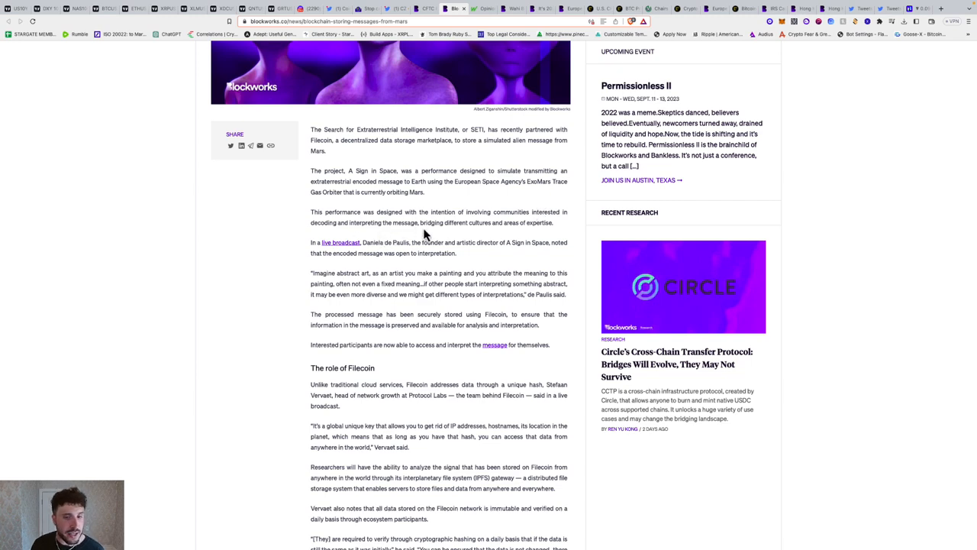
- Read on through the Filecoin section to the end, then head back toward the headline
{"action": "scroll", "scroll_direction": "down", "scroll_amount": 3}
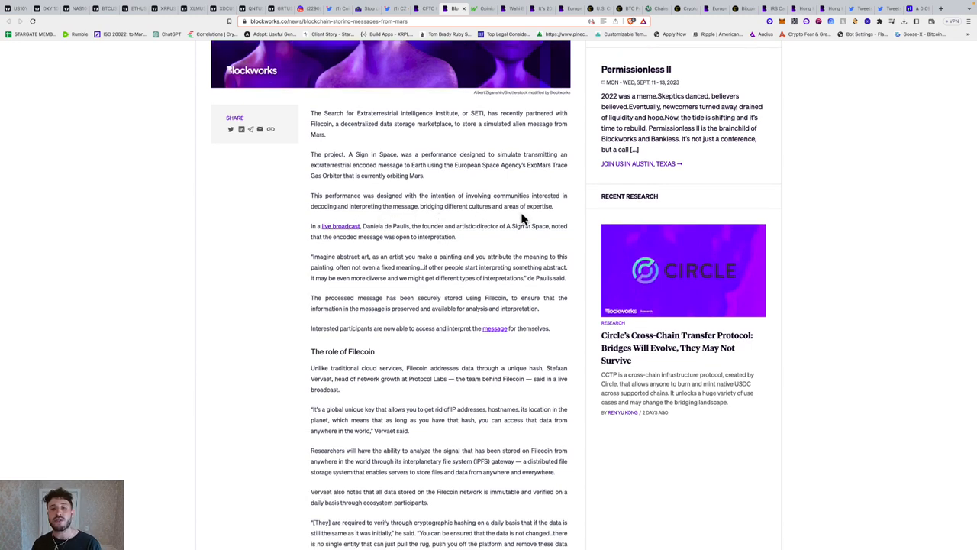
{"action": "scroll", "scroll_direction": "down", "scroll_amount": 3}
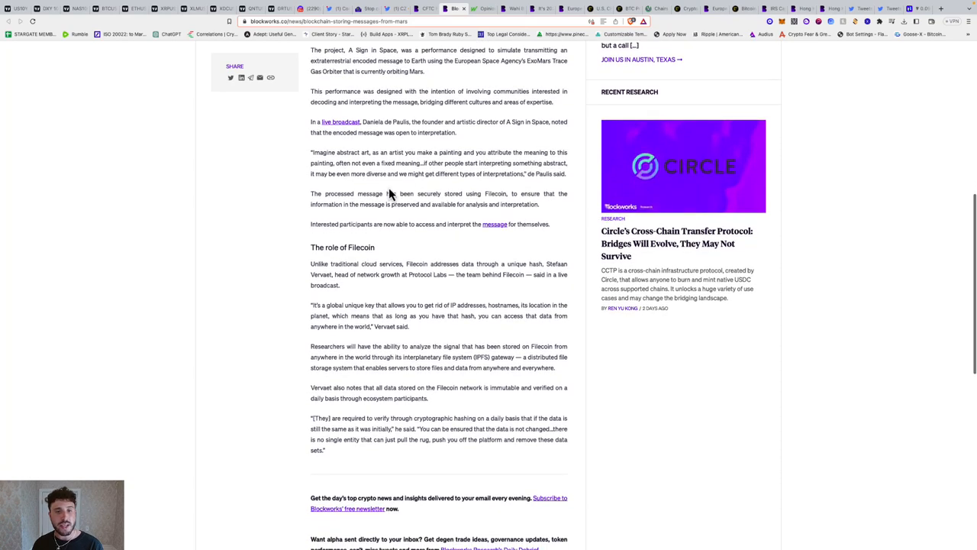
{"action": "scroll", "scroll_direction": "down", "scroll_amount": 3}
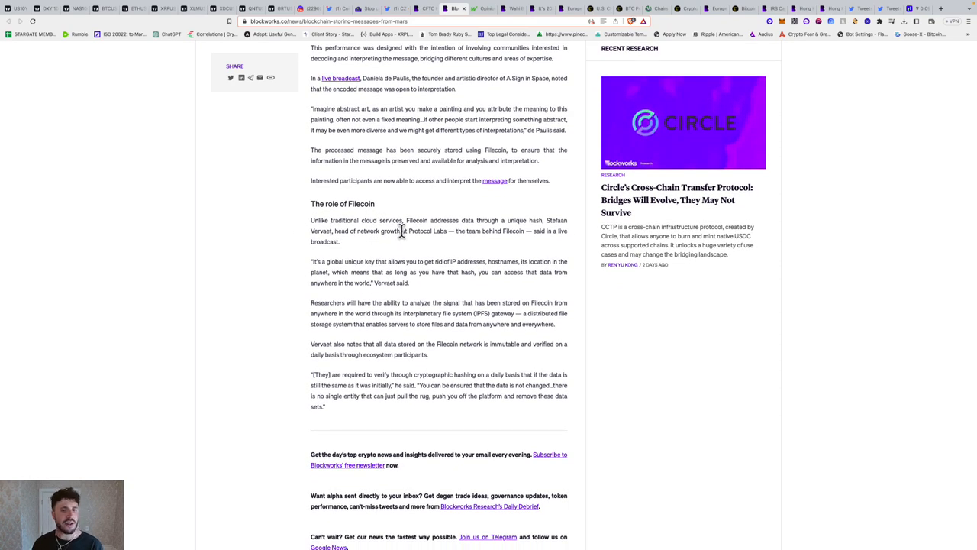
{"action": "mouse_move", "coordinate": [496, 227]}
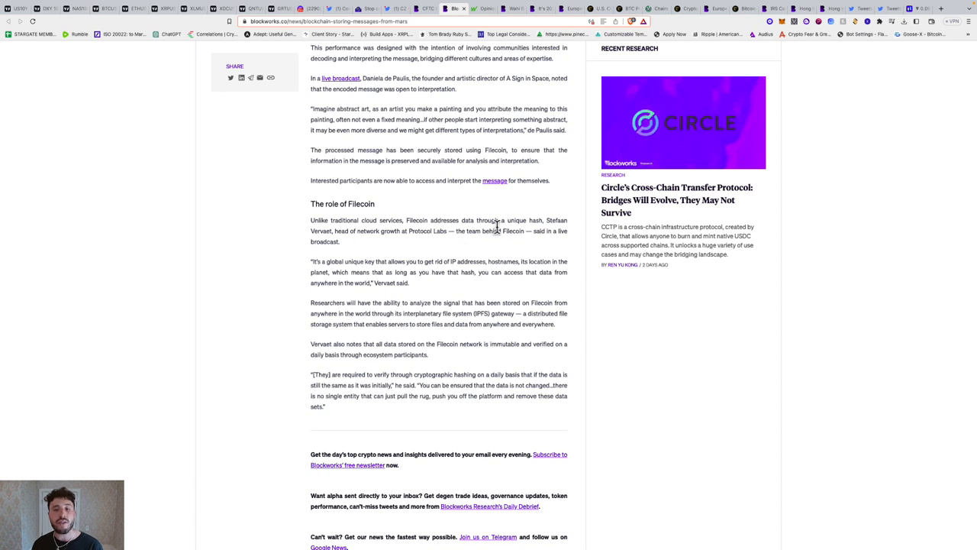
{"action": "mouse_move", "coordinate": [364, 265]}
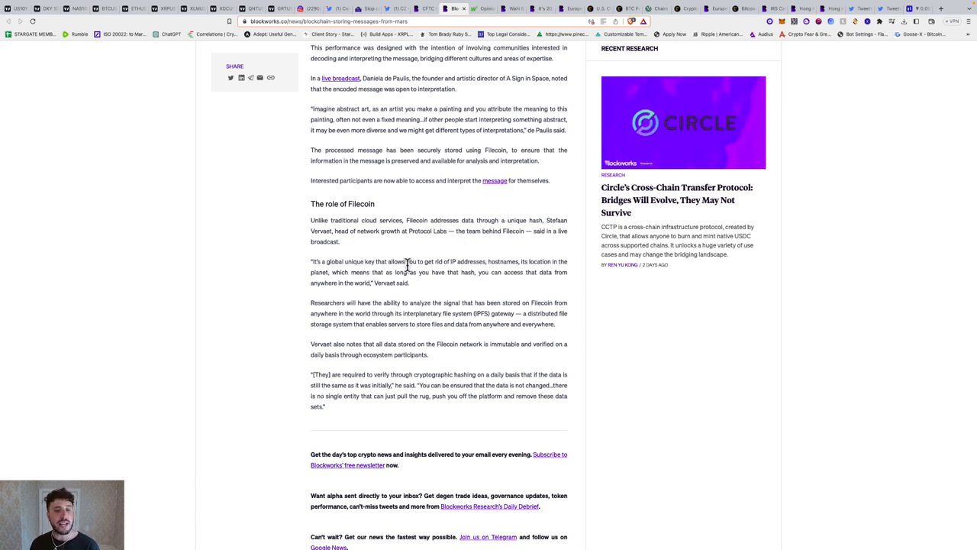
{"action": "mouse_move", "coordinate": [503, 274]}
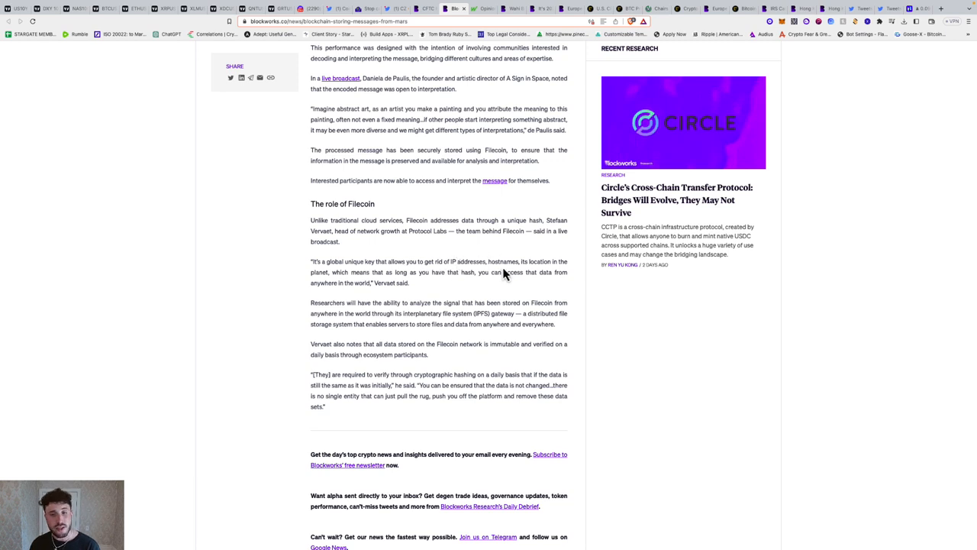
{"action": "mouse_move", "coordinate": [412, 292]}
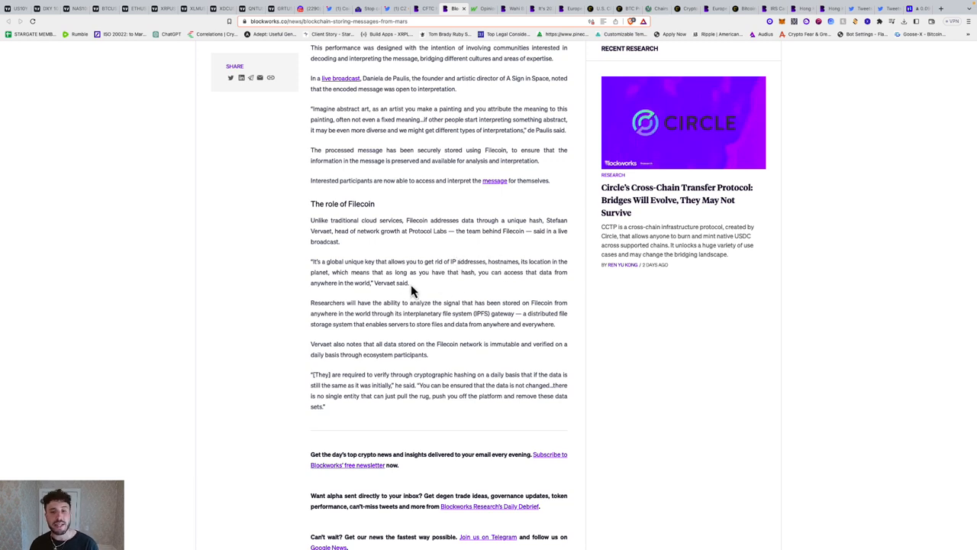
{"action": "mouse_move", "coordinate": [542, 290]}
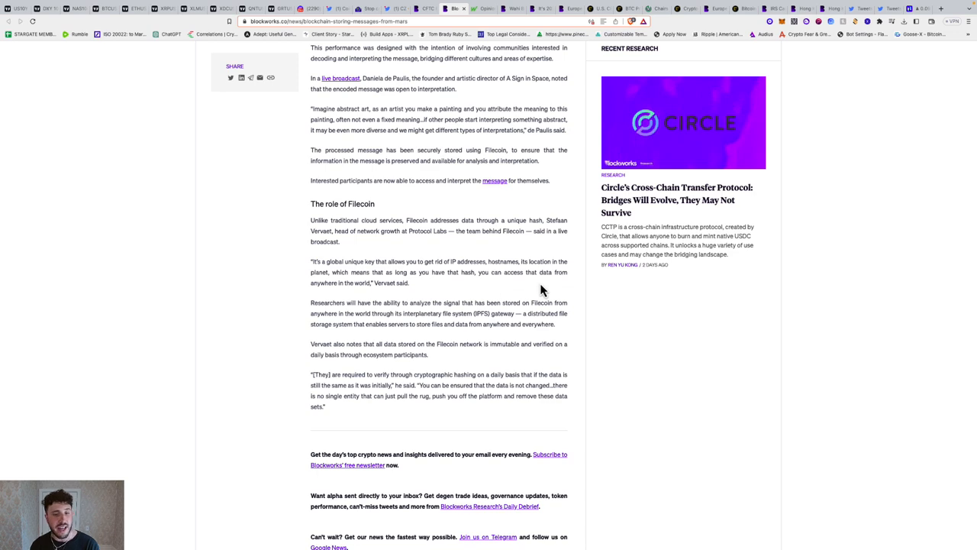
{"action": "scroll", "scroll_direction": "down", "scroll_amount": 3}
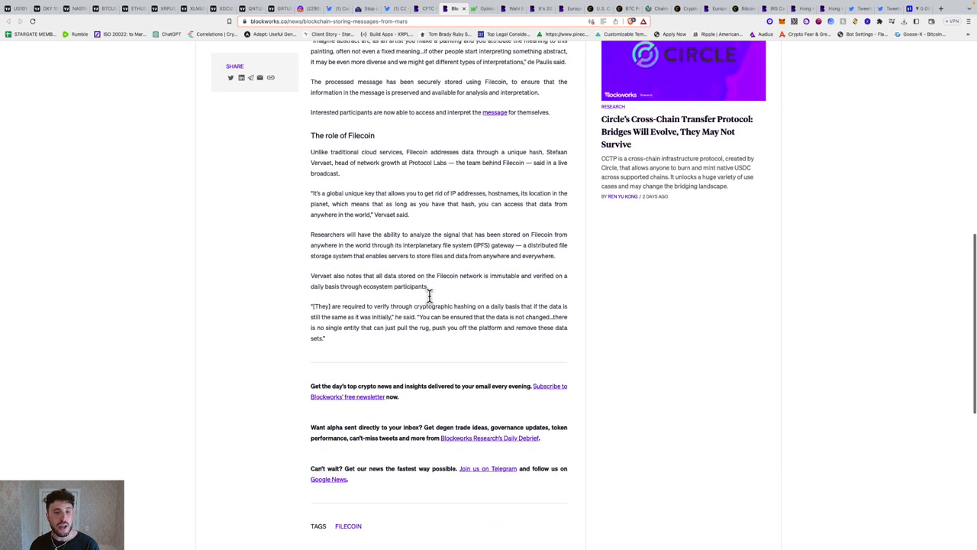
{"action": "scroll", "scroll_direction": "down", "scroll_amount": 3}
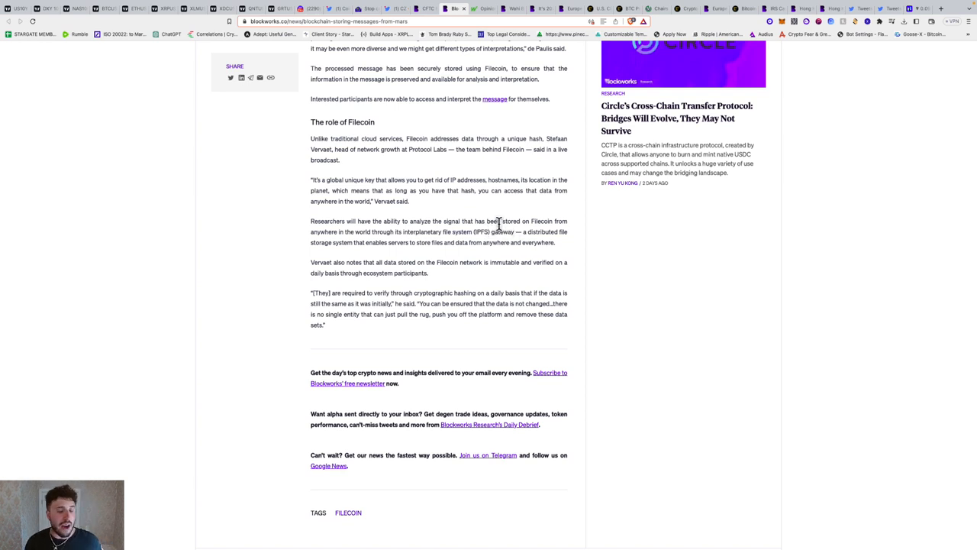
{"action": "mouse_move", "coordinate": [448, 241]}
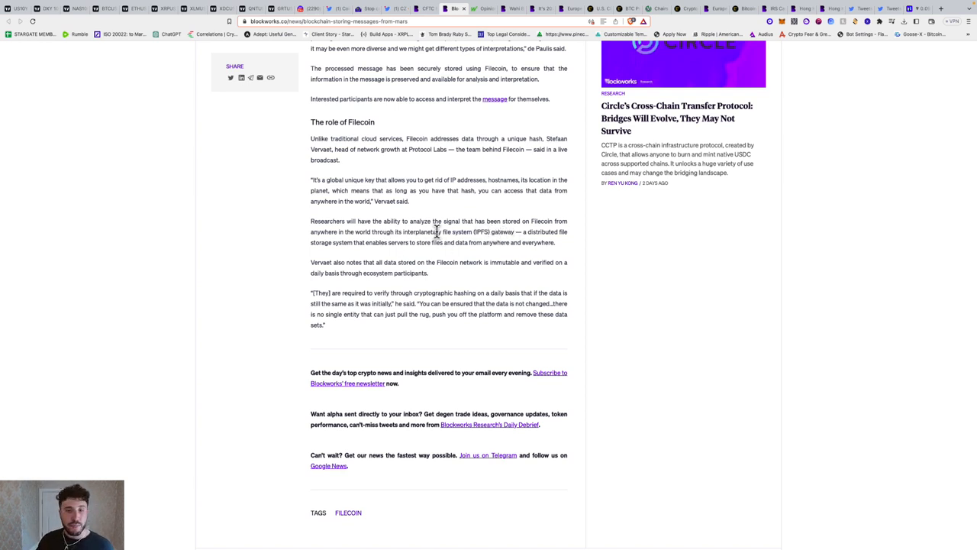
{"action": "mouse_move", "coordinate": [547, 232]}
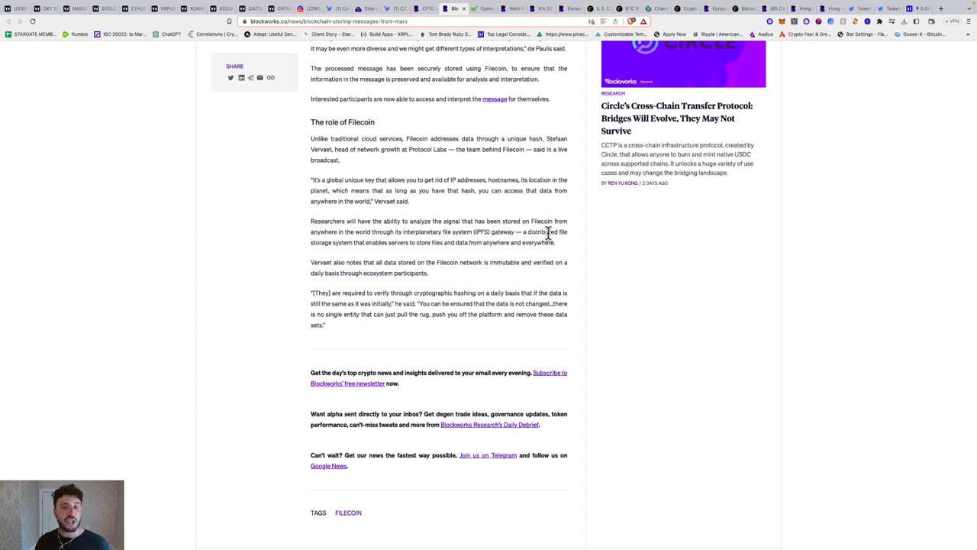
{"action": "mouse_move", "coordinate": [401, 243]}
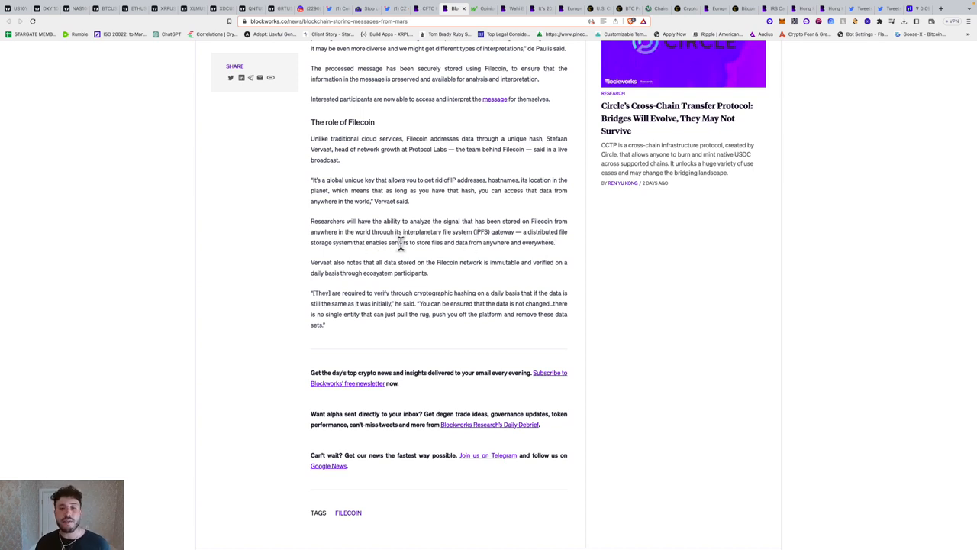
{"action": "mouse_move", "coordinate": [457, 263]}
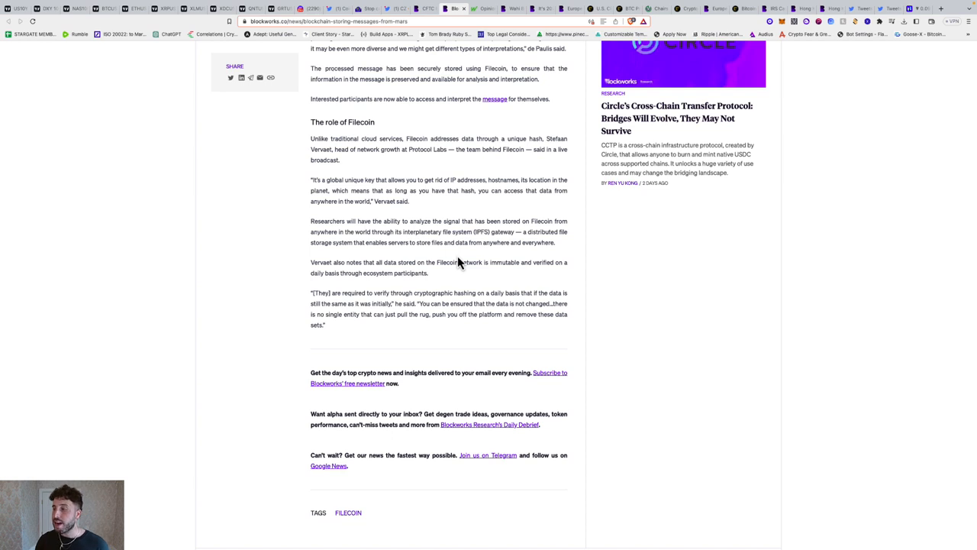
{"action": "scroll", "scroll_direction": "down", "scroll_amount": 3}
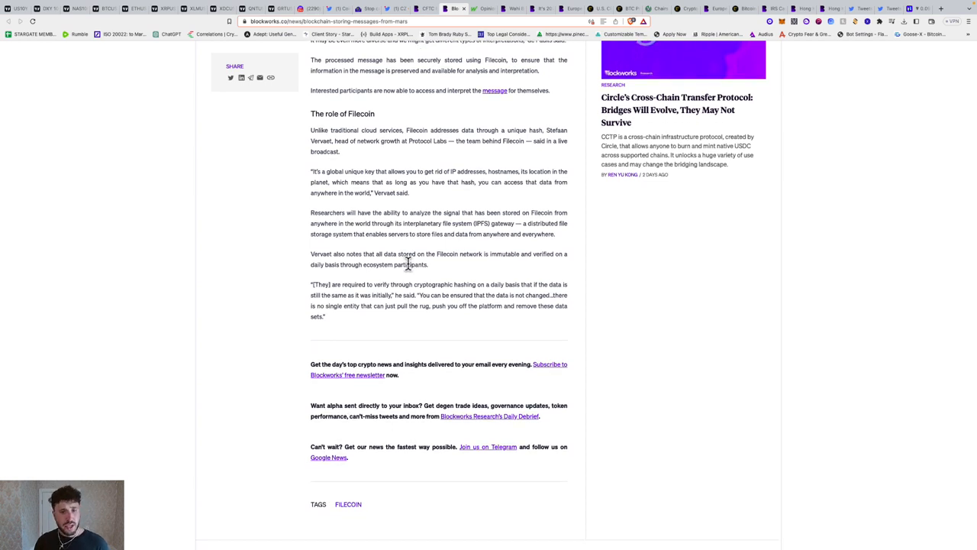
{"action": "mouse_move", "coordinate": [492, 265]}
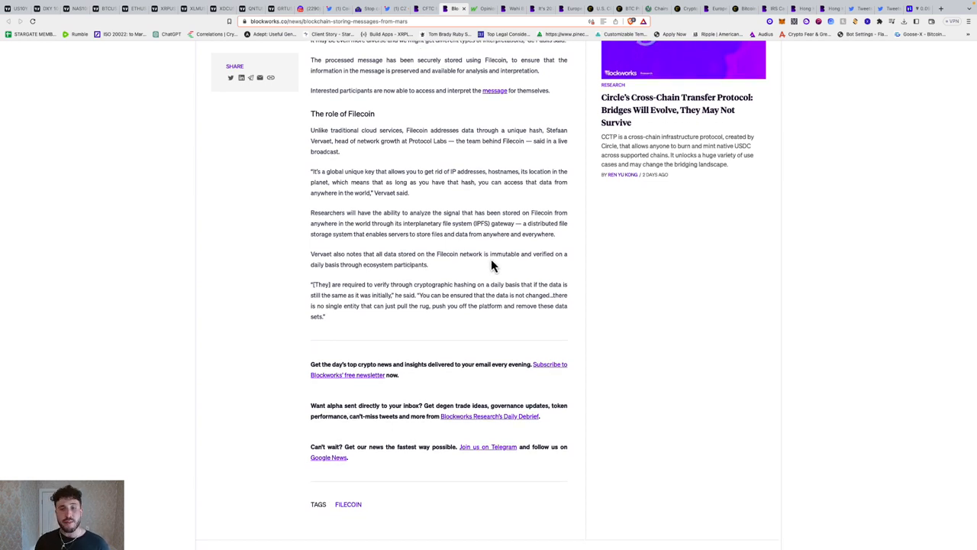
{"action": "mouse_move", "coordinate": [380, 276]}
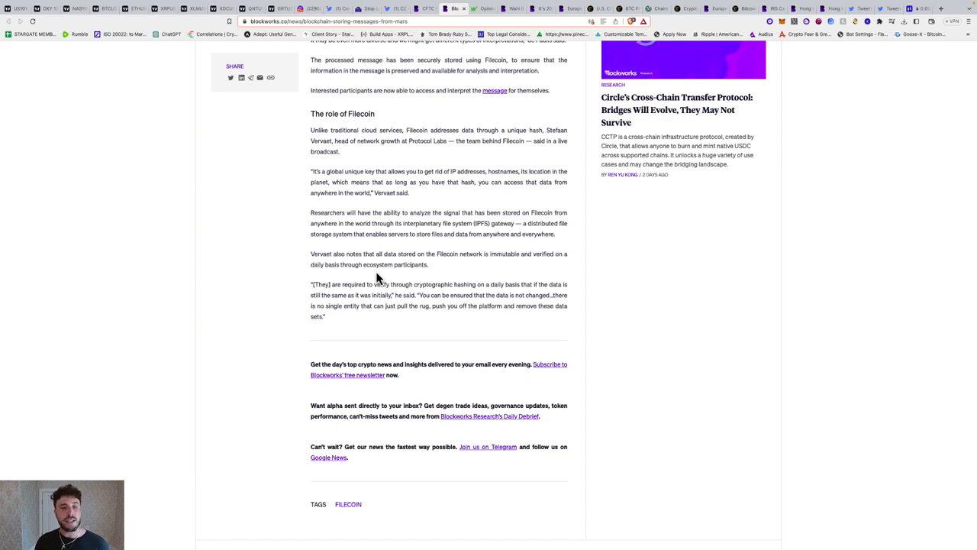
{"action": "scroll", "scroll_direction": "down", "scroll_amount": 3}
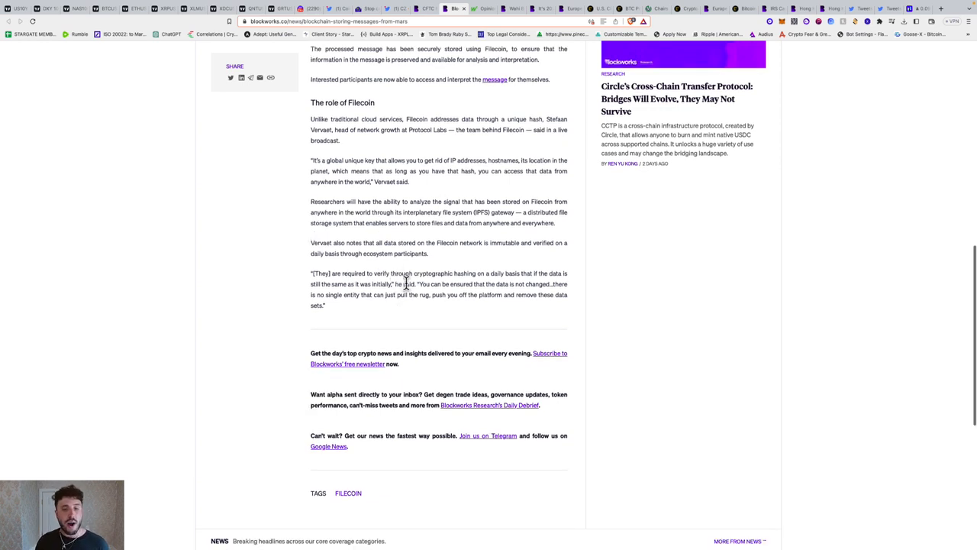
{"action": "mouse_move", "coordinate": [519, 285]}
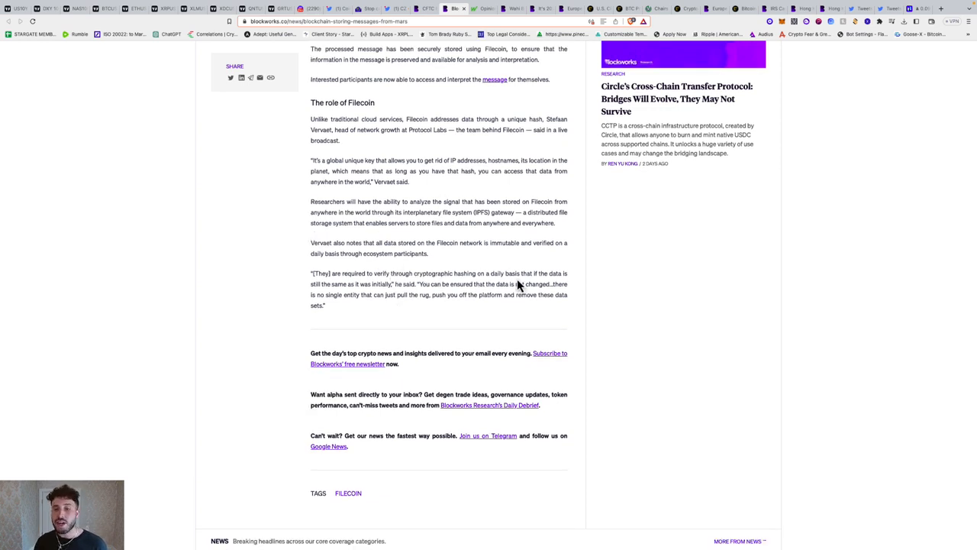
{"action": "mouse_move", "coordinate": [351, 298]}
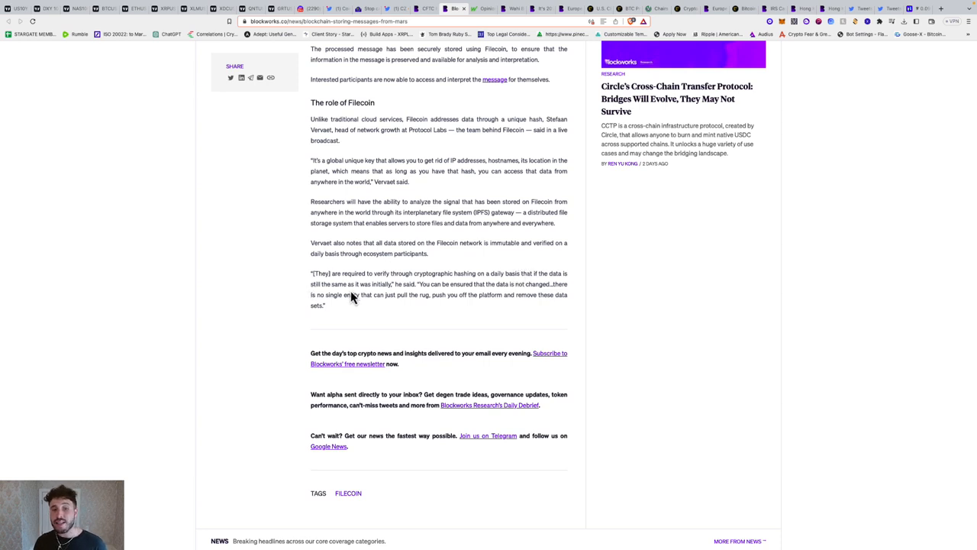
{"action": "mouse_move", "coordinate": [485, 297]}
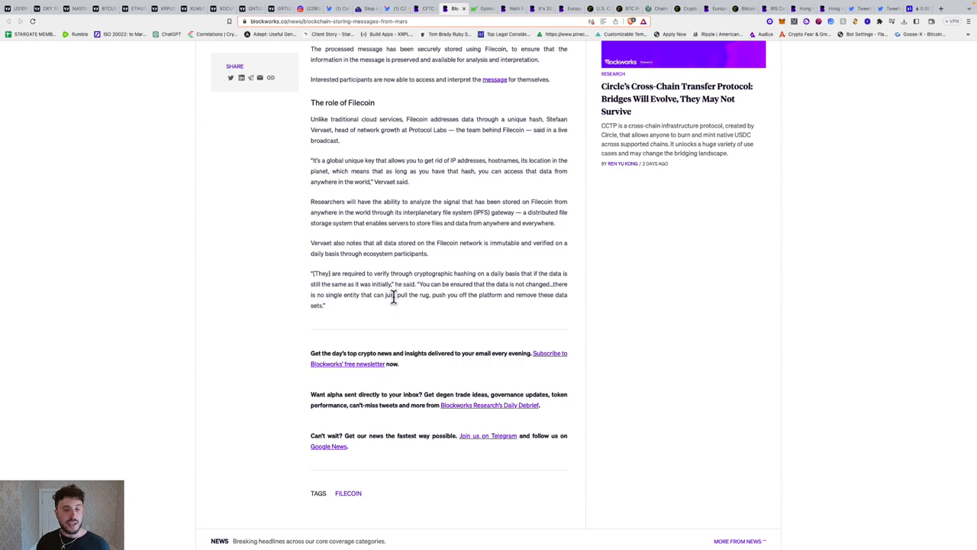
{"action": "mouse_move", "coordinate": [512, 309]}
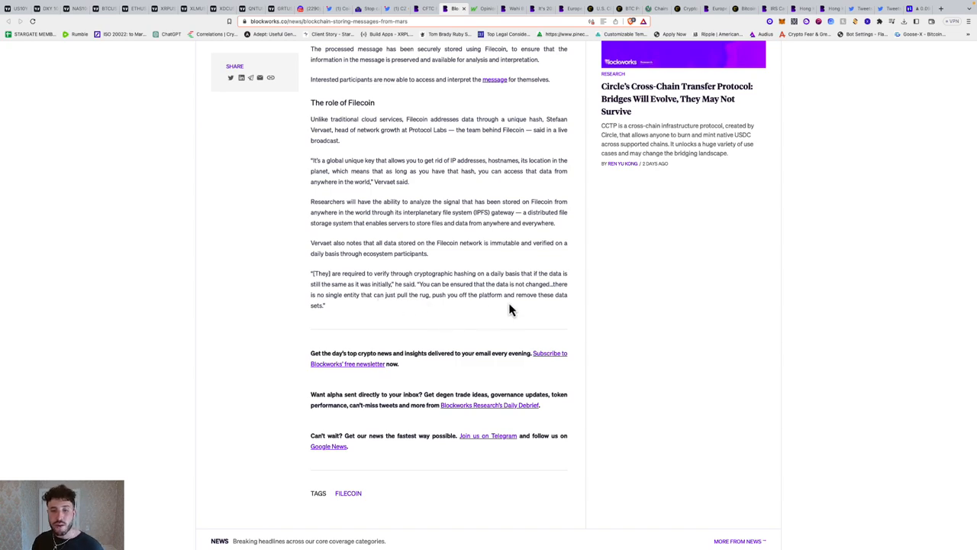
{"action": "mouse_move", "coordinate": [447, 227]}
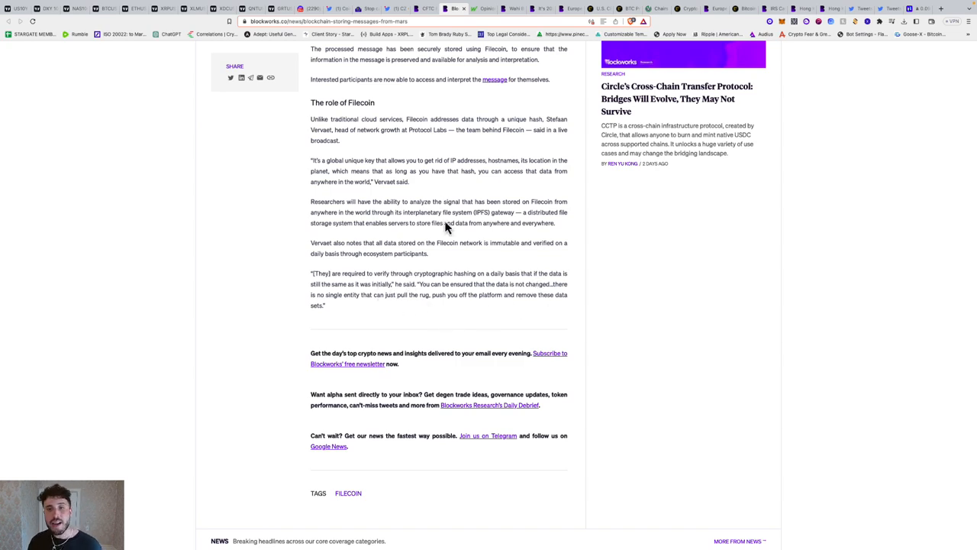
{"action": "scroll", "scroll_direction": "up", "scroll_amount": 3}
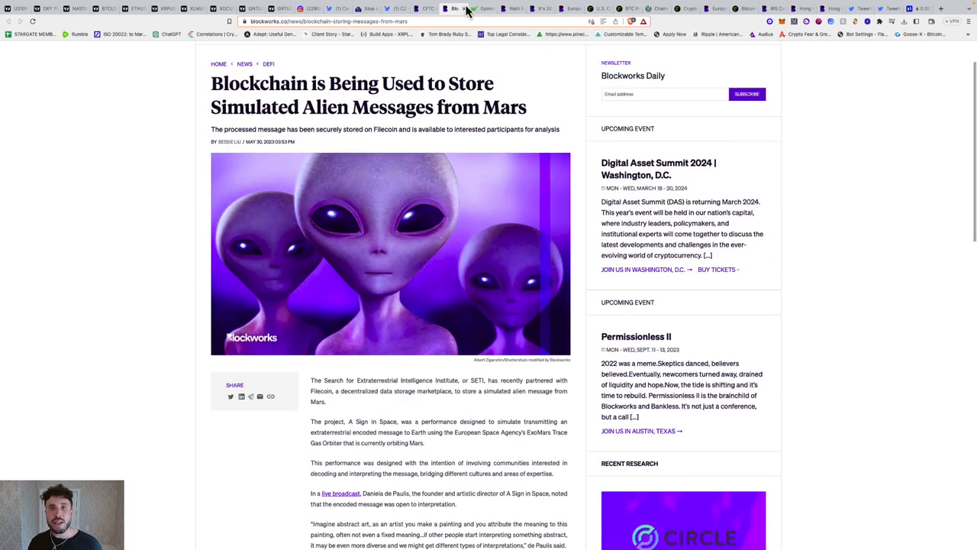
- Bring up the MarketWatch Coinbase CEO opinion piece on crypto and national security
{"action": "left_click", "coordinate": [483, 9]}
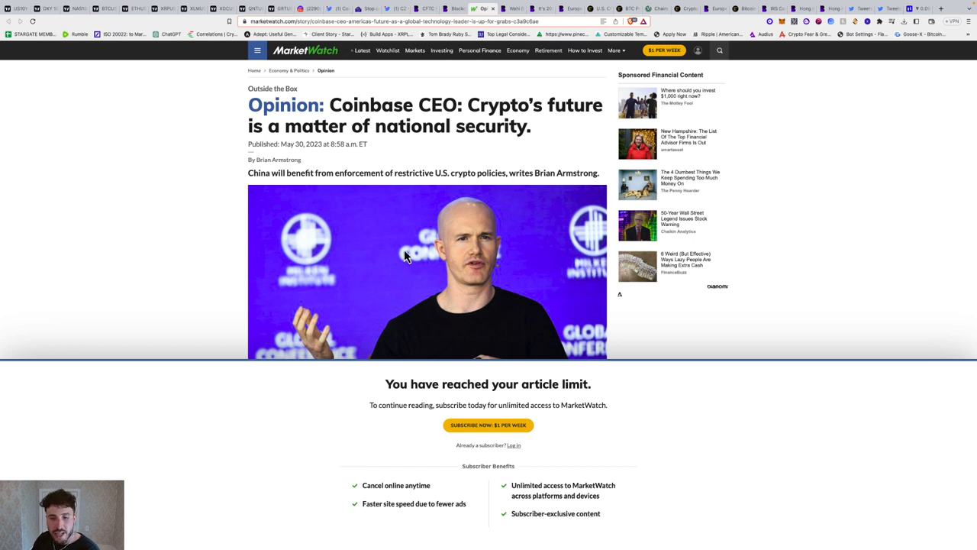
{"action": "mouse_move", "coordinate": [273, 181]}
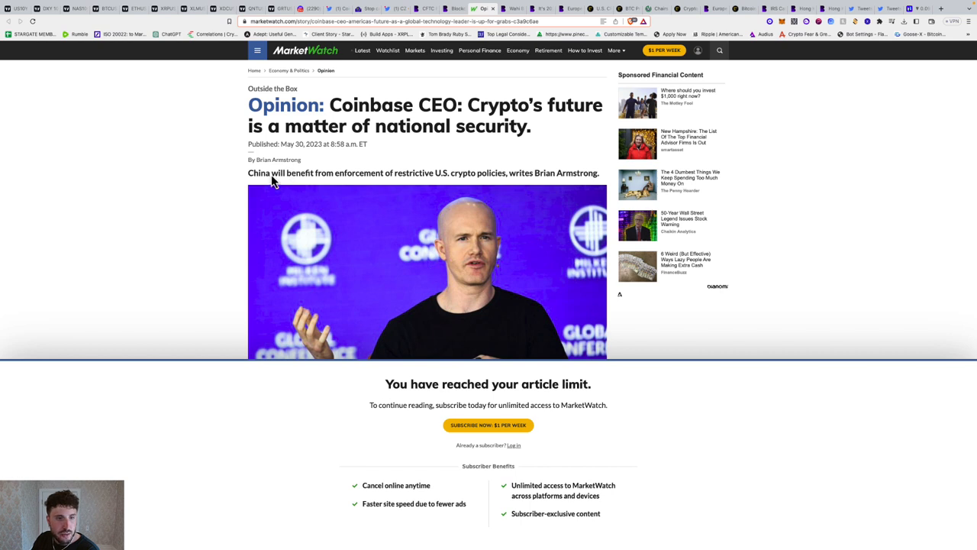
{"action": "mouse_move", "coordinate": [447, 189]}
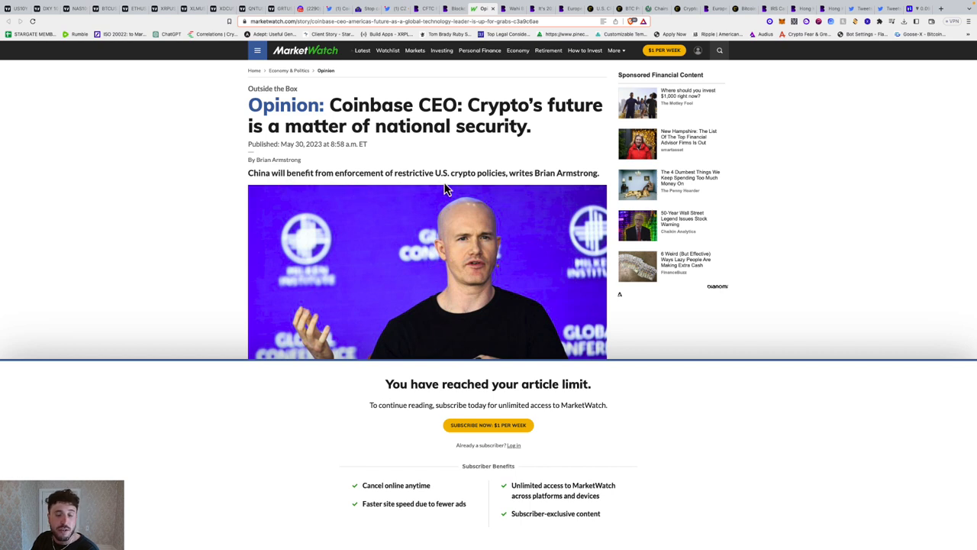
{"action": "mouse_move", "coordinate": [552, 185]}
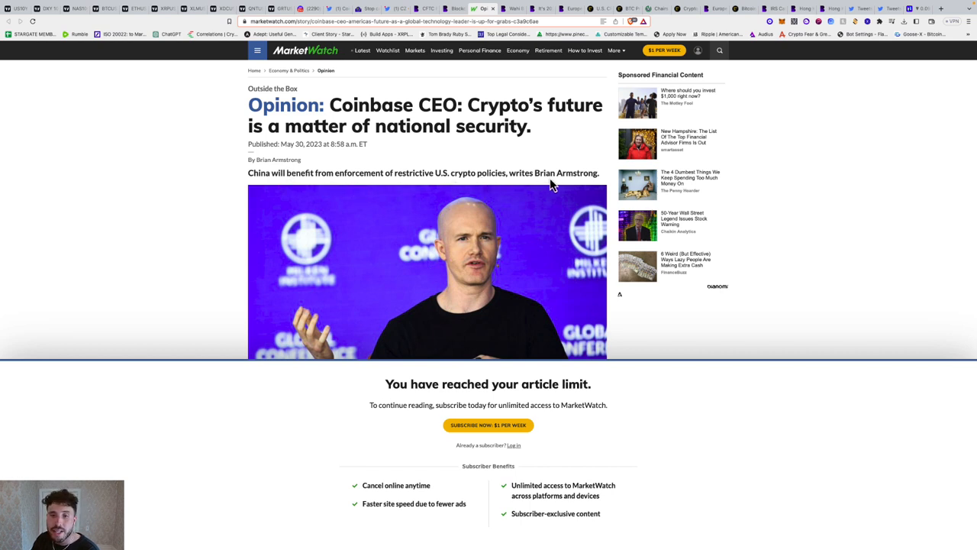
{"action": "mouse_move", "coordinate": [418, 207]}
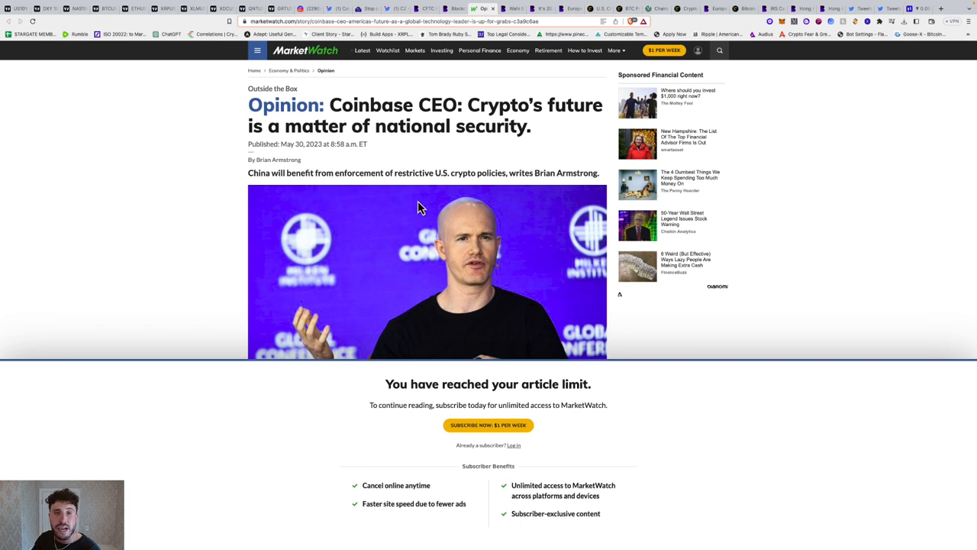
{"action": "mouse_move", "coordinate": [544, 191]}
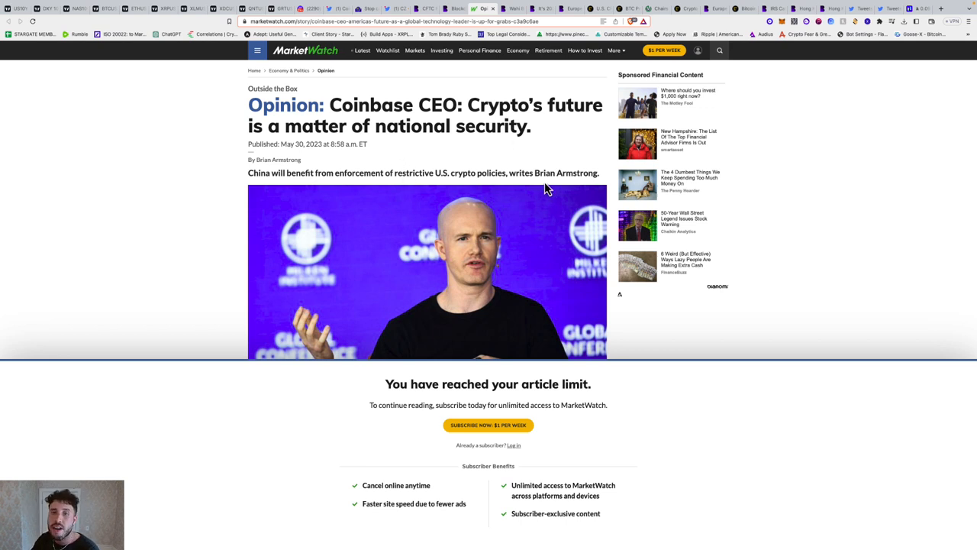
{"action": "mouse_move", "coordinate": [500, 190]}
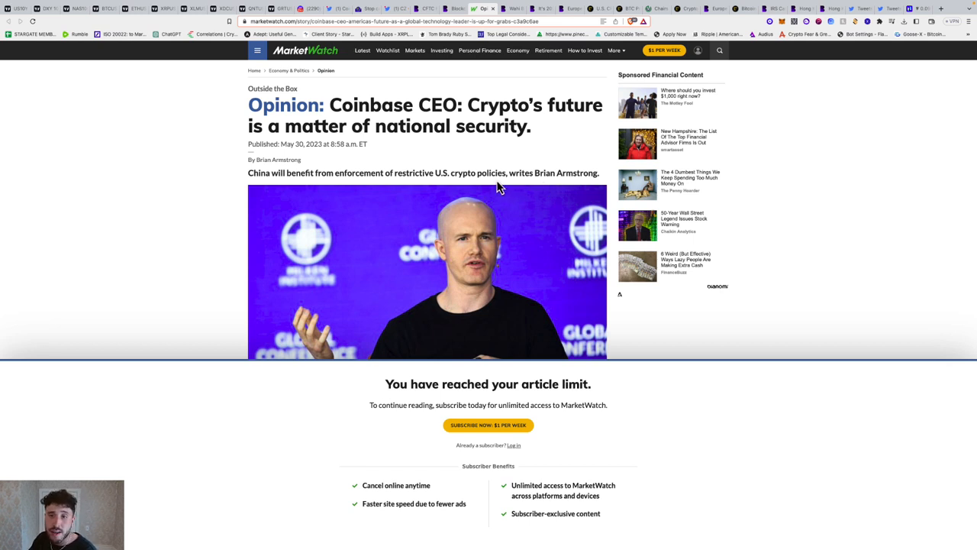
{"action": "mouse_move", "coordinate": [473, 214]}
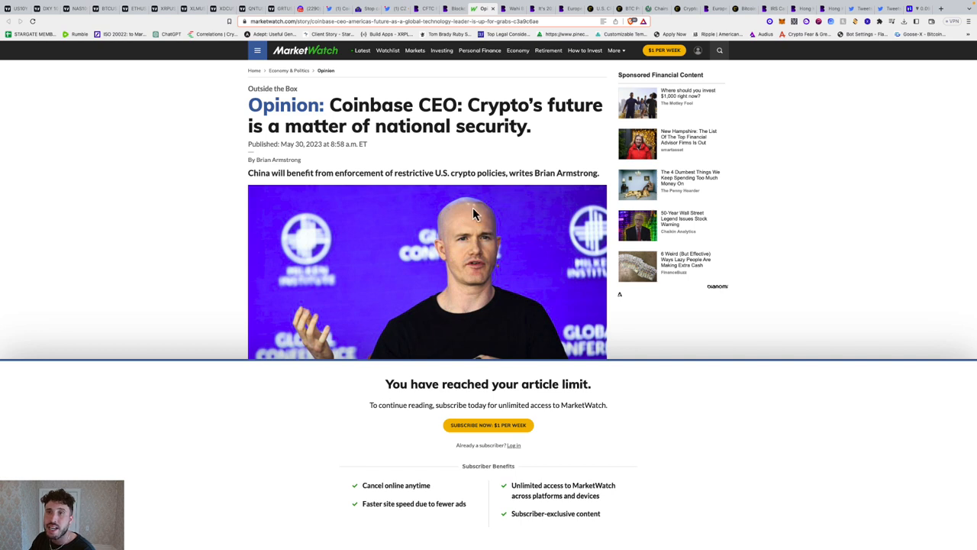
{"action": "mouse_move", "coordinate": [605, 69]}
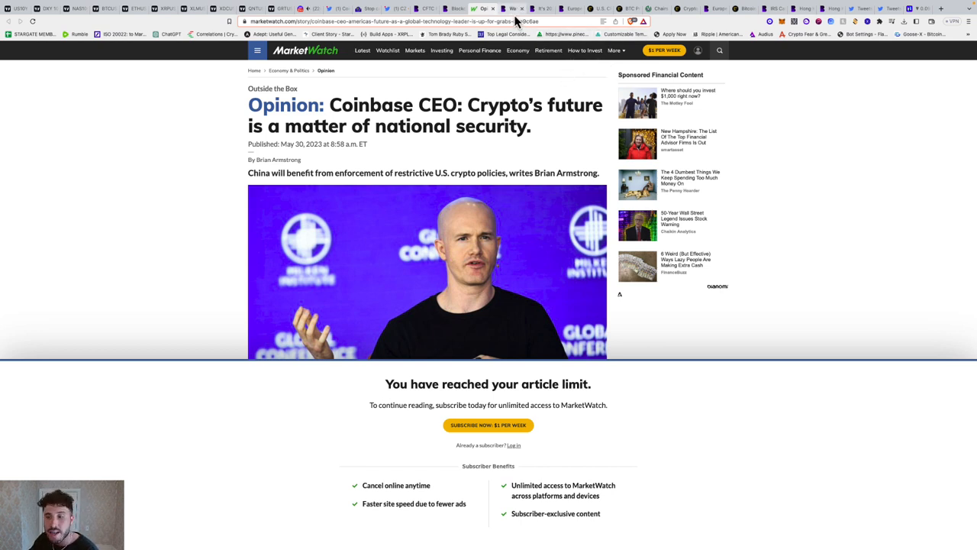
{"action": "mouse_move", "coordinate": [485, 8]}
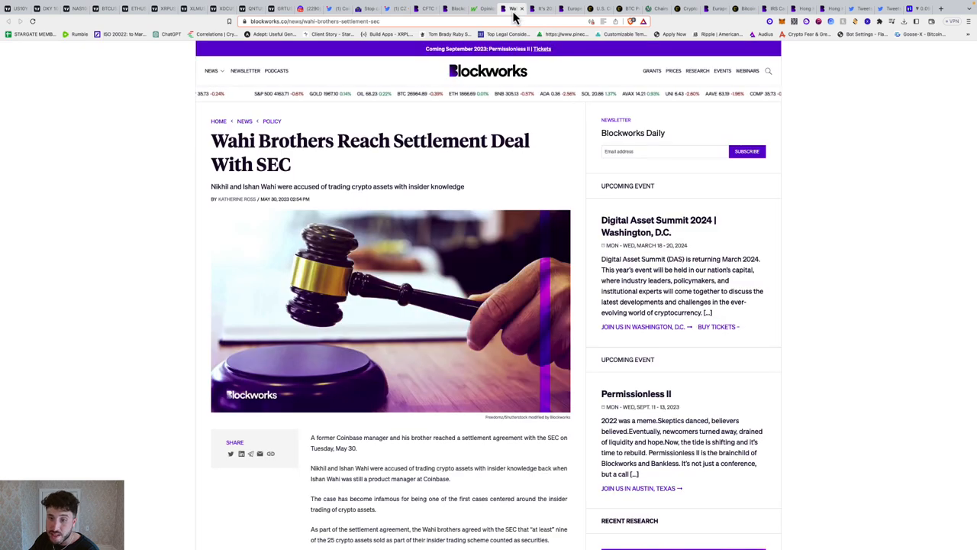
- Read down through the Blockworks Wahi Brothers SEC settlement article
{"action": "scroll", "scroll_direction": "down", "scroll_amount": 3}
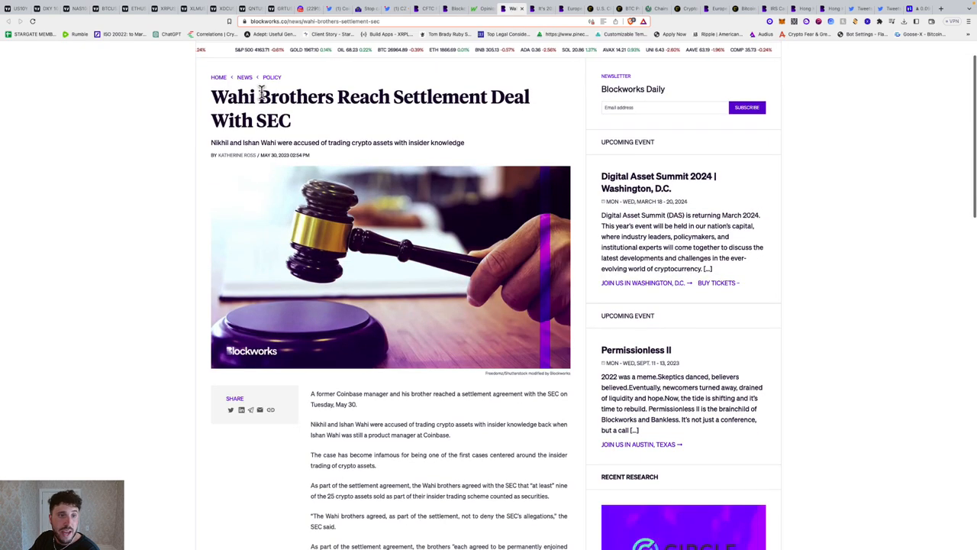
{"action": "mouse_move", "coordinate": [521, 94]}
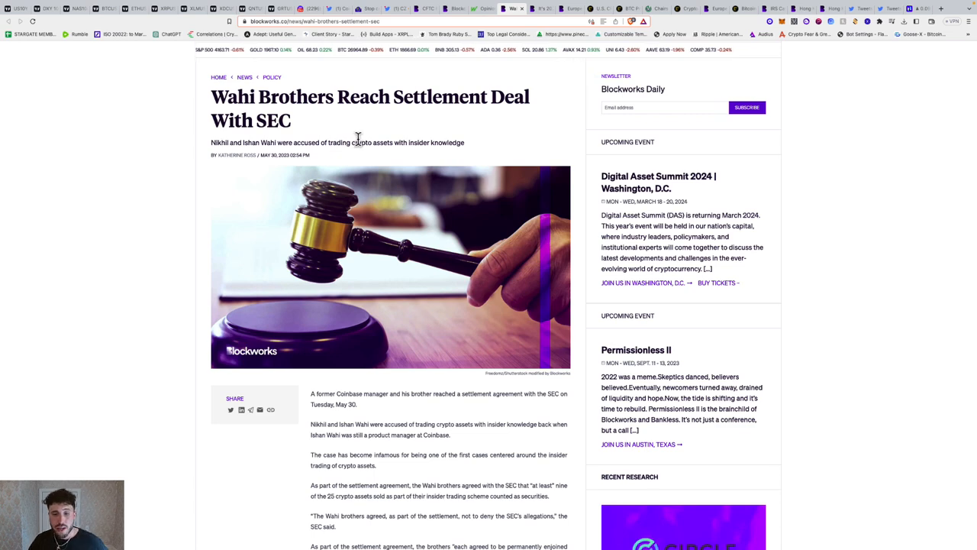
{"action": "scroll", "scroll_direction": "down", "scroll_amount": 3}
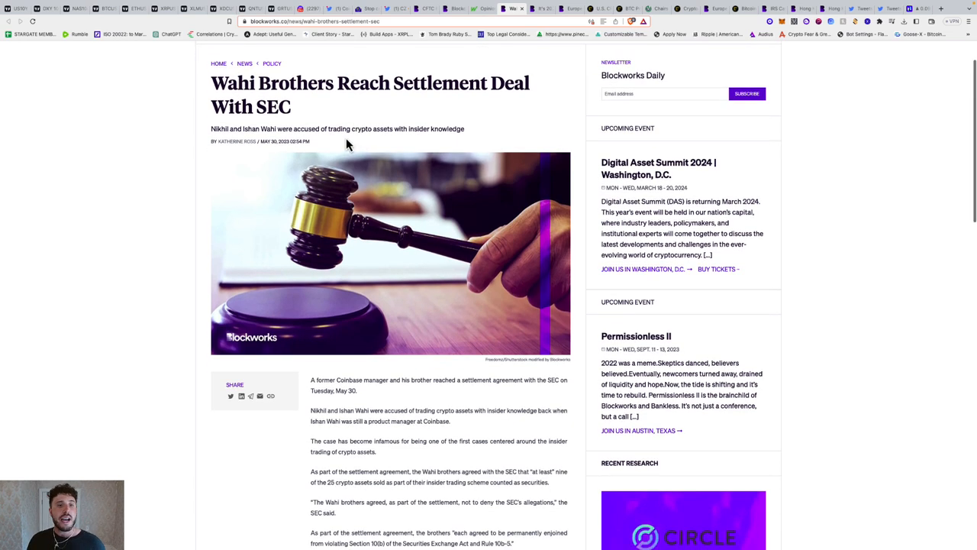
{"action": "scroll", "scroll_direction": "down", "scroll_amount": 3}
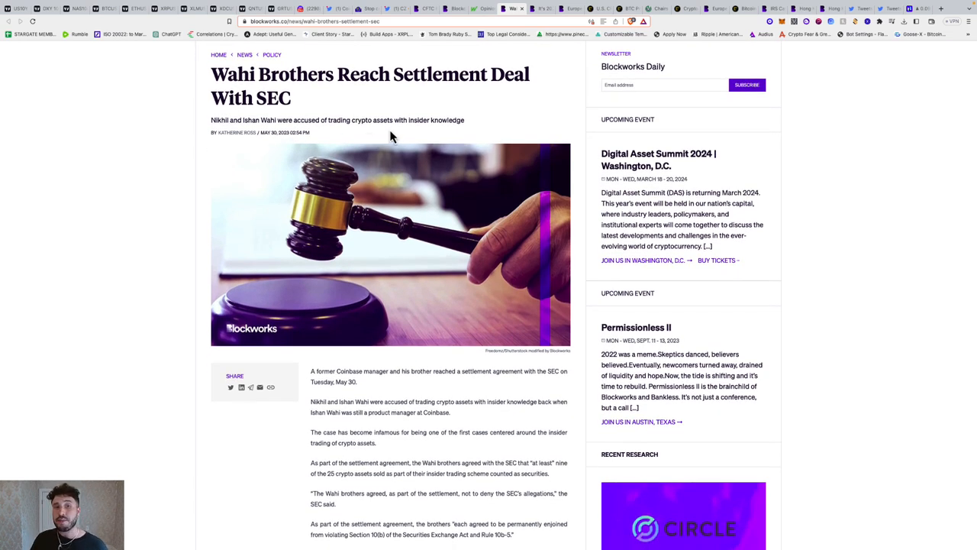
{"action": "scroll", "scroll_direction": "down", "scroll_amount": 3}
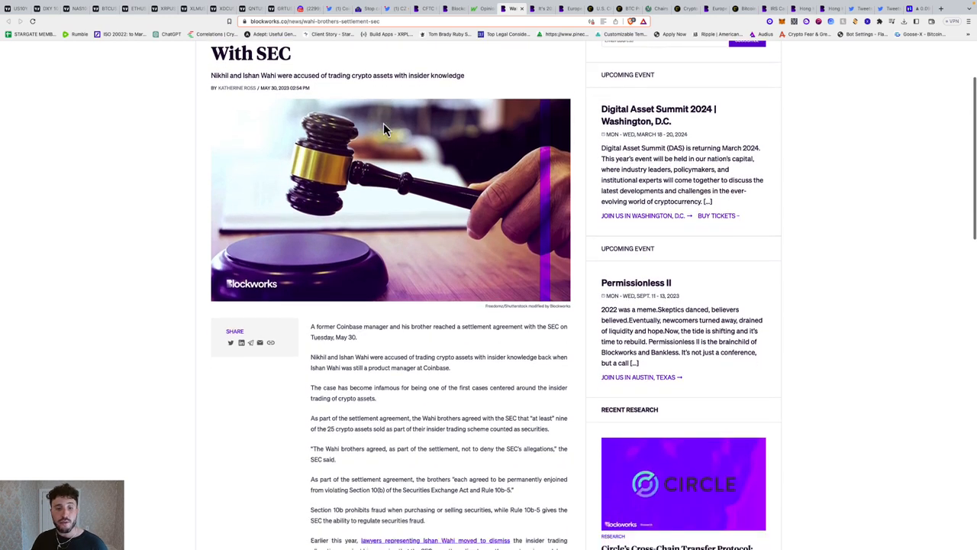
{"action": "scroll", "scroll_direction": "down", "scroll_amount": 3}
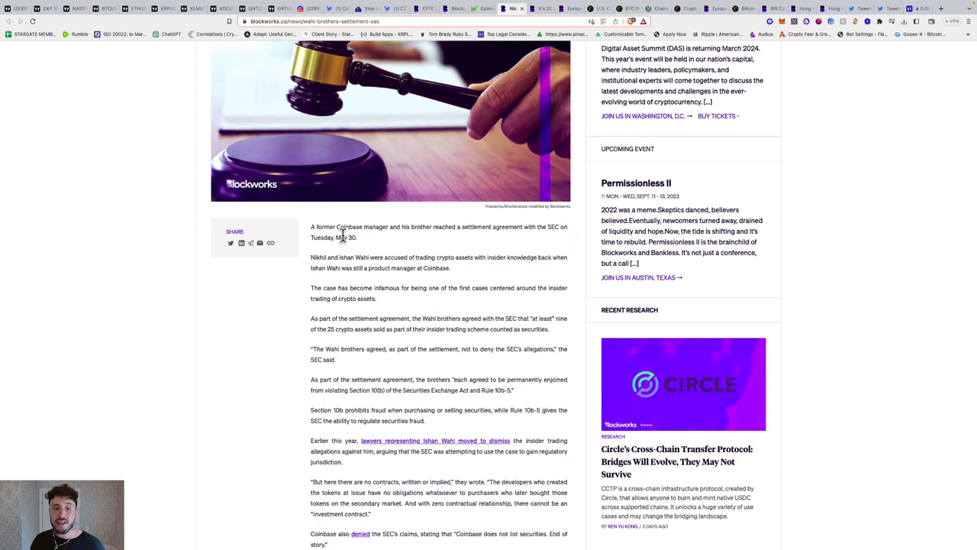
{"action": "scroll", "scroll_direction": "down", "scroll_amount": 3}
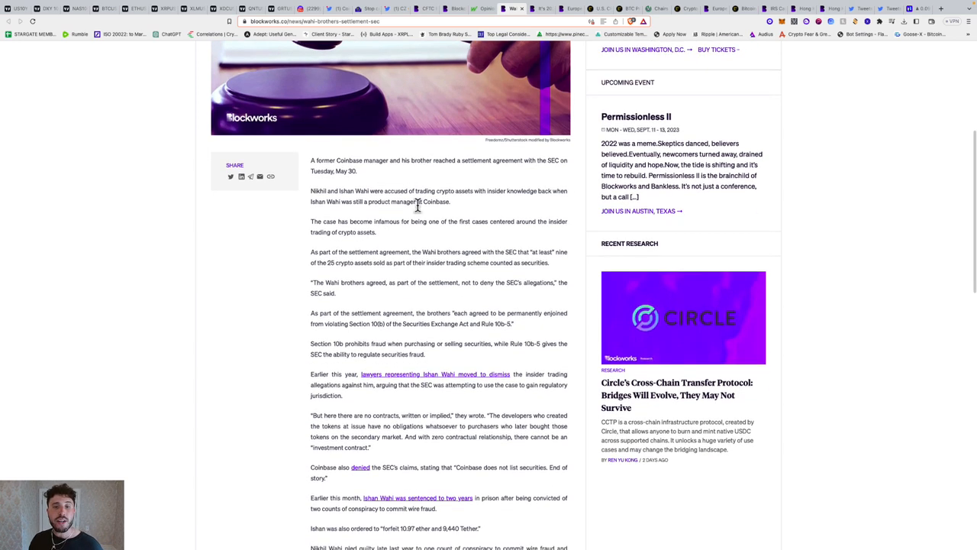
{"action": "scroll", "scroll_direction": "down", "scroll_amount": 3}
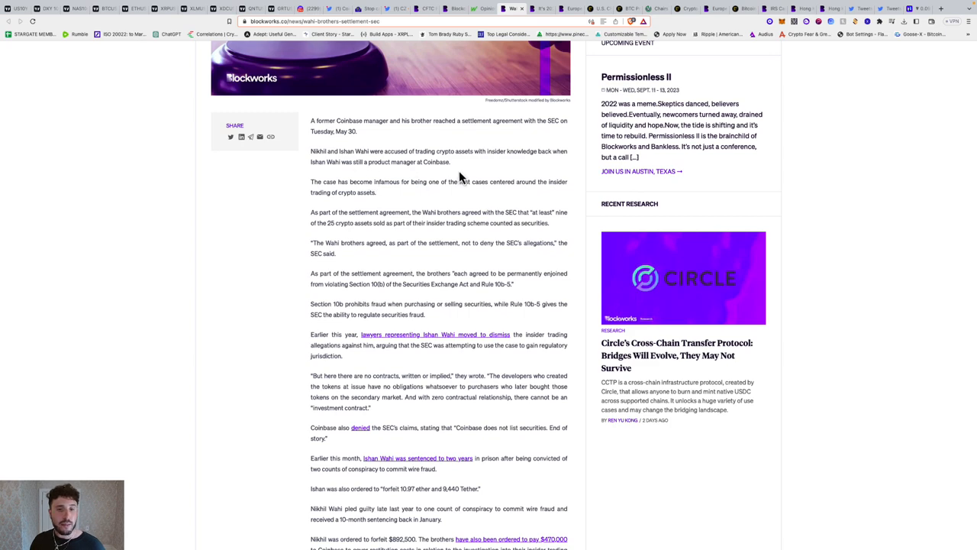
- Continue to the paragraphs on Coinbase's writ of mandamus and the closing tags
{"action": "scroll", "scroll_direction": "down", "scroll_amount": 3}
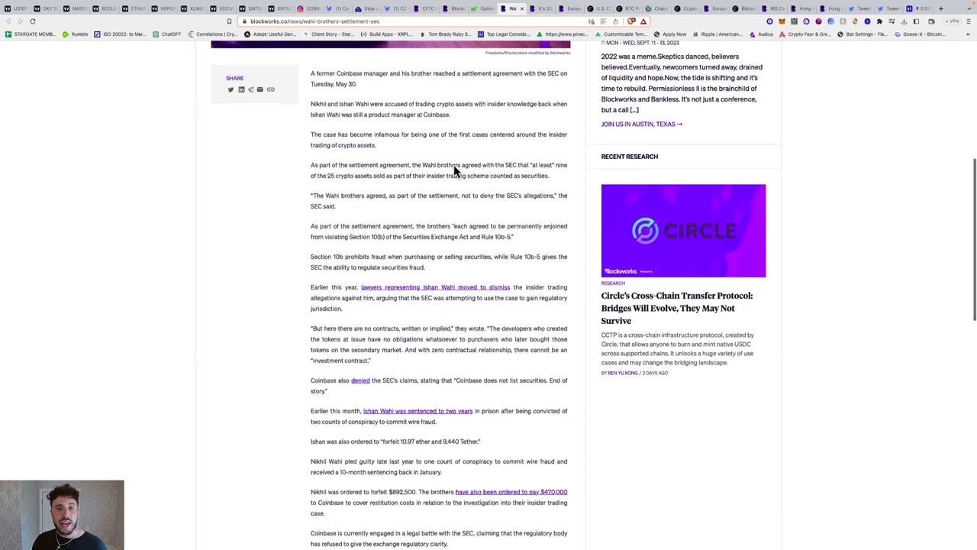
{"action": "scroll", "scroll_direction": "down", "scroll_amount": 3}
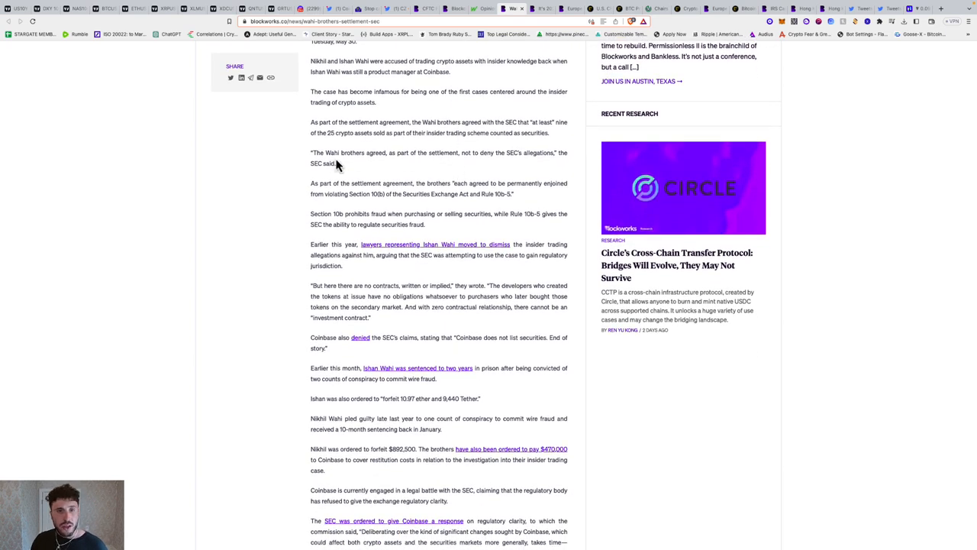
{"action": "mouse_move", "coordinate": [472, 174]}
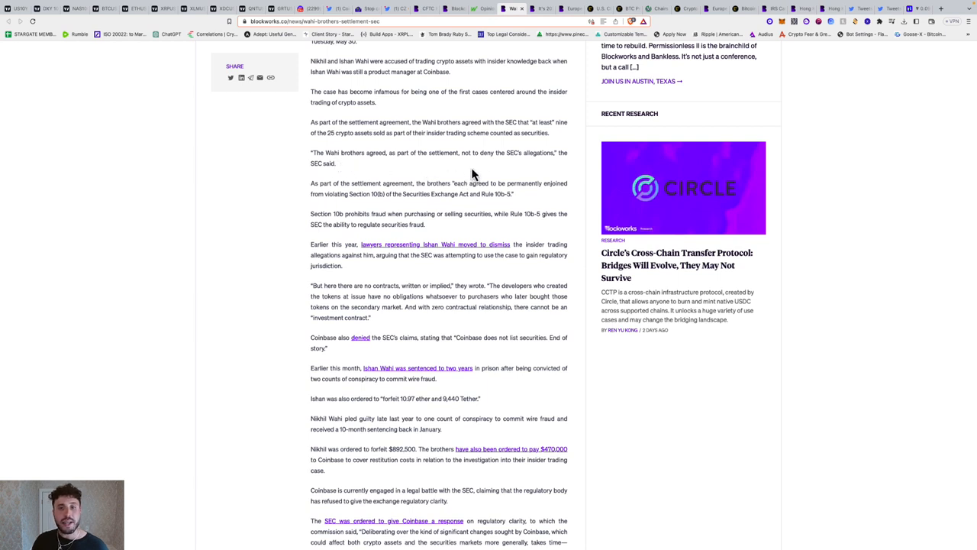
{"action": "scroll", "scroll_direction": "down", "scroll_amount": 3}
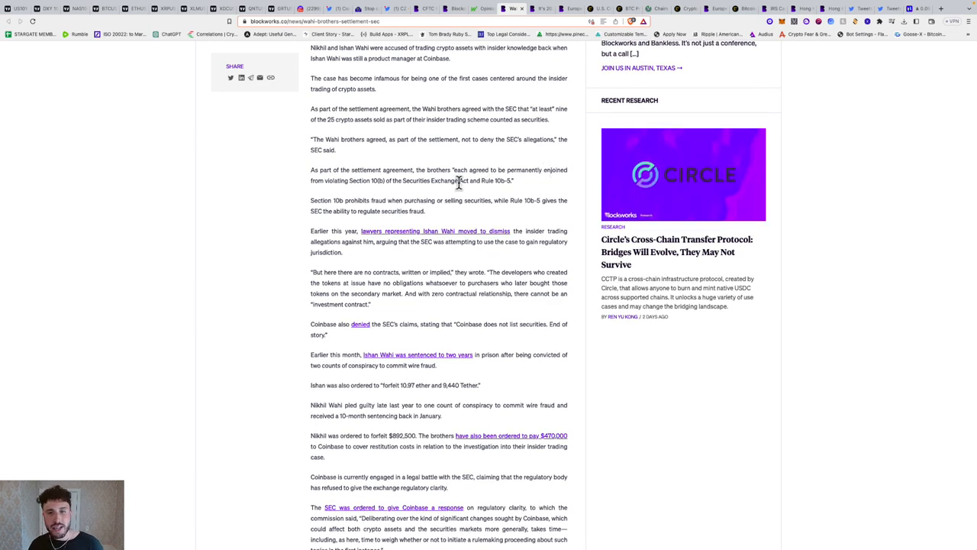
{"action": "scroll", "scroll_direction": "down", "scroll_amount": 3}
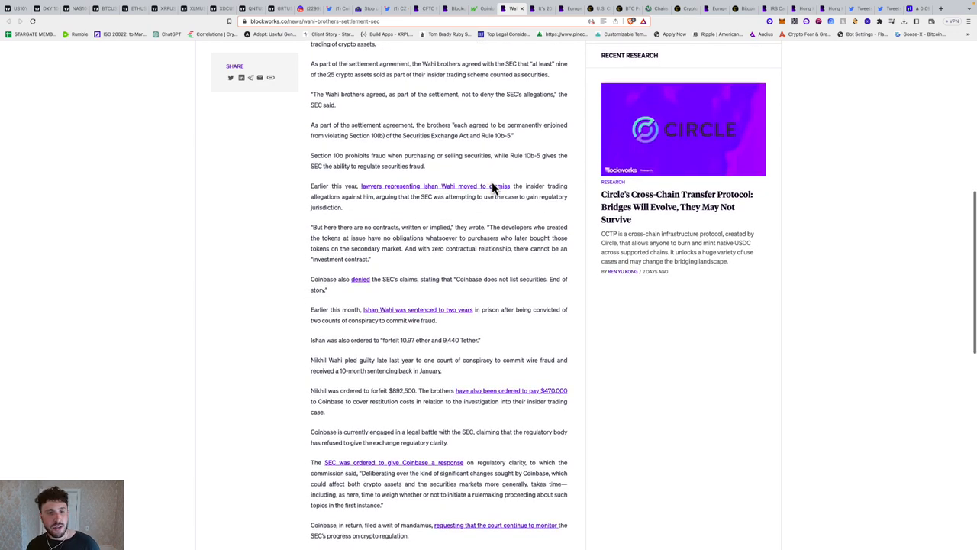
{"action": "scroll", "scroll_direction": "down", "scroll_amount": 3}
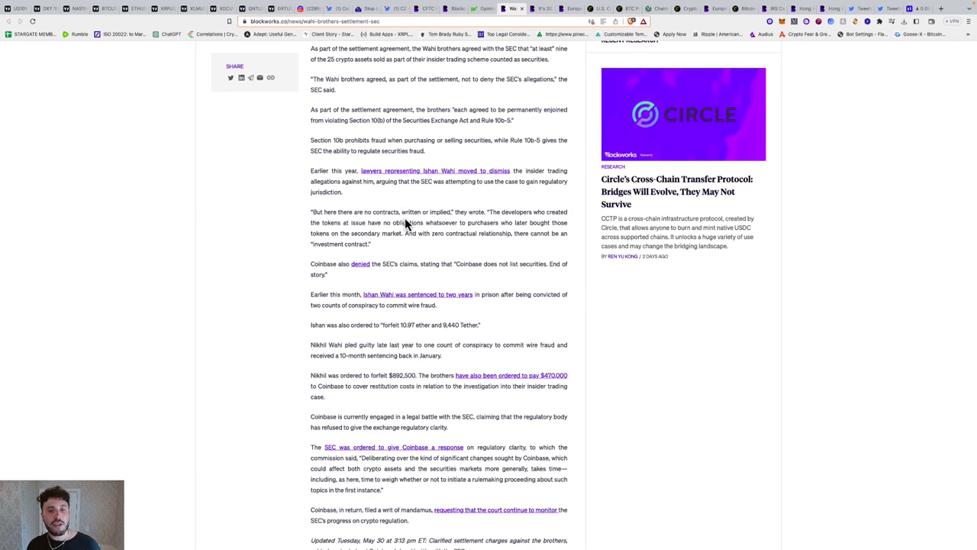
{"action": "mouse_move", "coordinate": [374, 221]}
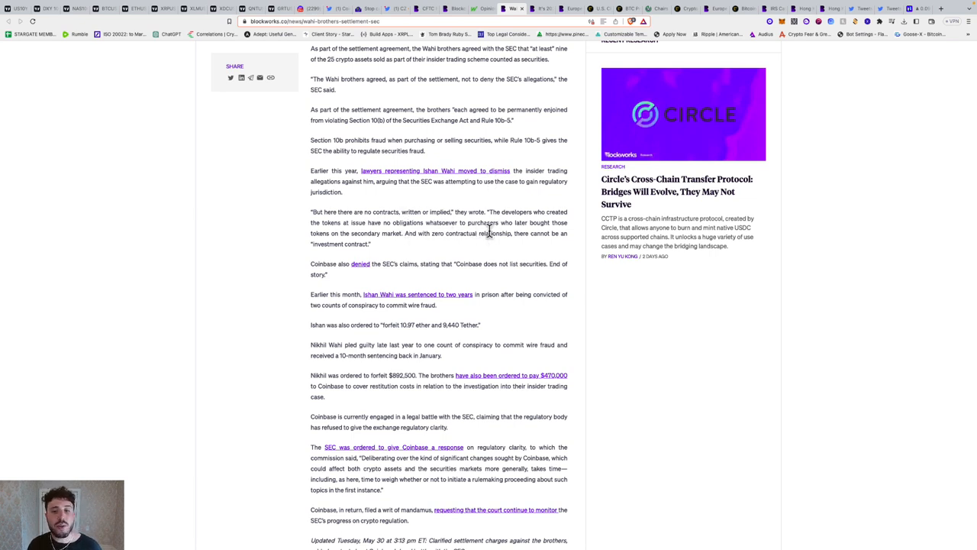
{"action": "mouse_move", "coordinate": [557, 233]}
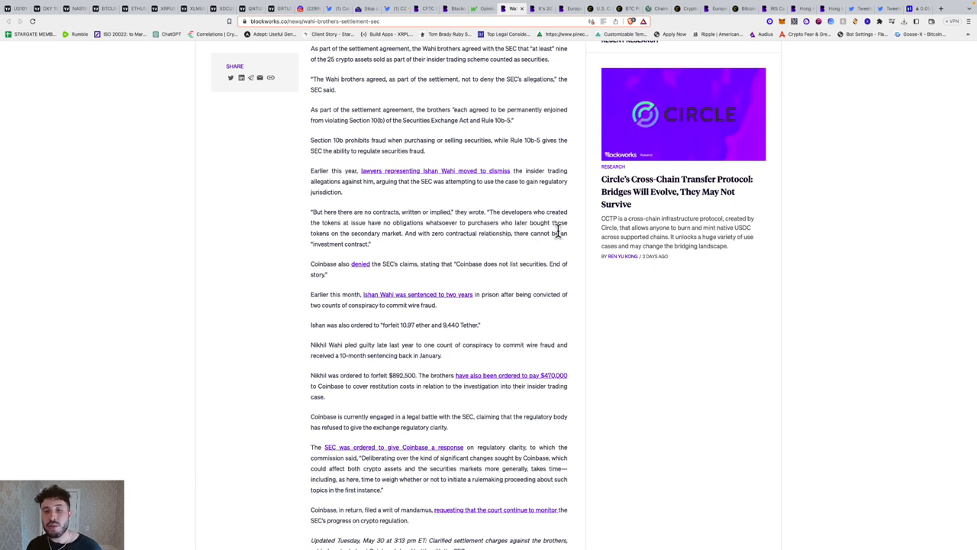
{"action": "mouse_move", "coordinate": [428, 251]}
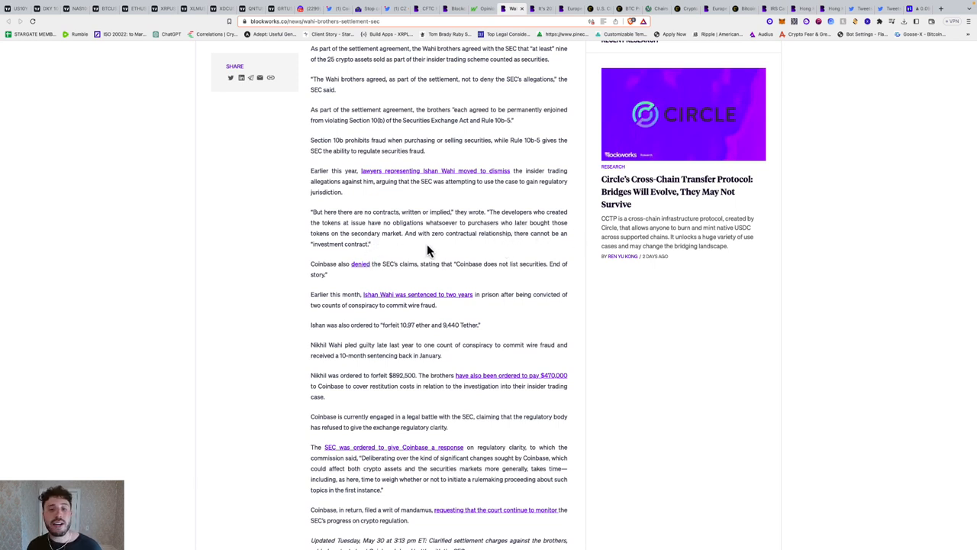
{"action": "mouse_move", "coordinate": [584, 242]}
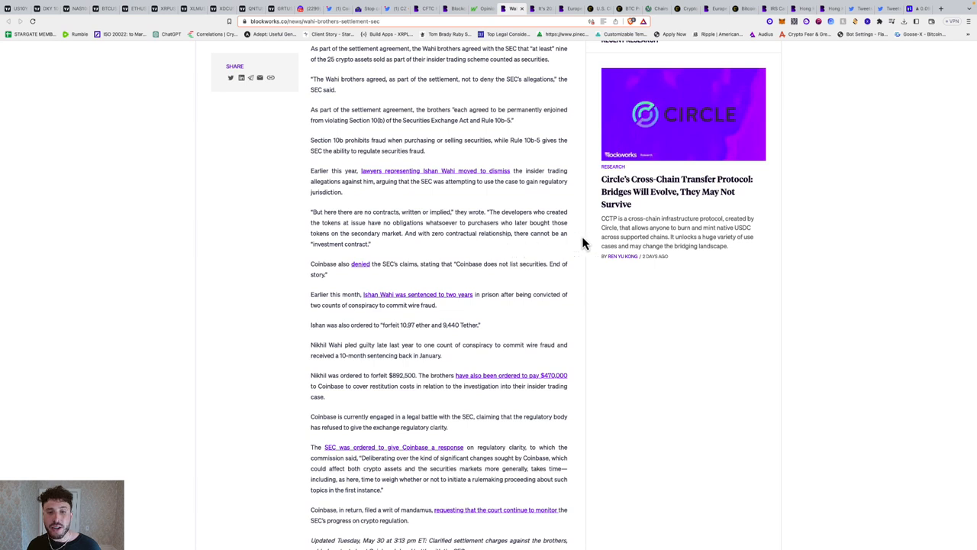
{"action": "scroll", "scroll_direction": "down", "scroll_amount": 3}
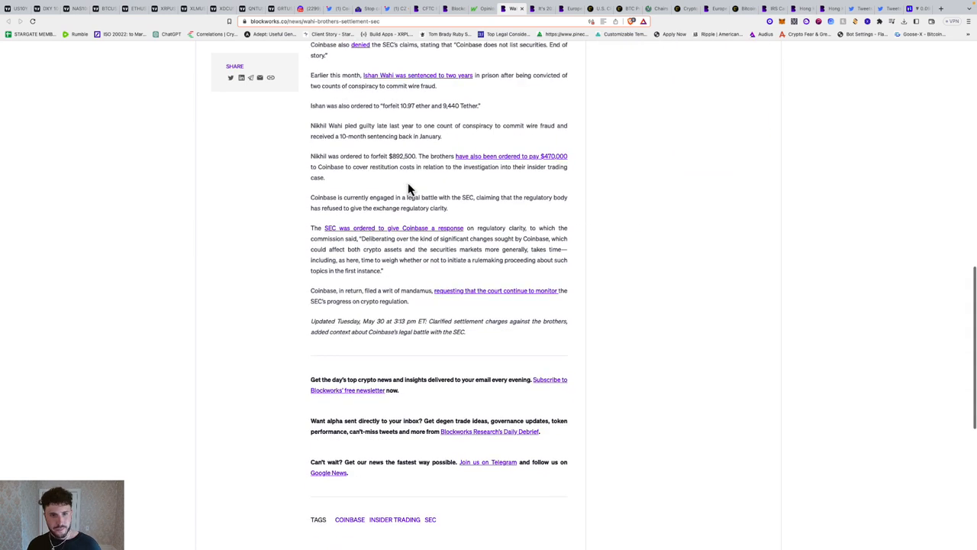
{"action": "mouse_move", "coordinate": [416, 252]}
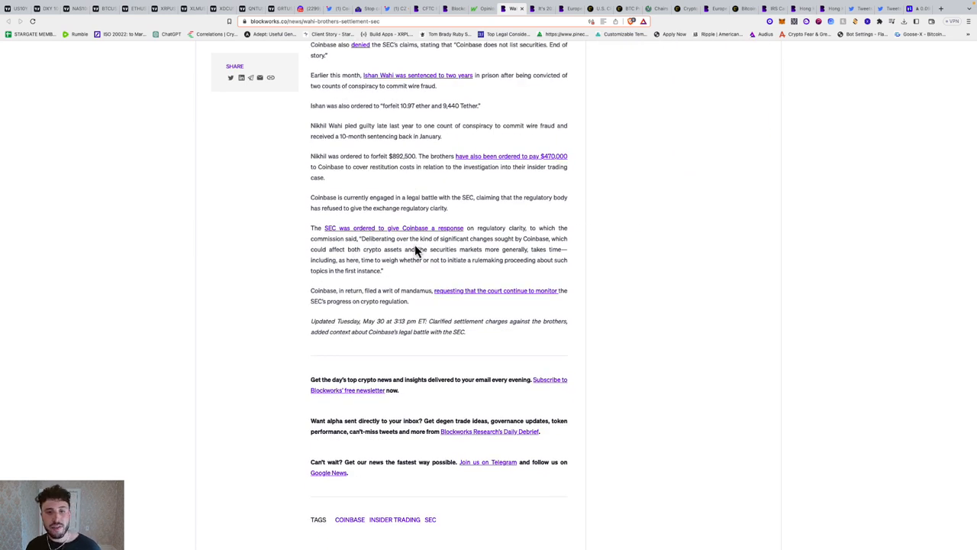
{"action": "mouse_move", "coordinate": [532, 231]}
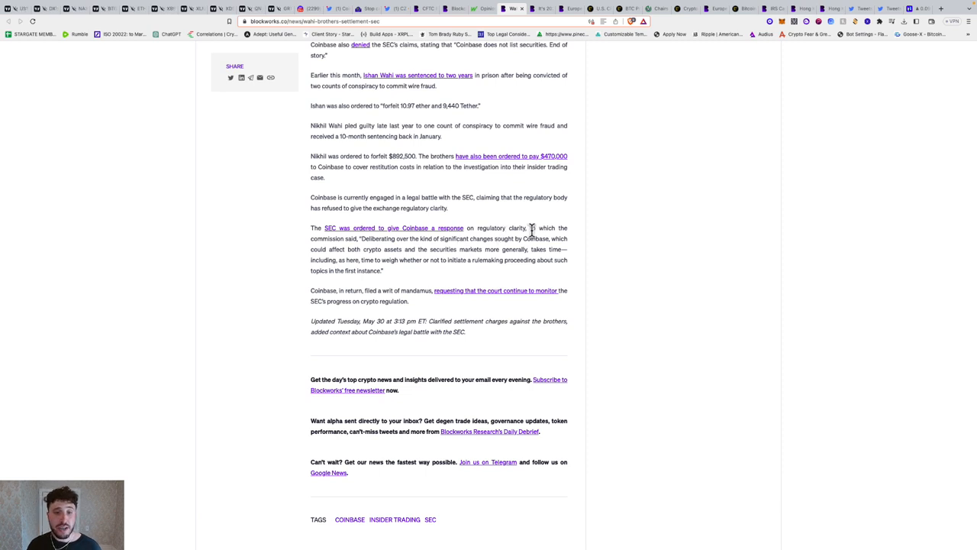
{"action": "mouse_move", "coordinate": [450, 246]}
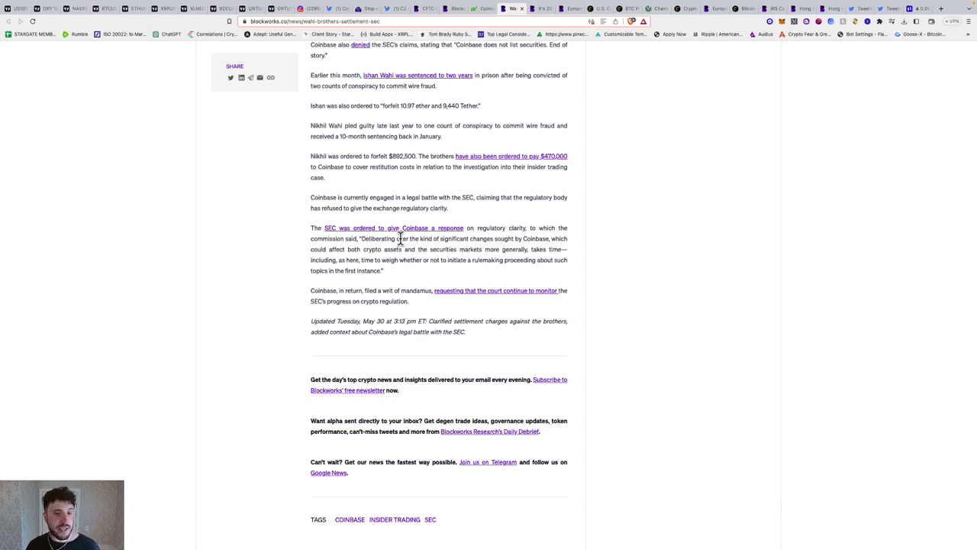
{"action": "mouse_move", "coordinate": [458, 258]}
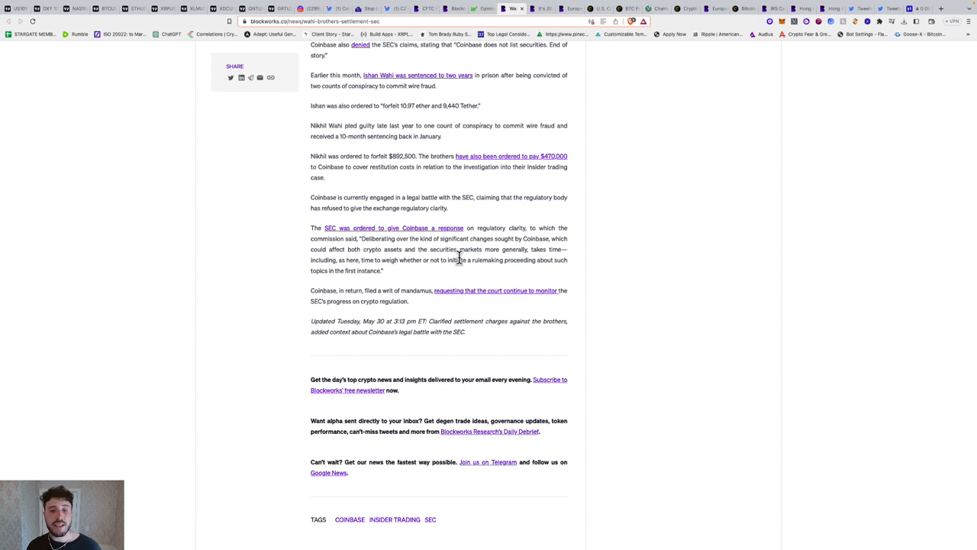
{"action": "mouse_move", "coordinate": [559, 254]}
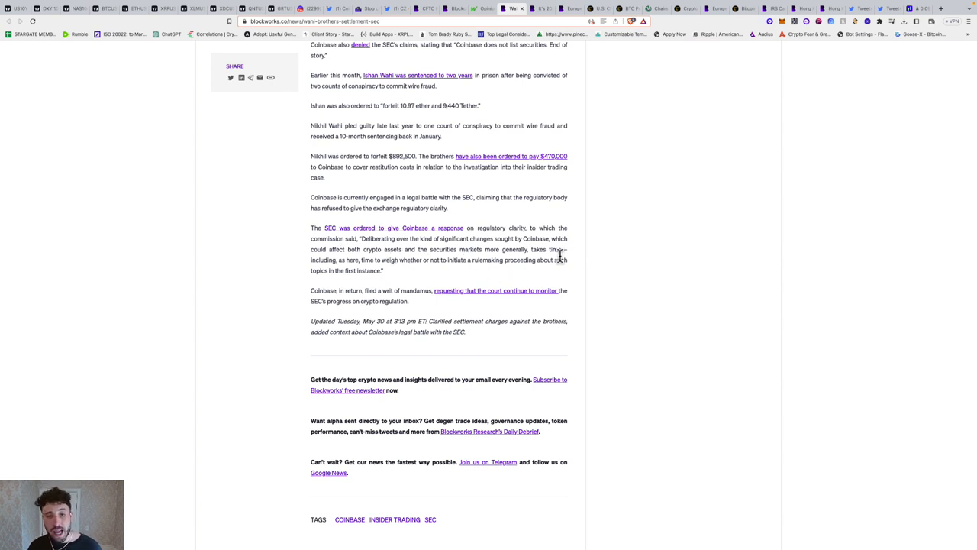
{"action": "mouse_move", "coordinate": [434, 272]}
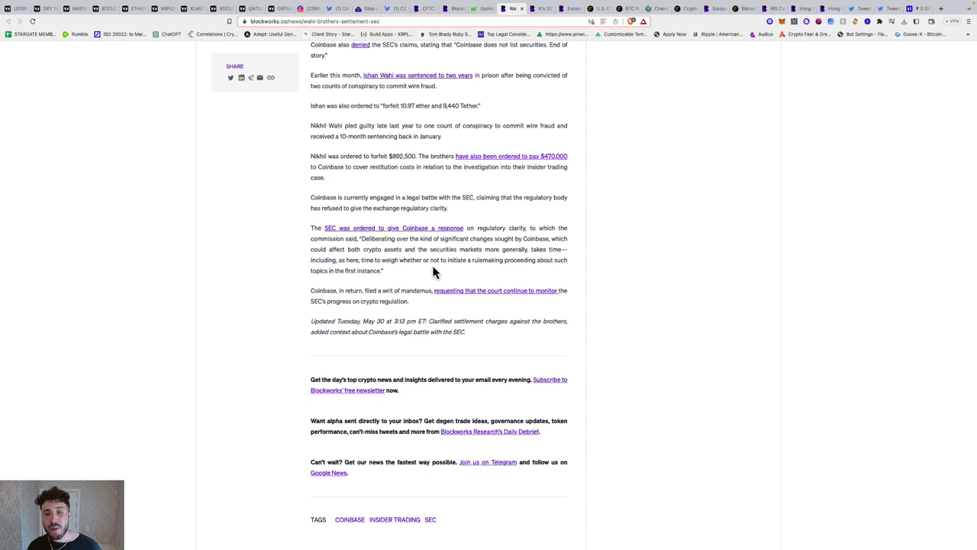
{"action": "mouse_move", "coordinate": [535, 273]}
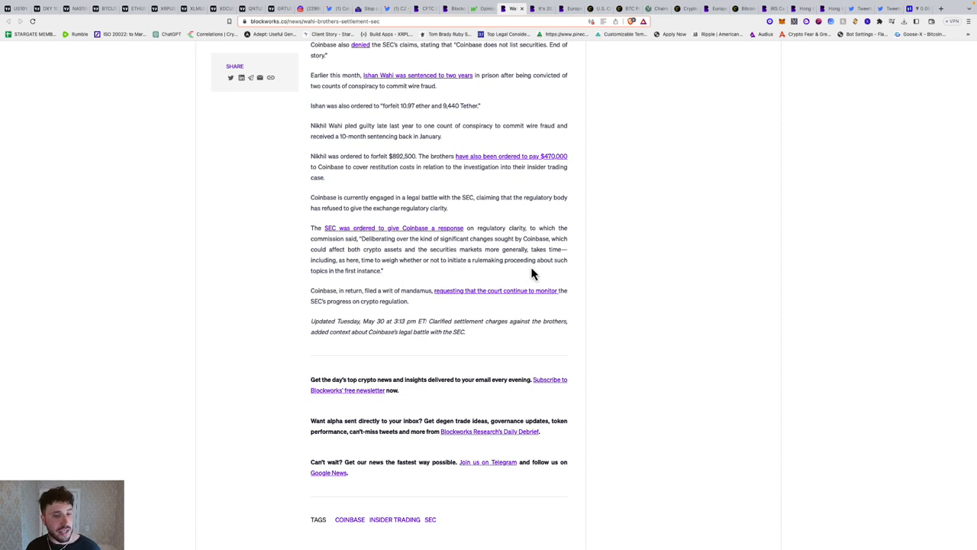
{"action": "mouse_move", "coordinate": [362, 289]}
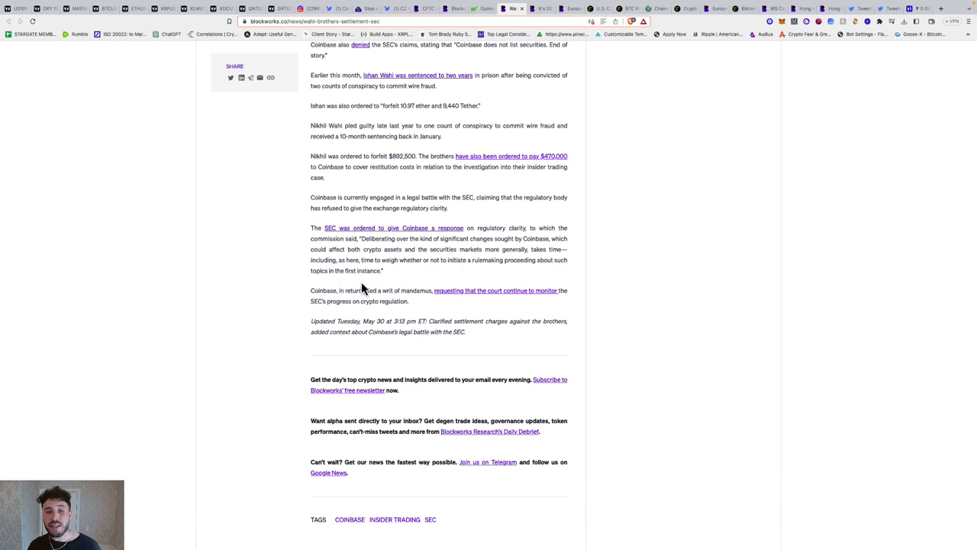
{"action": "mouse_move", "coordinate": [560, 139]}
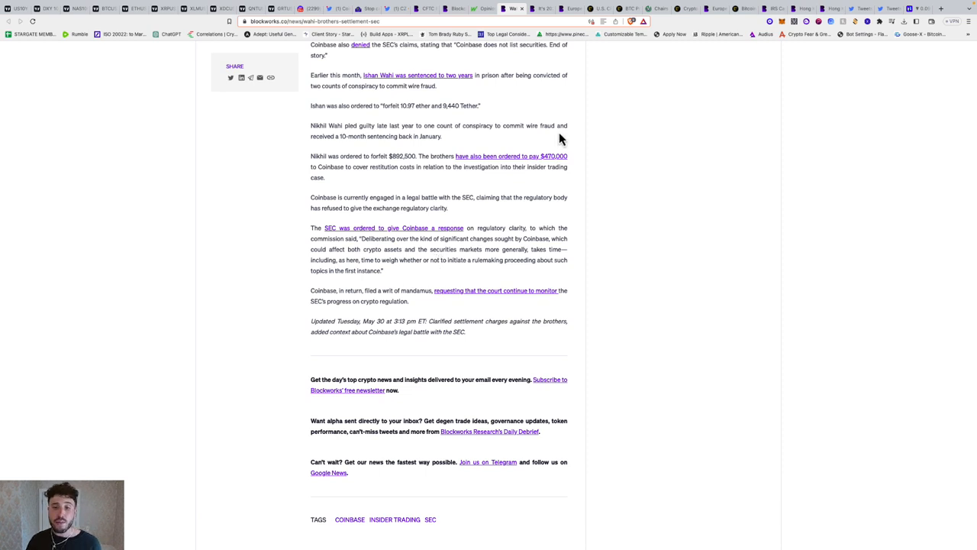
{"action": "scroll", "scroll_direction": "down", "scroll_amount": 3}
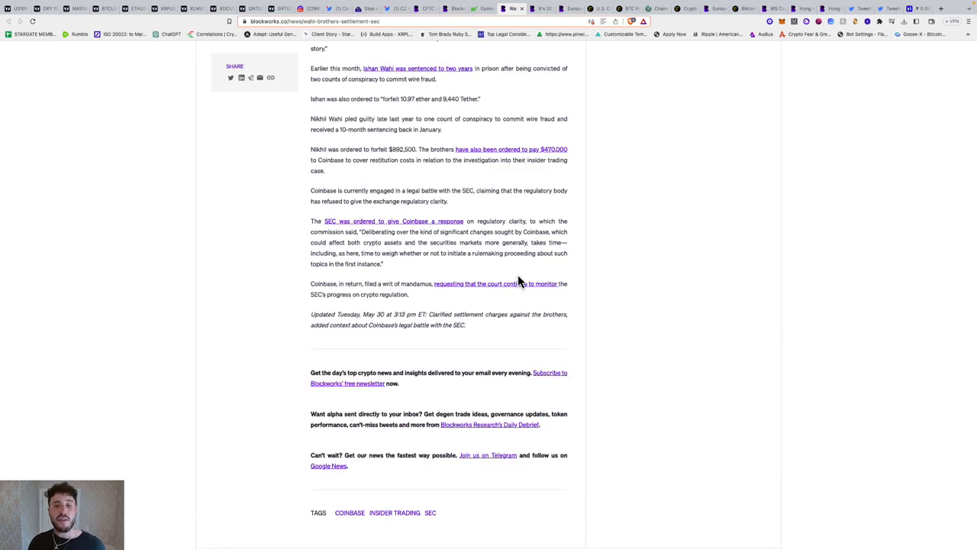
{"action": "mouse_move", "coordinate": [357, 281]}
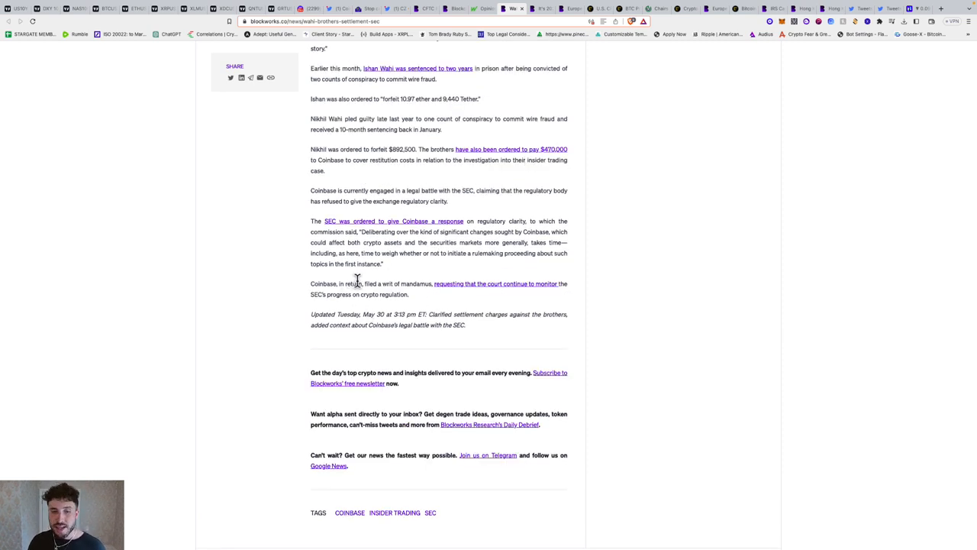
{"action": "mouse_move", "coordinate": [439, 298]}
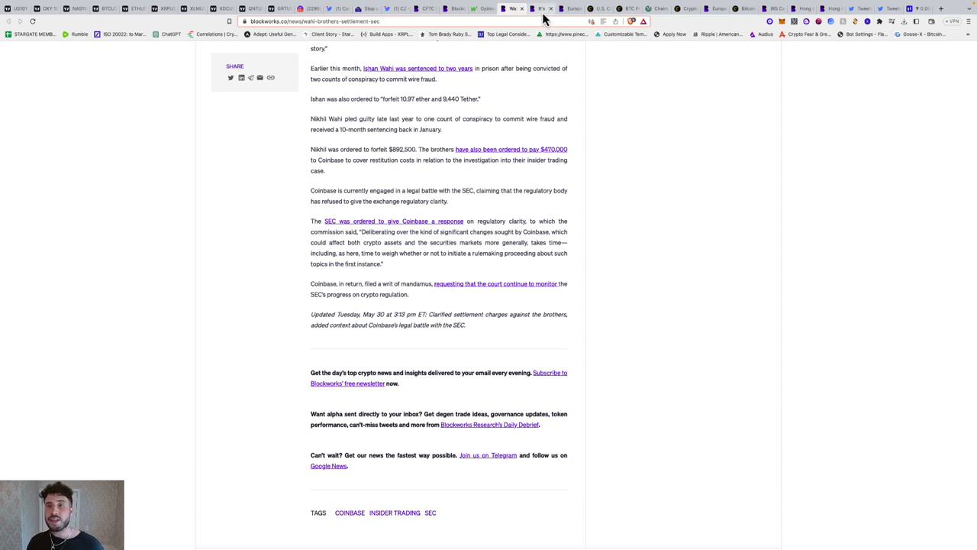
{"action": "left_click", "coordinate": [540, 9]}
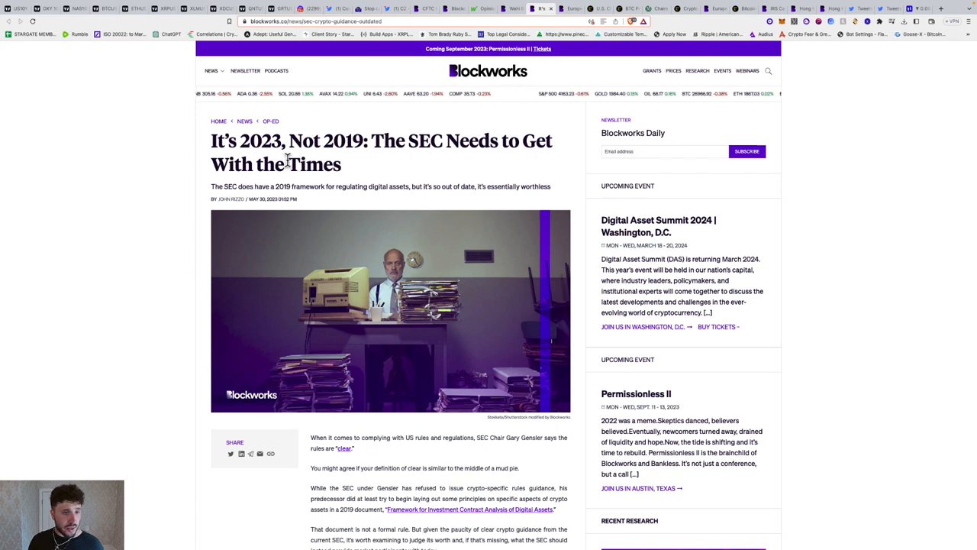
{"action": "scroll", "scroll_direction": "down", "scroll_amount": 3}
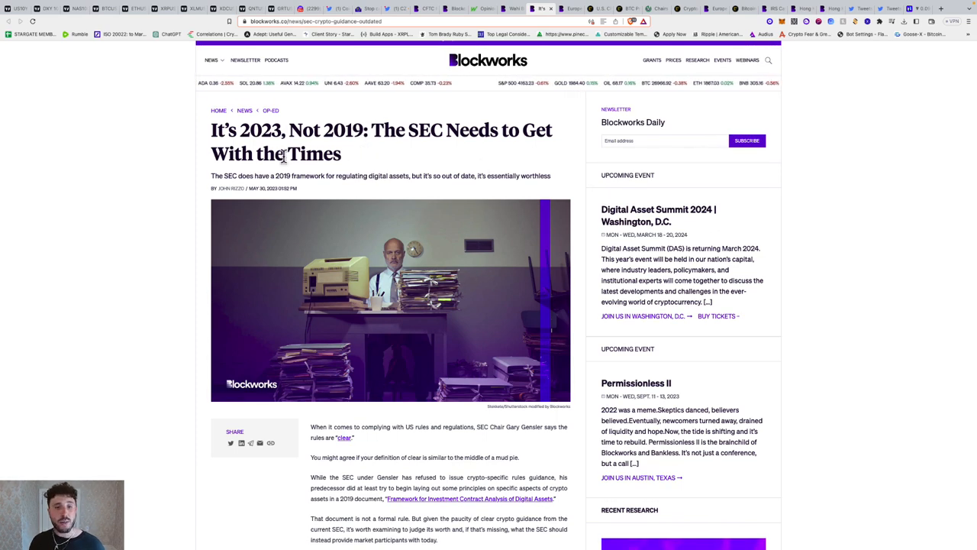
{"action": "scroll", "scroll_direction": "down", "scroll_amount": 3}
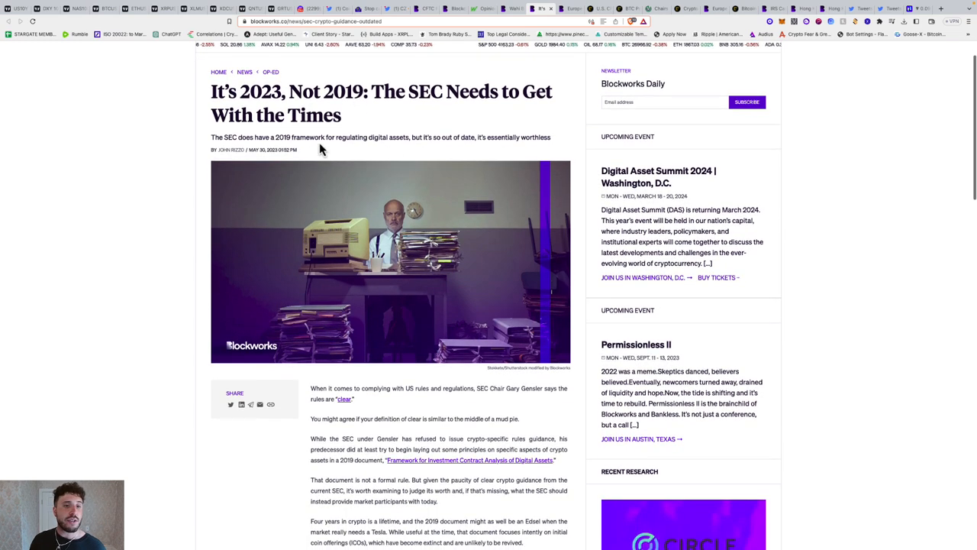
{"action": "mouse_move", "coordinate": [395, 149]}
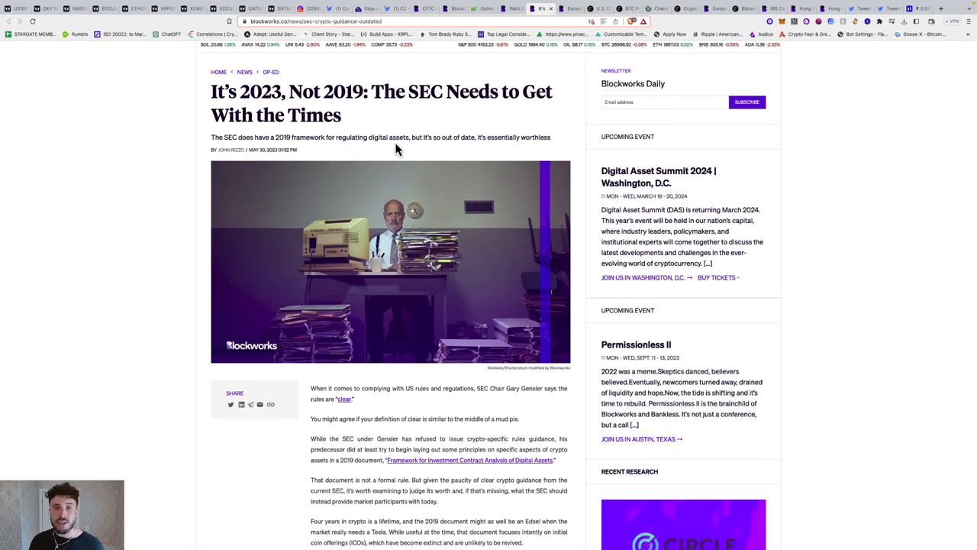
{"action": "scroll", "scroll_direction": "down", "scroll_amount": 3}
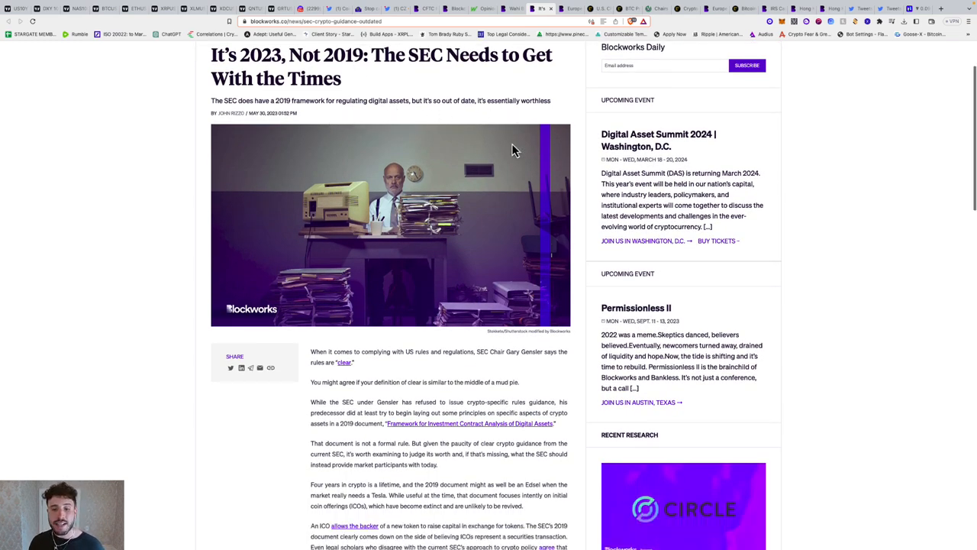
{"action": "scroll", "scroll_direction": "down", "scroll_amount": 3}
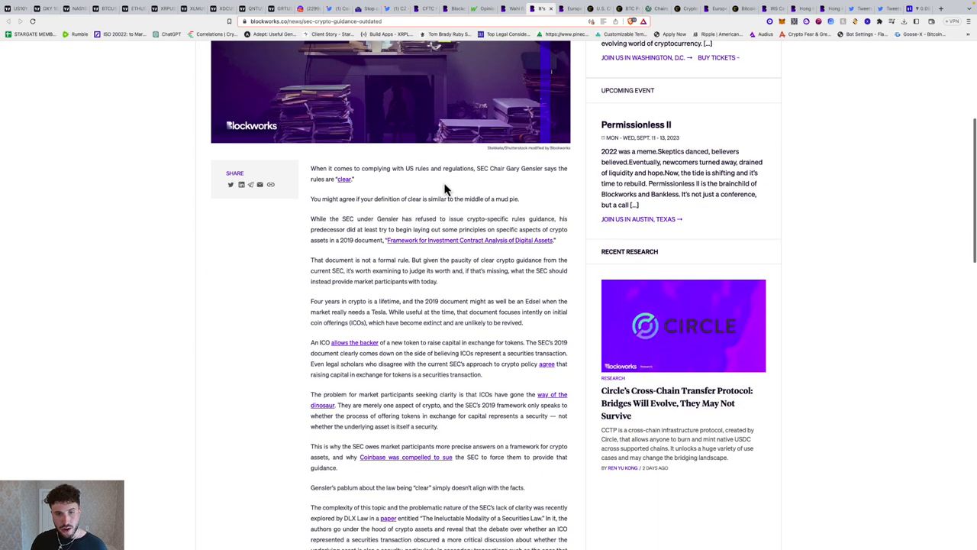
{"action": "scroll", "scroll_direction": "down", "scroll_amount": 3}
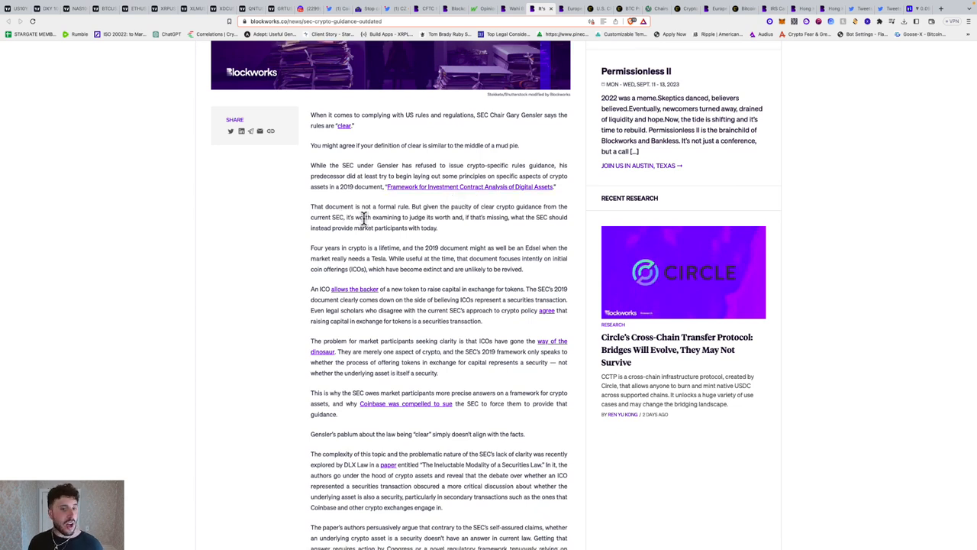
{"action": "mouse_move", "coordinate": [450, 216]}
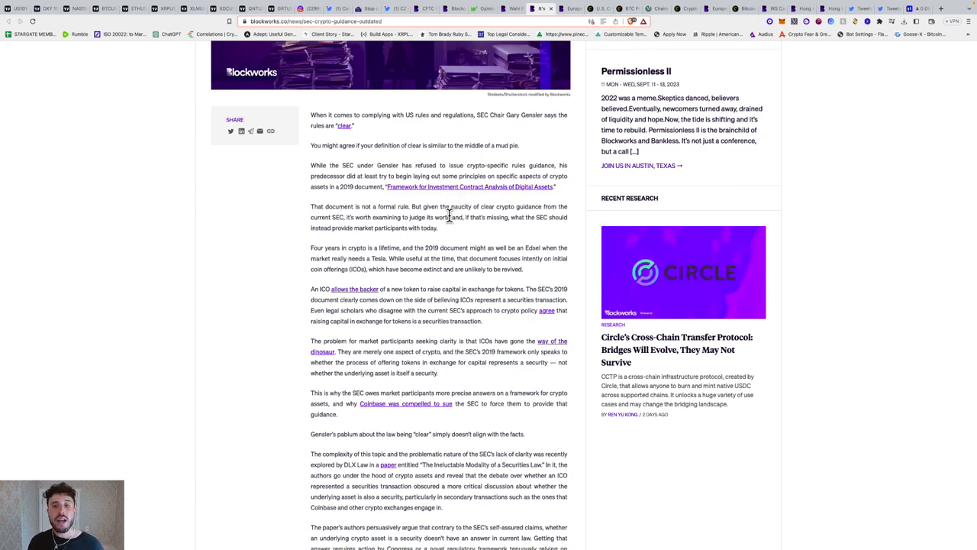
{"action": "mouse_move", "coordinate": [533, 216]}
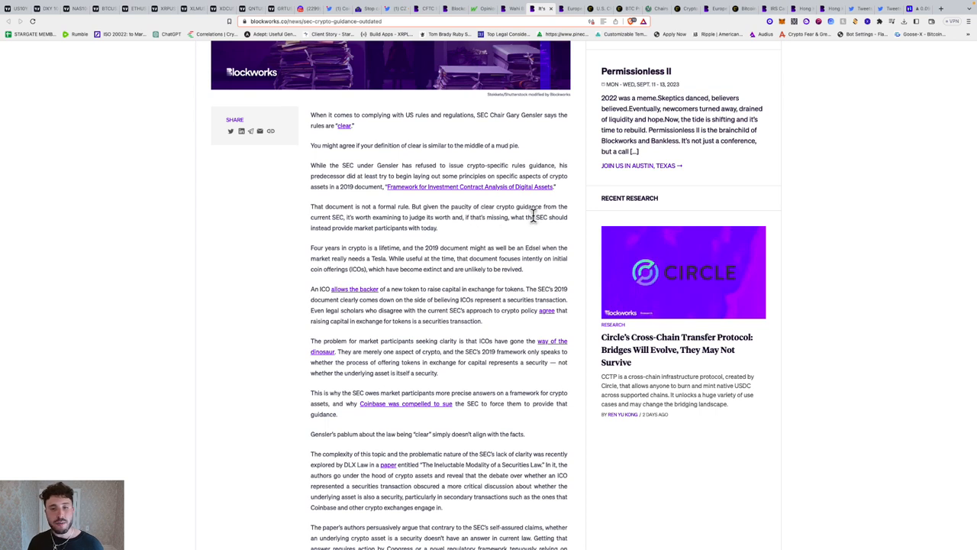
{"action": "mouse_move", "coordinate": [395, 222]}
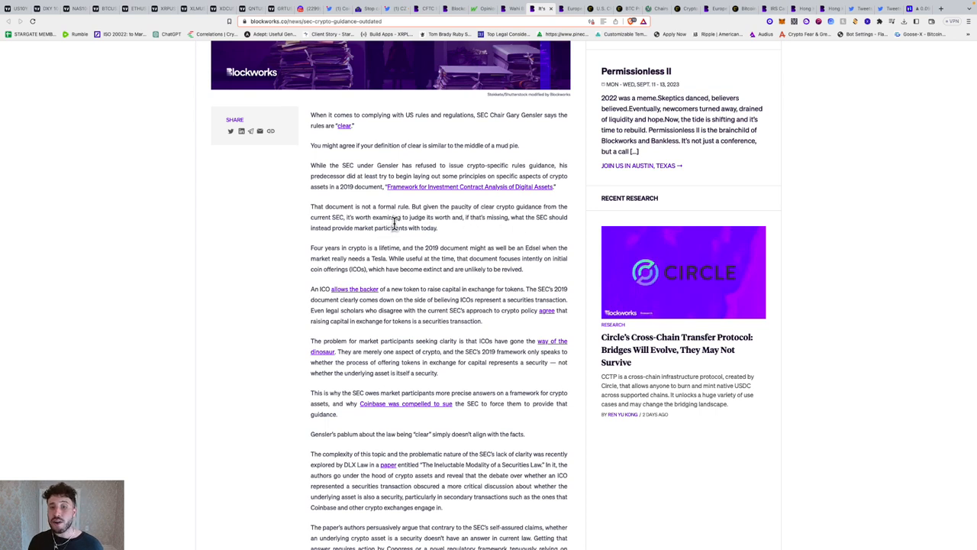
{"action": "mouse_move", "coordinate": [554, 229]}
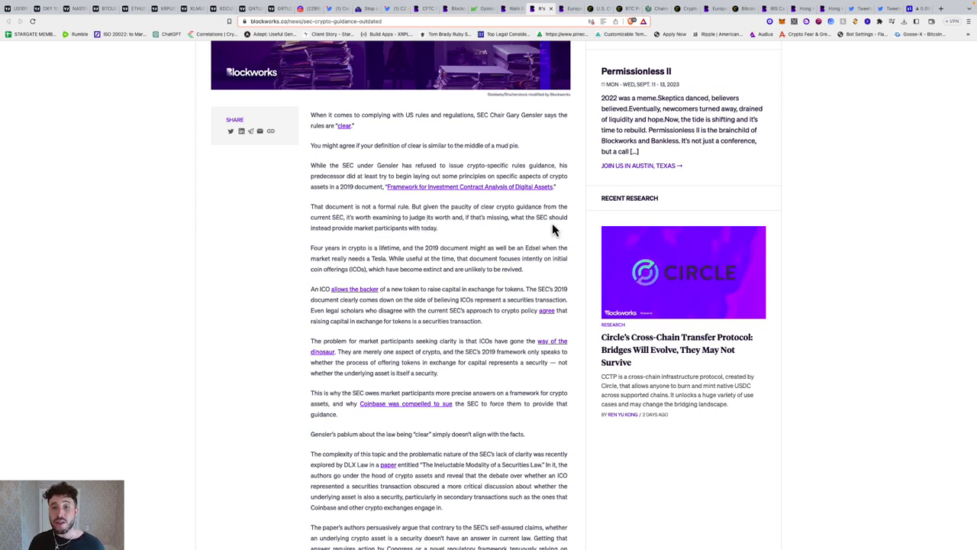
{"action": "mouse_move", "coordinate": [394, 216]}
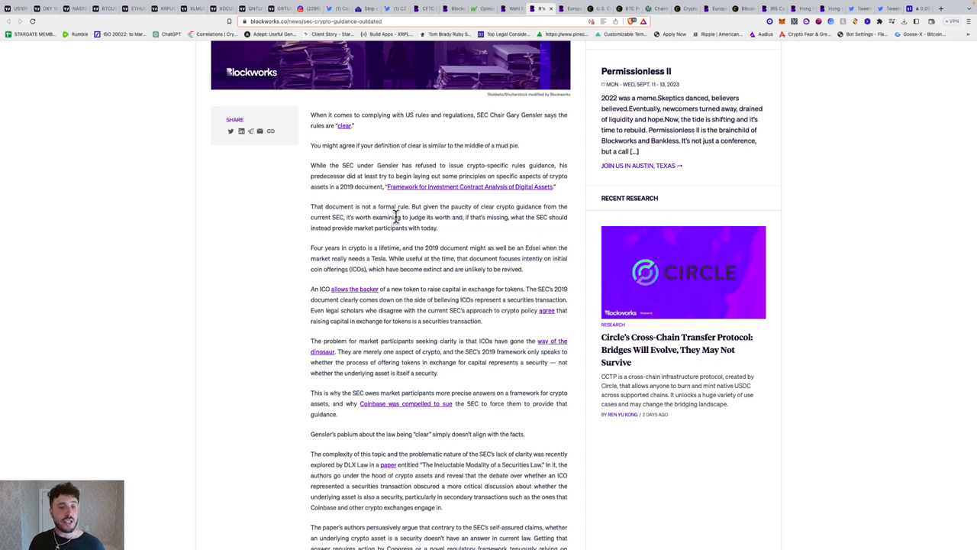
{"action": "scroll", "scroll_direction": "down", "scroll_amount": 3}
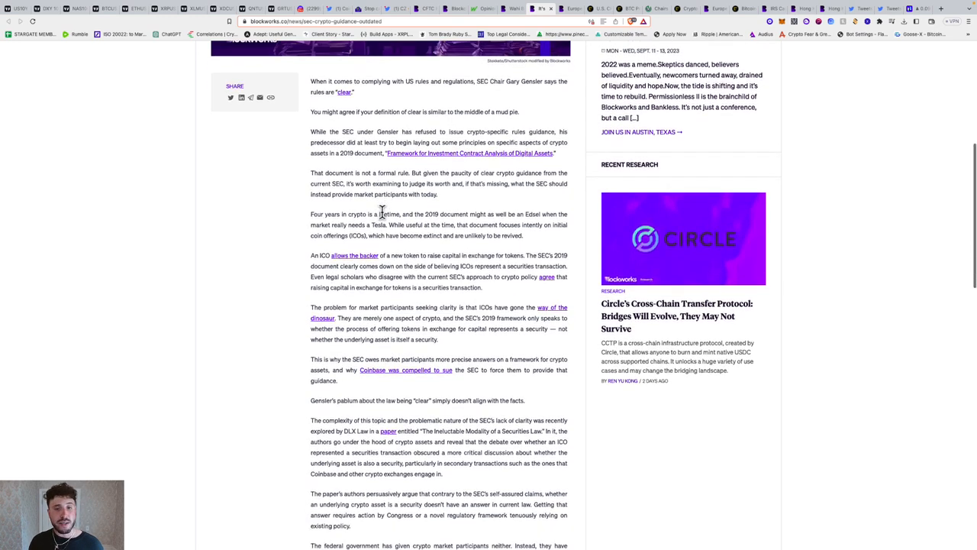
{"action": "scroll", "scroll_direction": "down", "scroll_amount": 3}
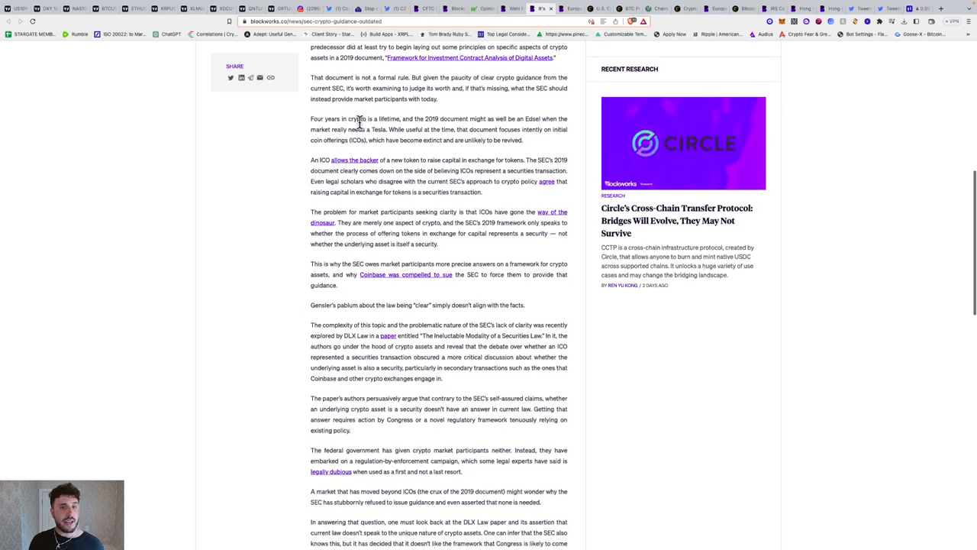
{"action": "mouse_move", "coordinate": [391, 131]}
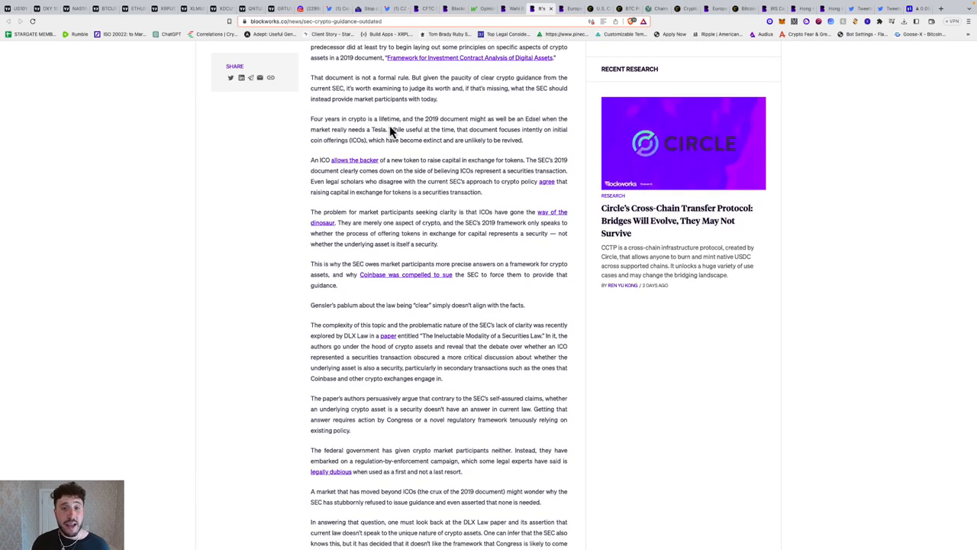
{"action": "scroll", "scroll_direction": "down", "scroll_amount": 3}
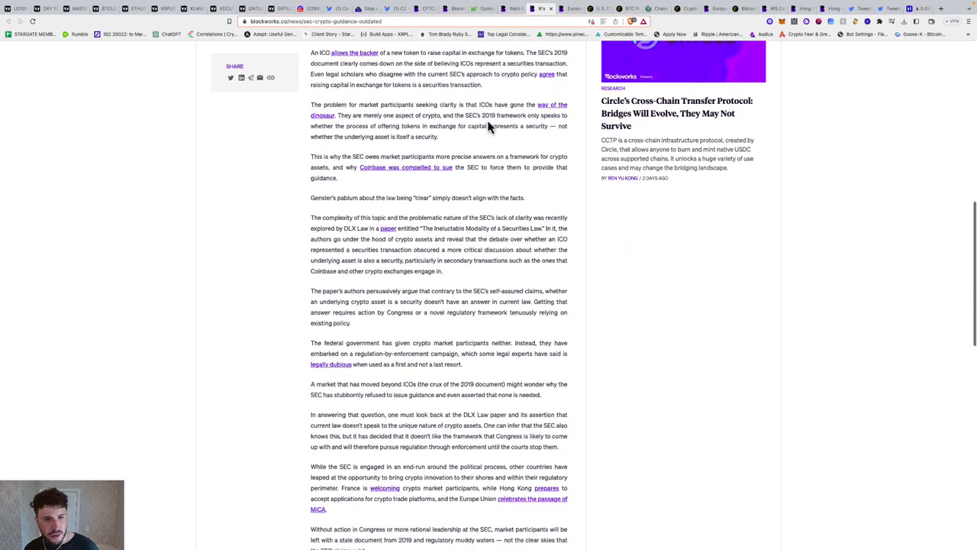
{"action": "scroll", "scroll_direction": "down", "scroll_amount": 3}
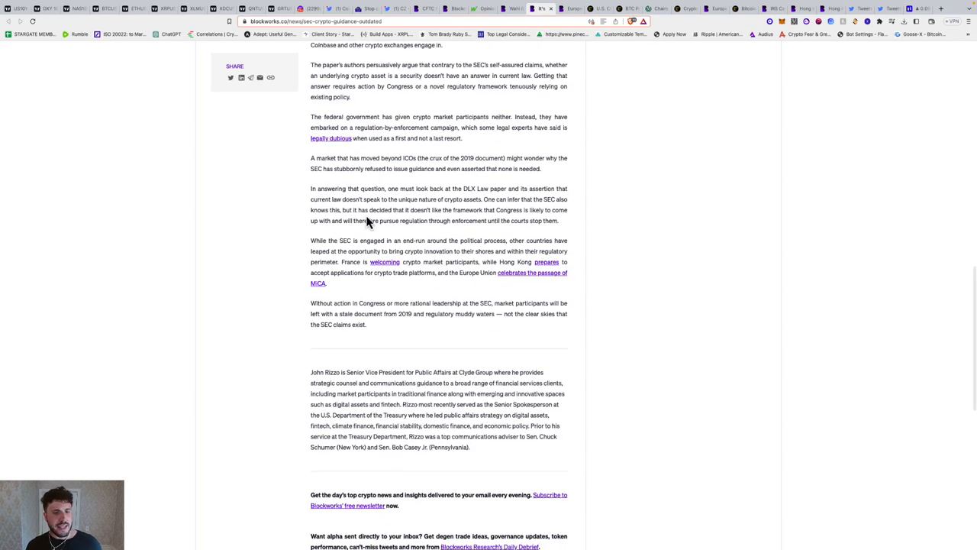
{"action": "scroll", "scroll_direction": "down", "scroll_amount": 3}
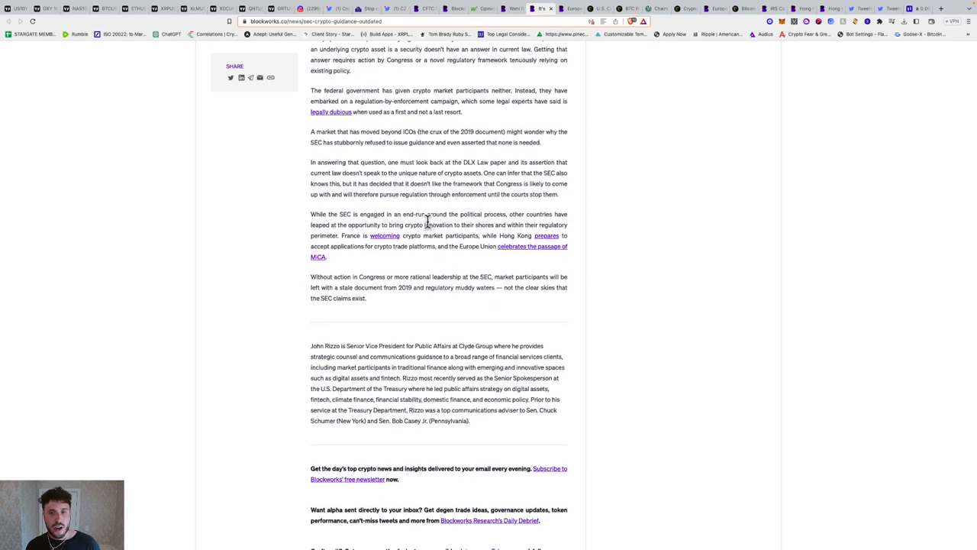
{"action": "mouse_move", "coordinate": [508, 221]}
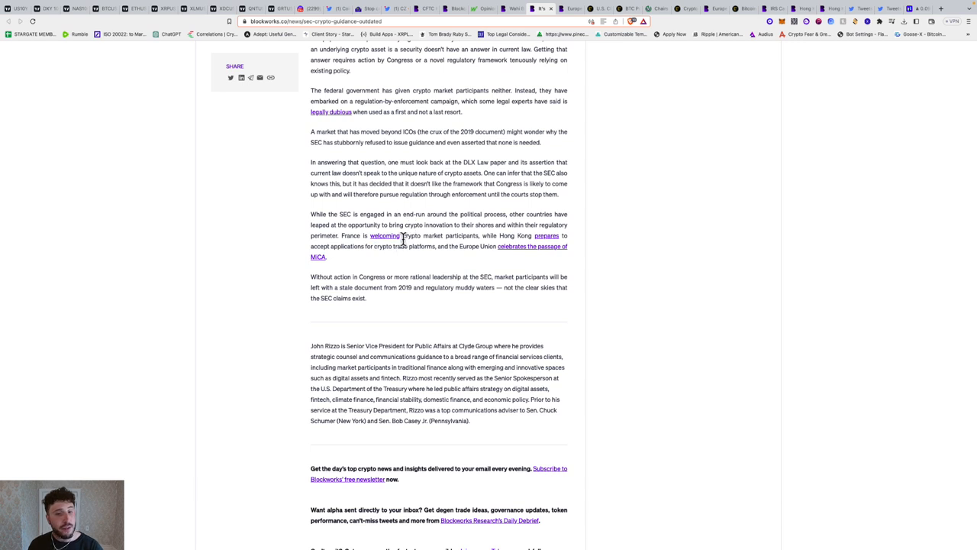
{"action": "mouse_move", "coordinate": [493, 243]}
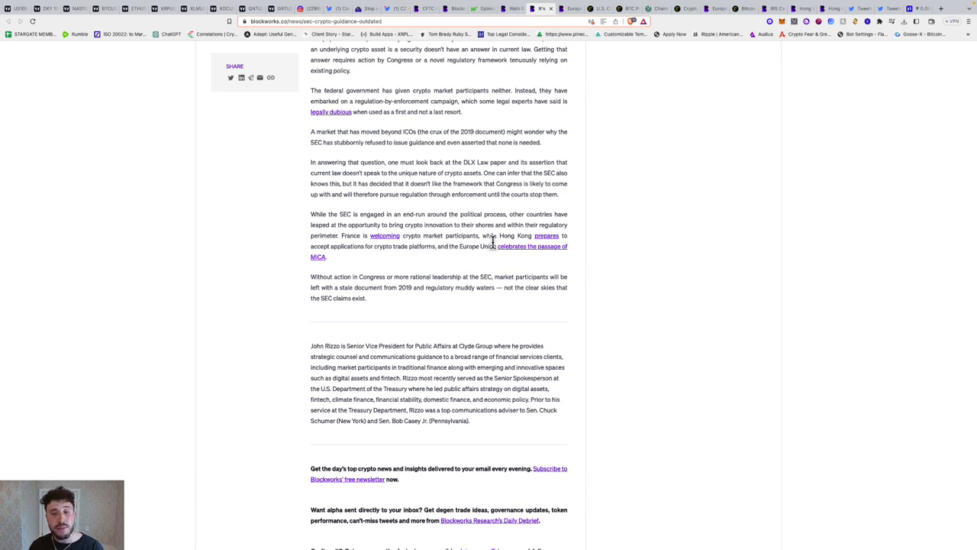
{"action": "mouse_move", "coordinate": [364, 235]}
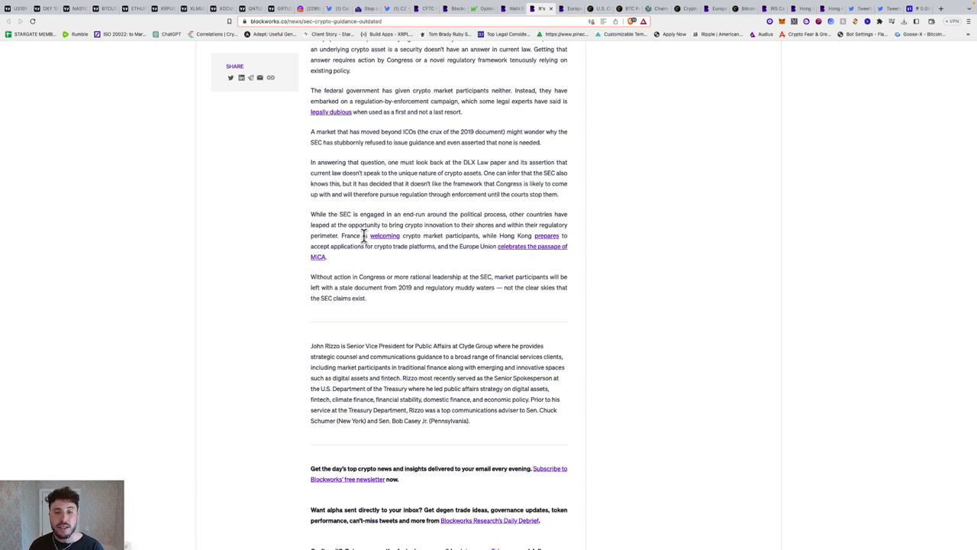
{"action": "mouse_move", "coordinate": [470, 246]}
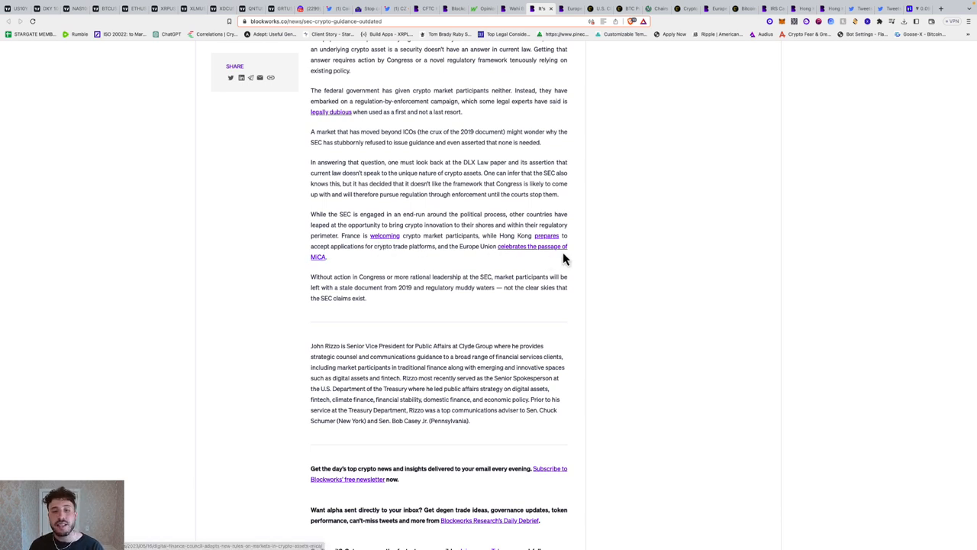
{"action": "scroll", "scroll_direction": "down", "scroll_amount": 3}
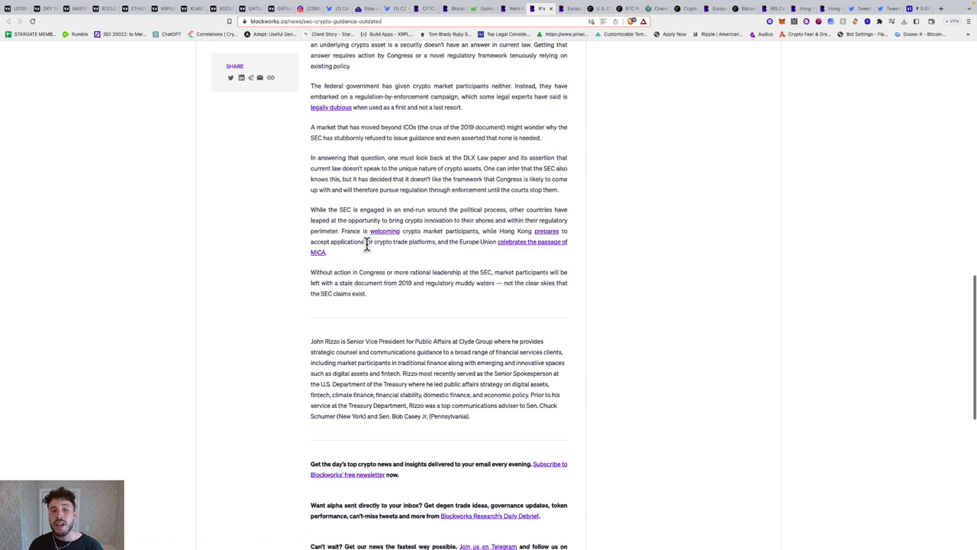
{"action": "scroll", "scroll_direction": "down", "scroll_amount": 3}
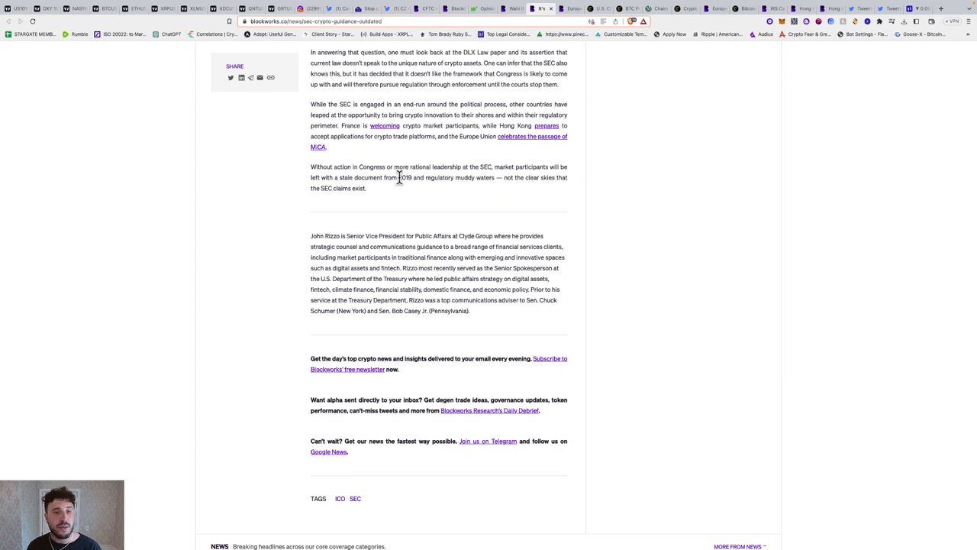
{"action": "mouse_move", "coordinate": [428, 192]}
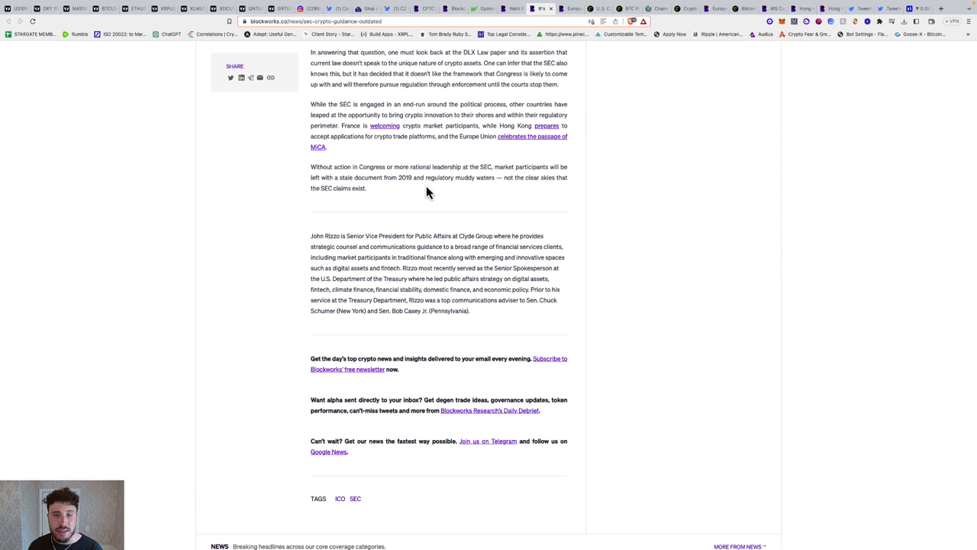
{"action": "mouse_move", "coordinate": [519, 179]}
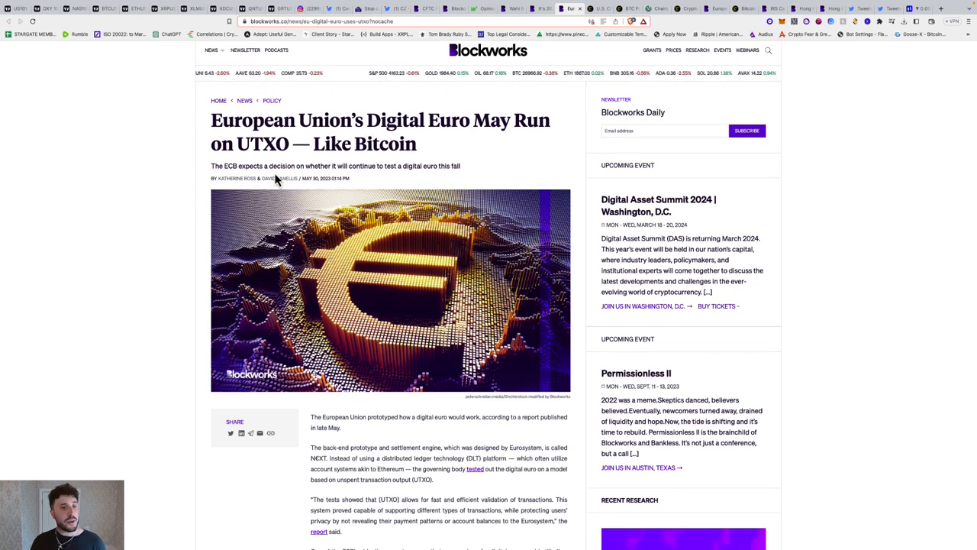
{"action": "scroll", "scroll_direction": "down", "scroll_amount": 3}
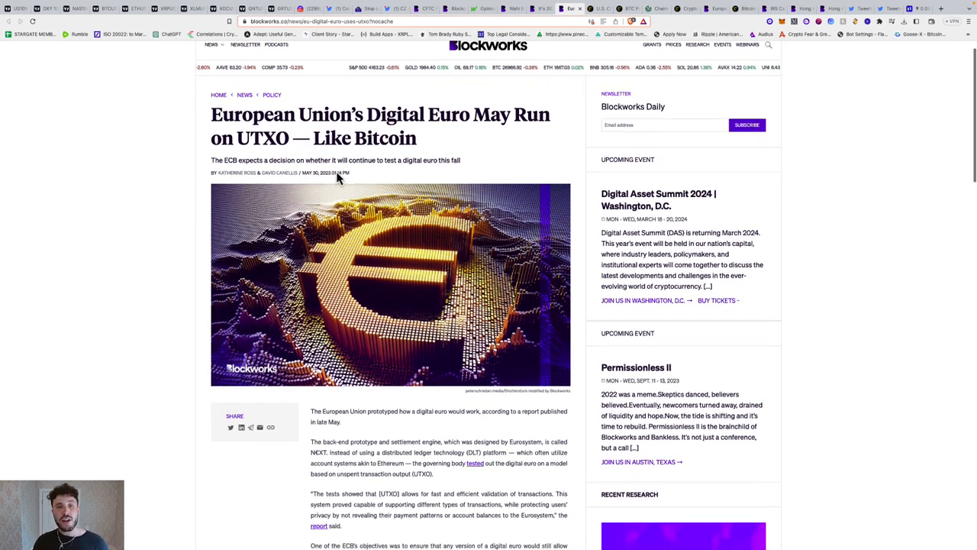
{"action": "scroll", "scroll_direction": "down", "scroll_amount": 3}
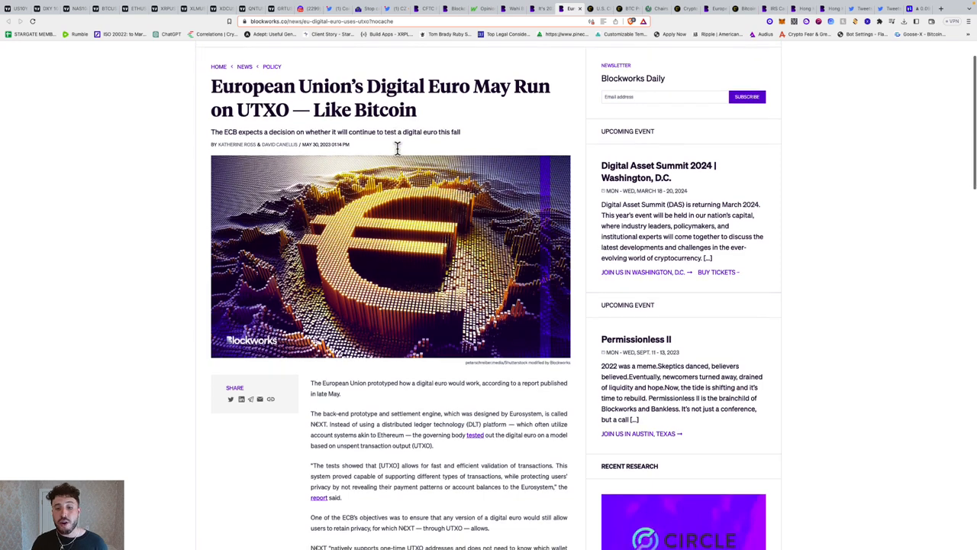
{"action": "scroll", "scroll_direction": "down", "scroll_amount": 3}
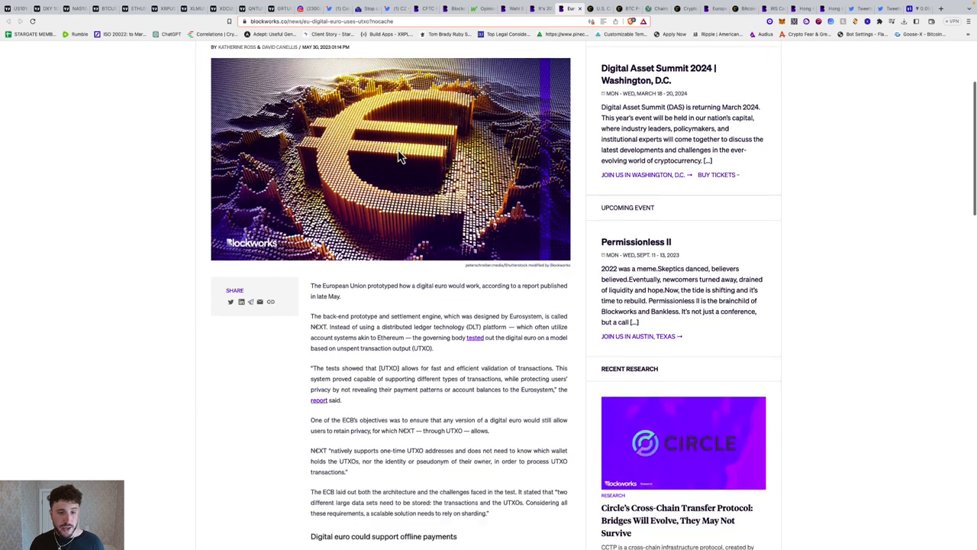
{"action": "scroll", "scroll_direction": "down", "scroll_amount": 3}
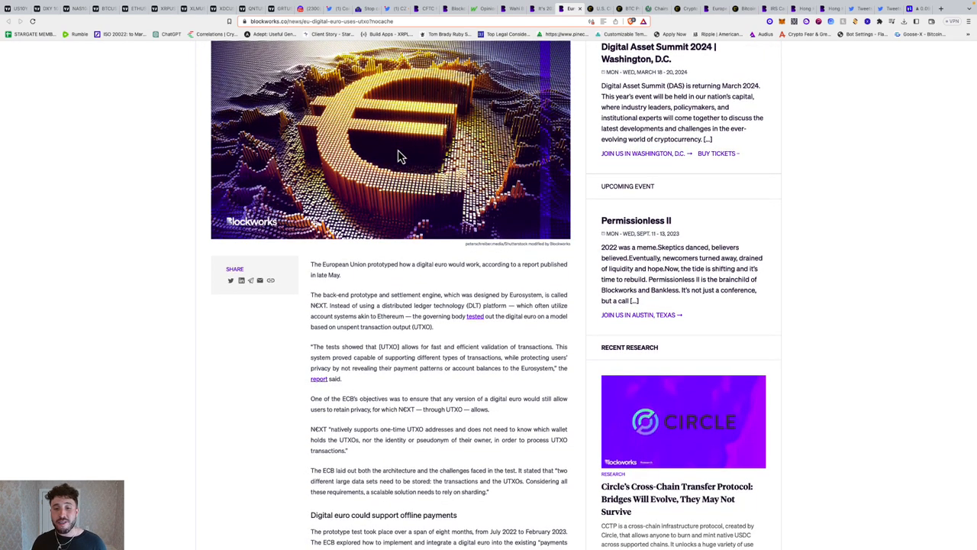
{"action": "scroll", "scroll_direction": "down", "scroll_amount": 3}
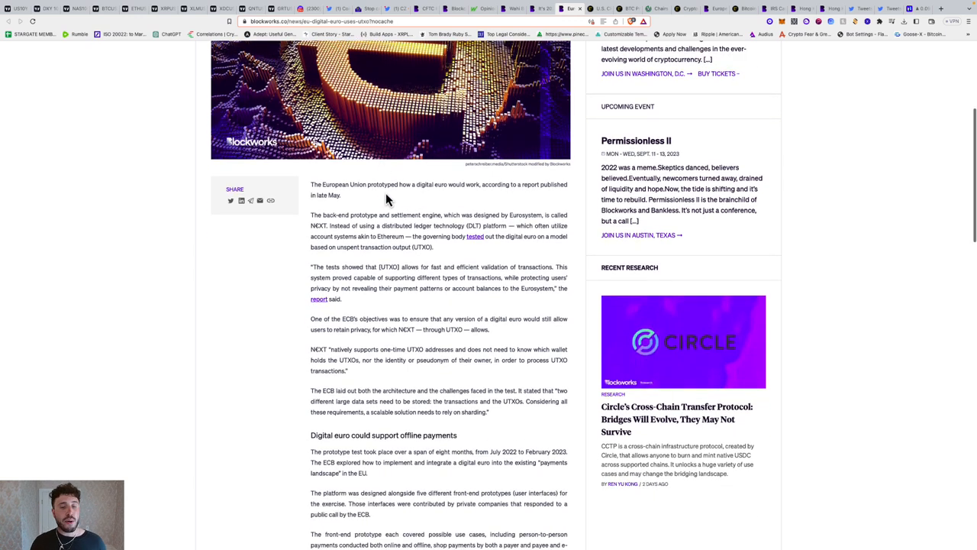
{"action": "scroll", "scroll_direction": "down", "scroll_amount": 3}
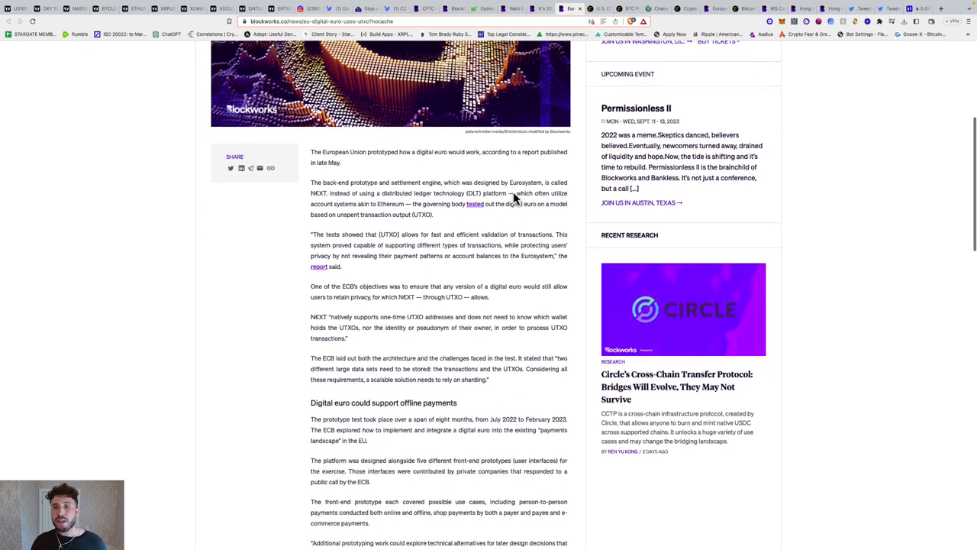
{"action": "scroll", "scroll_direction": "down", "scroll_amount": 3}
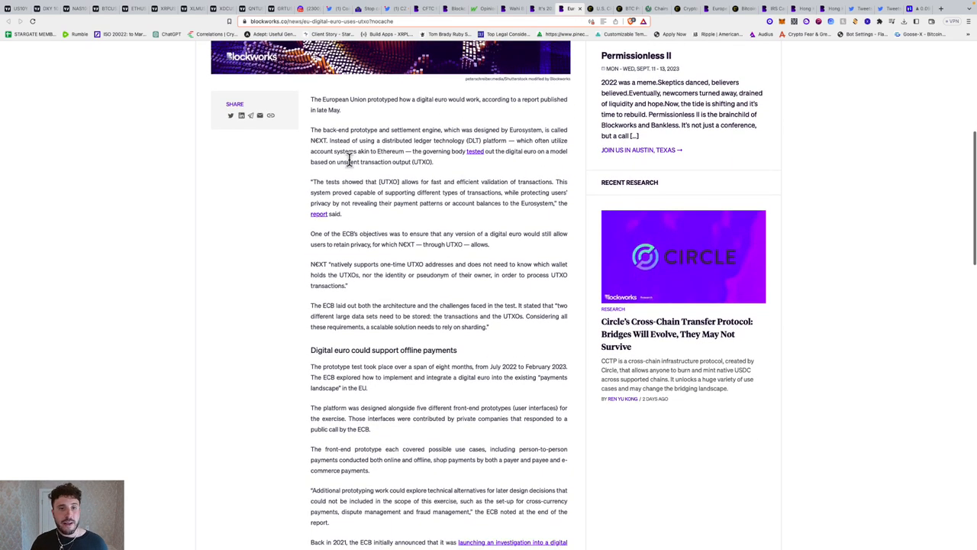
{"action": "mouse_move", "coordinate": [442, 136]}
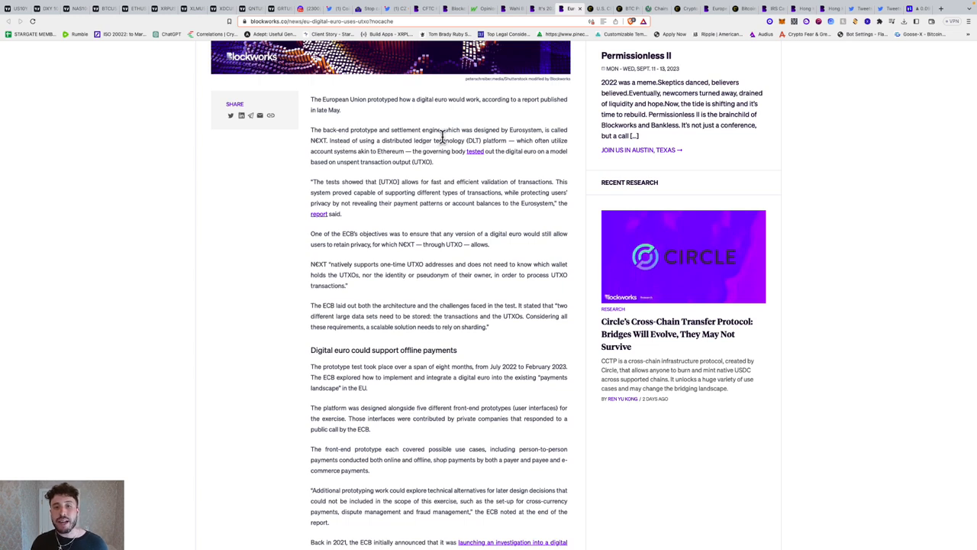
{"action": "mouse_move", "coordinate": [512, 140]}
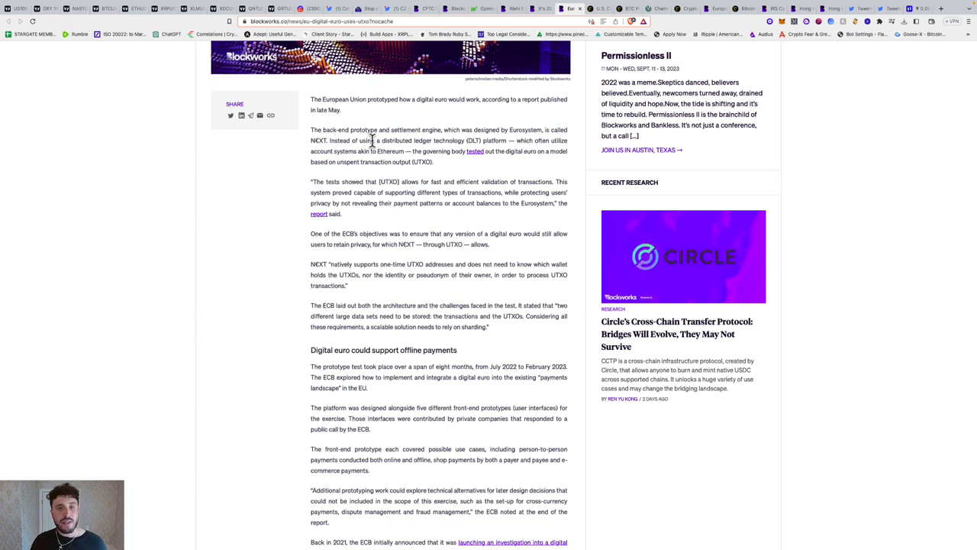
{"action": "mouse_move", "coordinate": [534, 152]}
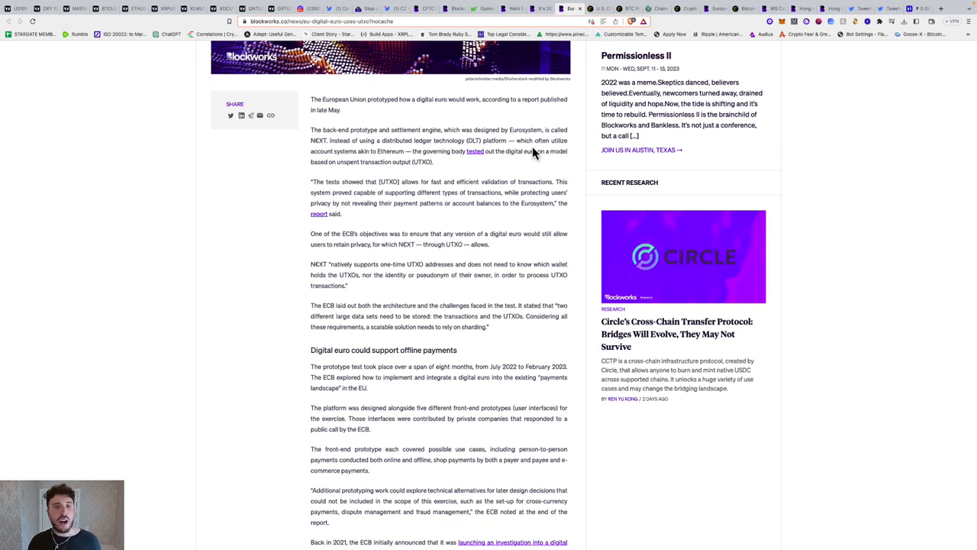
{"action": "mouse_move", "coordinate": [425, 165]}
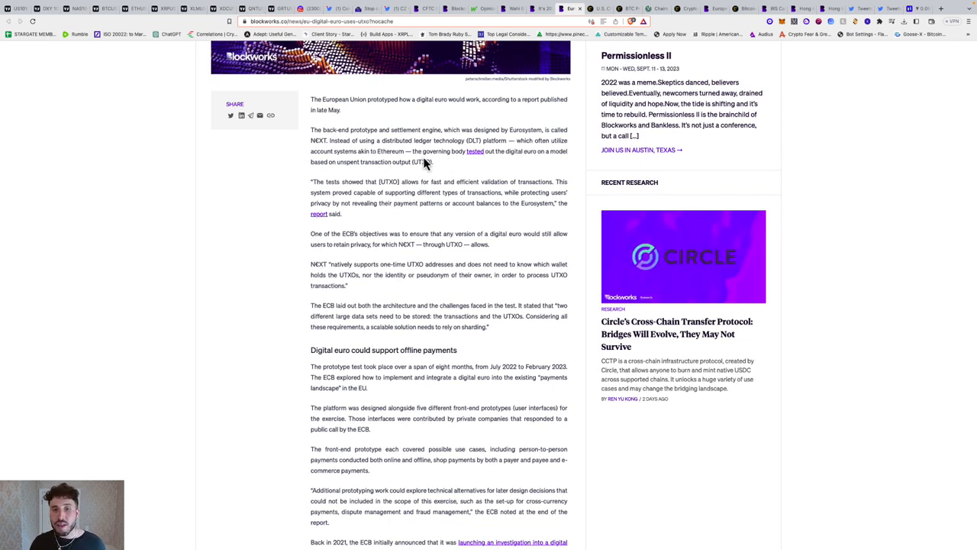
{"action": "scroll", "scroll_direction": "up", "scroll_amount": 3}
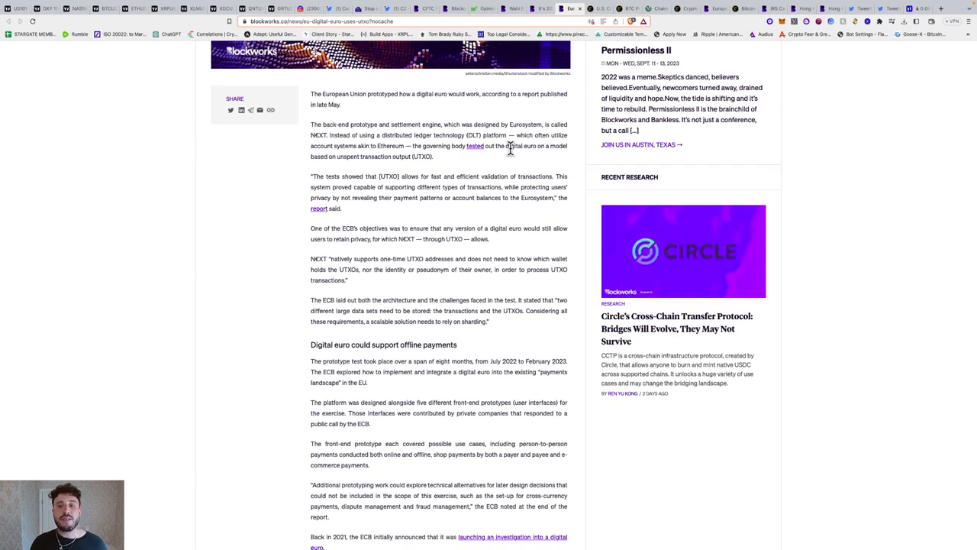
{"action": "mouse_move", "coordinate": [374, 160]}
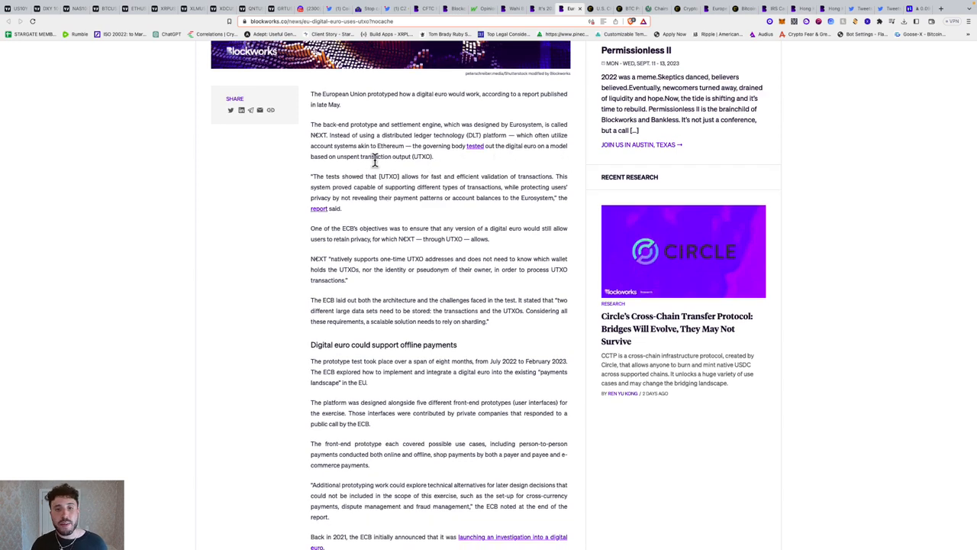
{"action": "scroll", "scroll_direction": "down", "scroll_amount": 3}
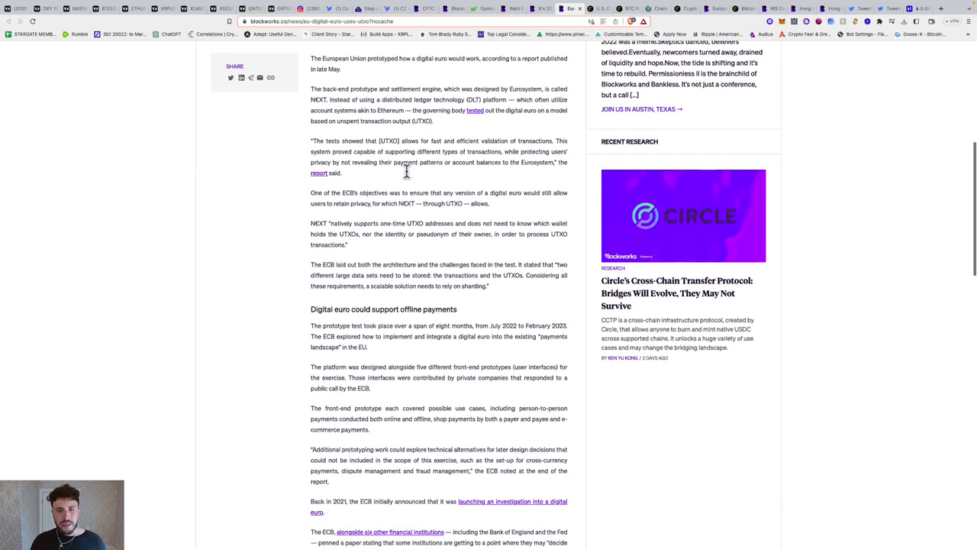
{"action": "scroll", "scroll_direction": "down", "scroll_amount": 3}
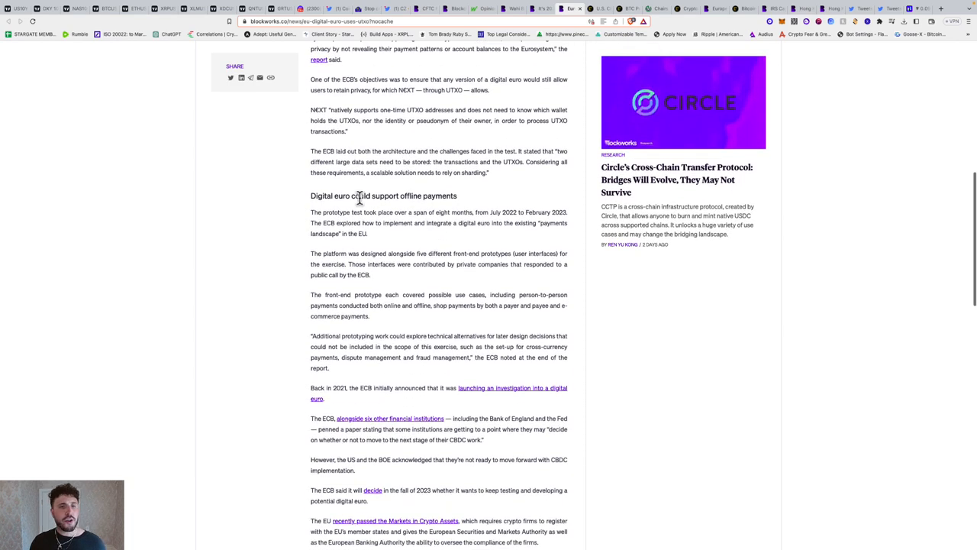
{"action": "scroll", "scroll_direction": "down", "scroll_amount": 3}
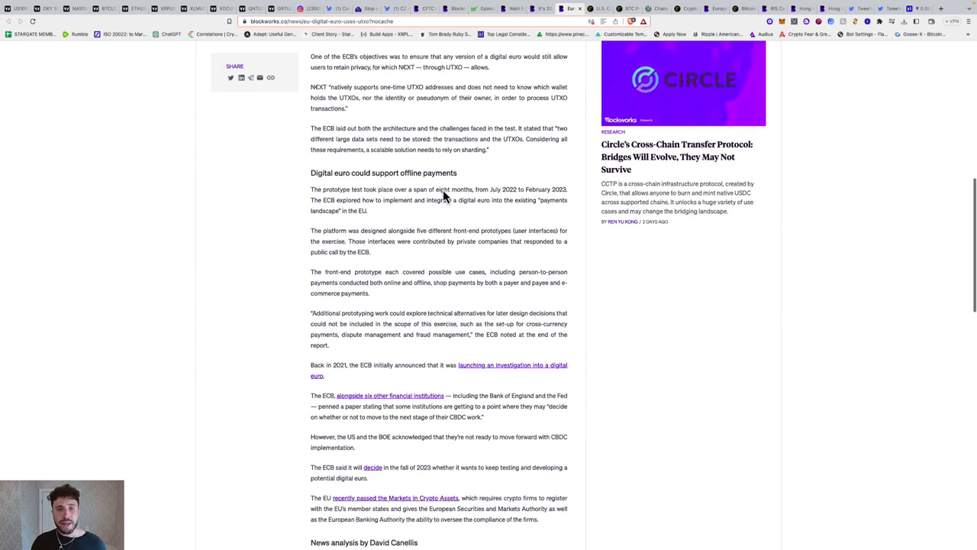
{"action": "scroll", "scroll_direction": "down", "scroll_amount": 3}
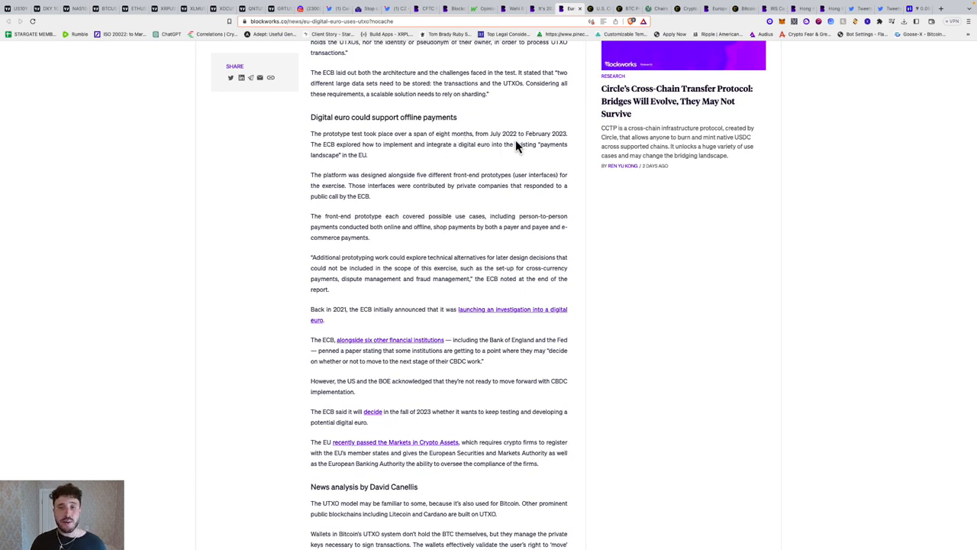
{"action": "scroll", "scroll_direction": "down", "scroll_amount": 3}
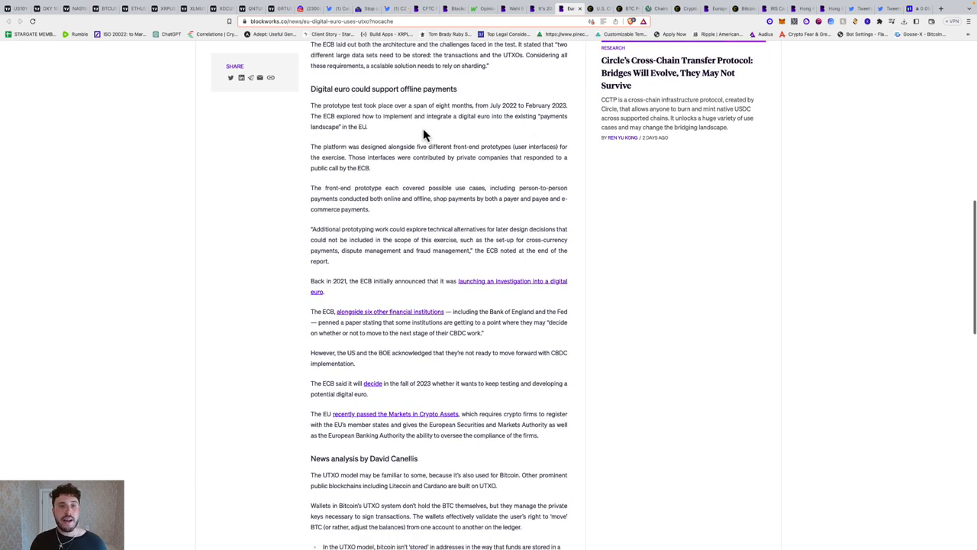
{"action": "mouse_move", "coordinate": [461, 133]}
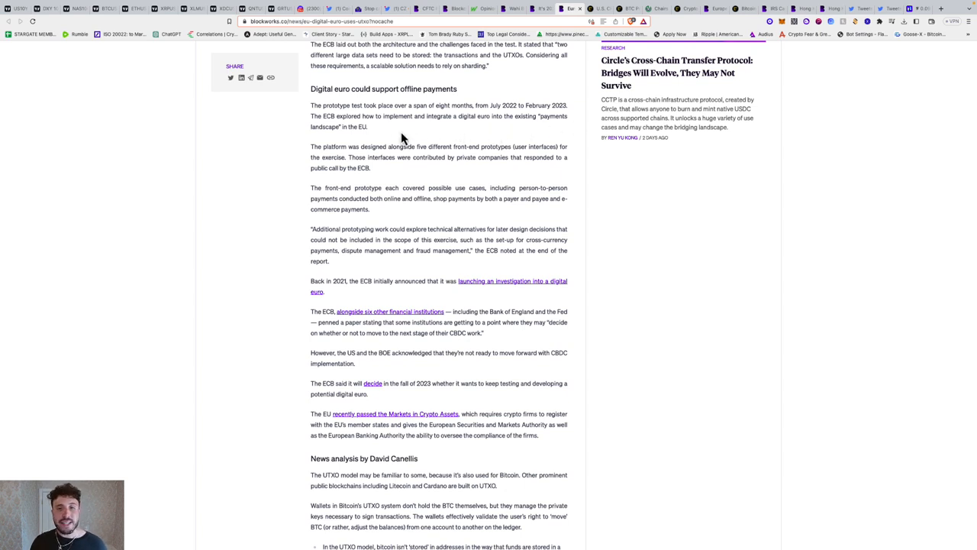
{"action": "scroll", "scroll_direction": "down", "scroll_amount": 3}
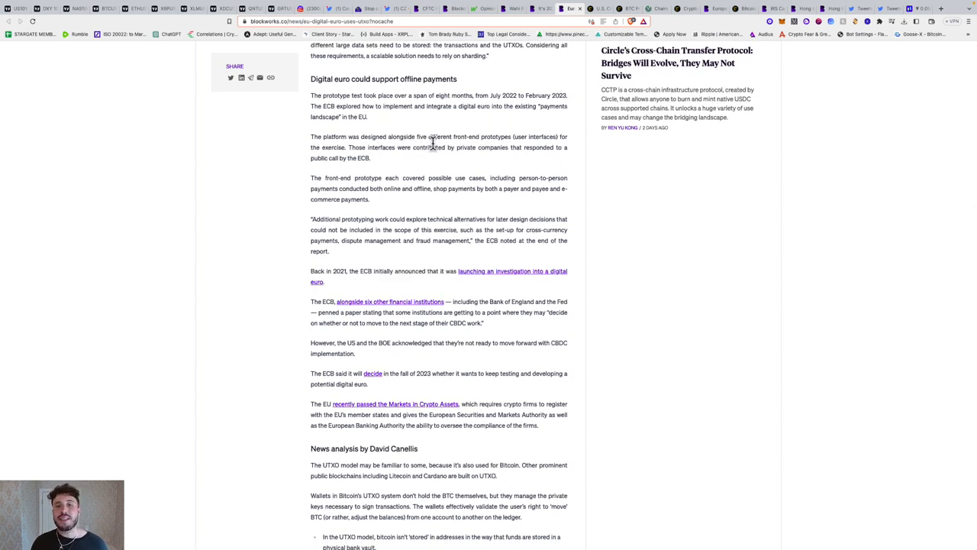
{"action": "mouse_move", "coordinate": [556, 148]}
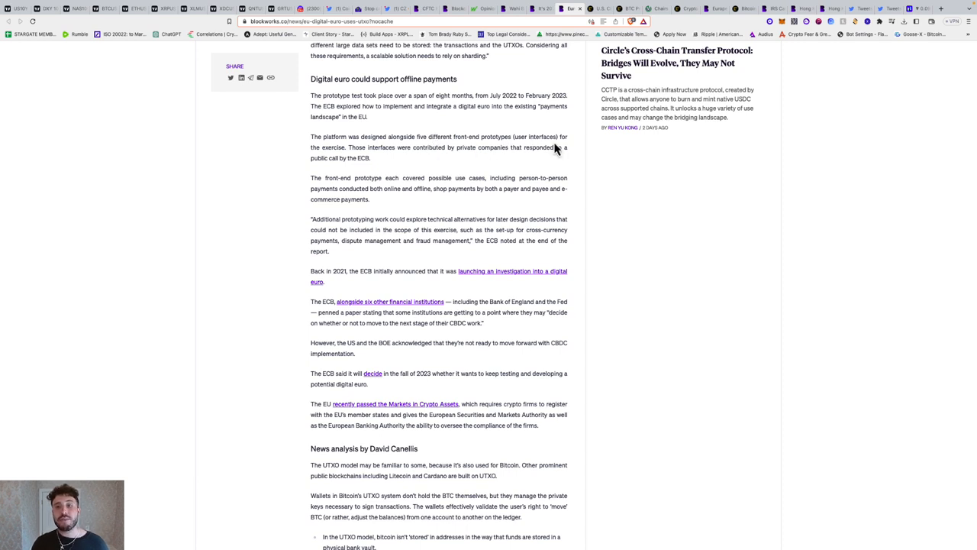
{"action": "scroll", "scroll_direction": "down", "scroll_amount": 3}
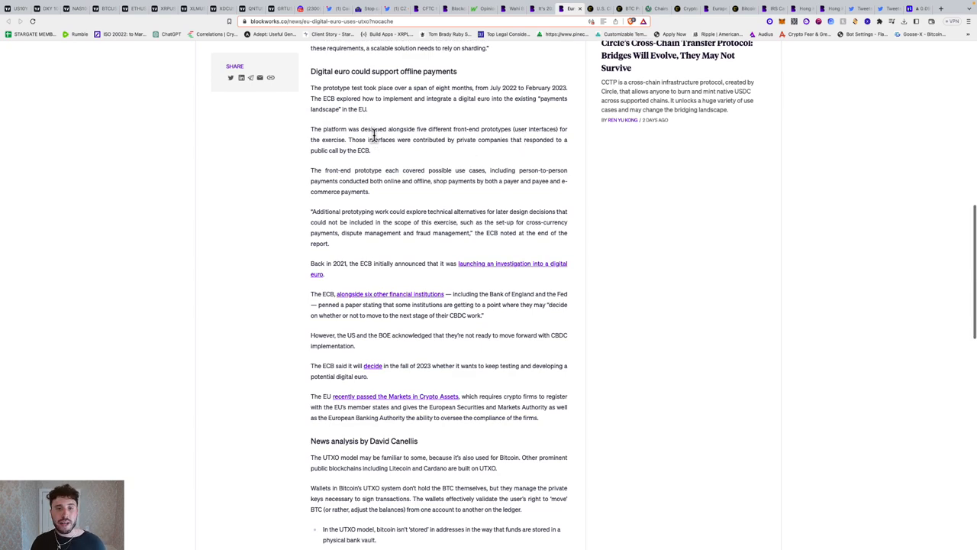
{"action": "scroll", "scroll_direction": "down", "scroll_amount": 3}
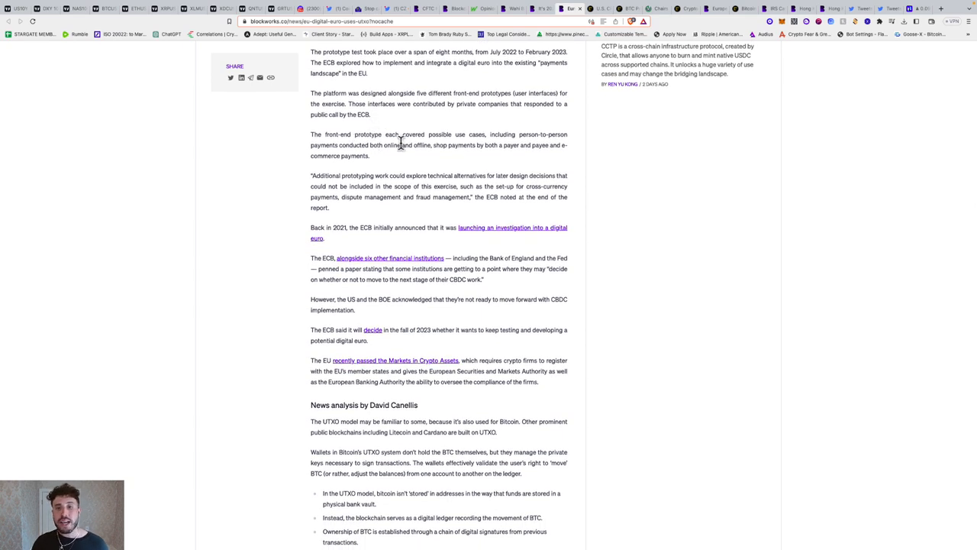
{"action": "mouse_move", "coordinate": [497, 149]}
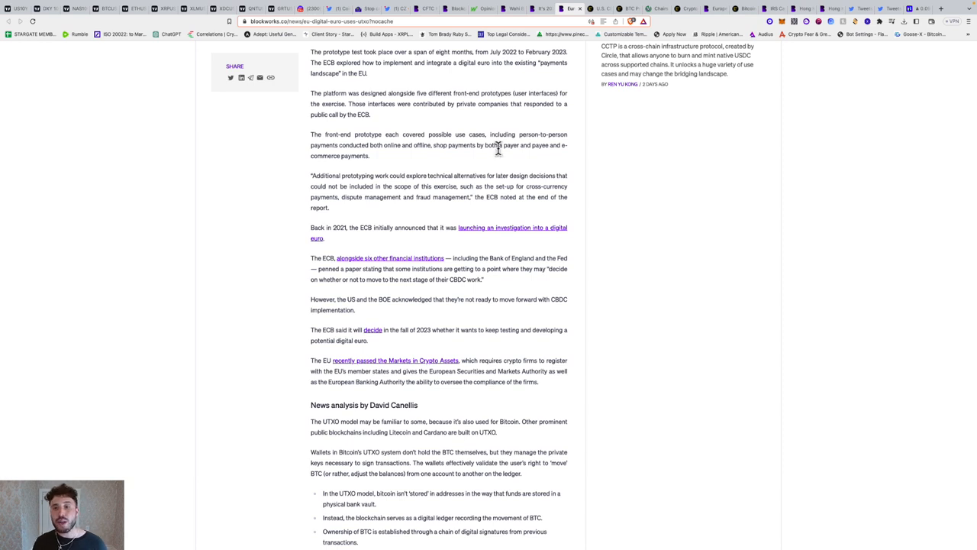
{"action": "mouse_move", "coordinate": [429, 143]}
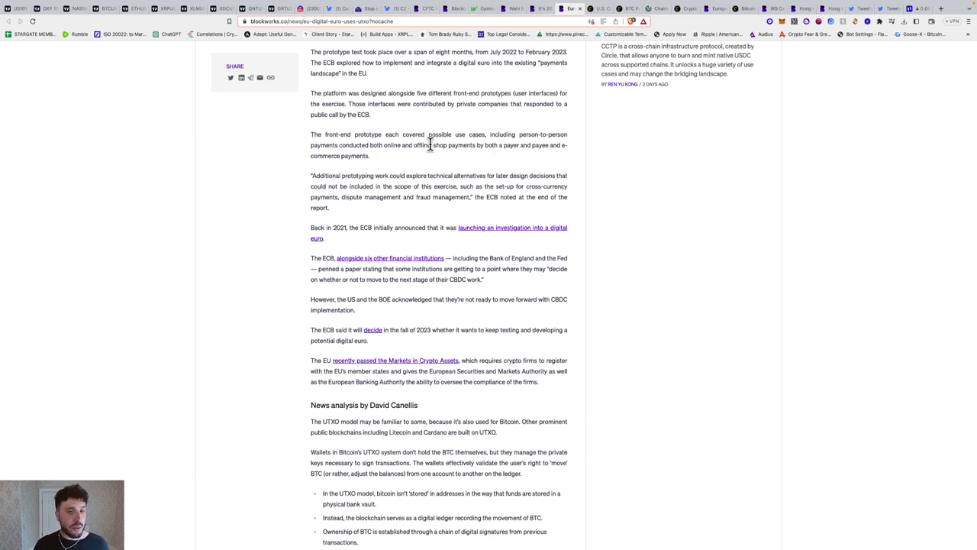
{"action": "mouse_move", "coordinate": [488, 164]}
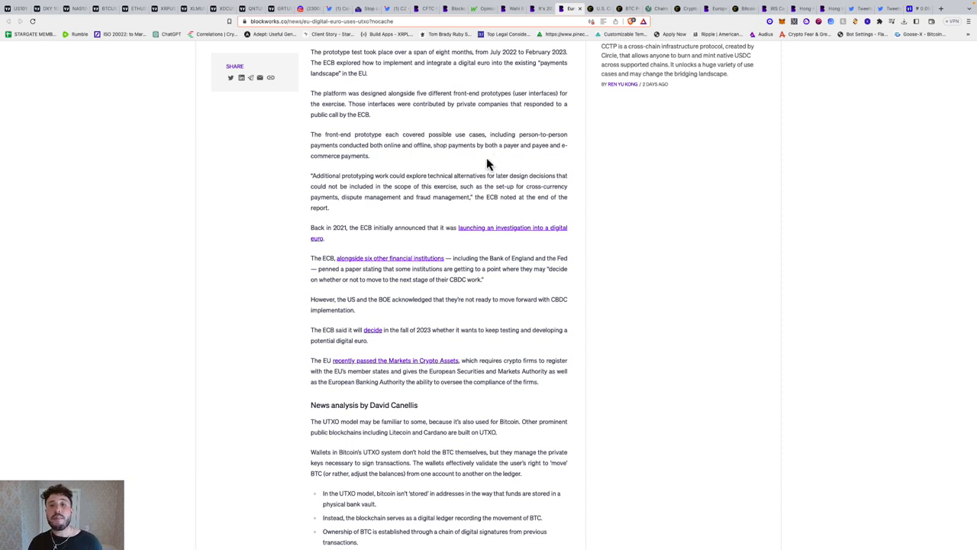
{"action": "mouse_move", "coordinate": [489, 144]}
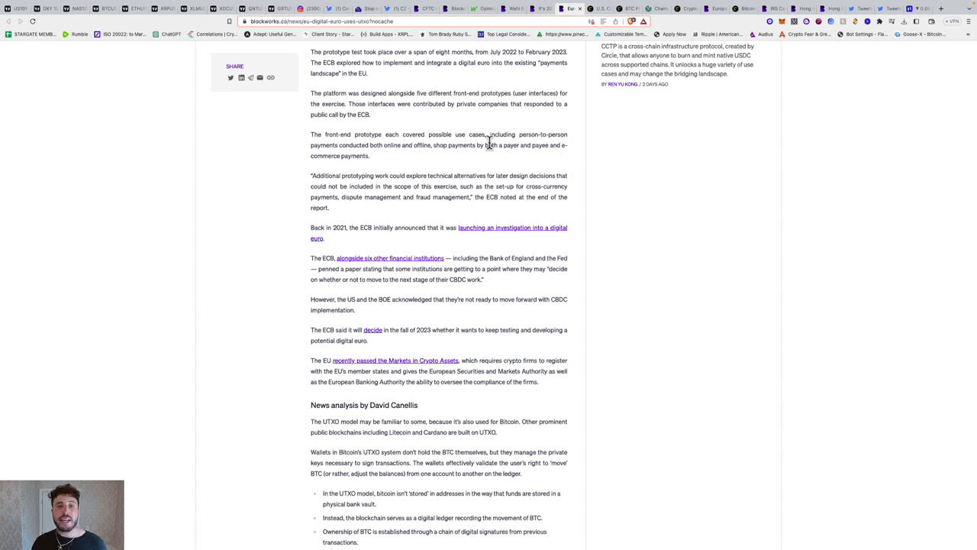
{"action": "scroll", "scroll_direction": "down", "scroll_amount": 3}
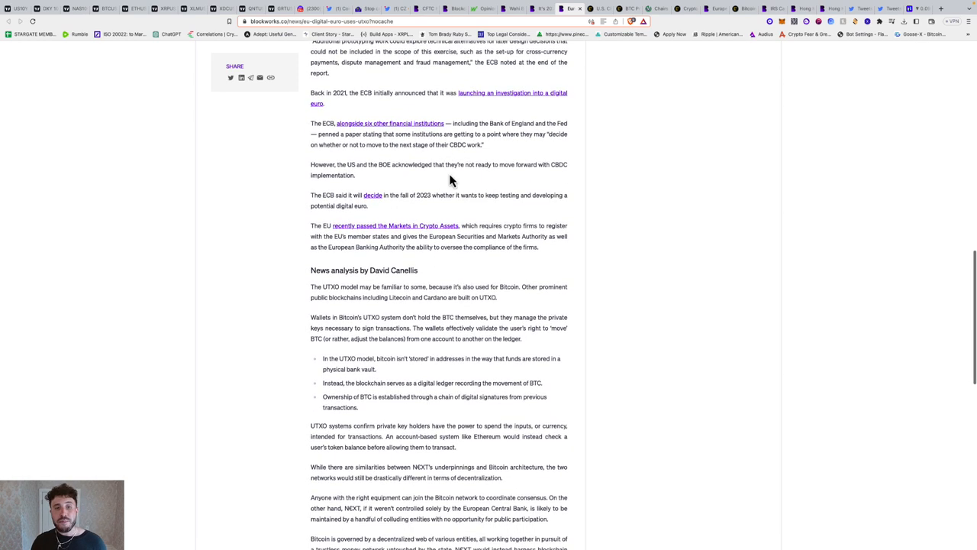
{"action": "mouse_move", "coordinate": [420, 196]}
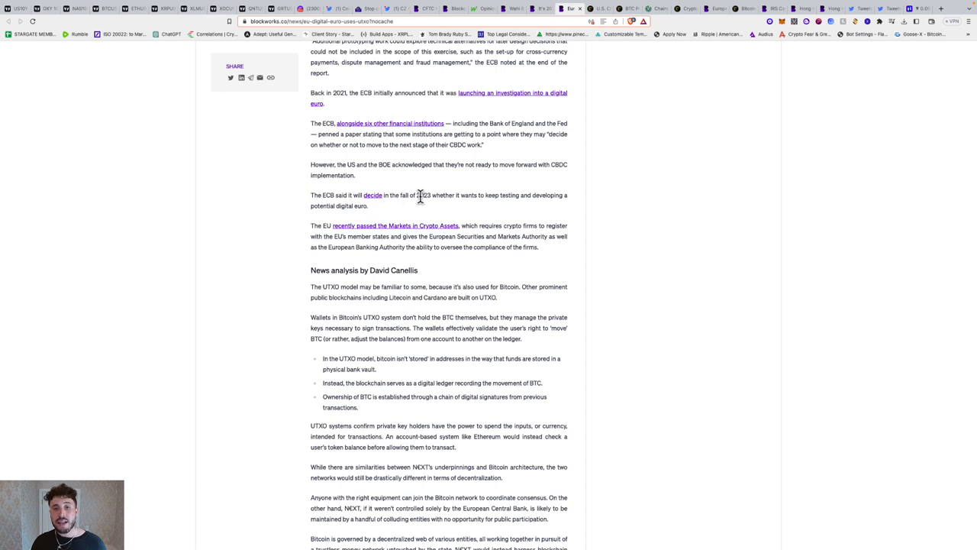
{"action": "mouse_move", "coordinate": [498, 212]}
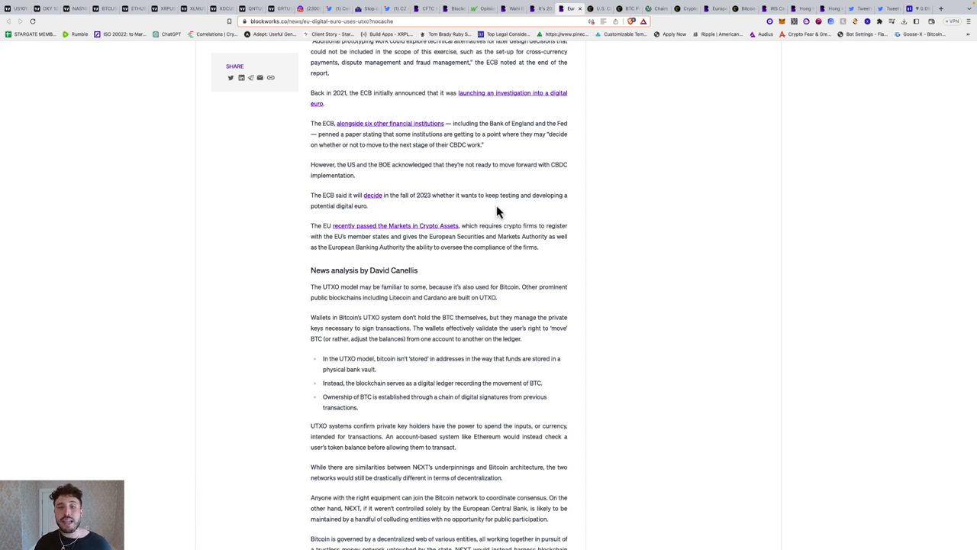
{"action": "mouse_move", "coordinate": [564, 211]}
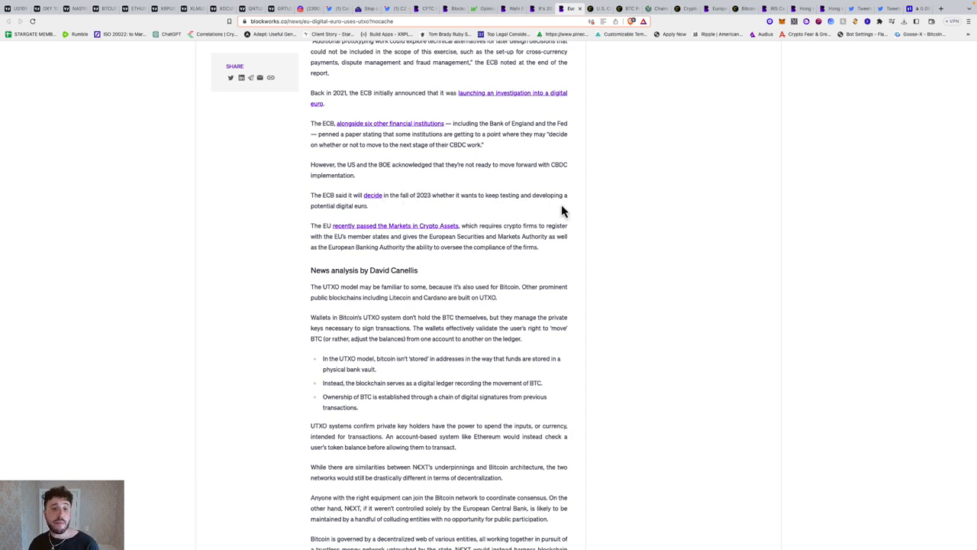
{"action": "mouse_move", "coordinate": [389, 231]}
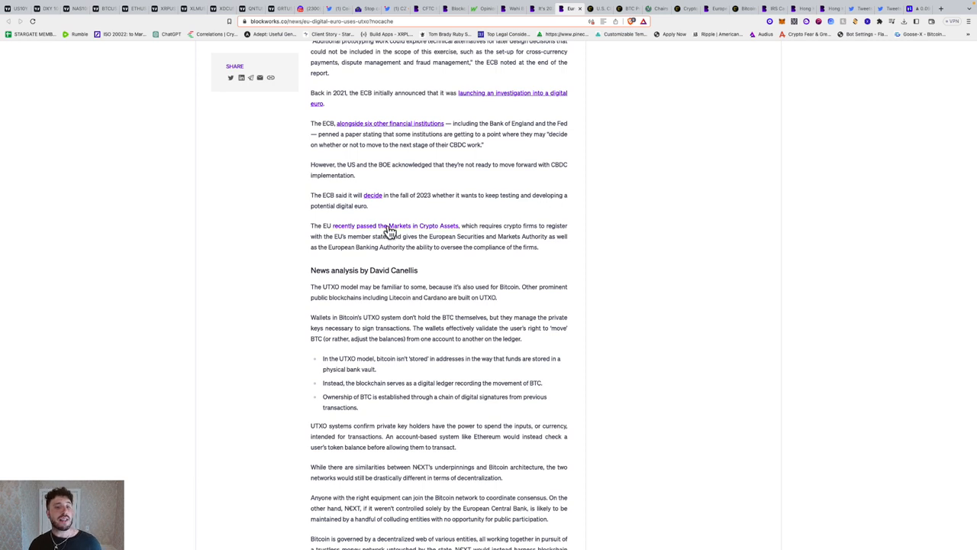
{"action": "mouse_move", "coordinate": [466, 232]}
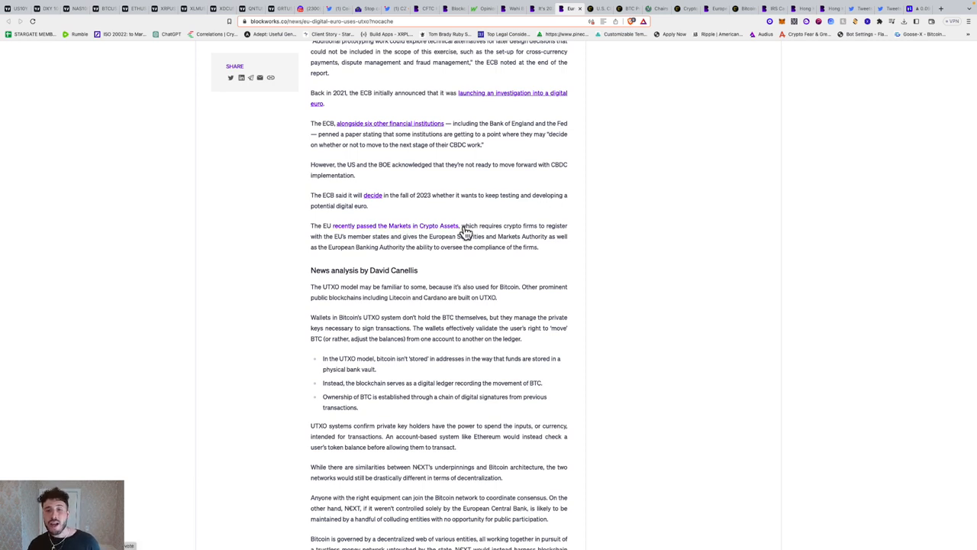
{"action": "scroll", "scroll_direction": "down", "scroll_amount": 3}
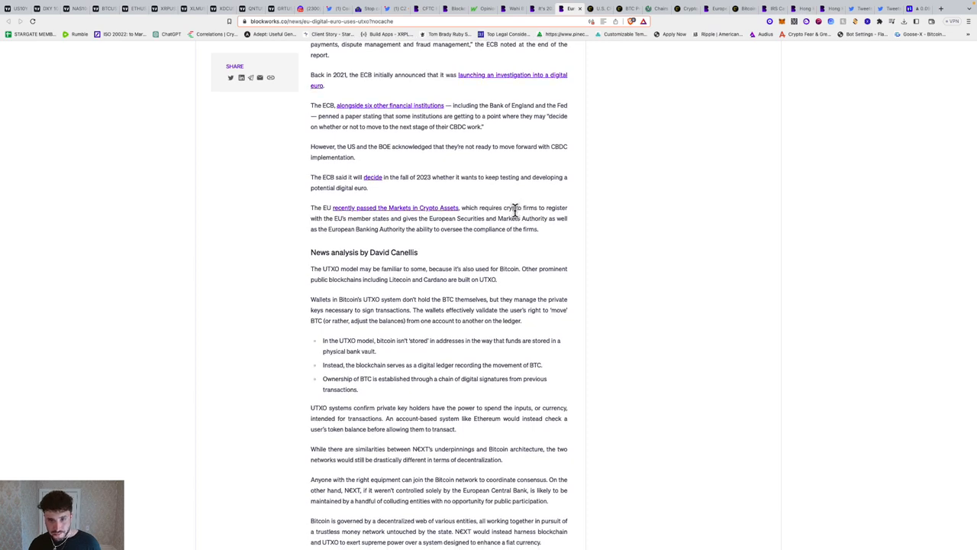
{"action": "scroll", "scroll_direction": "down", "scroll_amount": 3}
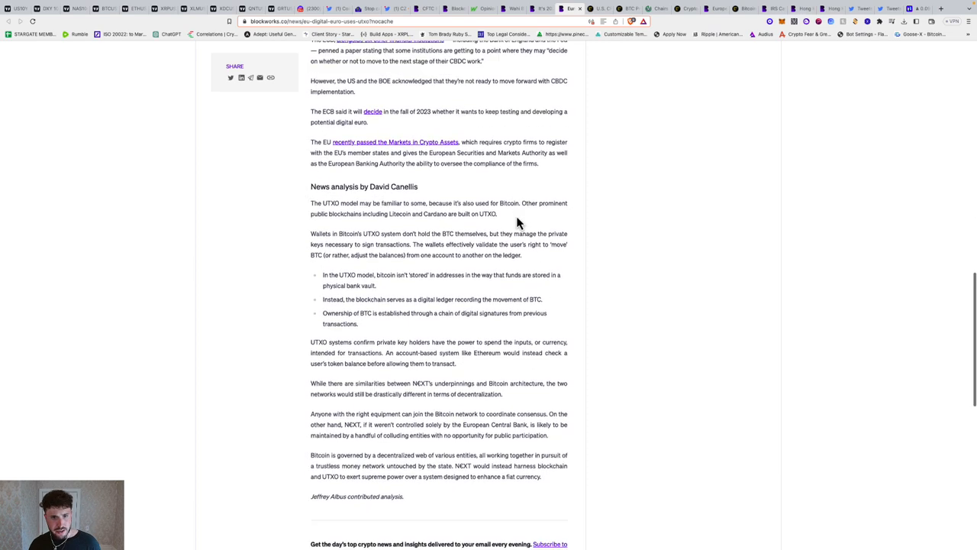
{"action": "scroll", "scroll_direction": "down", "scroll_amount": 3}
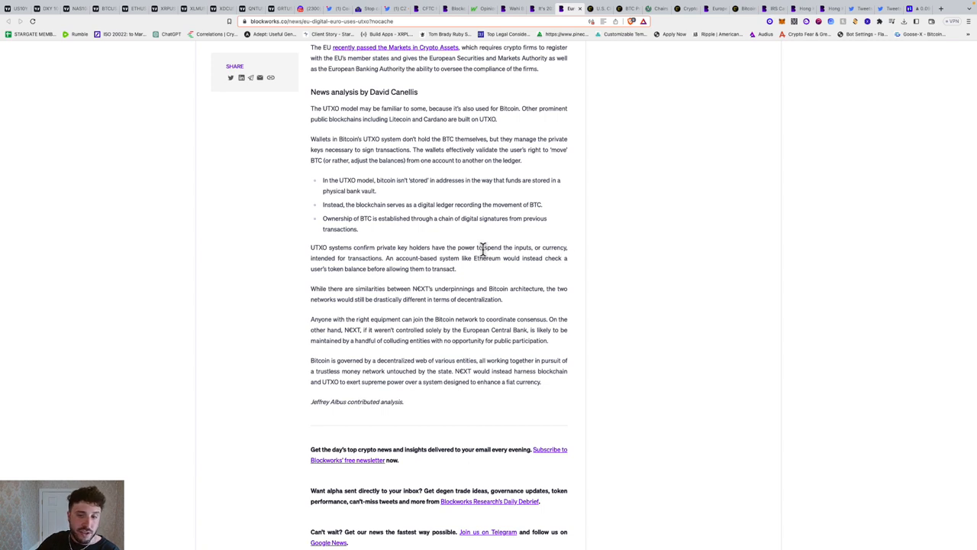
{"action": "scroll", "scroll_direction": "down", "scroll_amount": 3}
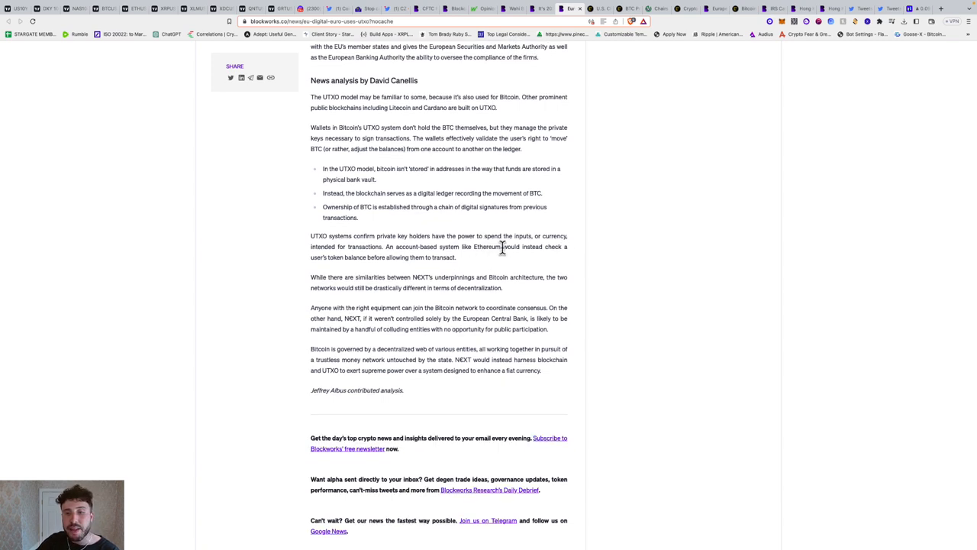
{"action": "mouse_move", "coordinate": [371, 271]}
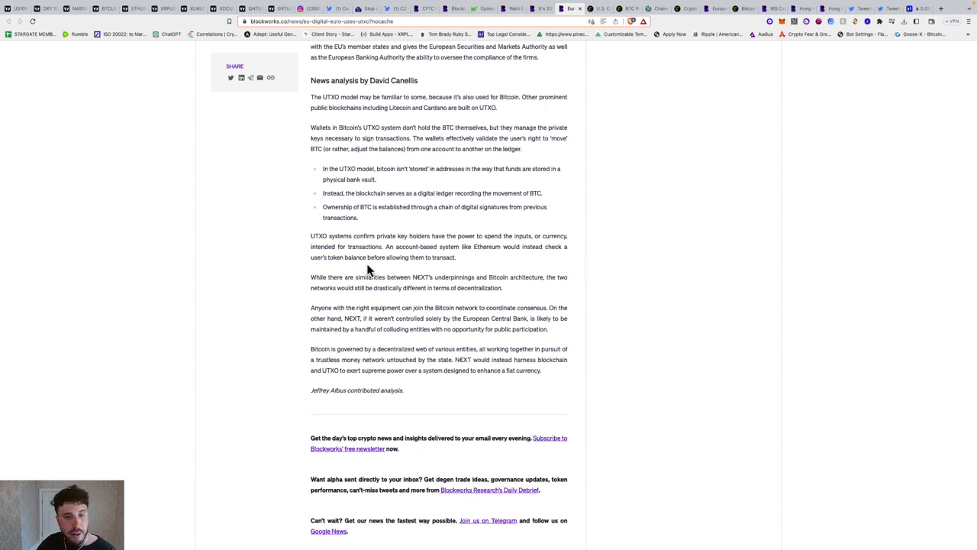
{"action": "scroll", "scroll_direction": "down", "scroll_amount": 3}
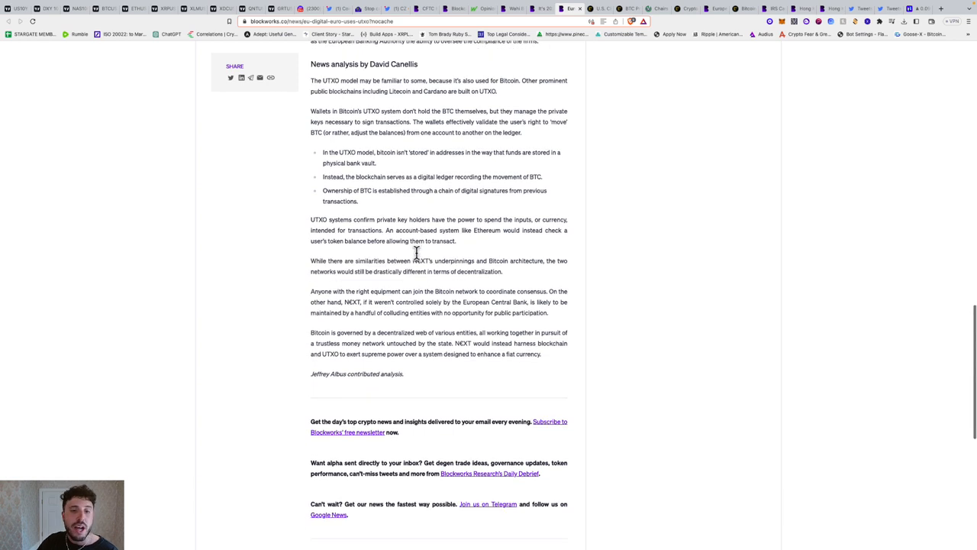
{"action": "mouse_move", "coordinate": [464, 260]}
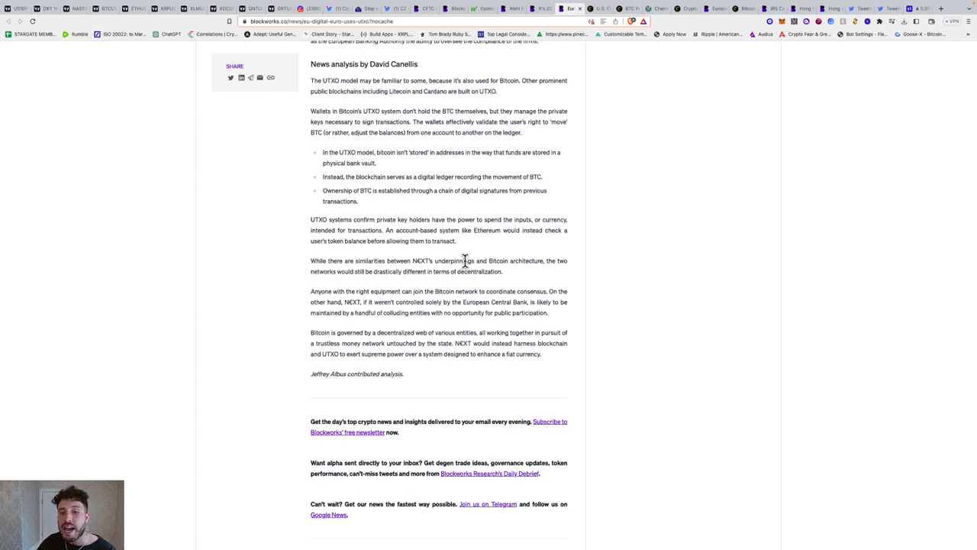
{"action": "mouse_move", "coordinate": [531, 261]}
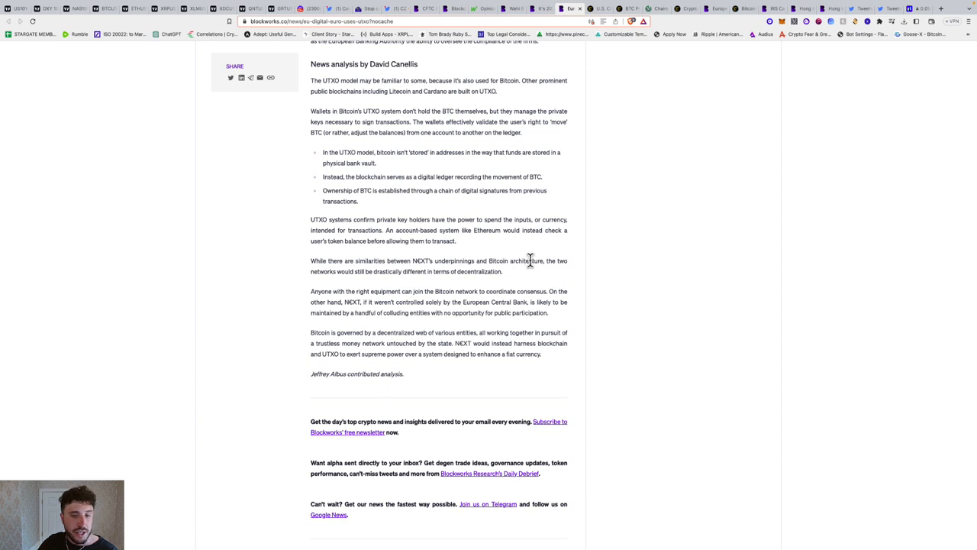
{"action": "mouse_move", "coordinate": [428, 284]}
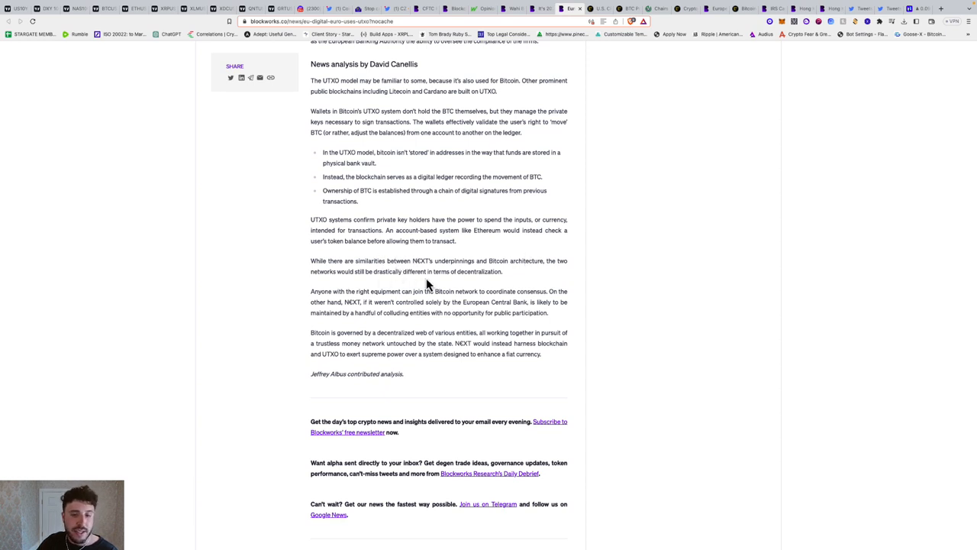
{"action": "mouse_move", "coordinate": [486, 263]}
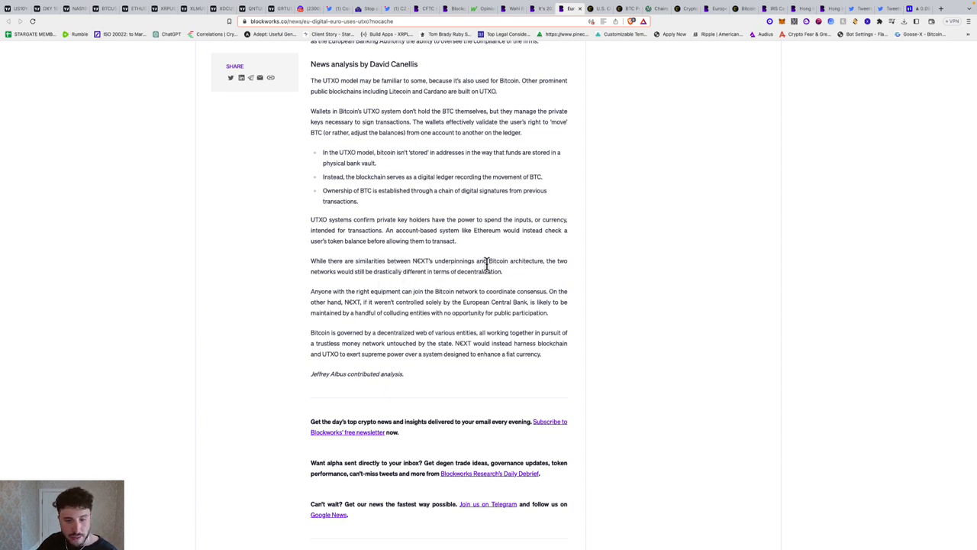
{"action": "scroll", "scroll_direction": "down", "scroll_amount": 3}
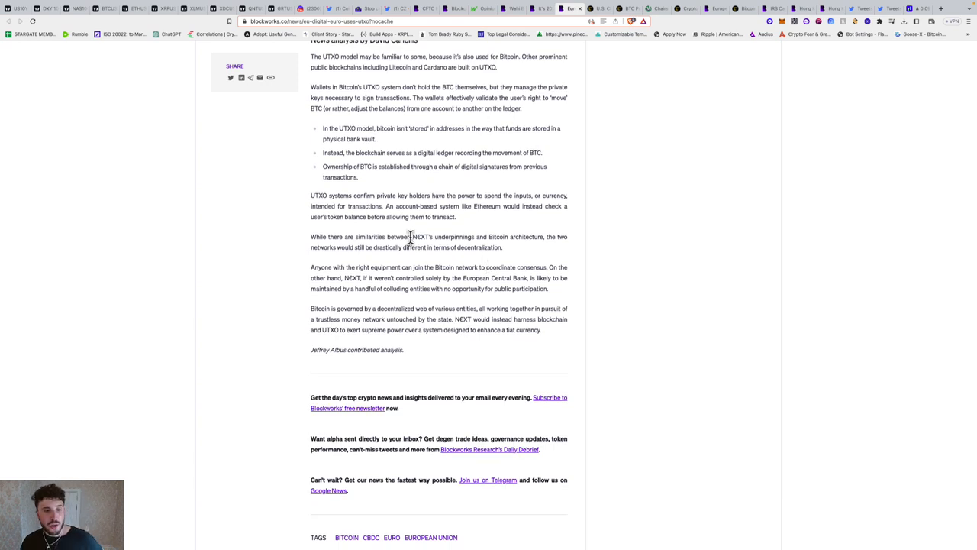
{"action": "mouse_move", "coordinate": [497, 313]}
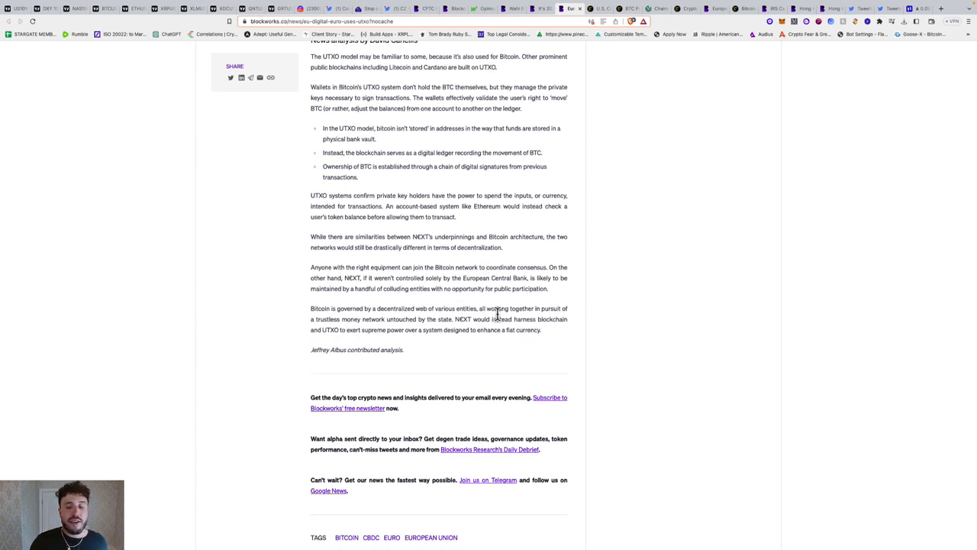
{"action": "mouse_move", "coordinate": [519, 345]}
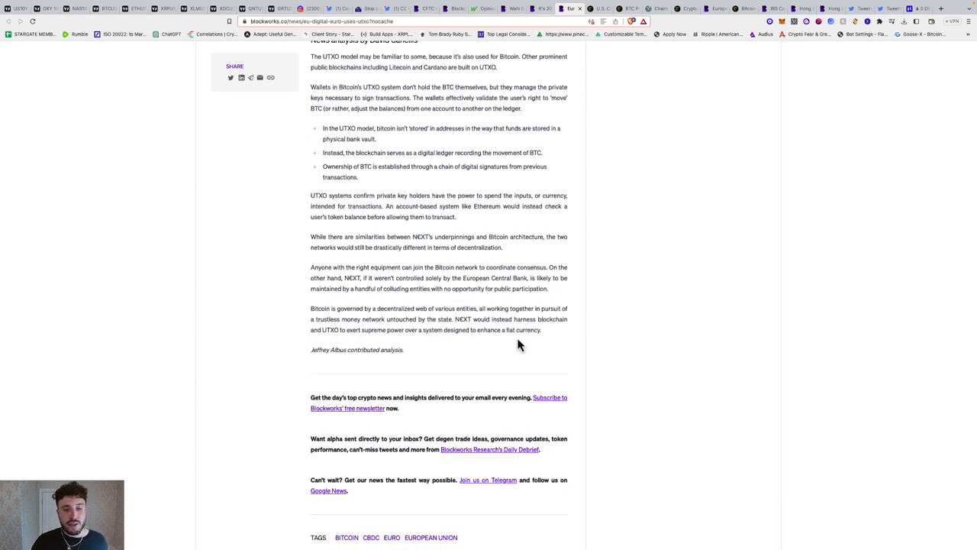
{"action": "mouse_move", "coordinate": [496, 332]}
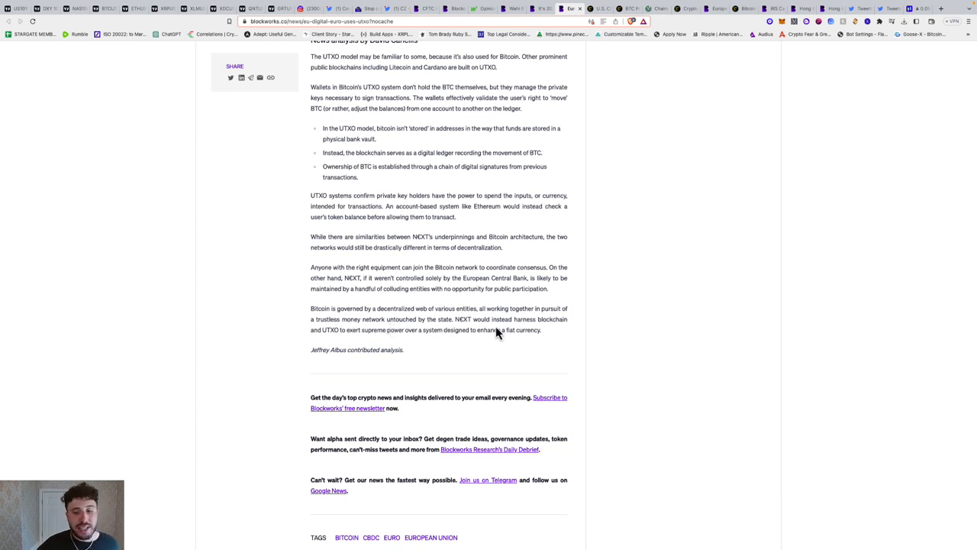
{"action": "mouse_move", "coordinate": [521, 328]}
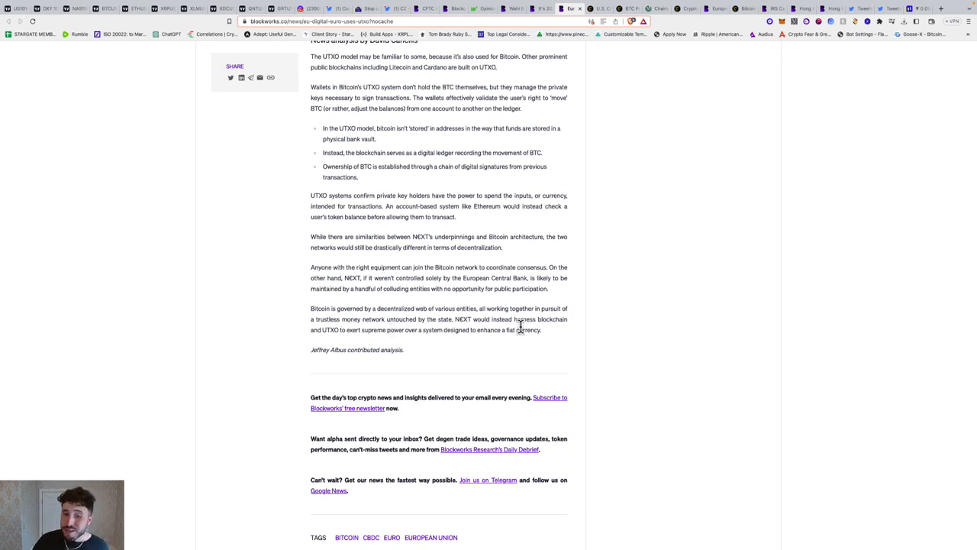
{"action": "mouse_move", "coordinate": [375, 348]}
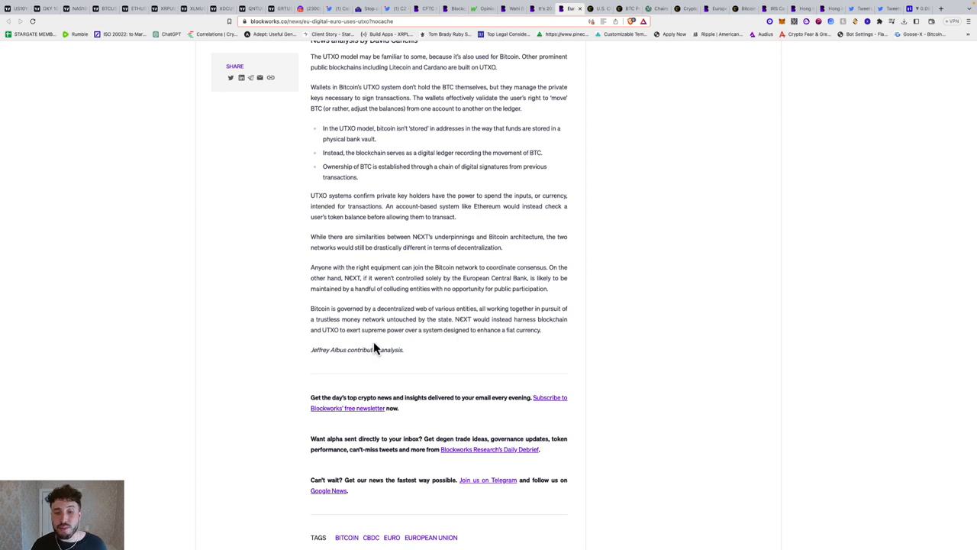
{"action": "mouse_move", "coordinate": [450, 333]}
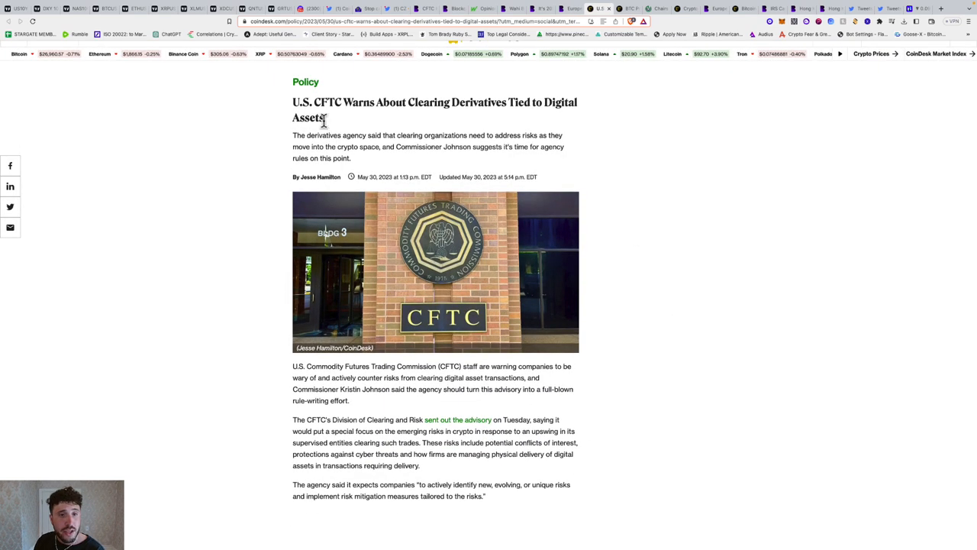
{"action": "mouse_move", "coordinate": [523, 133]}
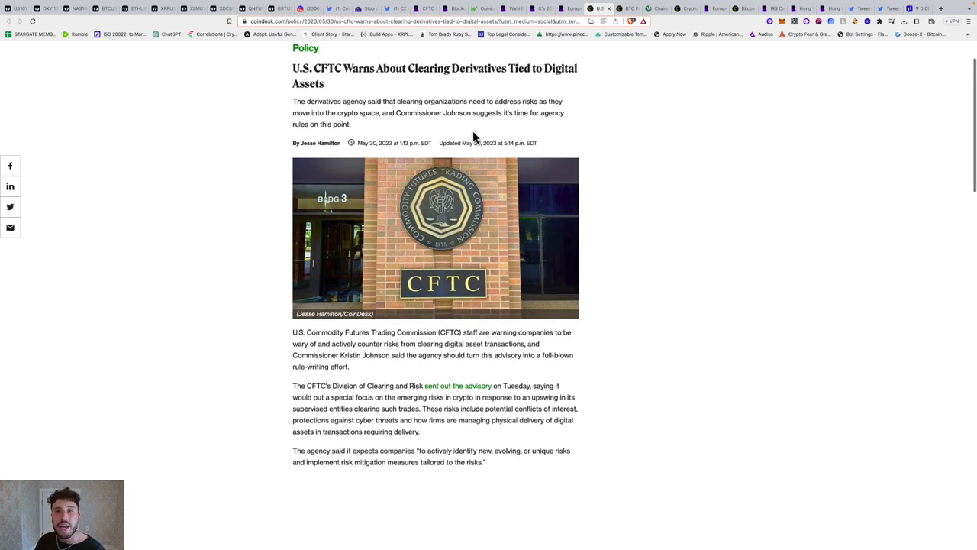
{"action": "mouse_move", "coordinate": [317, 124]}
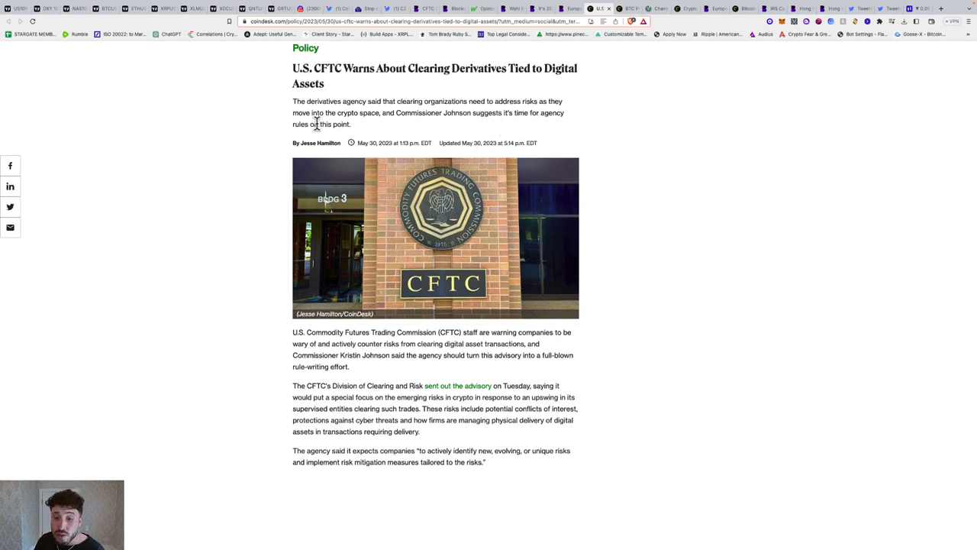
- Glance down the opening of CoinDesk's CFTC derivatives-clearing article
{"action": "scroll", "scroll_direction": "down", "scroll_amount": 3}
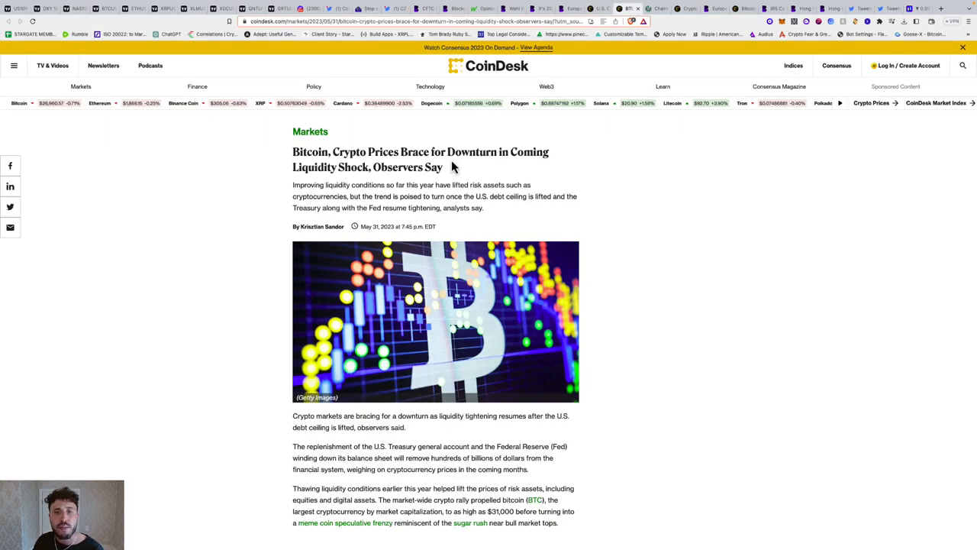
- Read down the CoinDesk liquidity-shock article past the recommended links
{"action": "scroll", "scroll_direction": "up", "scroll_amount": 3}
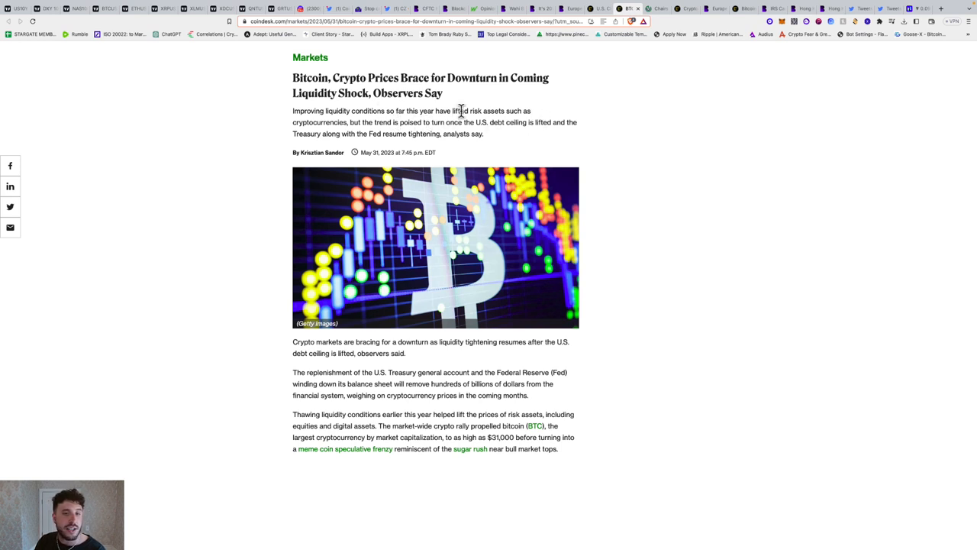
{"action": "mouse_move", "coordinate": [450, 136]}
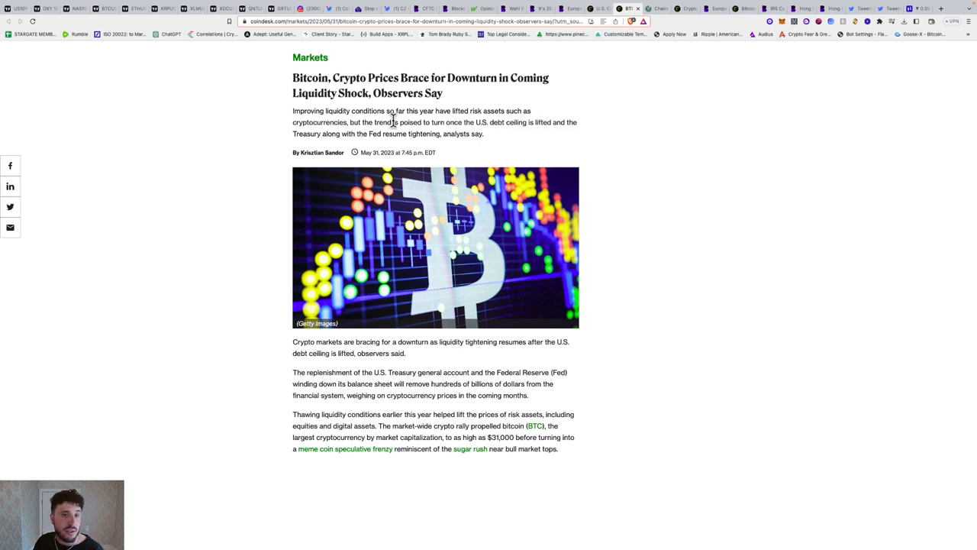
{"action": "scroll", "scroll_direction": "down", "scroll_amount": 3}
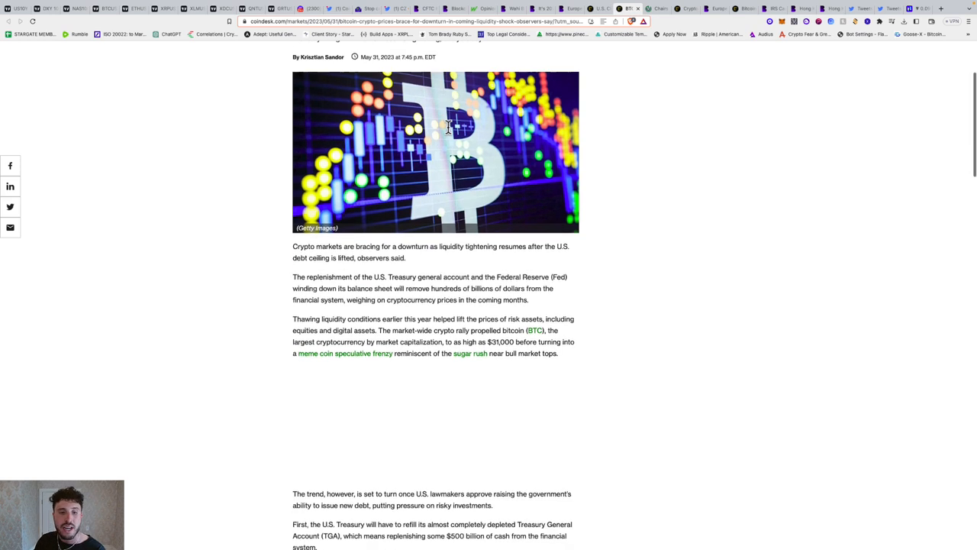
{"action": "scroll", "scroll_direction": "down", "scroll_amount": 3}
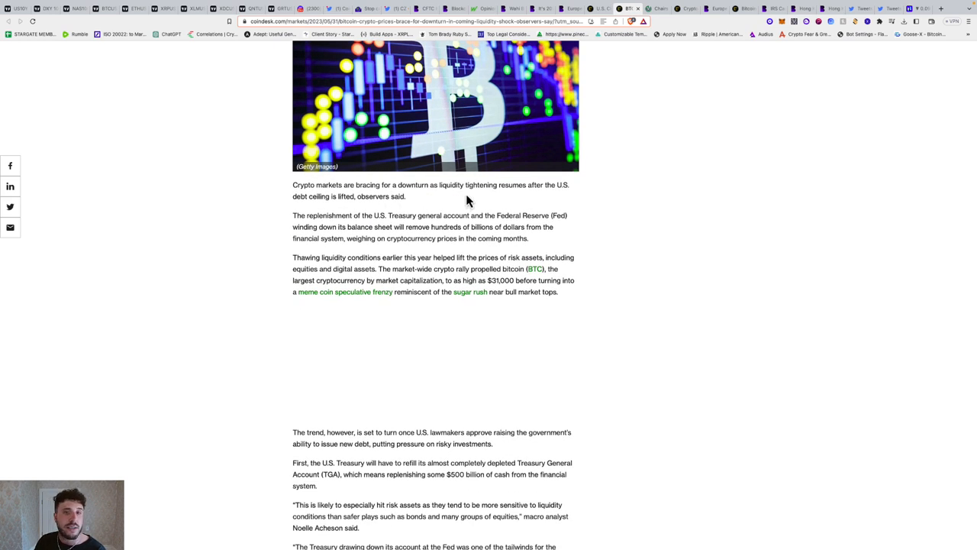
{"action": "mouse_move", "coordinate": [467, 190]}
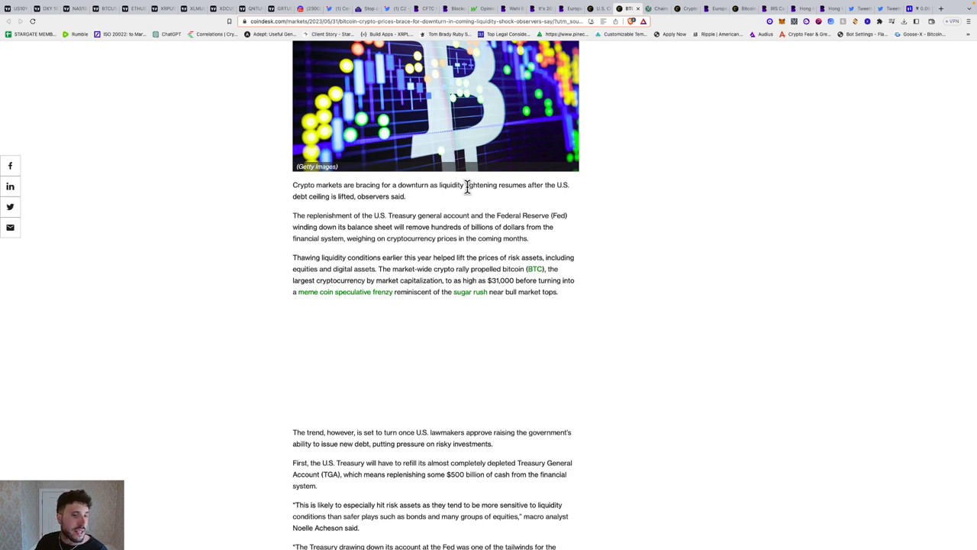
{"action": "scroll", "scroll_direction": "down", "scroll_amount": 3}
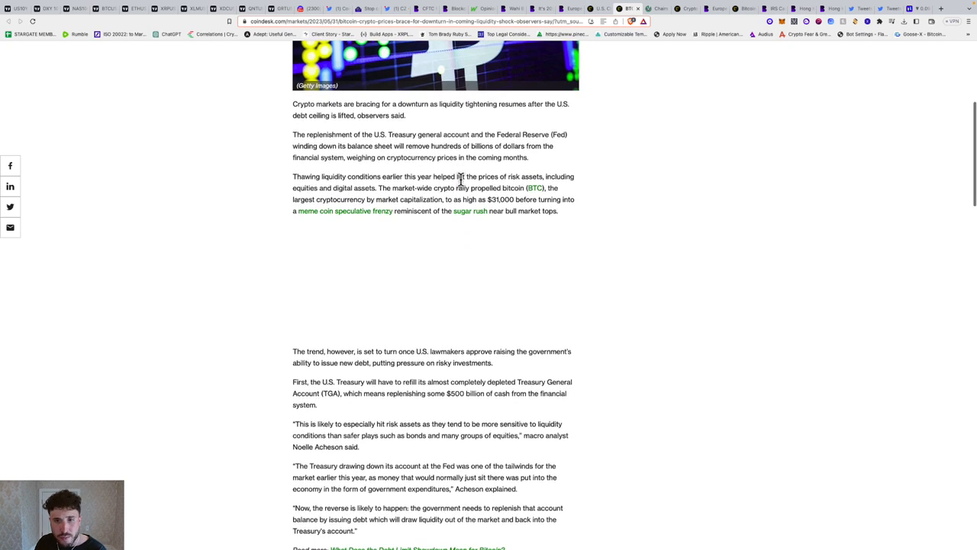
{"action": "scroll", "scroll_direction": "down", "scroll_amount": 3}
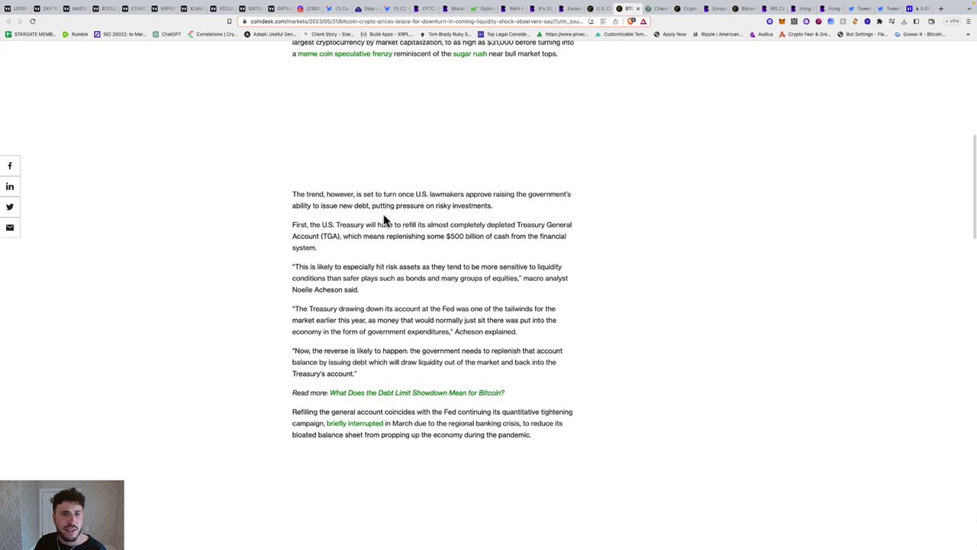
- Continue to David Lawant's FalconX quote and the editor credit
{"action": "scroll", "scroll_direction": "up", "scroll_amount": 3}
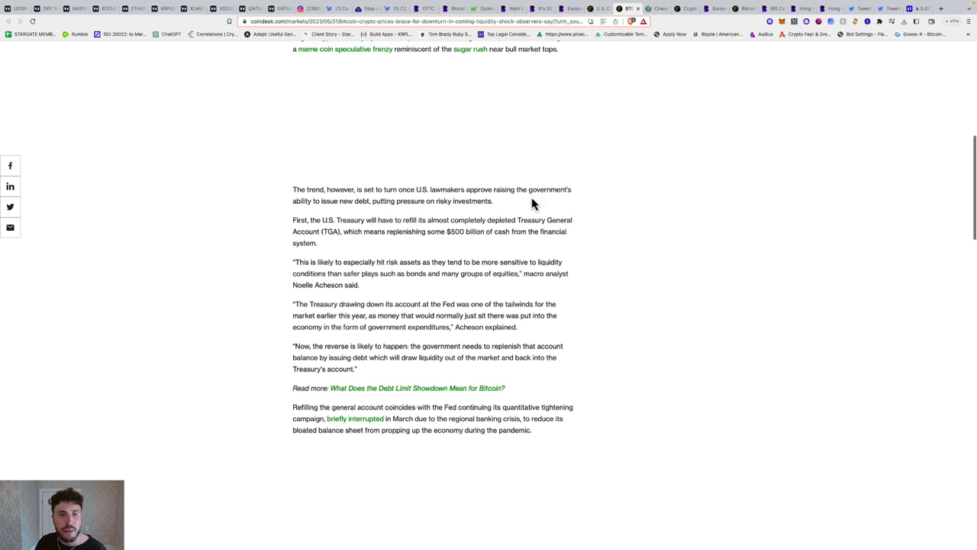
{"action": "mouse_move", "coordinate": [404, 200]}
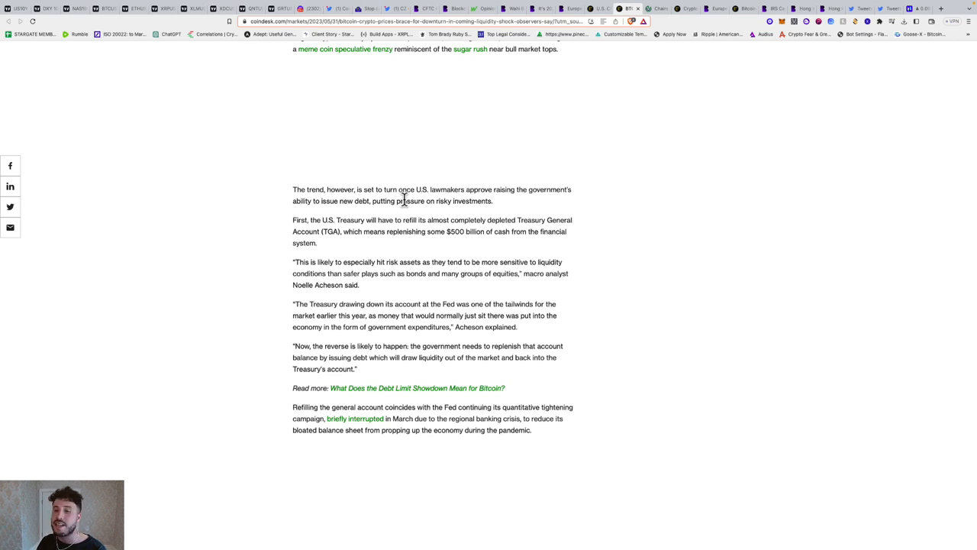
{"action": "scroll", "scroll_direction": "down", "scroll_amount": 3}
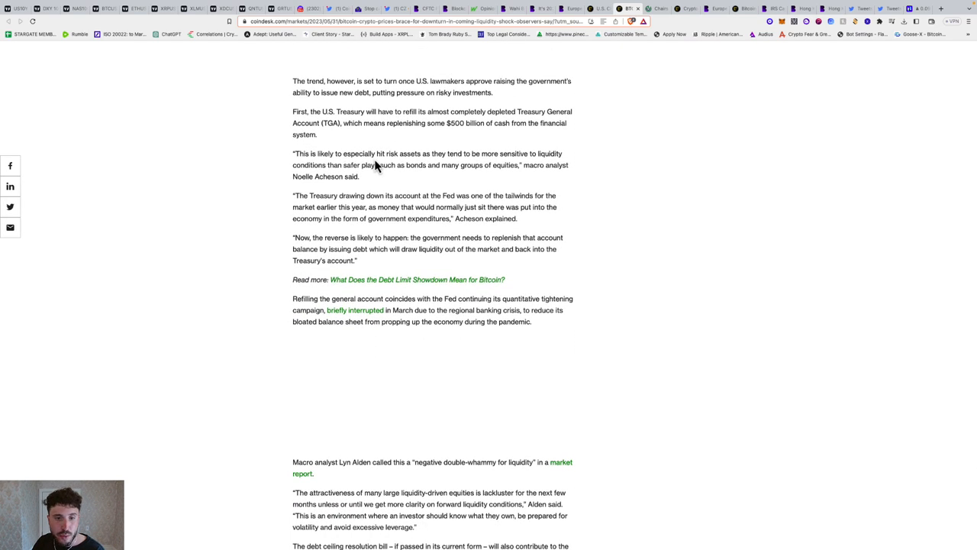
{"action": "scroll", "scroll_direction": "down", "scroll_amount": 3}
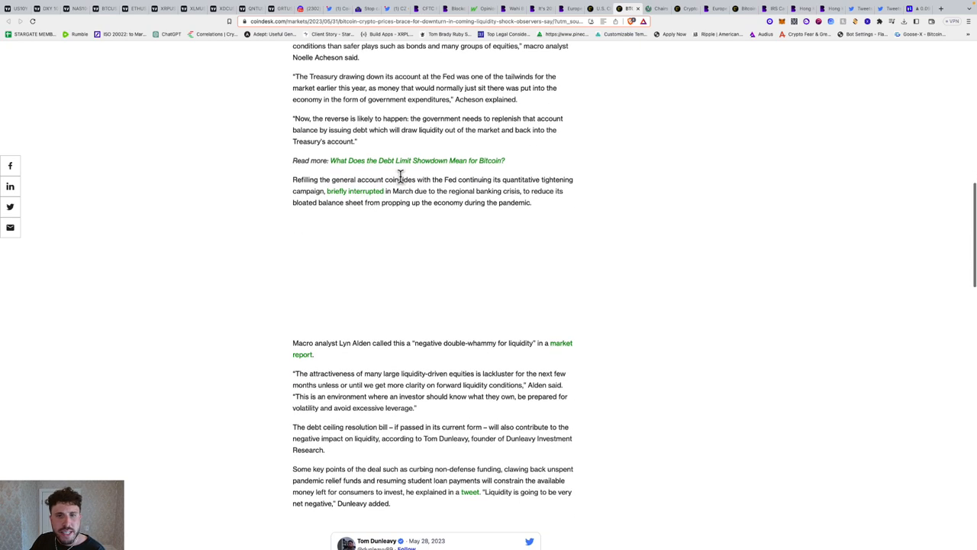
{"action": "scroll", "scroll_direction": "down", "scroll_amount": 3}
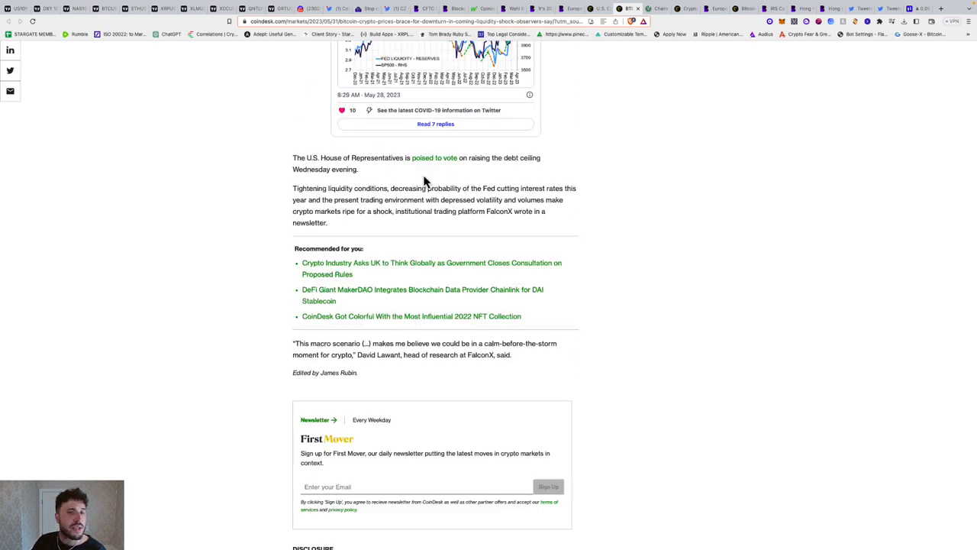
{"action": "mouse_move", "coordinate": [484, 176]}
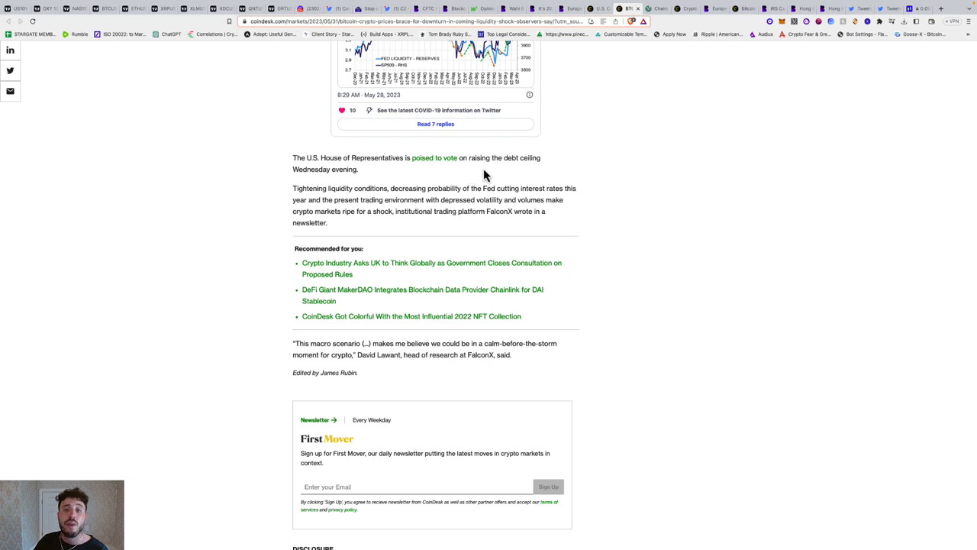
{"action": "mouse_move", "coordinate": [532, 173]}
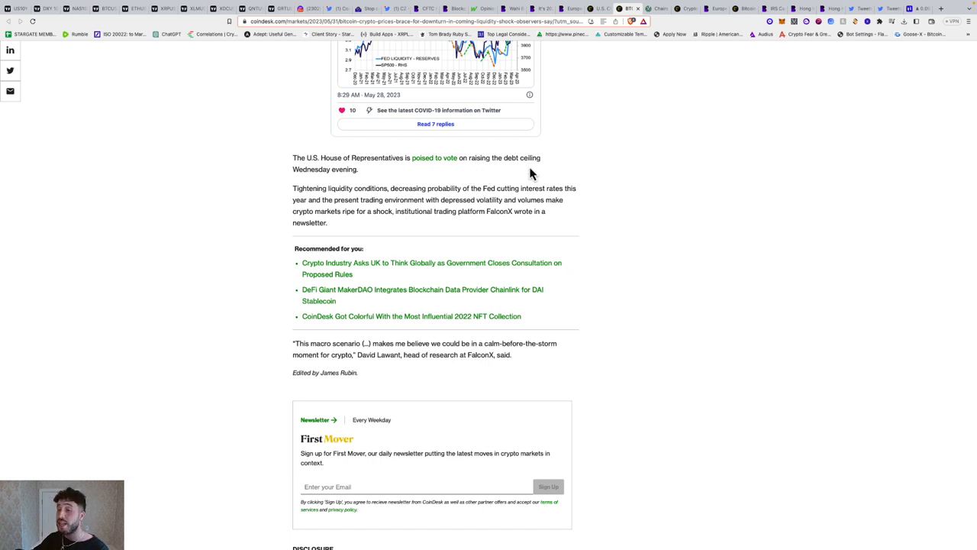
{"action": "mouse_move", "coordinate": [339, 188]}
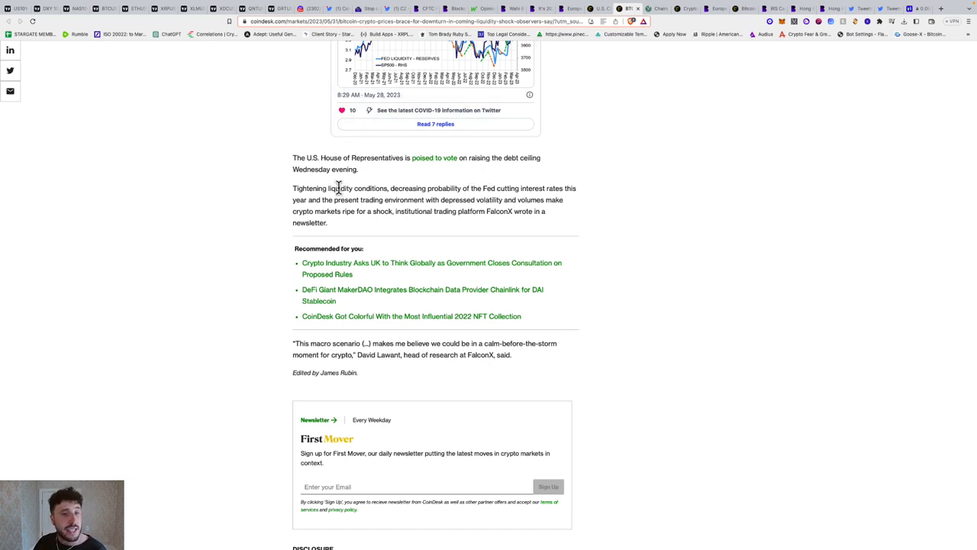
{"action": "mouse_move", "coordinate": [416, 201]}
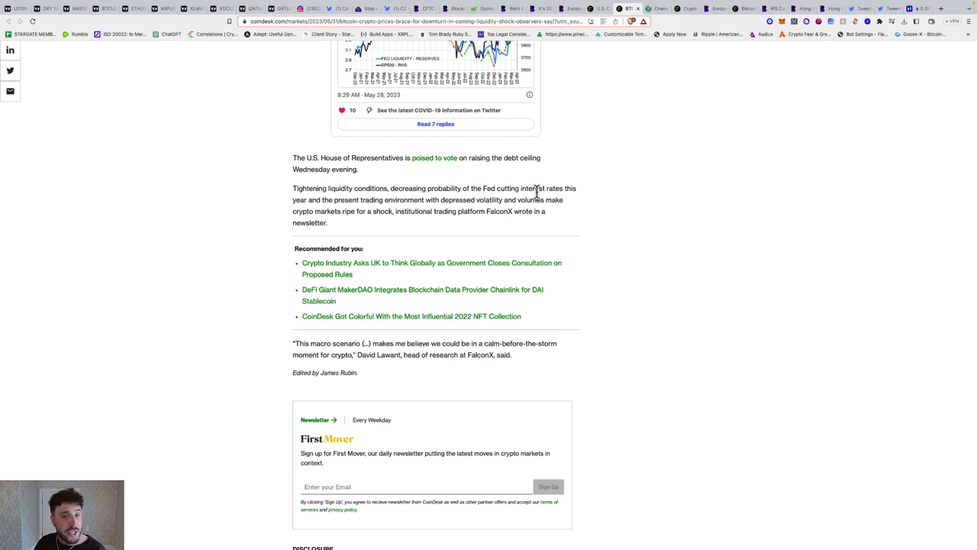
{"action": "mouse_move", "coordinate": [470, 212]}
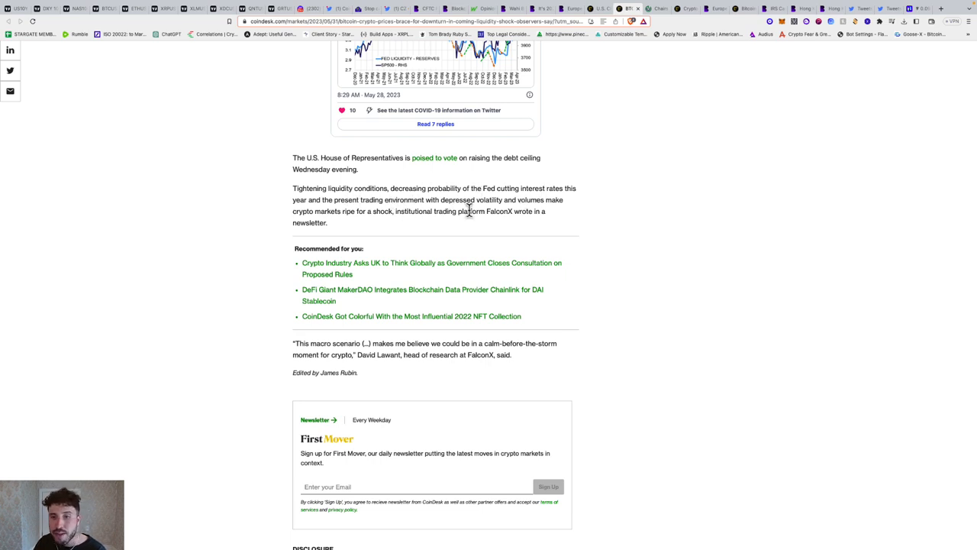
{"action": "mouse_move", "coordinate": [391, 200]}
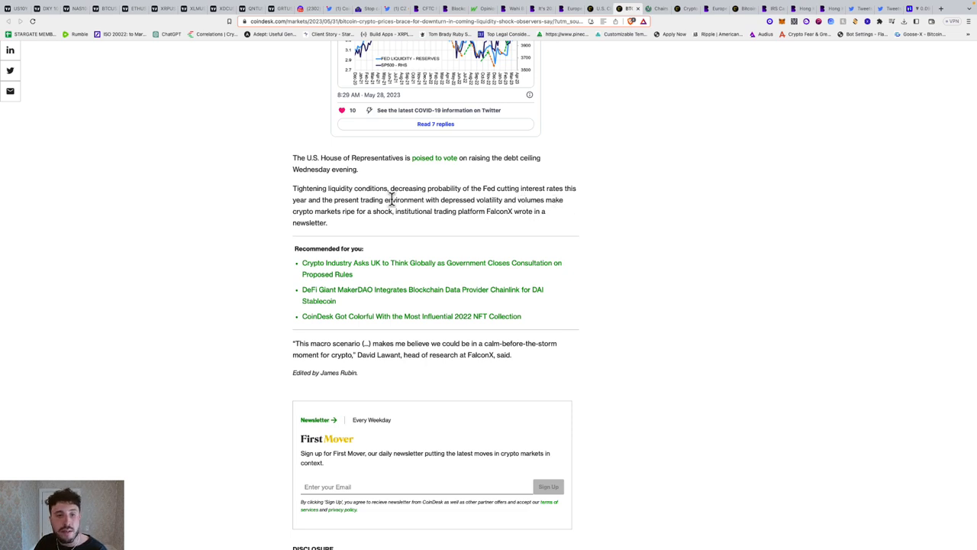
{"action": "mouse_move", "coordinate": [439, 233]}
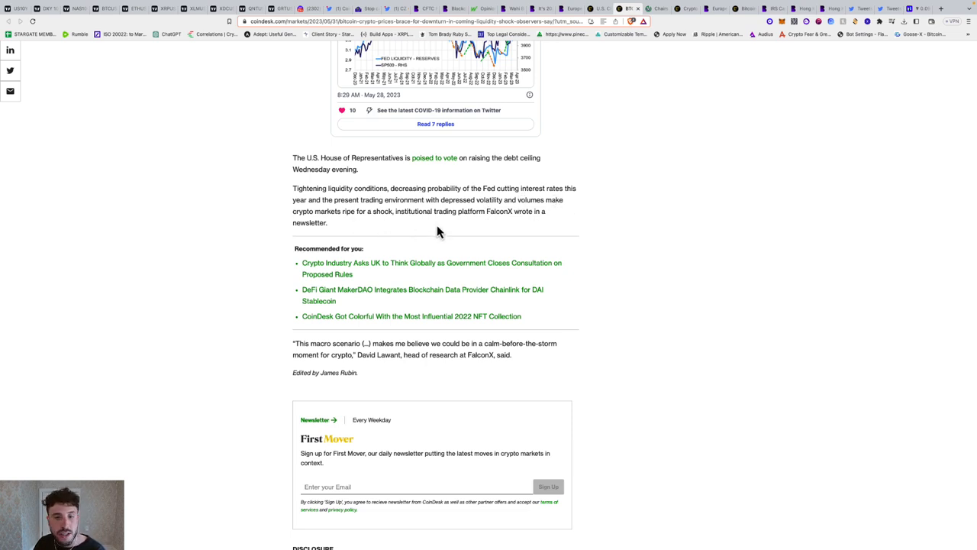
{"action": "mouse_move", "coordinate": [556, 220]}
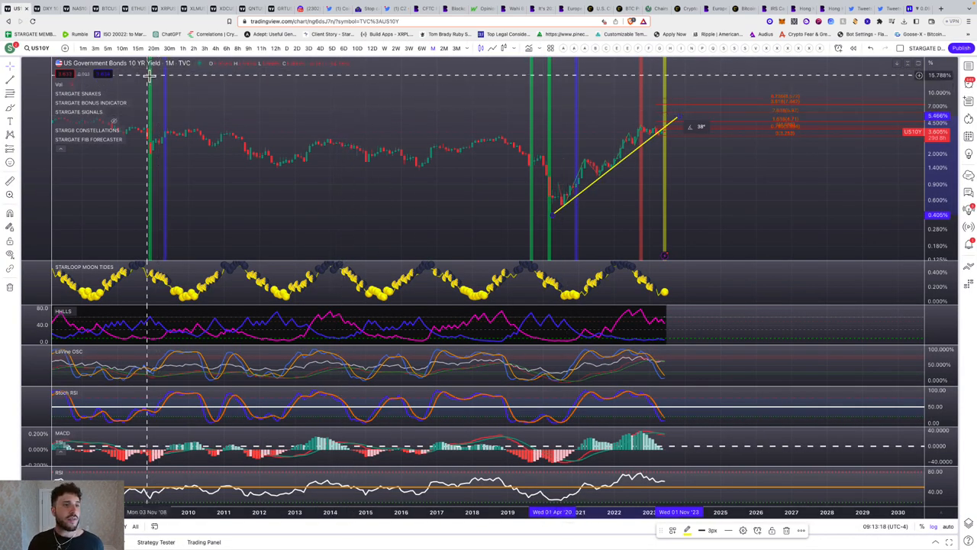
{"action": "mouse_move", "coordinate": [668, 78]}
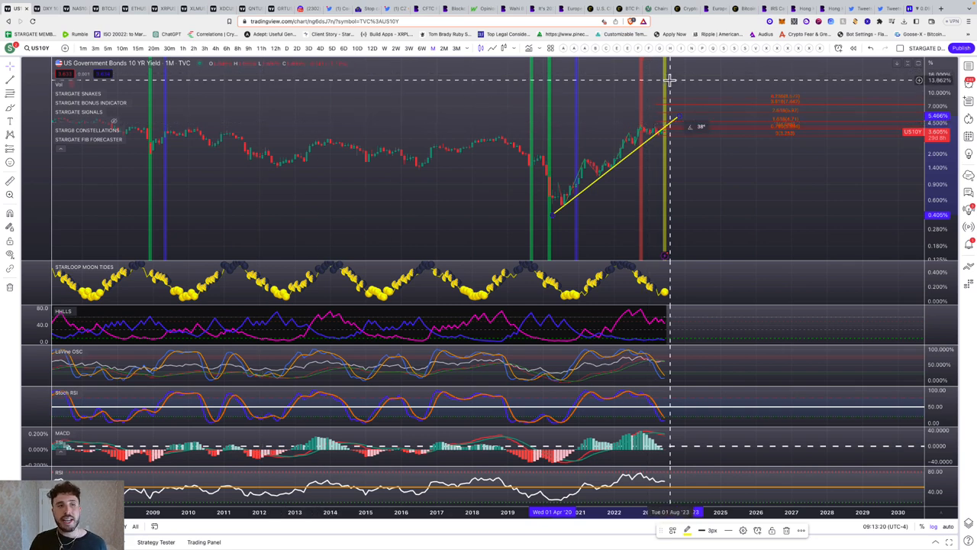
{"action": "mouse_move", "coordinate": [675, 143]}
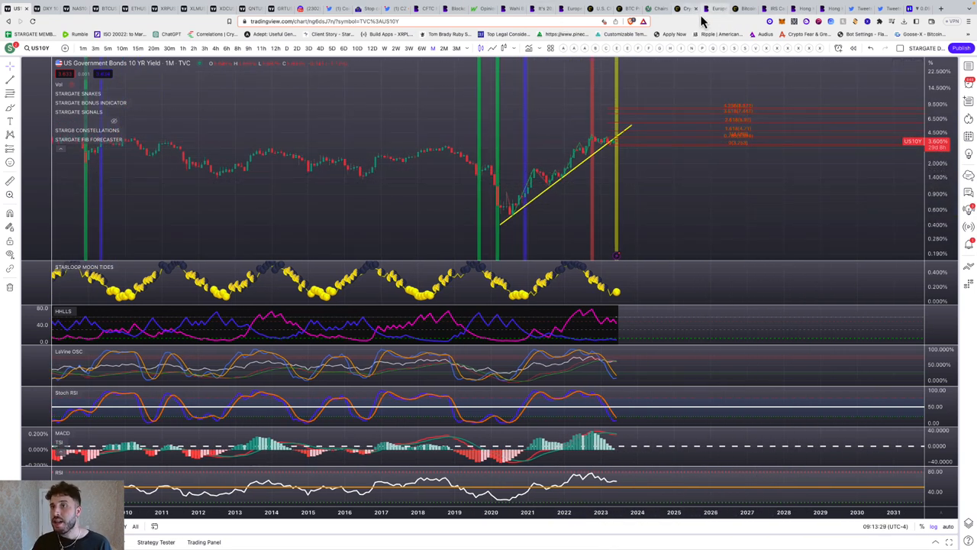
- Flip past the yuan and money-laundering tabs to the Energy & Commerce blockchain hearing notice and read it
{"action": "left_click", "coordinate": [742, 8]}
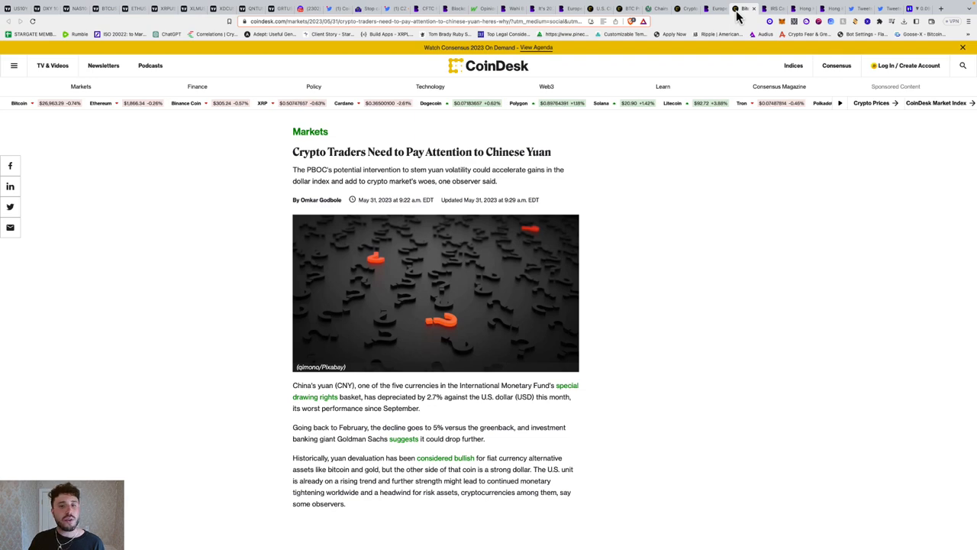
{"action": "left_click", "coordinate": [713, 9]}
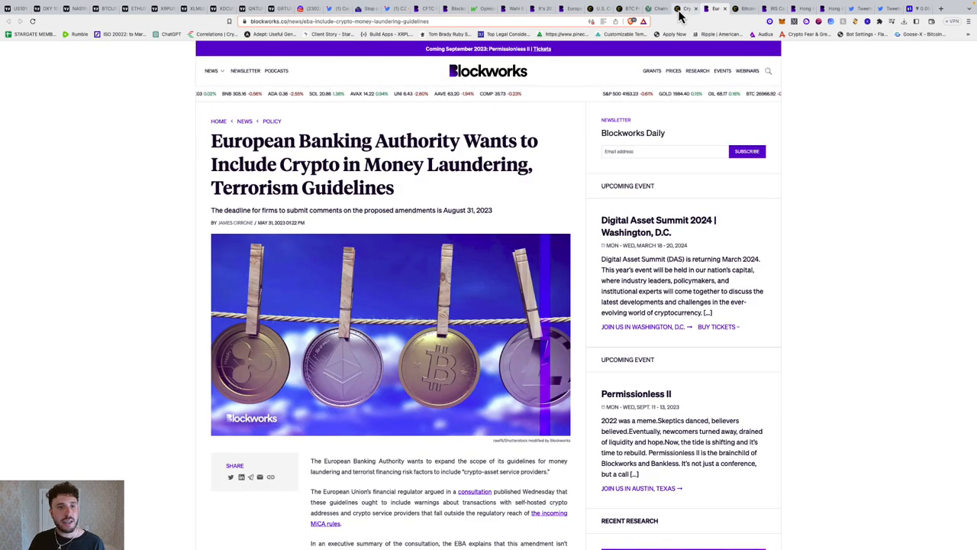
{"action": "left_click", "coordinate": [655, 9]}
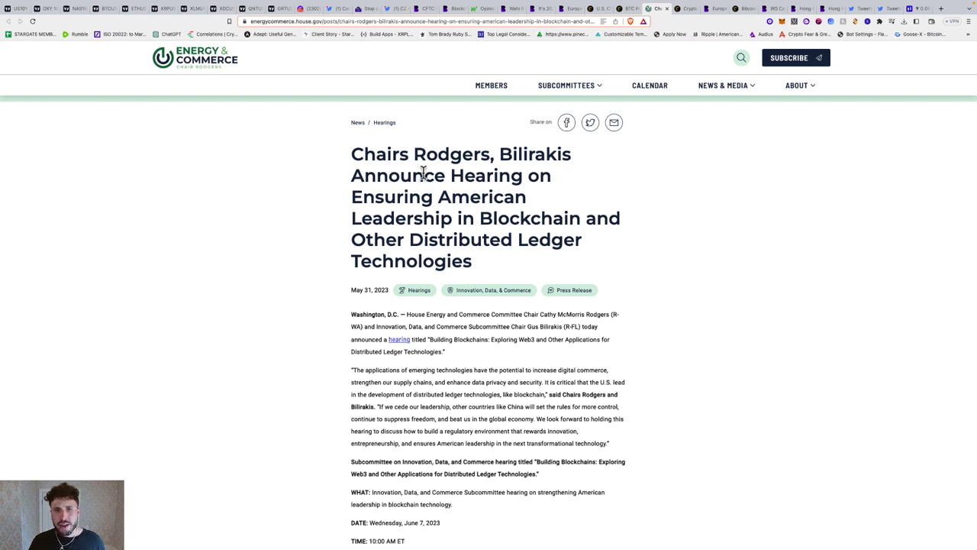
{"action": "mouse_move", "coordinate": [482, 195]}
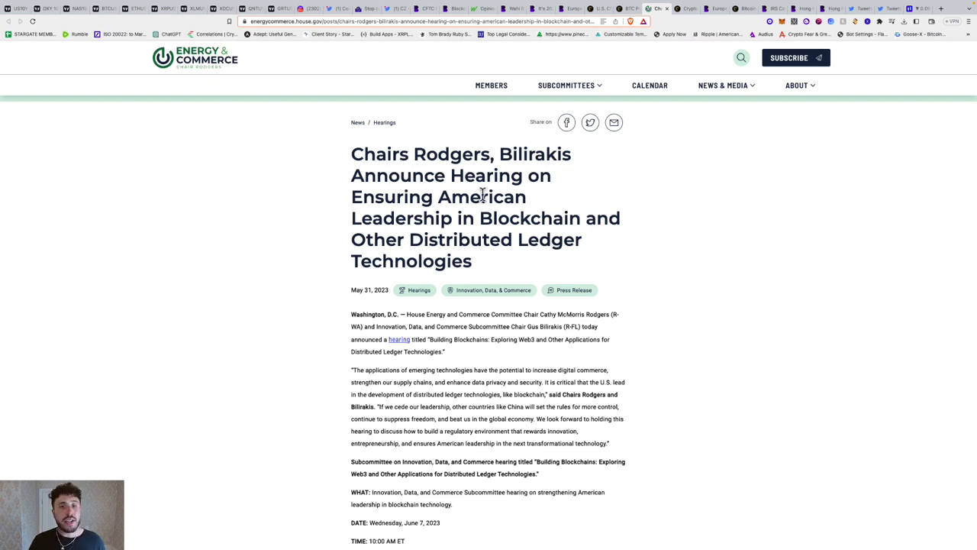
{"action": "scroll", "scroll_direction": "down", "scroll_amount": 3}
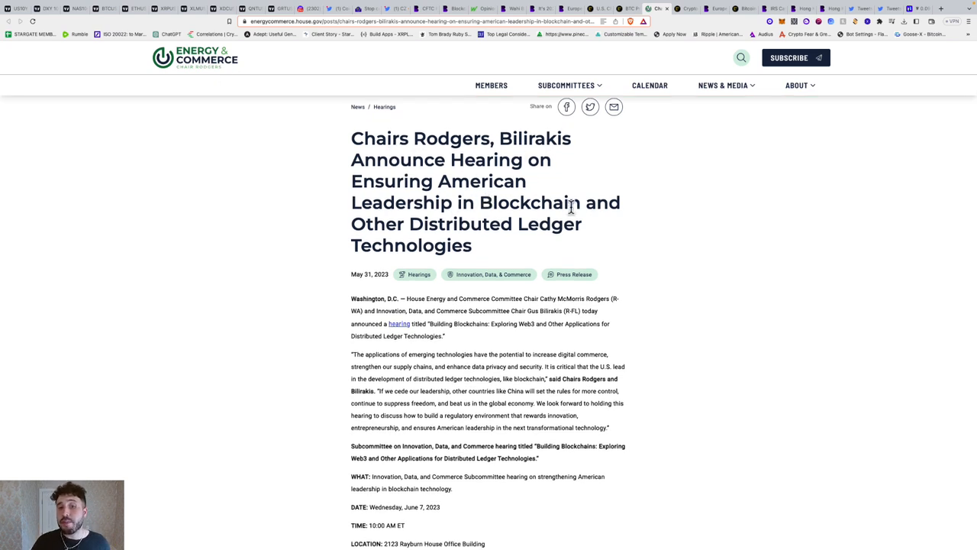
{"action": "mouse_move", "coordinate": [570, 252]}
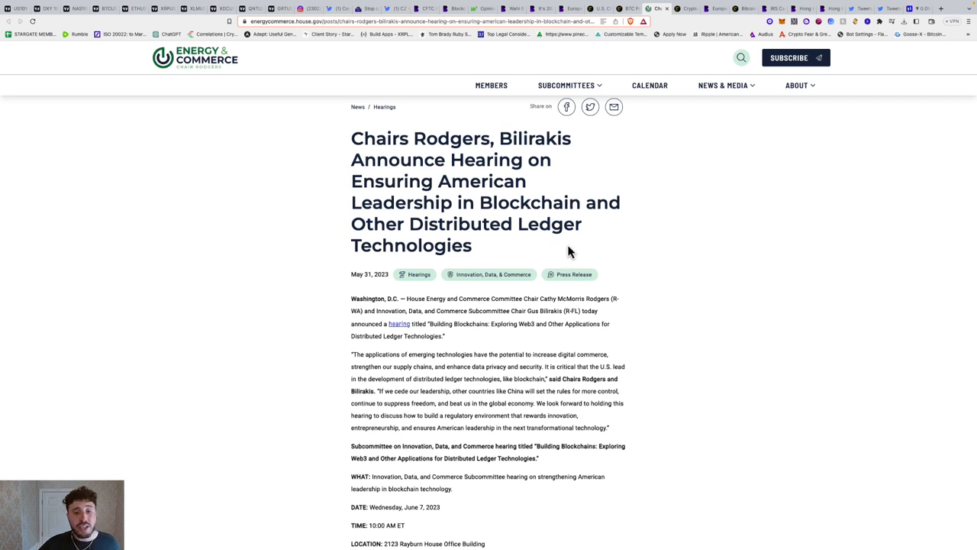
{"action": "mouse_move", "coordinate": [562, 193]}
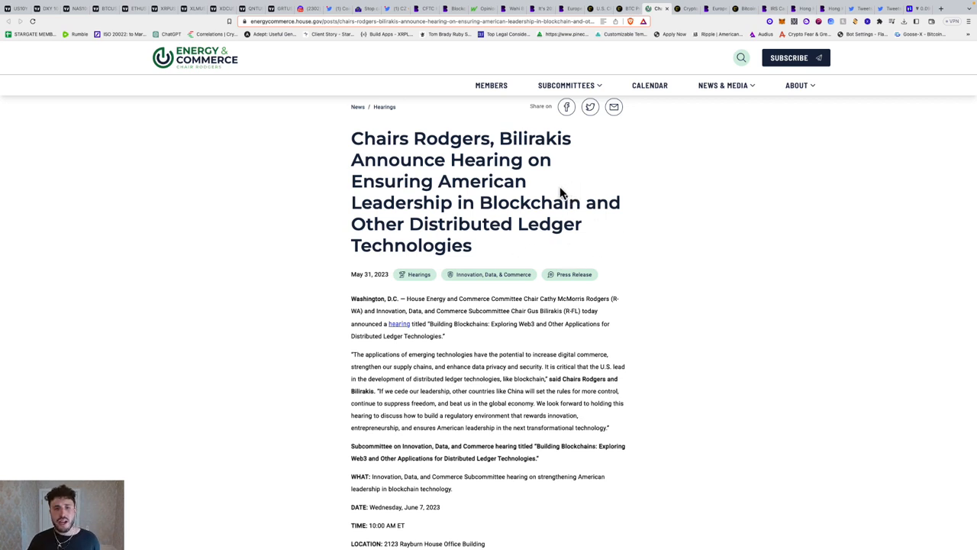
{"action": "scroll", "scroll_direction": "down", "scroll_amount": 3}
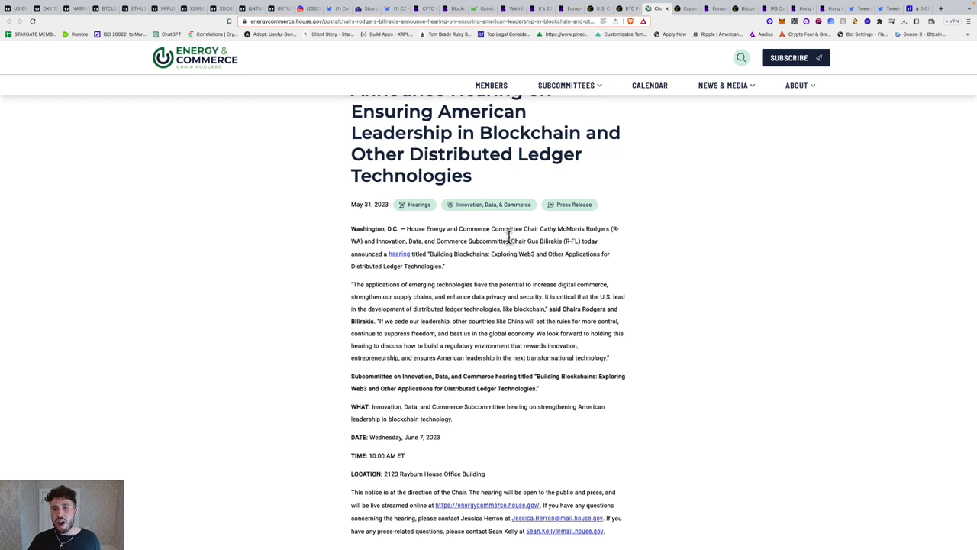
{"action": "scroll", "scroll_direction": "down", "scroll_amount": 3}
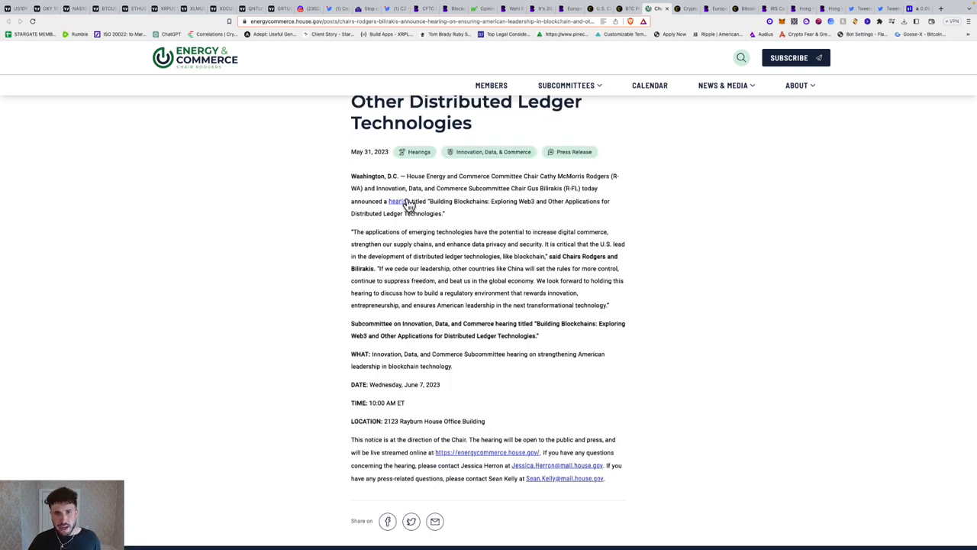
{"action": "mouse_move", "coordinate": [507, 214]}
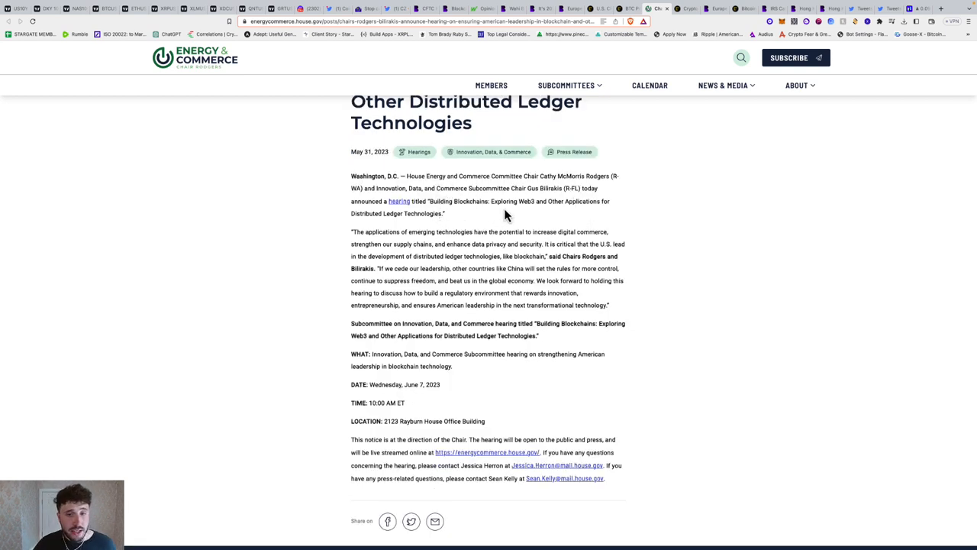
- Finish the hearing notice and land on CoinDesk's TP ICAP crypto spot trading article
{"action": "scroll", "scroll_direction": "down", "scroll_amount": 3}
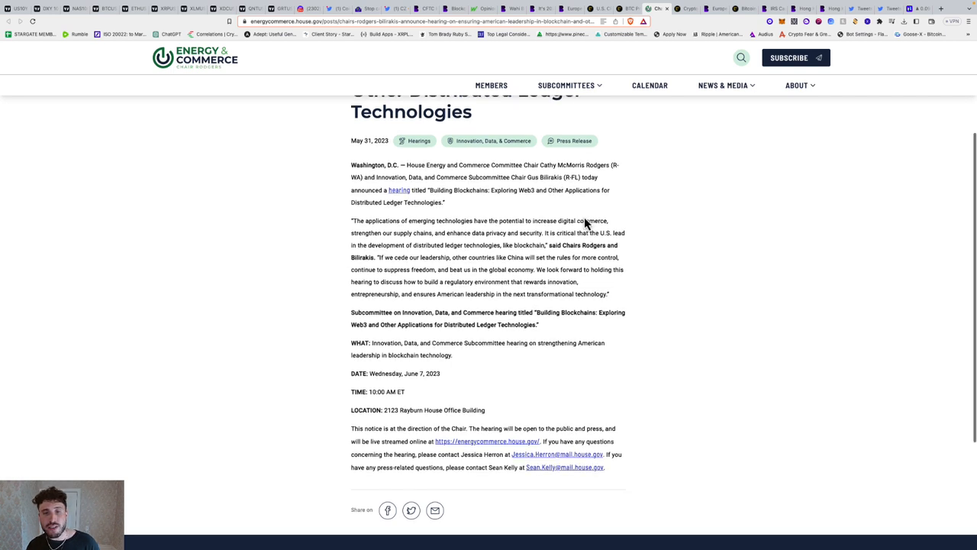
{"action": "scroll", "scroll_direction": "down", "scroll_amount": 3}
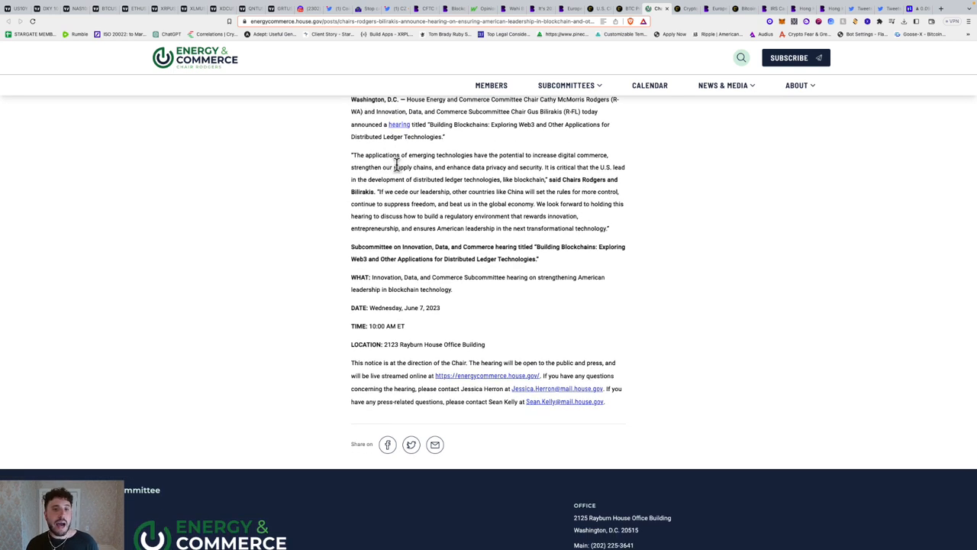
{"action": "mouse_move", "coordinate": [516, 166]}
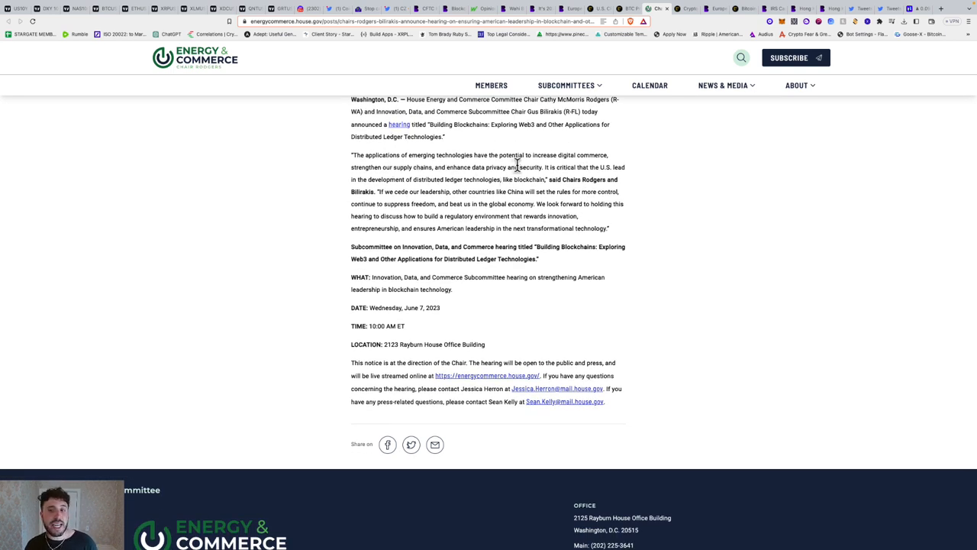
{"action": "mouse_move", "coordinate": [437, 168]}
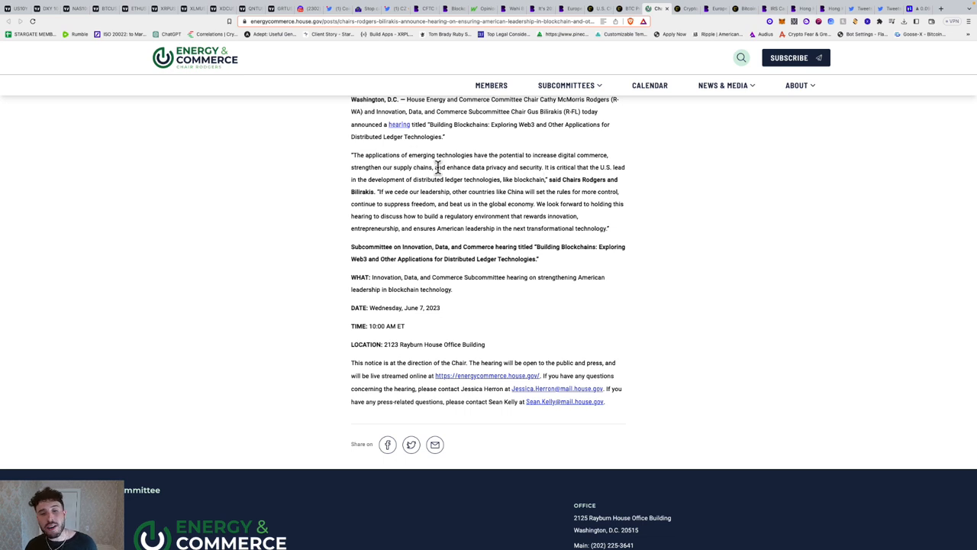
{"action": "mouse_move", "coordinate": [526, 182]}
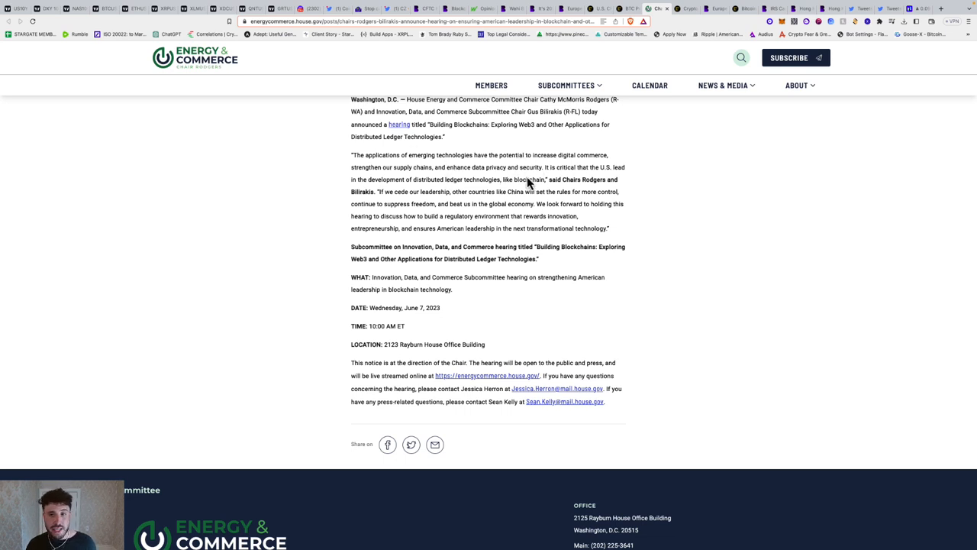
{"action": "scroll", "scroll_direction": "down", "scroll_amount": 3}
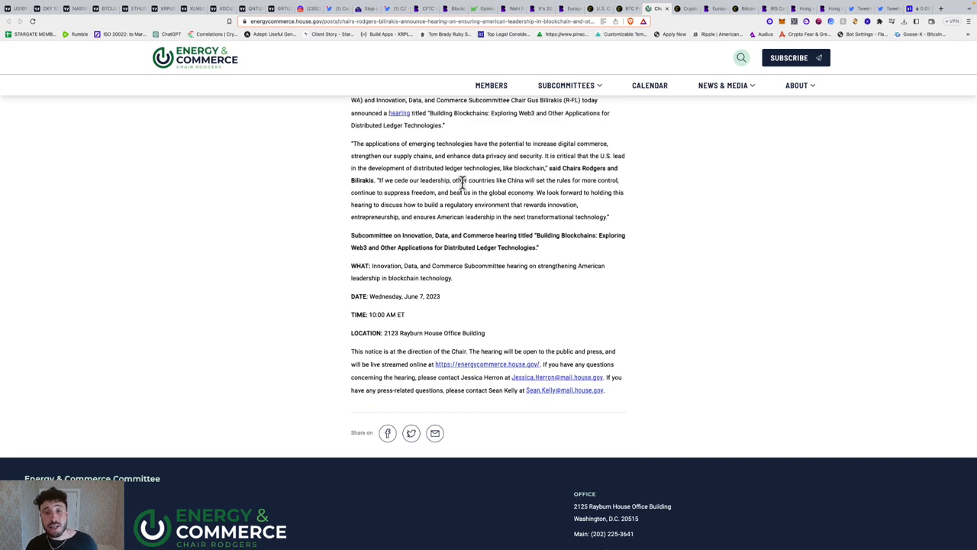
{"action": "scroll", "scroll_direction": "down", "scroll_amount": 3}
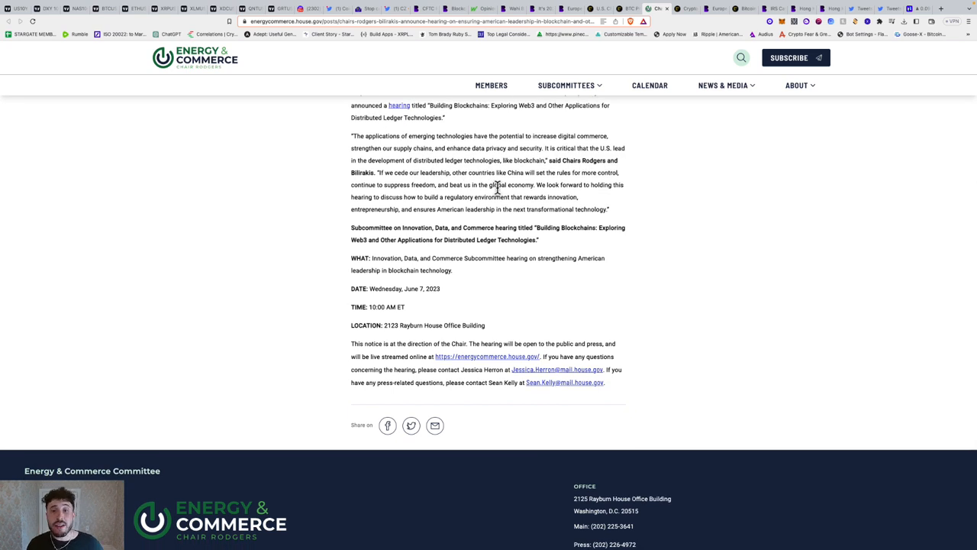
{"action": "mouse_move", "coordinate": [548, 185]}
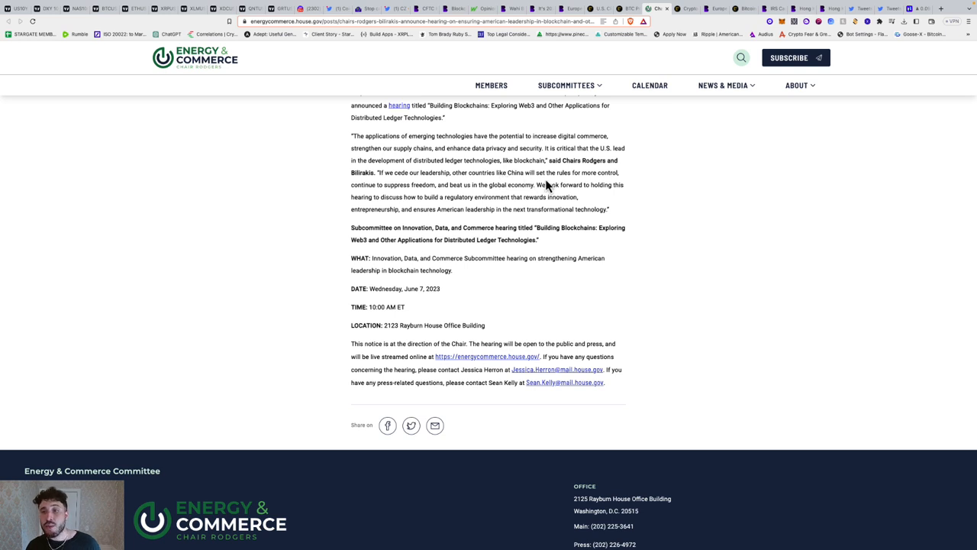
{"action": "mouse_move", "coordinate": [511, 183]}
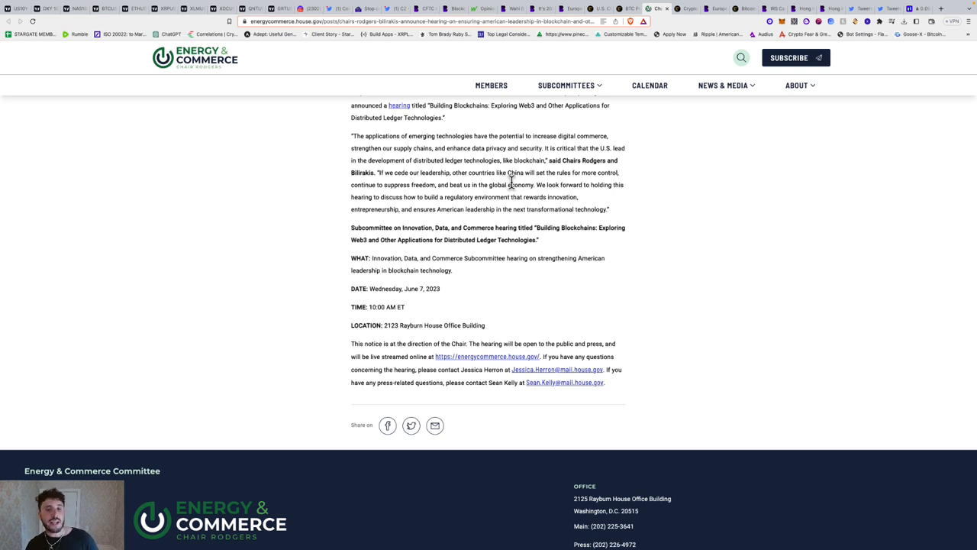
{"action": "mouse_move", "coordinate": [563, 199]}
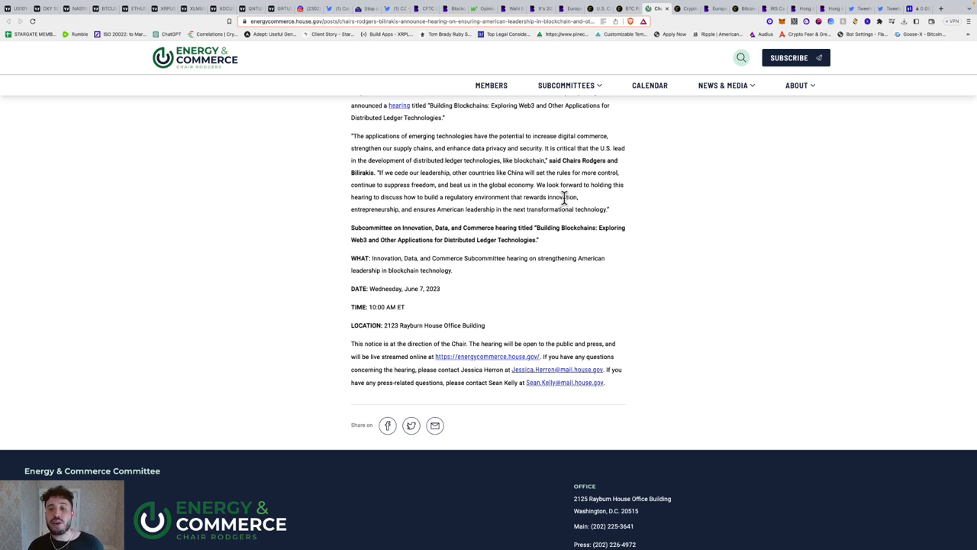
{"action": "mouse_move", "coordinate": [518, 198]}
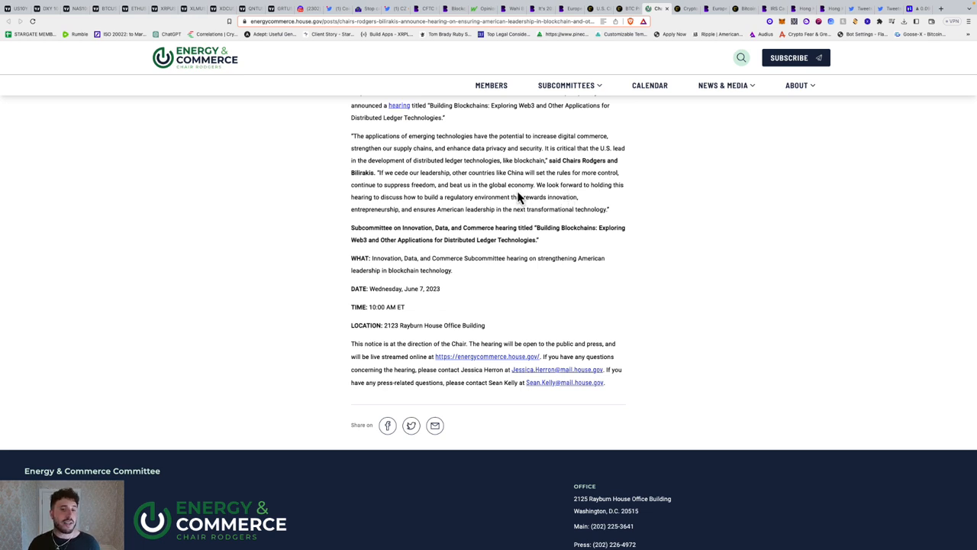
{"action": "mouse_move", "coordinate": [538, 198]}
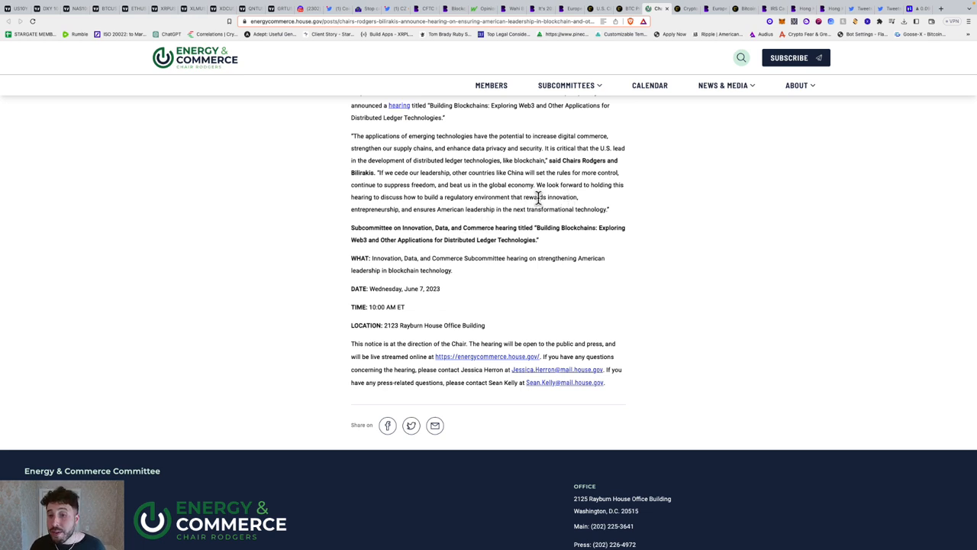
{"action": "mouse_move", "coordinate": [406, 227]}
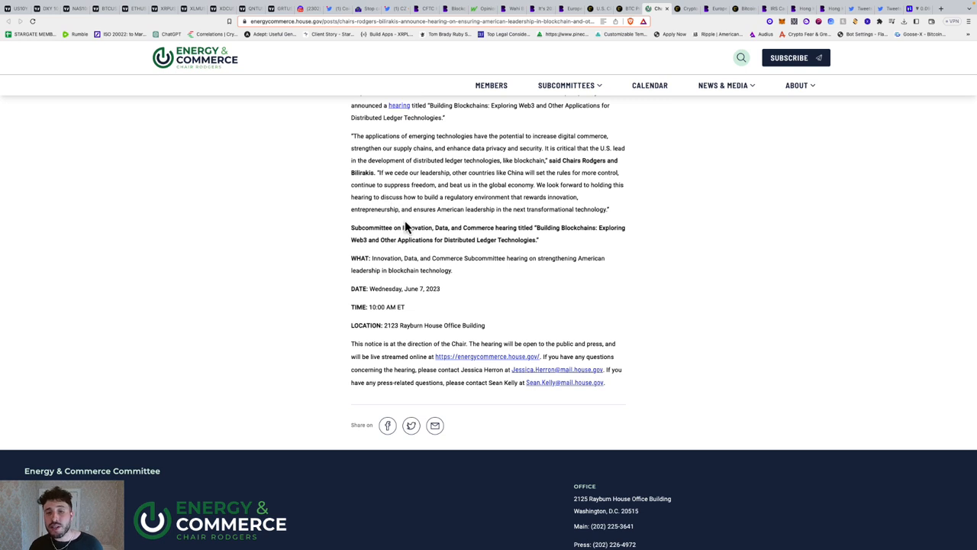
{"action": "mouse_move", "coordinate": [522, 211]}
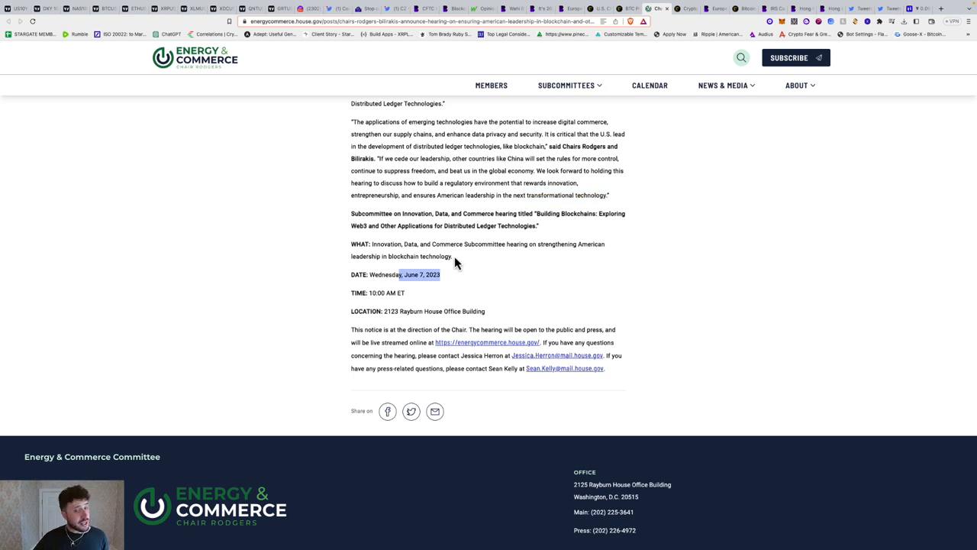
{"action": "mouse_move", "coordinate": [420, 242]}
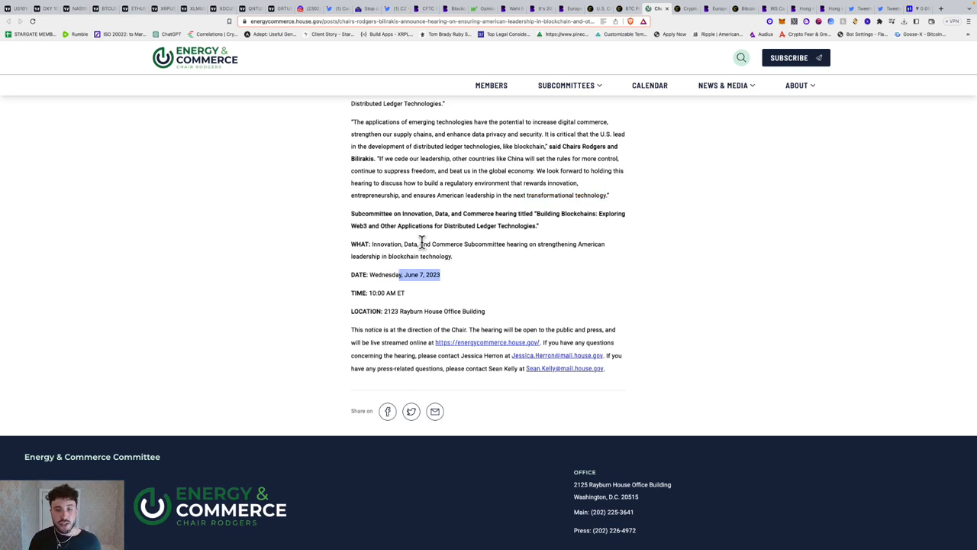
{"action": "scroll", "scroll_direction": "down", "scroll_amount": 3}
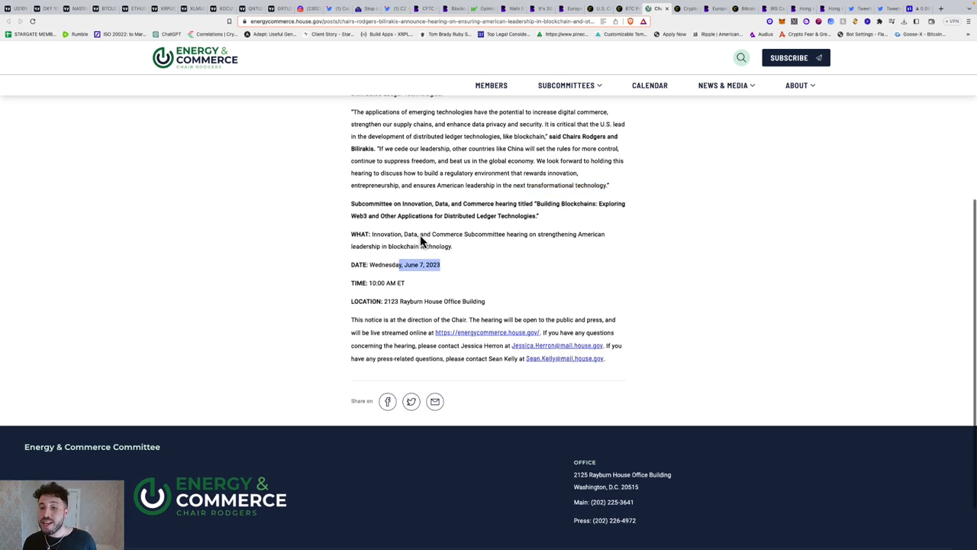
{"action": "scroll", "scroll_direction": "up", "scroll_amount": 3}
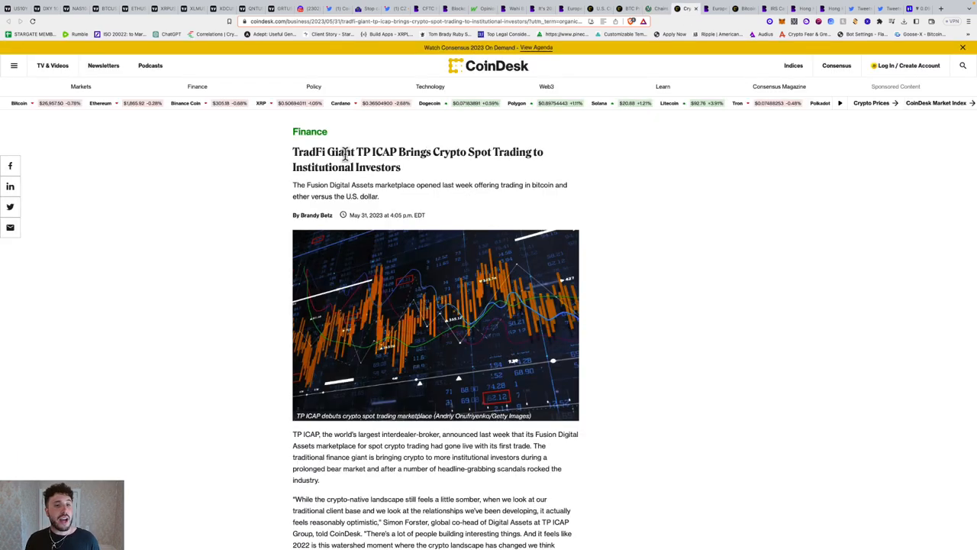
{"action": "mouse_move", "coordinate": [389, 157]}
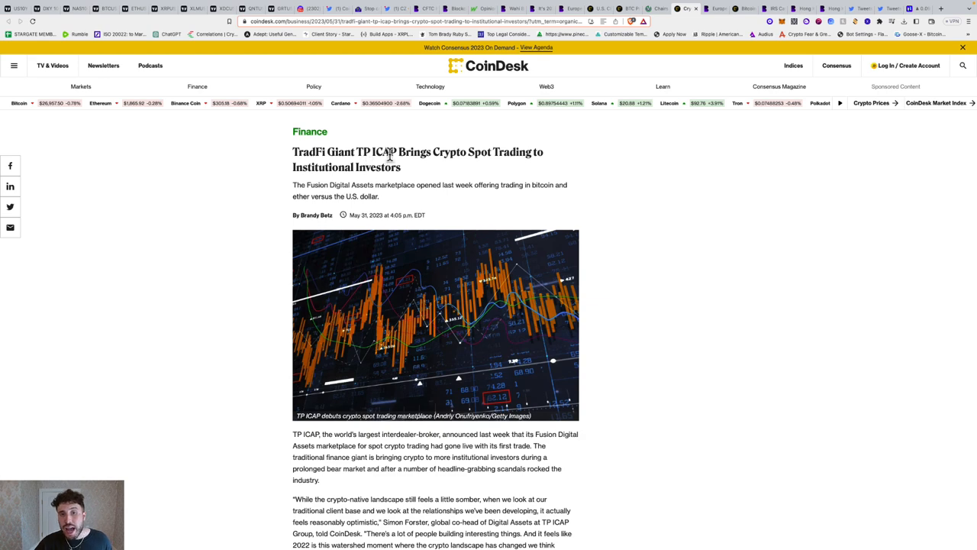
{"action": "mouse_move", "coordinate": [532, 155]}
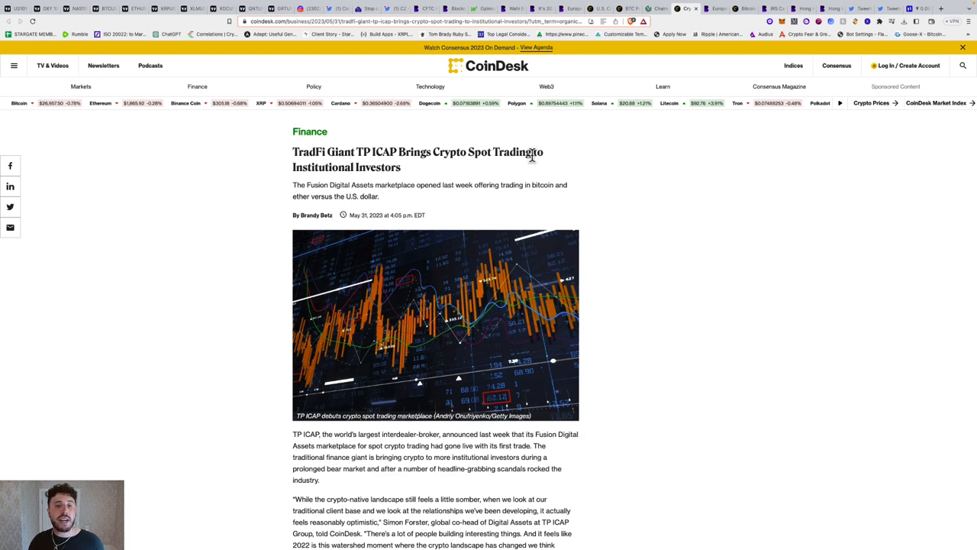
- Read the TP ICAP article to its UK crypto license paragraph and editor credit
{"action": "scroll", "scroll_direction": "down", "scroll_amount": 3}
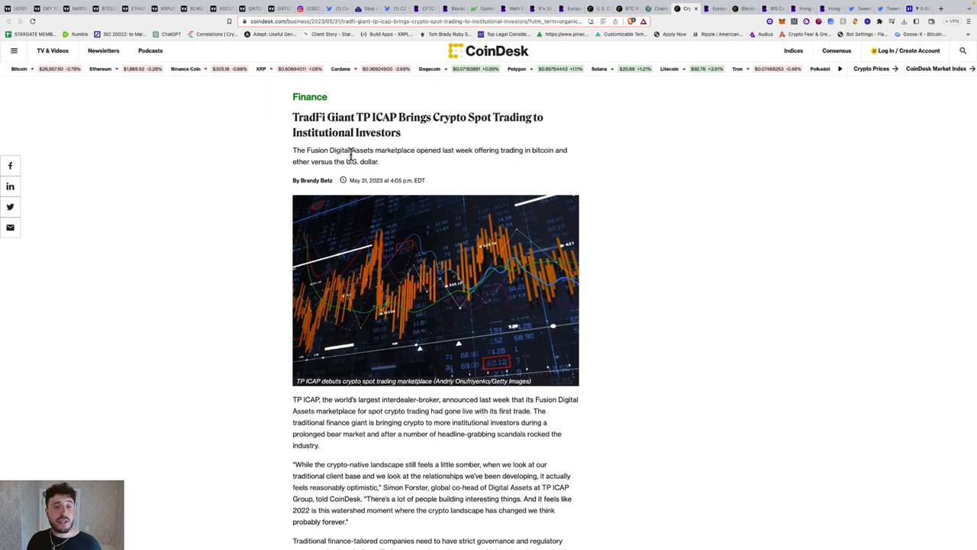
{"action": "mouse_move", "coordinate": [479, 166]}
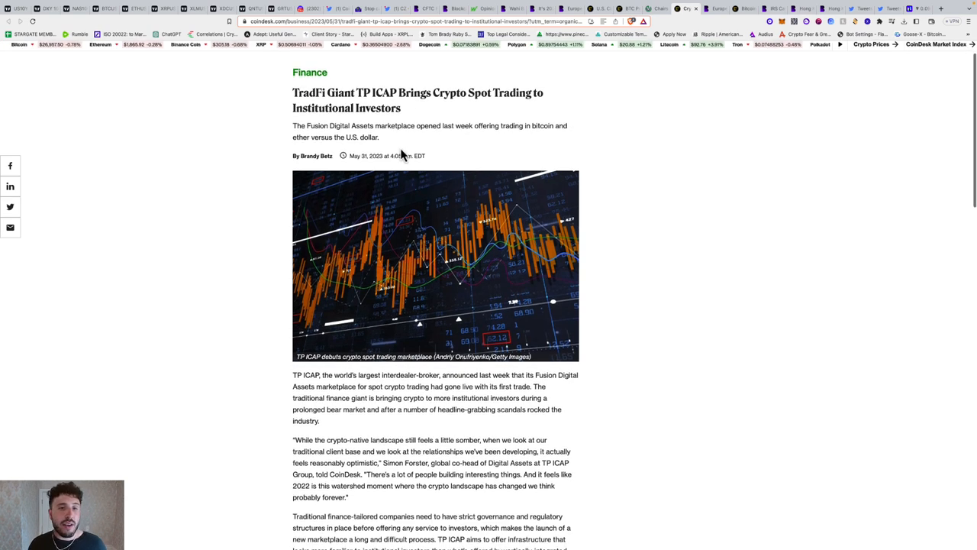
{"action": "scroll", "scroll_direction": "down", "scroll_amount": 3}
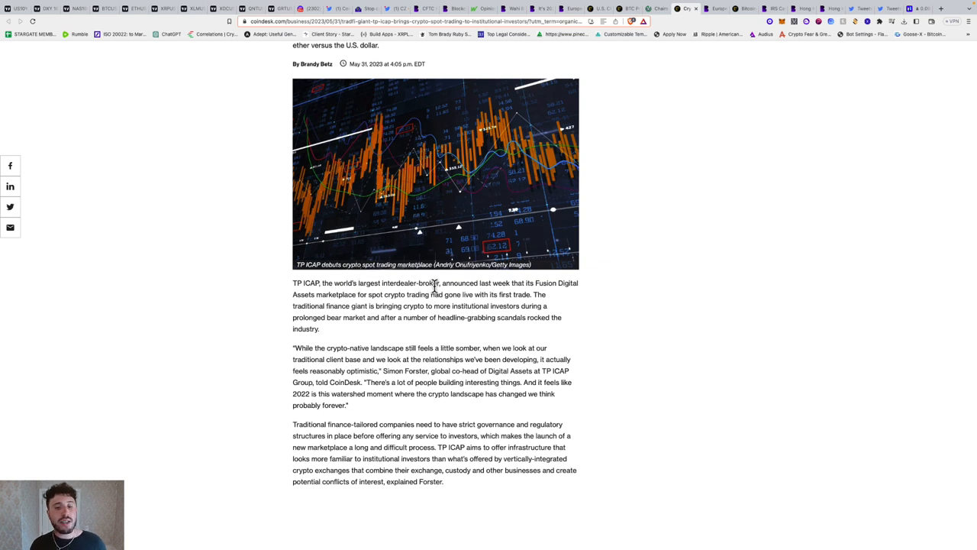
{"action": "scroll", "scroll_direction": "down", "scroll_amount": 3}
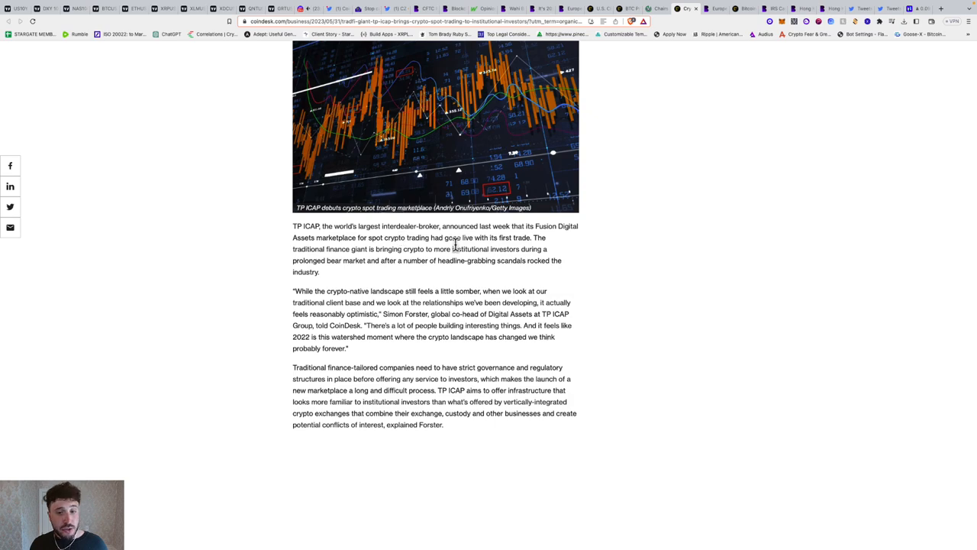
{"action": "scroll", "scroll_direction": "down", "scroll_amount": 3}
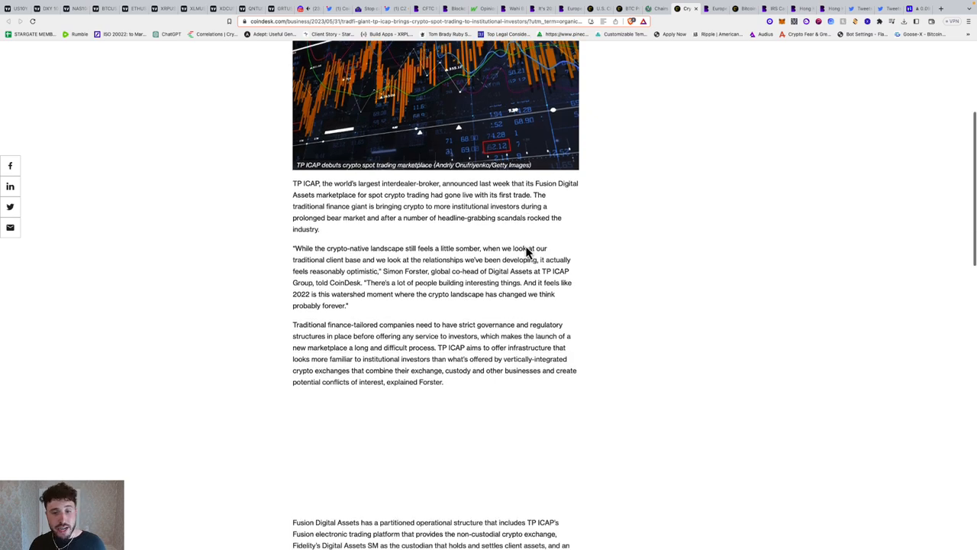
{"action": "scroll", "scroll_direction": "down", "scroll_amount": 3}
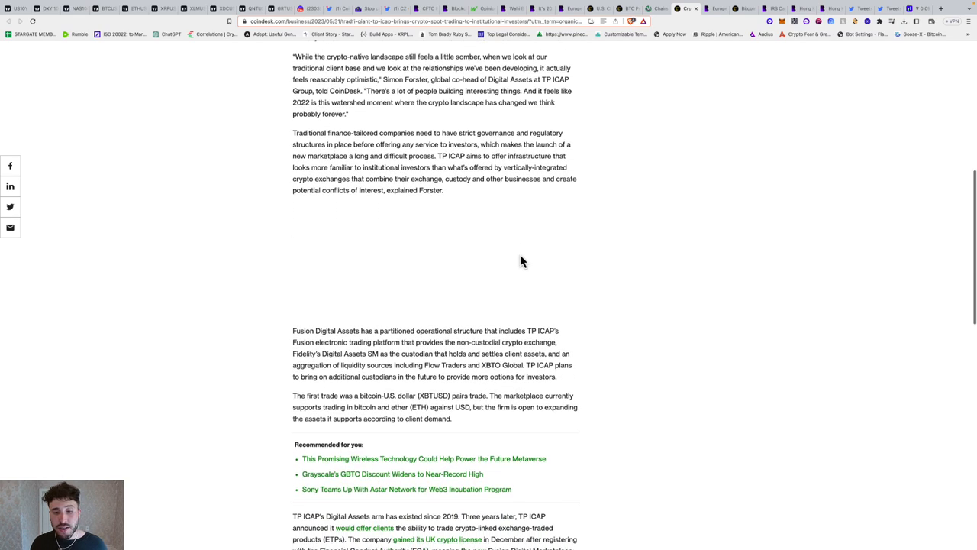
{"action": "scroll", "scroll_direction": "down", "scroll_amount": 3}
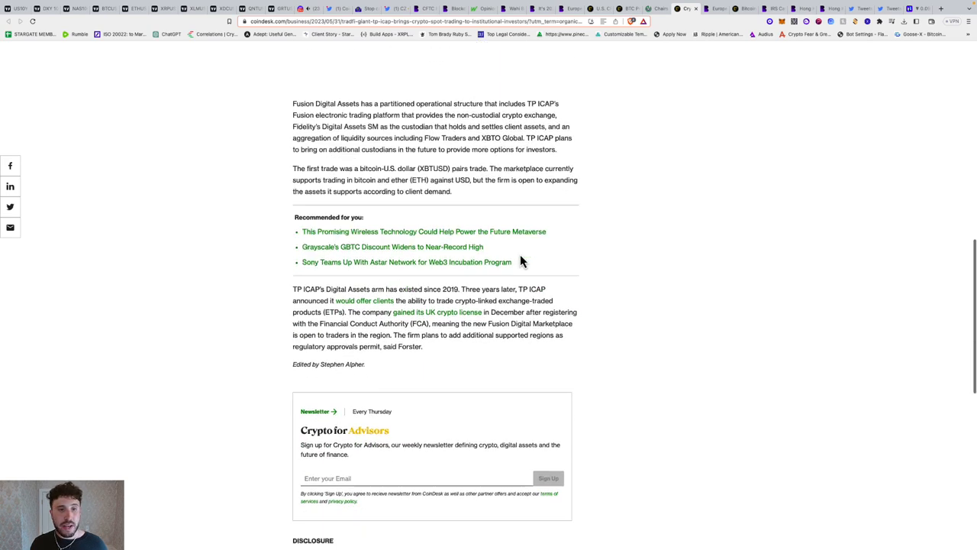
{"action": "scroll", "scroll_direction": "up", "scroll_amount": 3}
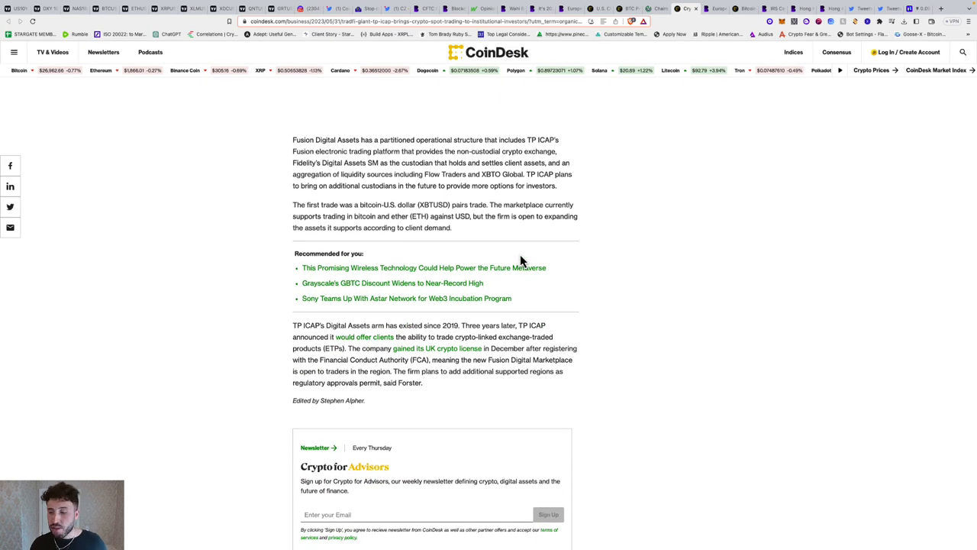
{"action": "mouse_move", "coordinate": [466, 217]}
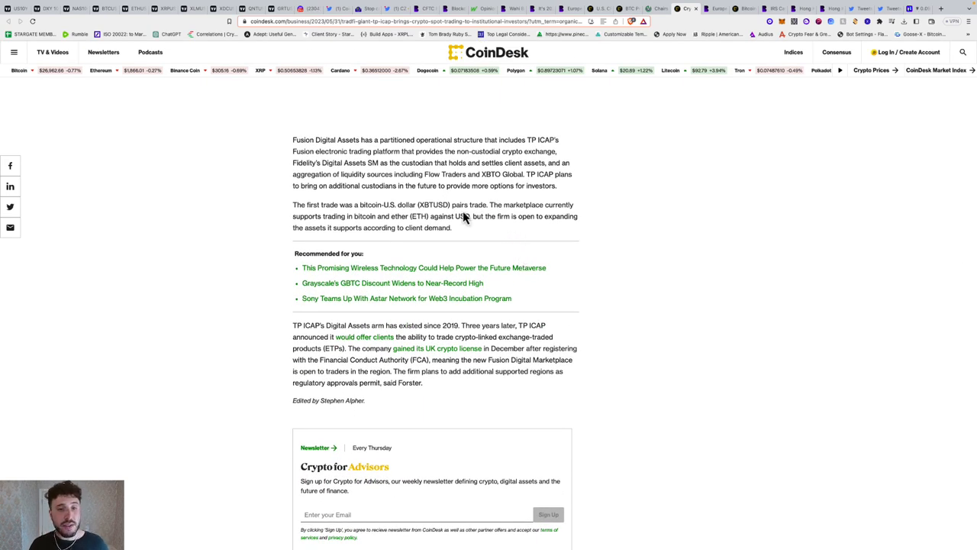
{"action": "mouse_move", "coordinate": [527, 175]}
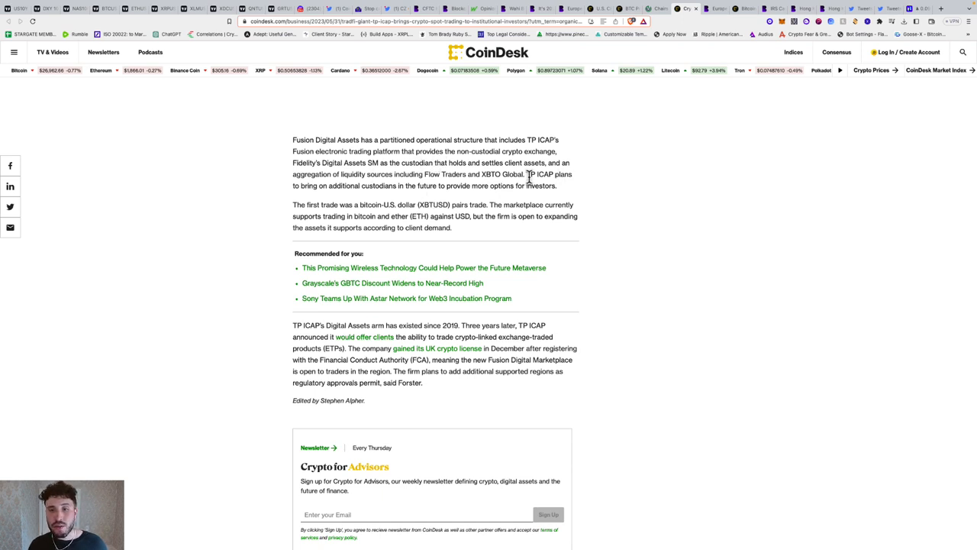
{"action": "mouse_move", "coordinate": [416, 203]}
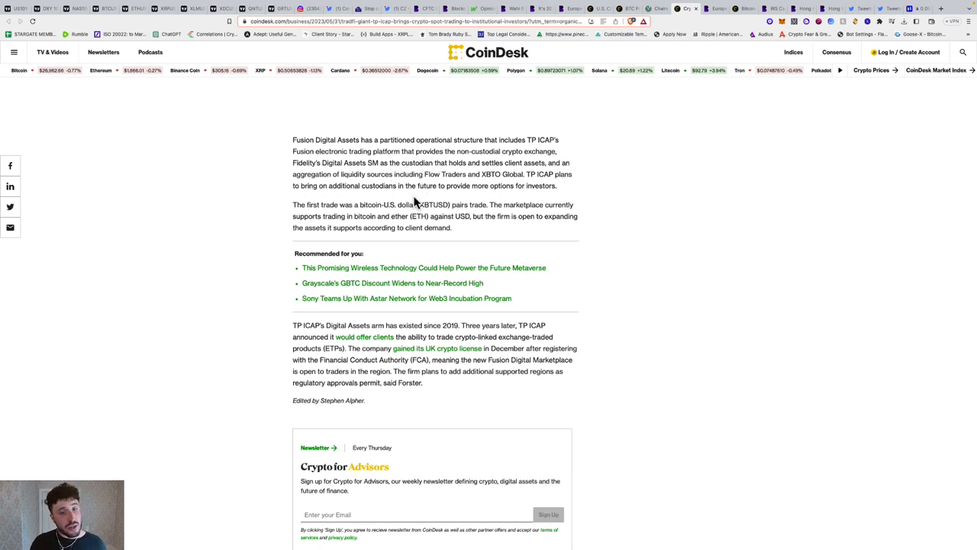
{"action": "mouse_move", "coordinate": [485, 197]}
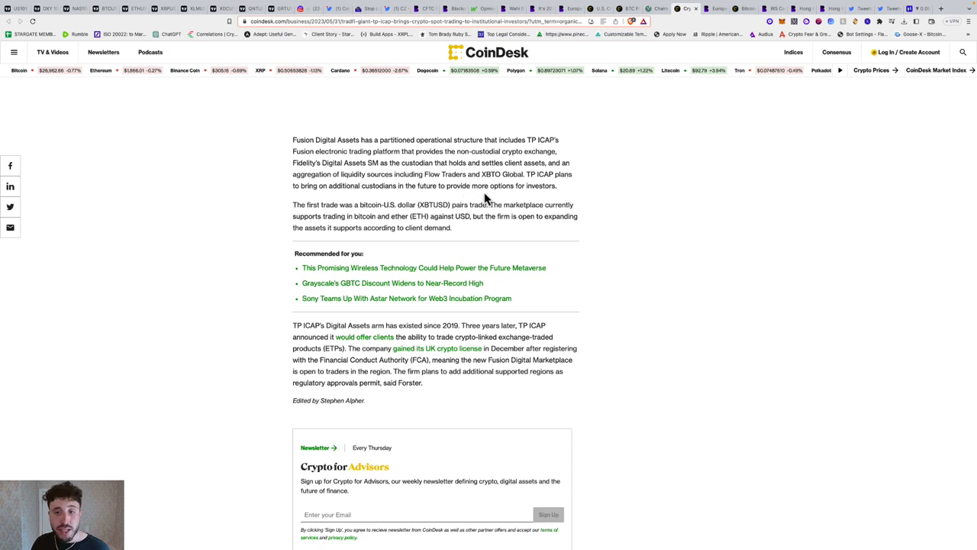
{"action": "mouse_move", "coordinate": [419, 217]}
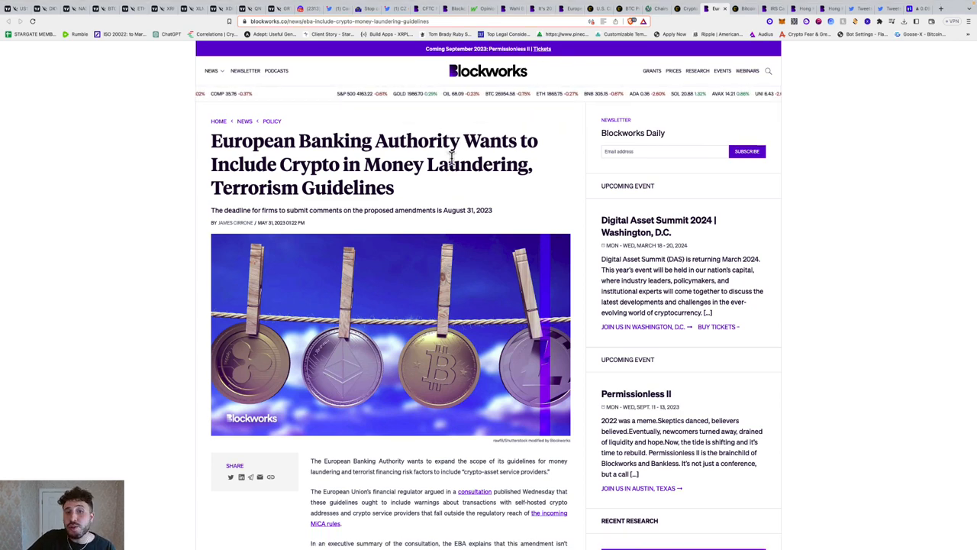
- Scroll through the Blockworks EBA money-laundering guidelines article to its end
{"action": "scroll", "scroll_direction": "down", "scroll_amount": 3}
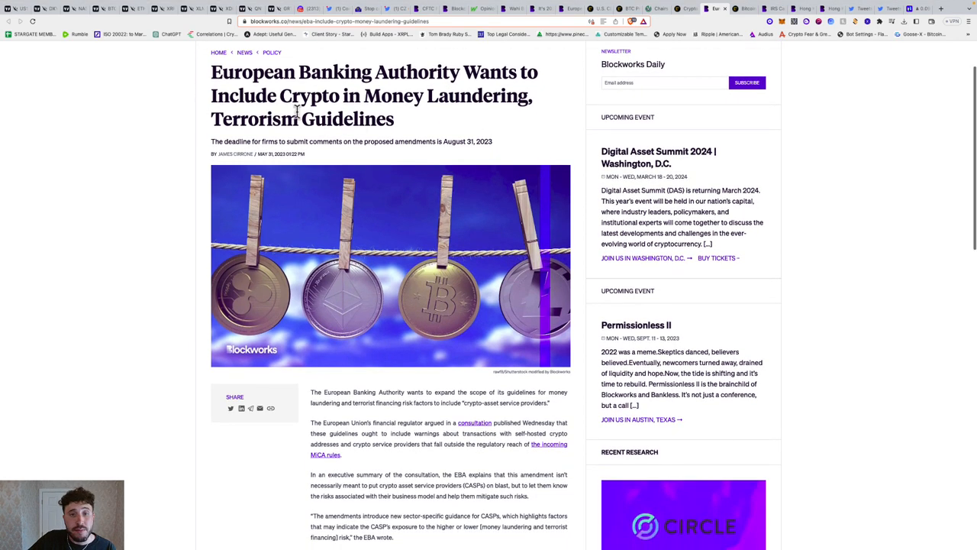
{"action": "scroll", "scroll_direction": "down", "scroll_amount": 3}
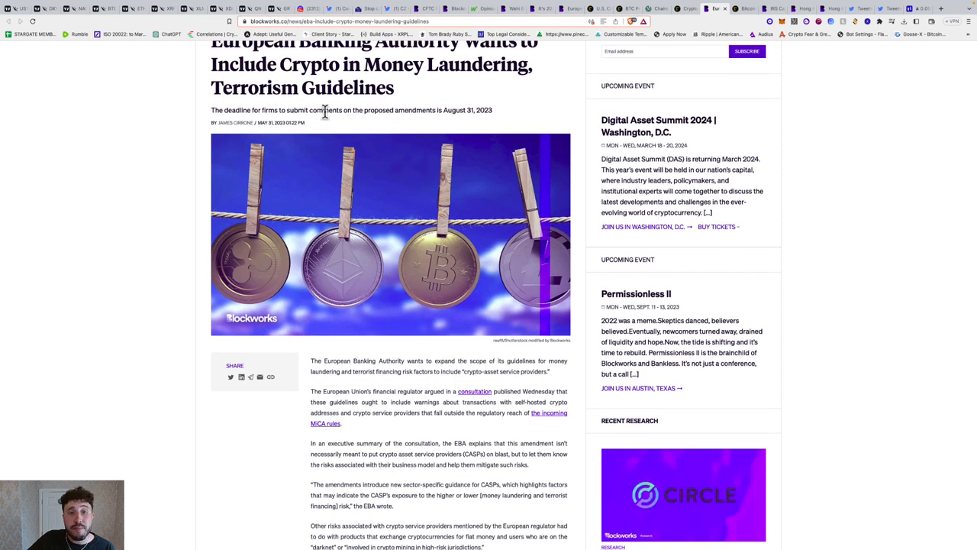
{"action": "mouse_move", "coordinate": [451, 110]}
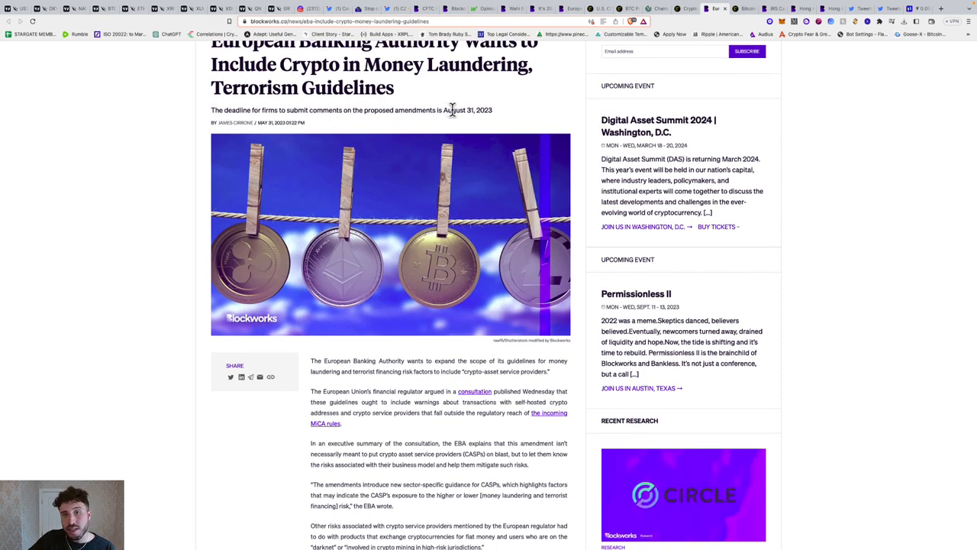
{"action": "scroll", "scroll_direction": "down", "scroll_amount": 3}
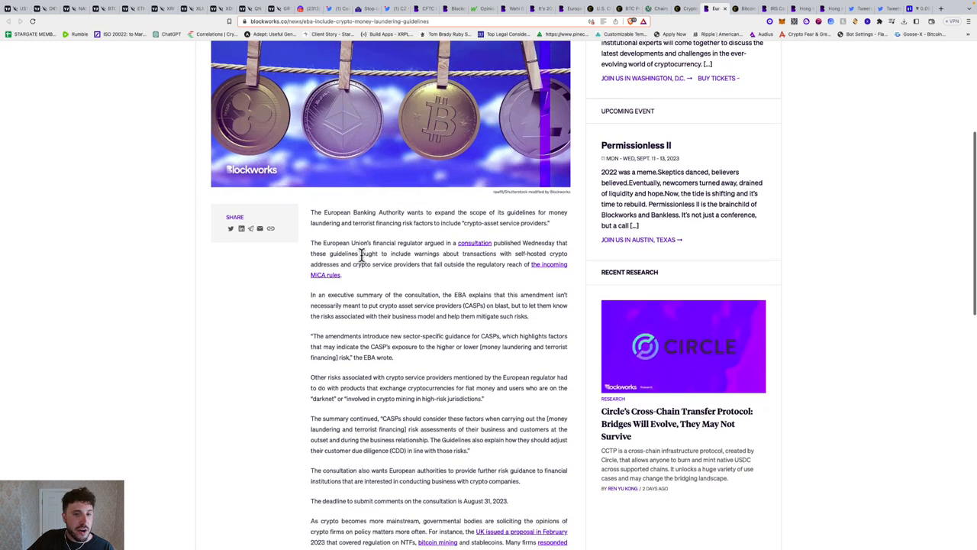
{"action": "scroll", "scroll_direction": "down", "scroll_amount": 3}
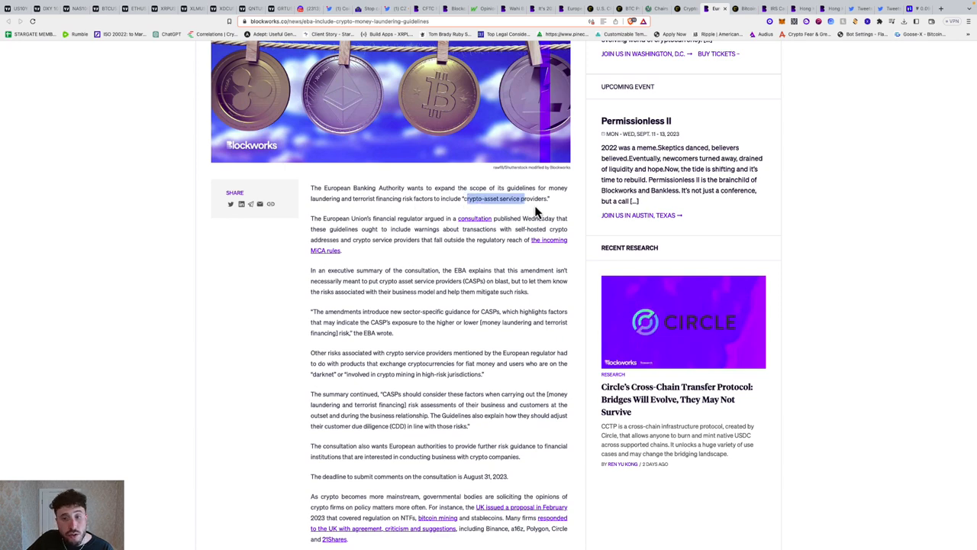
{"action": "scroll", "scroll_direction": "down", "scroll_amount": 3}
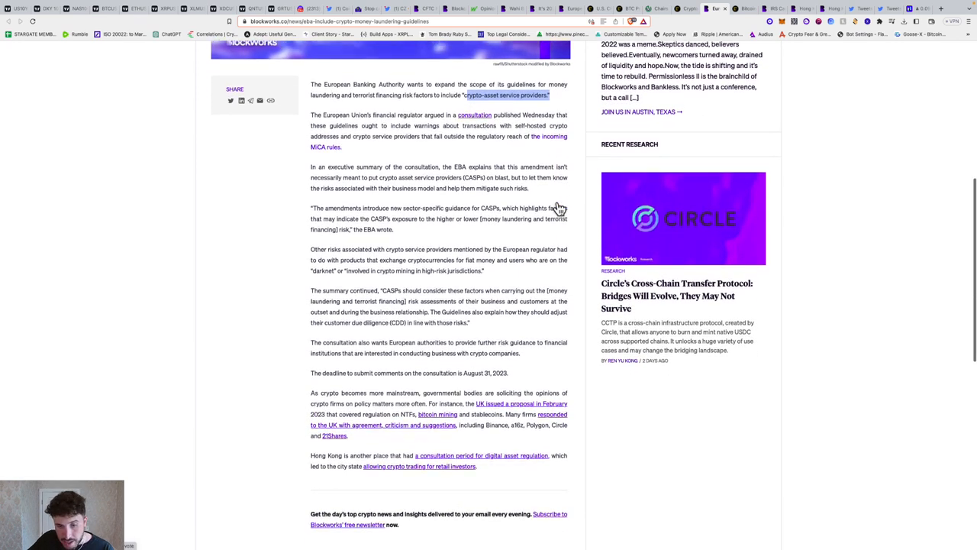
{"action": "scroll", "scroll_direction": "down", "scroll_amount": 3}
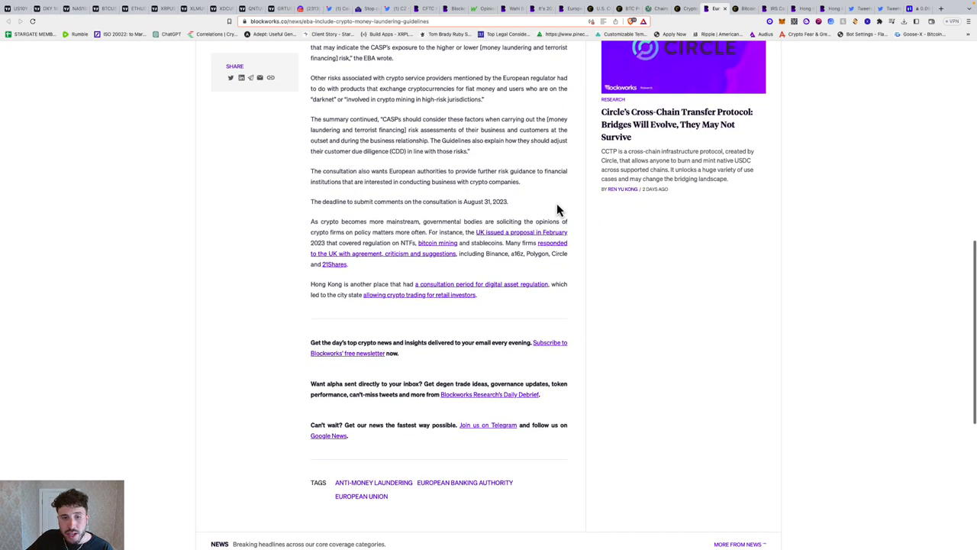
{"action": "mouse_move", "coordinate": [435, 278]}
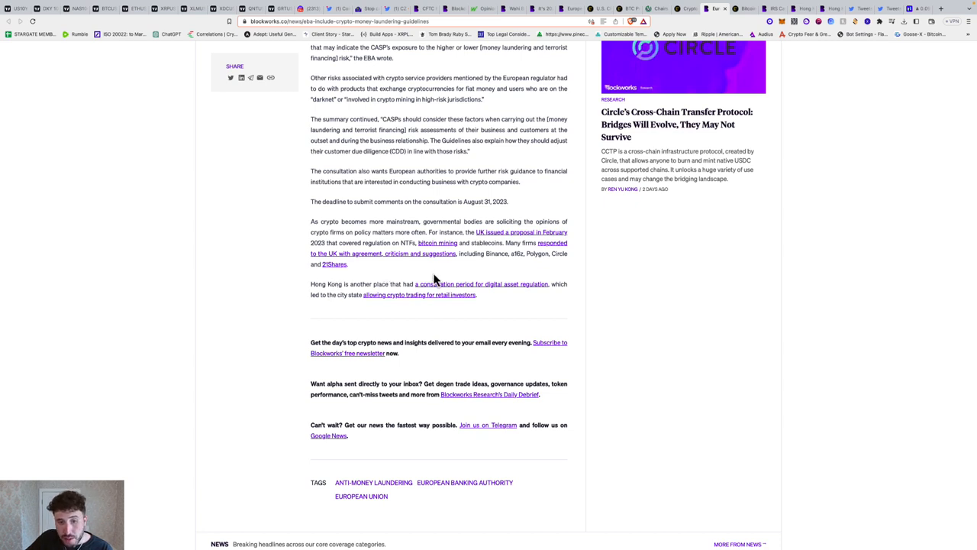
{"action": "mouse_move", "coordinate": [508, 293]}
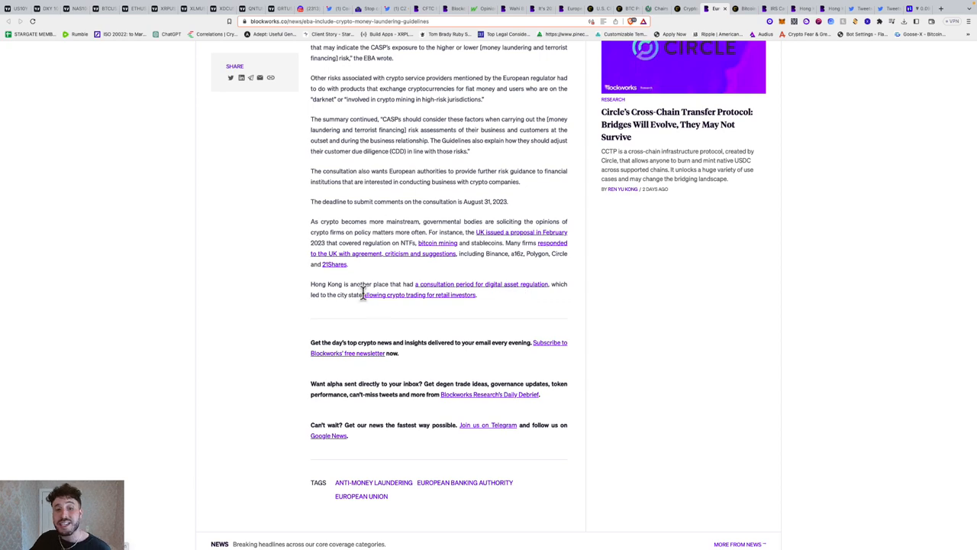
{"action": "mouse_move", "coordinate": [391, 297]}
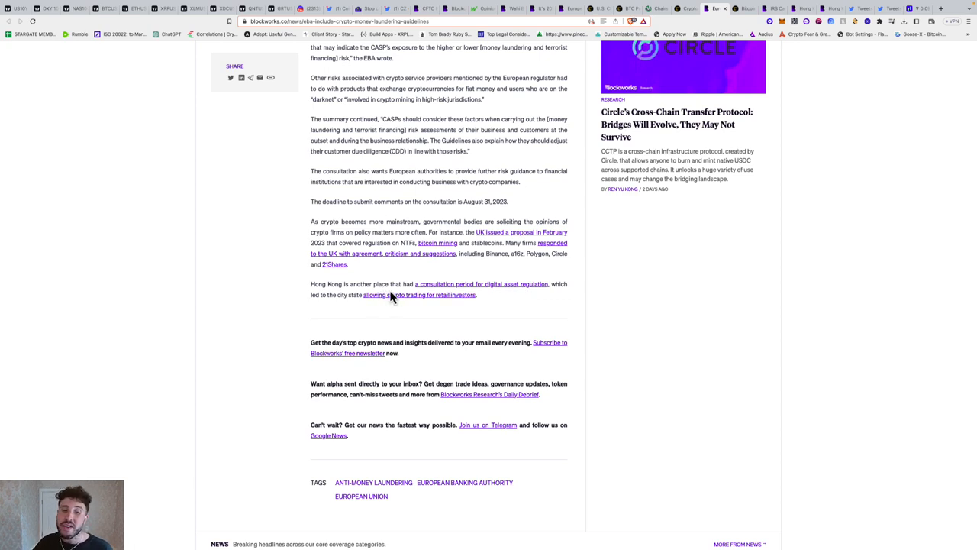
{"action": "scroll", "scroll_direction": "up", "scroll_amount": 3}
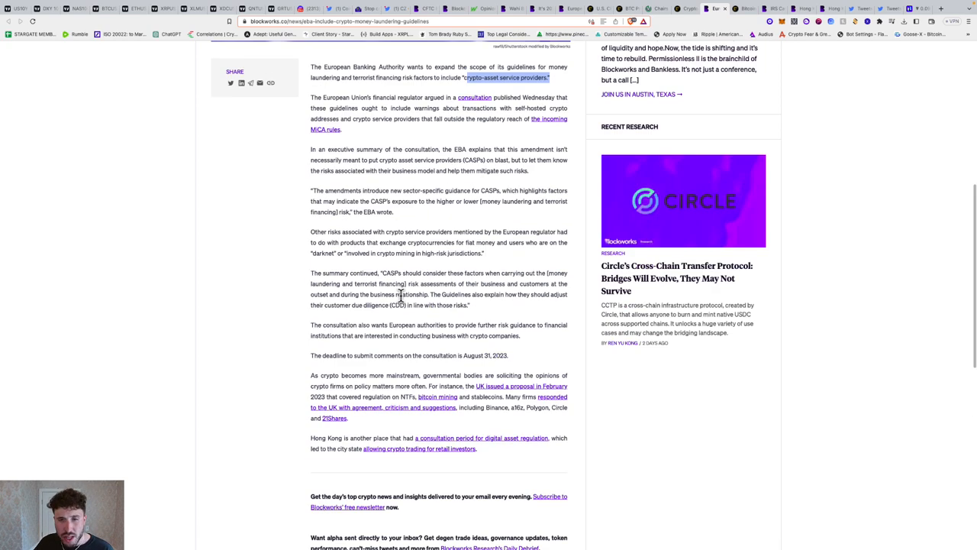
{"action": "scroll", "scroll_direction": "up", "scroll_amount": 3}
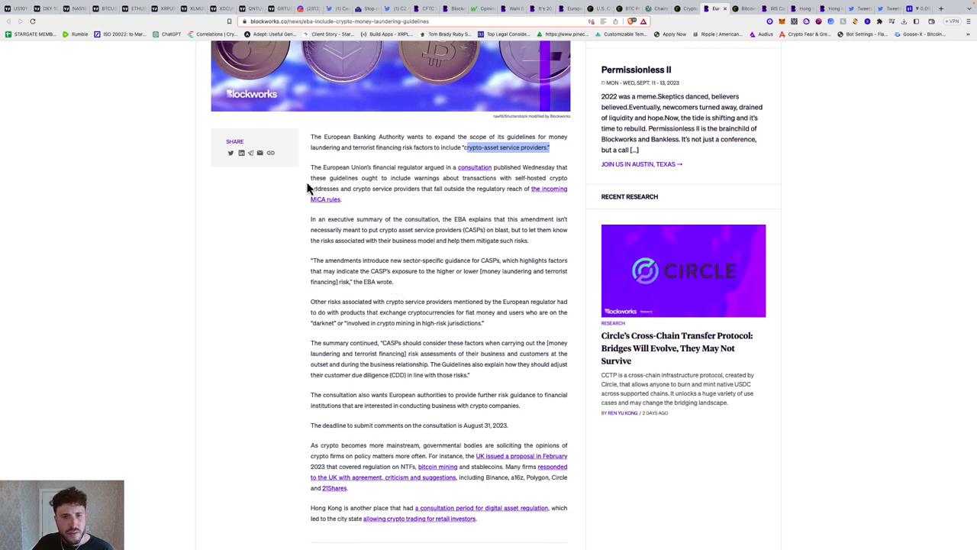
{"action": "mouse_move", "coordinate": [433, 181]}
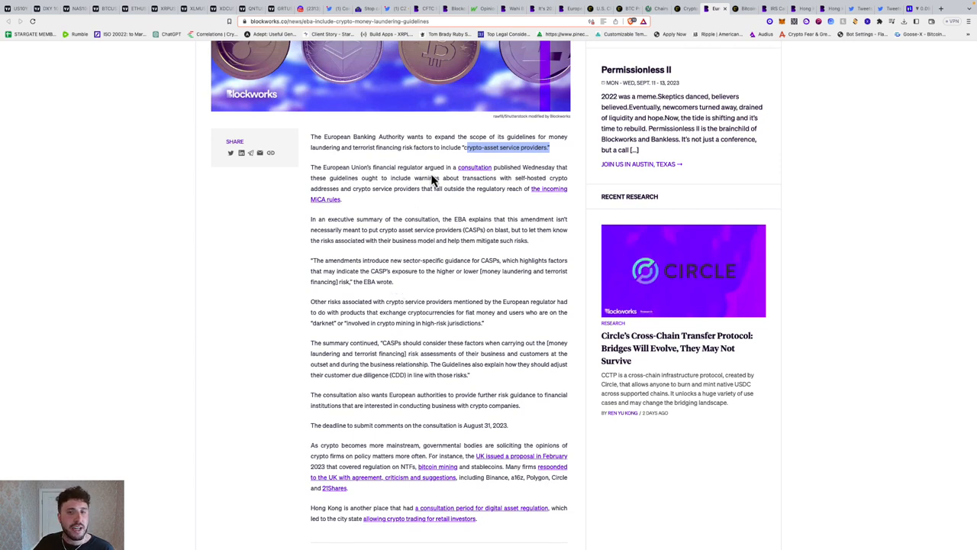
{"action": "mouse_move", "coordinate": [527, 181]}
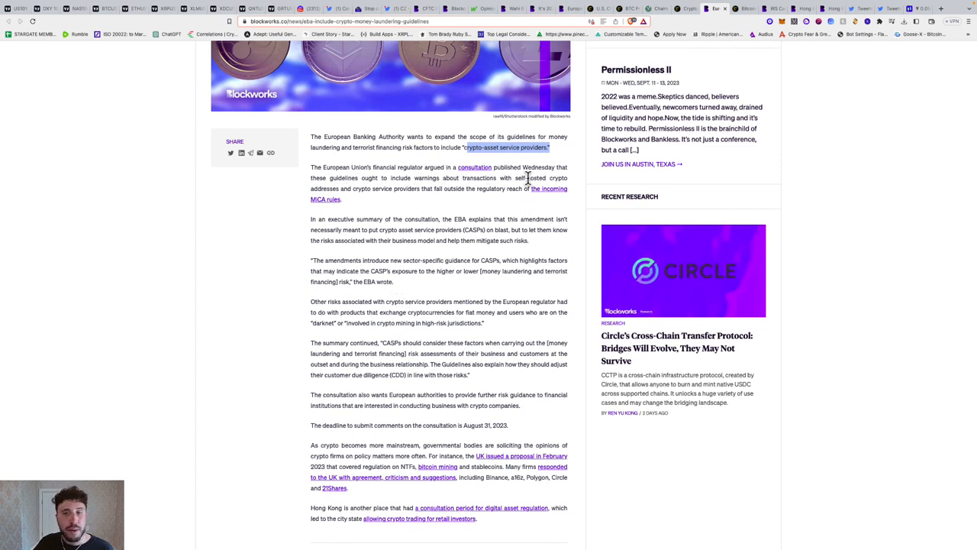
{"action": "mouse_move", "coordinate": [390, 183]}
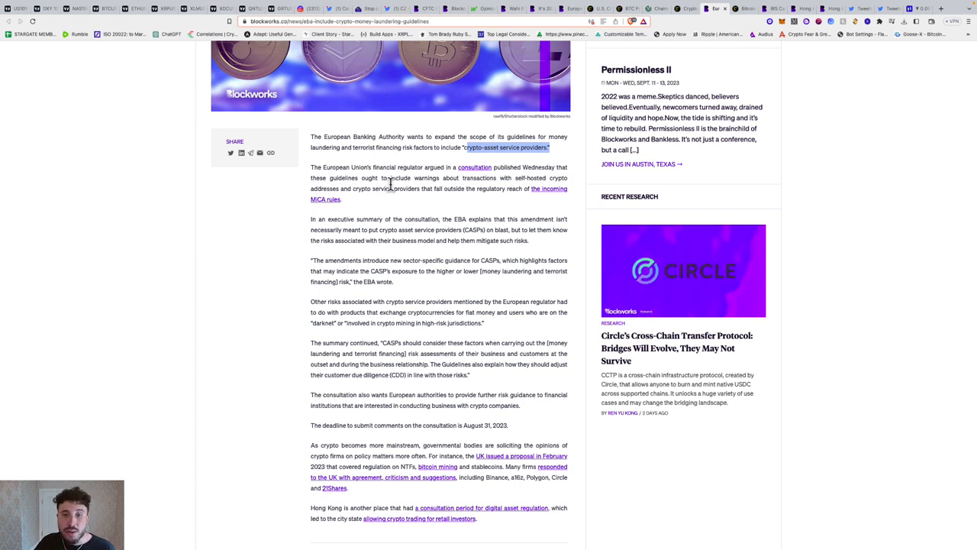
{"action": "mouse_move", "coordinate": [532, 177]}
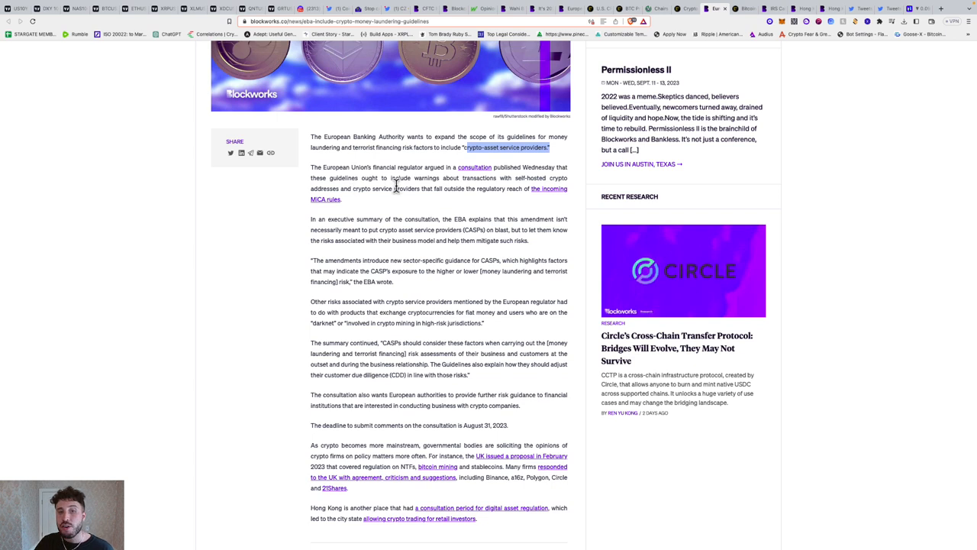
{"action": "mouse_move", "coordinate": [495, 190]}
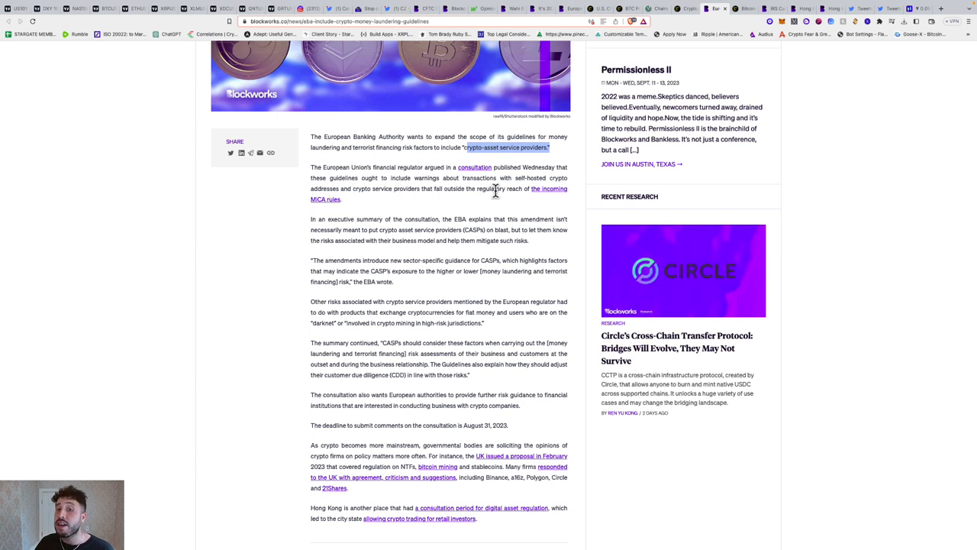
{"action": "mouse_move", "coordinate": [474, 216]}
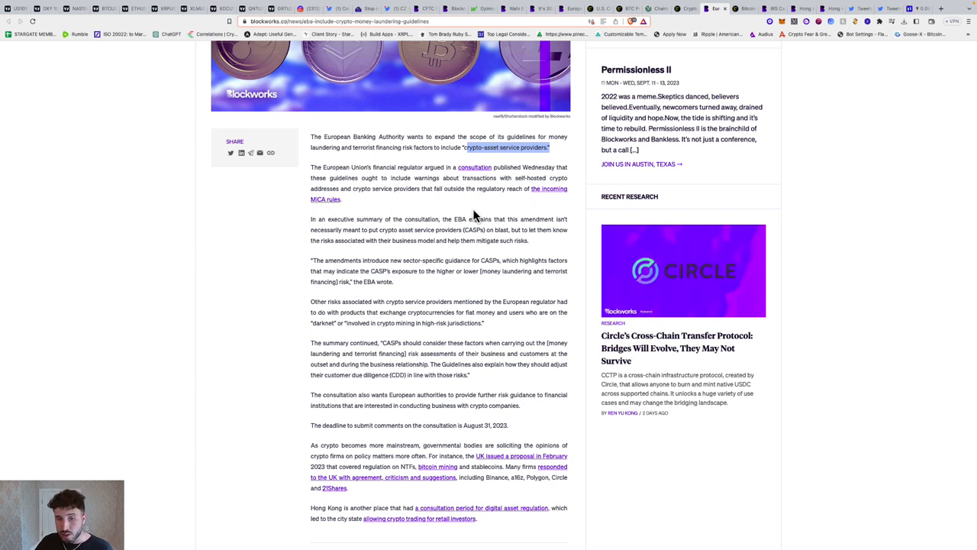
{"action": "scroll", "scroll_direction": "down", "scroll_amount": 3}
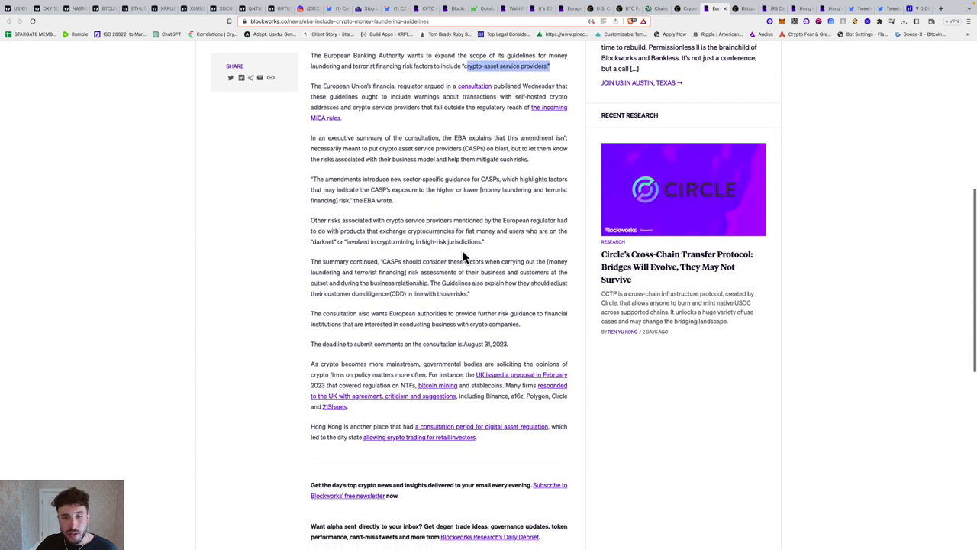
{"action": "scroll", "scroll_direction": "up", "scroll_amount": 3}
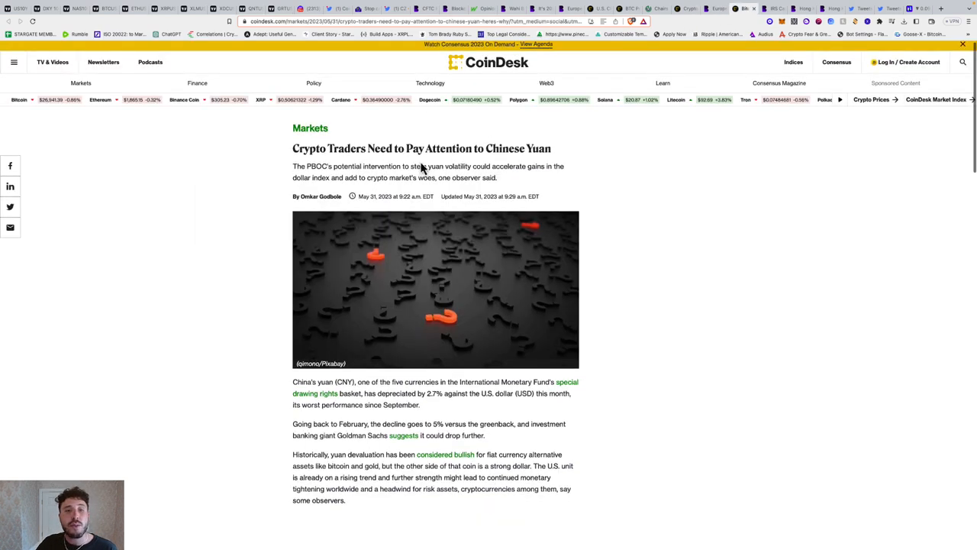
- Scroll down the CoinDesk Chinese yuan article to its editor credit
{"action": "scroll", "scroll_direction": "down", "scroll_amount": 3}
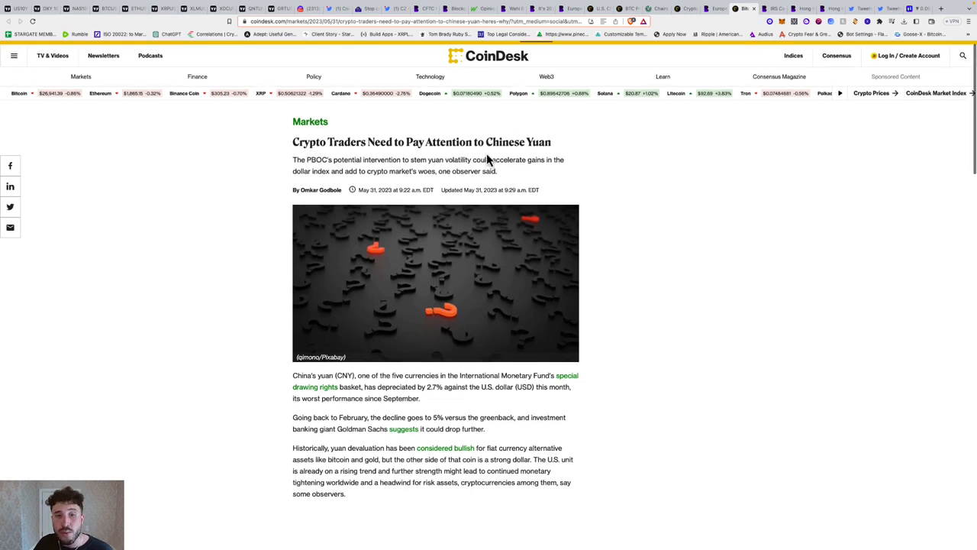
{"action": "scroll", "scroll_direction": "up", "scroll_amount": 3}
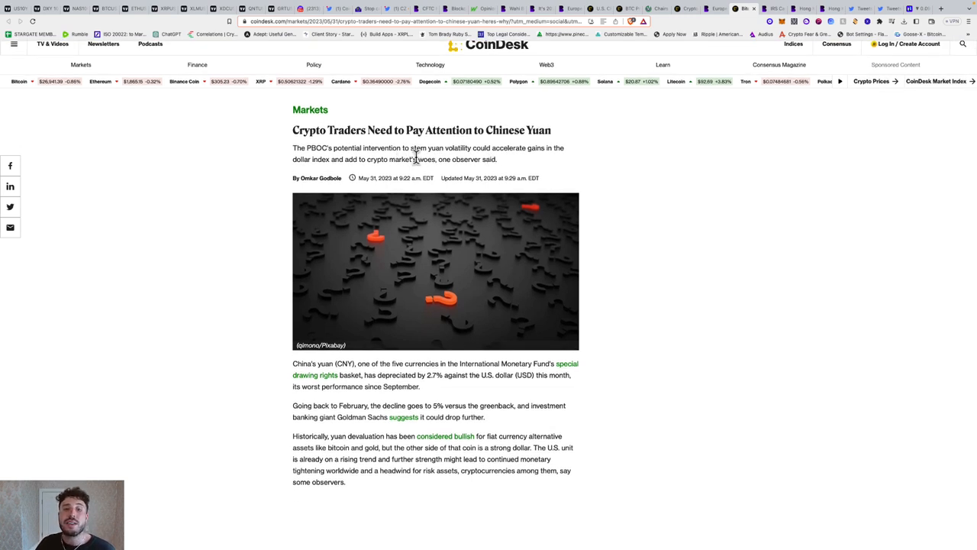
{"action": "mouse_move", "coordinate": [518, 162]}
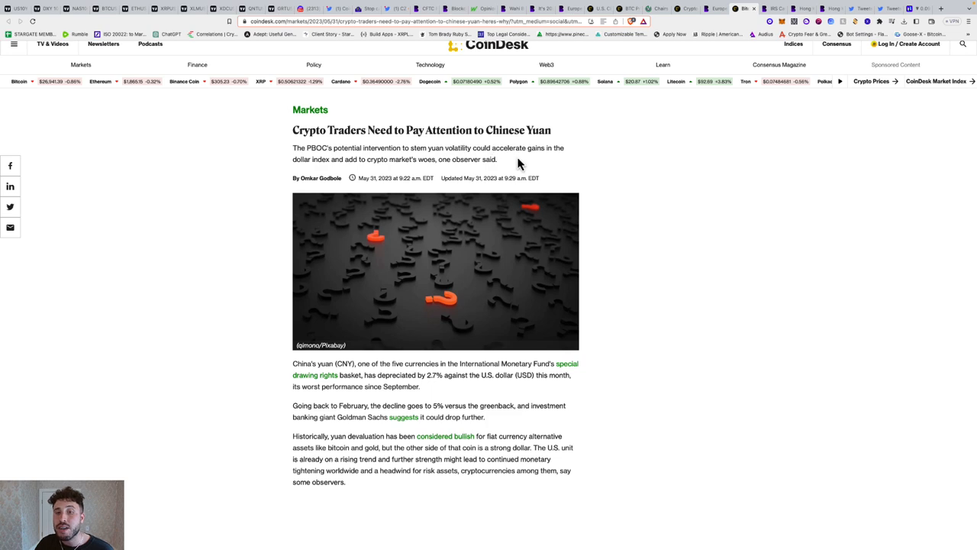
{"action": "mouse_move", "coordinate": [387, 169]}
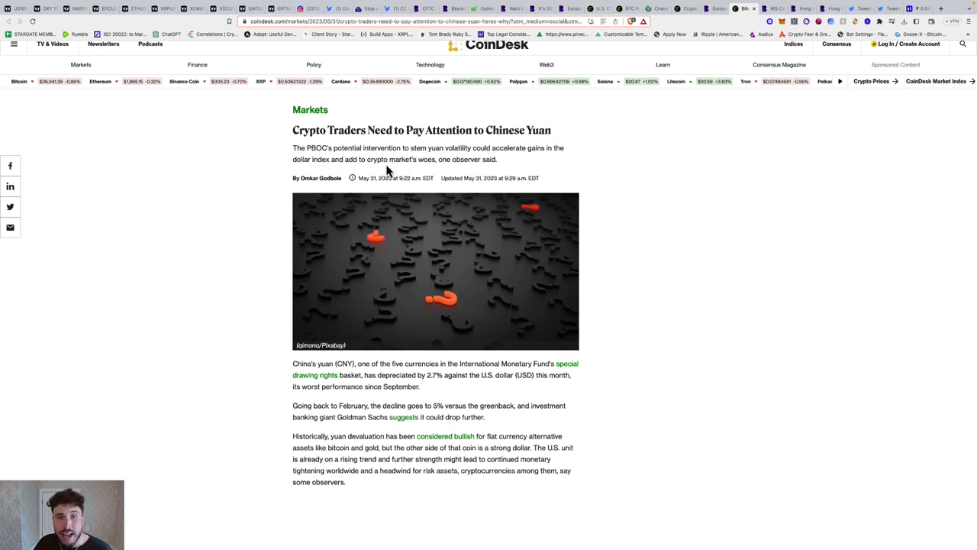
{"action": "scroll", "scroll_direction": "down", "scroll_amount": 3}
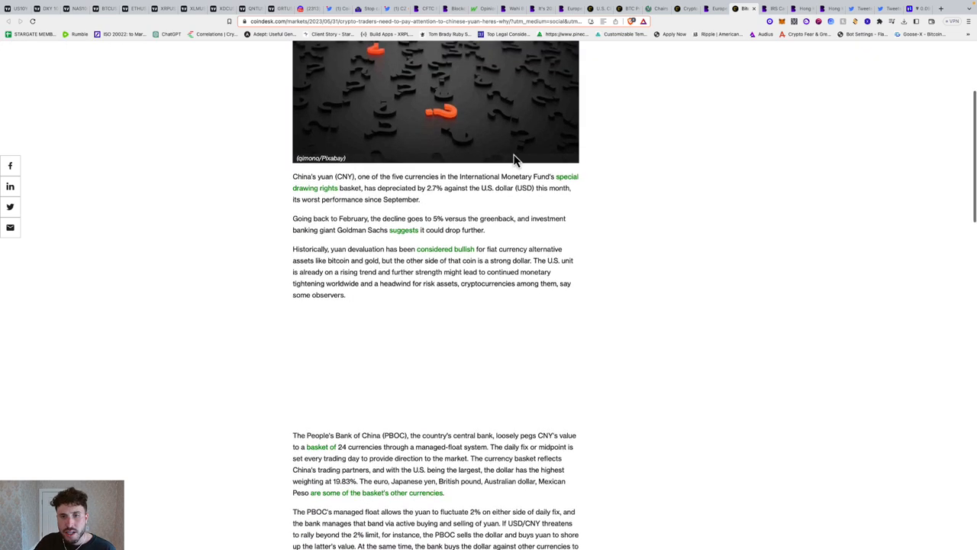
{"action": "scroll", "scroll_direction": "down", "scroll_amount": 3}
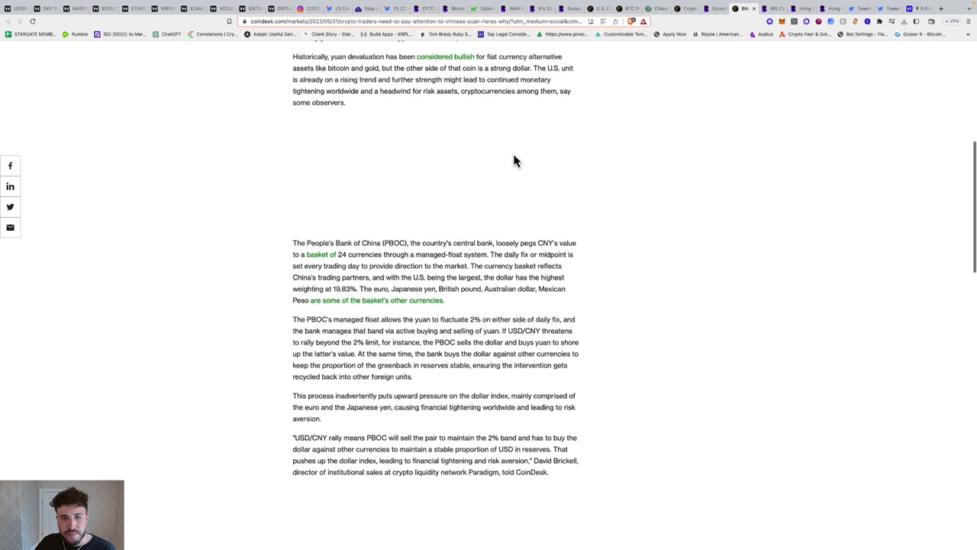
{"action": "scroll", "scroll_direction": "down", "scroll_amount": 3}
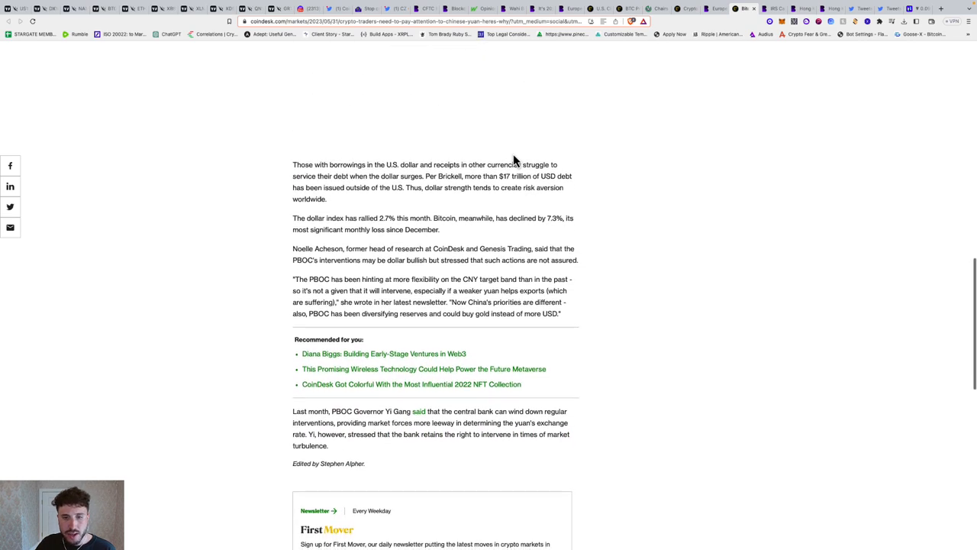
{"action": "scroll", "scroll_direction": "down", "scroll_amount": 3}
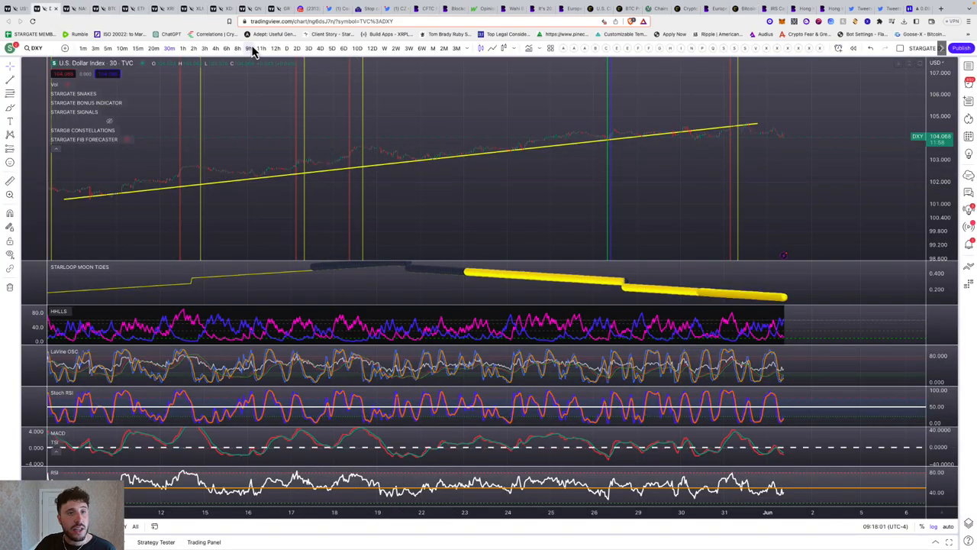
- View the U.S. Dollar Index chart on 12-hour candles, then return to the CoinDesk yuan article
{"action": "left_click", "coordinate": [275, 48]}
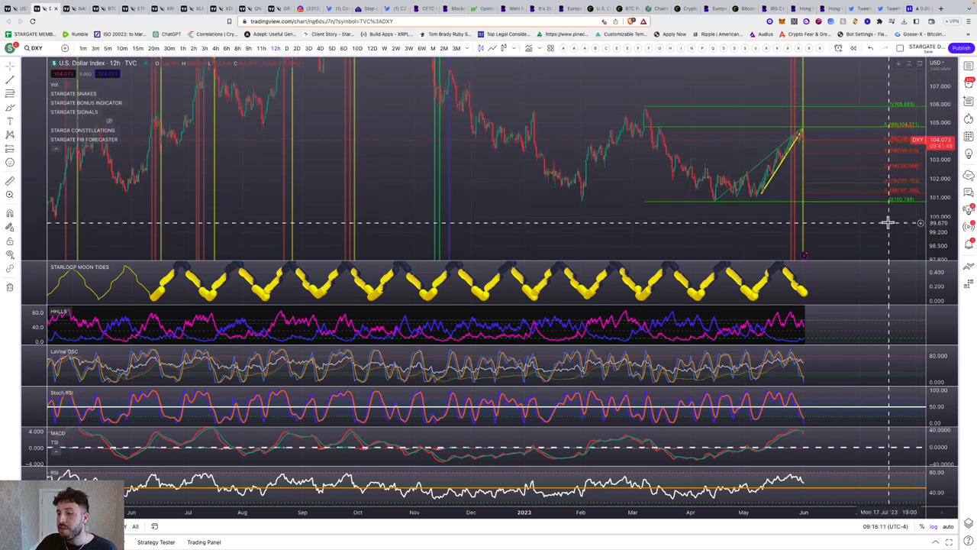
{"action": "mouse_move", "coordinate": [812, 139]}
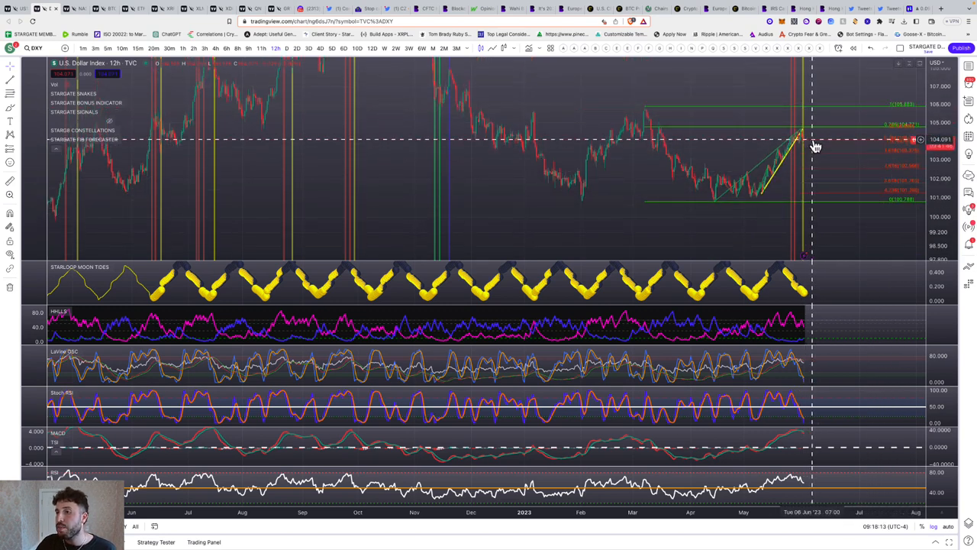
{"action": "mouse_move", "coordinate": [828, 229]}
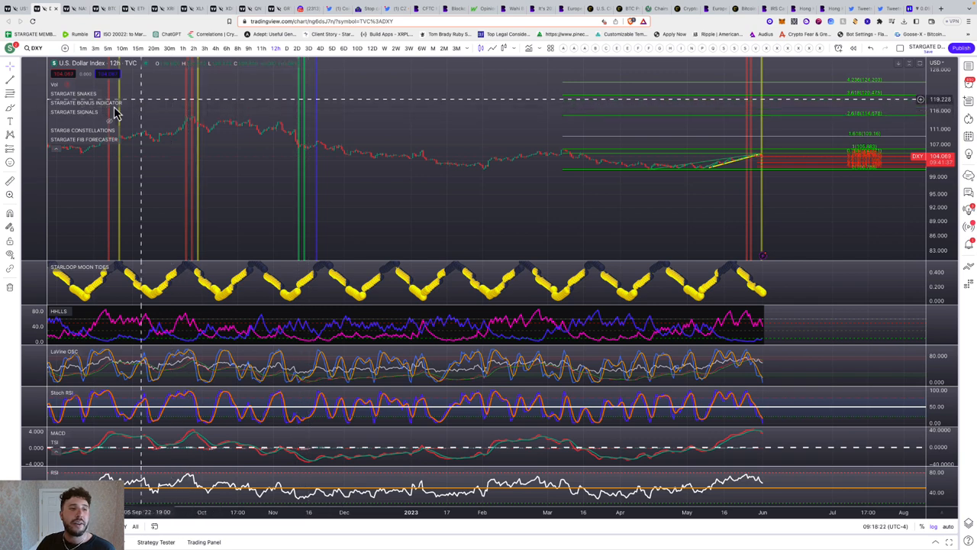
{"action": "mouse_move", "coordinate": [198, 109]}
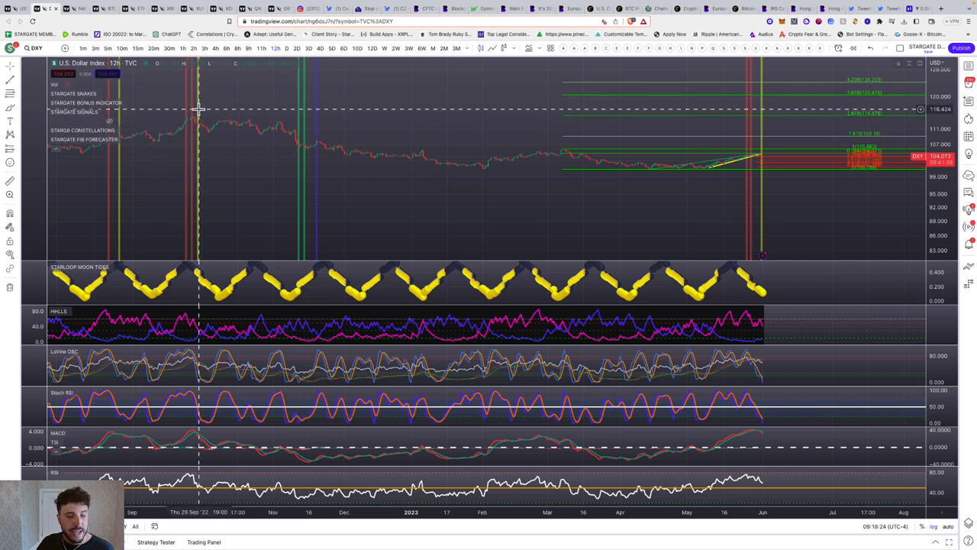
{"action": "mouse_move", "coordinate": [193, 122]}
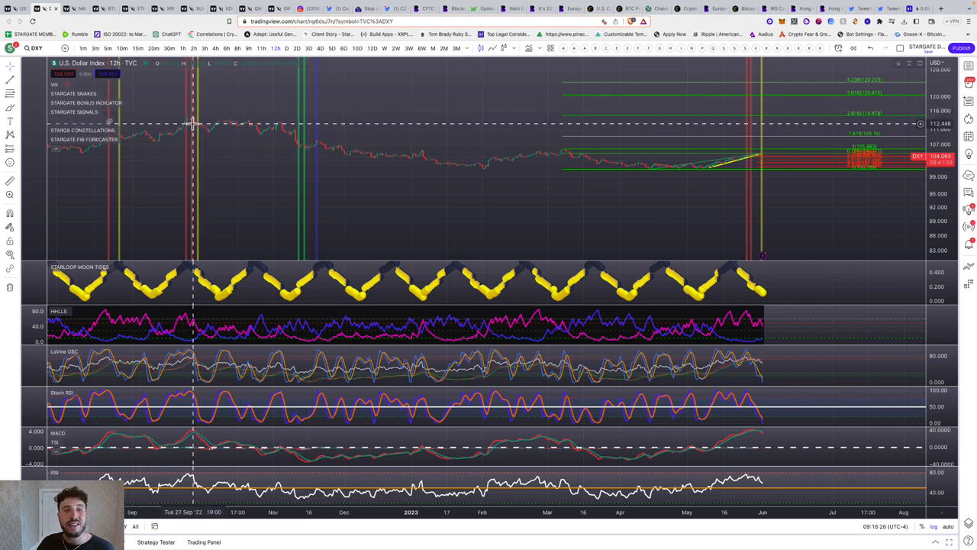
{"action": "mouse_move", "coordinate": [723, 176]}
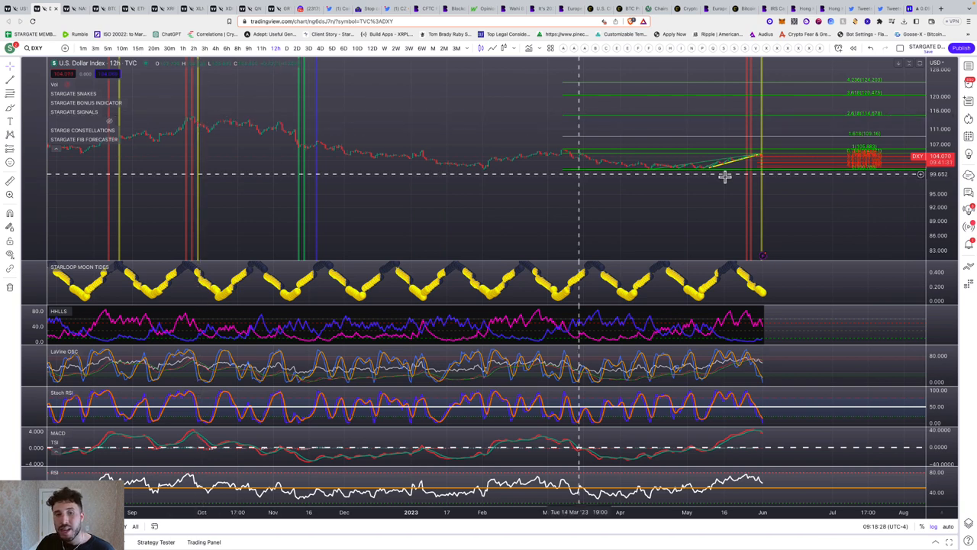
{"action": "mouse_move", "coordinate": [756, 158]}
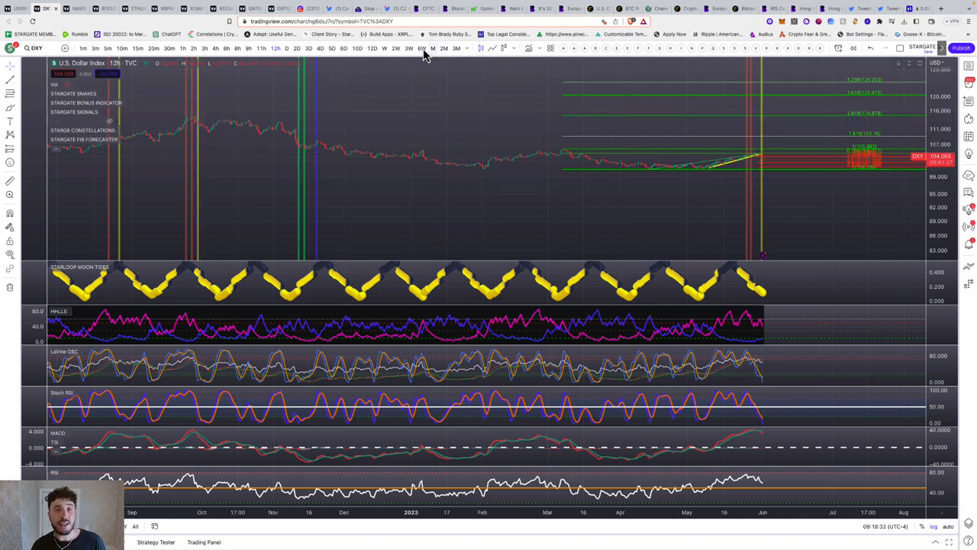
{"action": "left_click", "coordinate": [657, 9]}
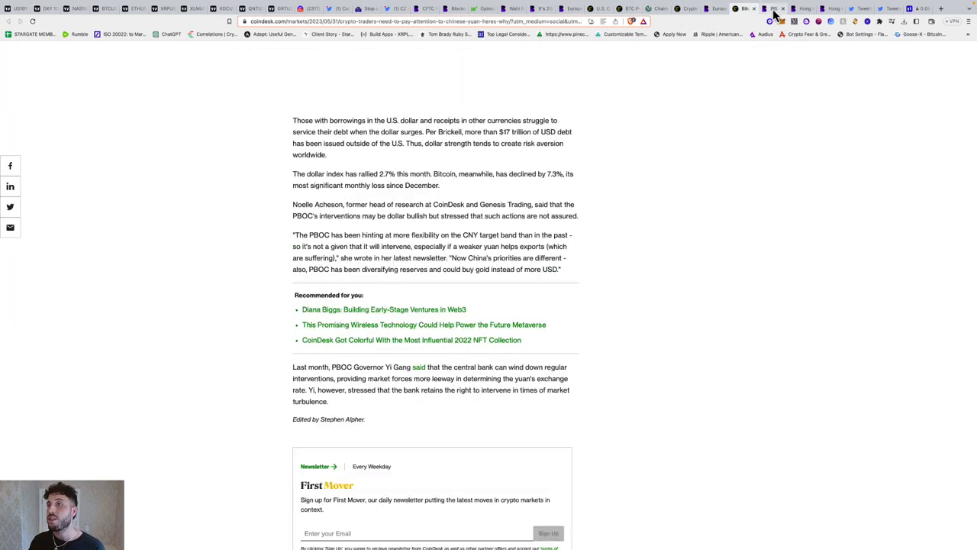
- Switch to the Blockworks IRS Coinbase user data article and read it down to its tags
{"action": "left_click", "coordinate": [772, 9]}
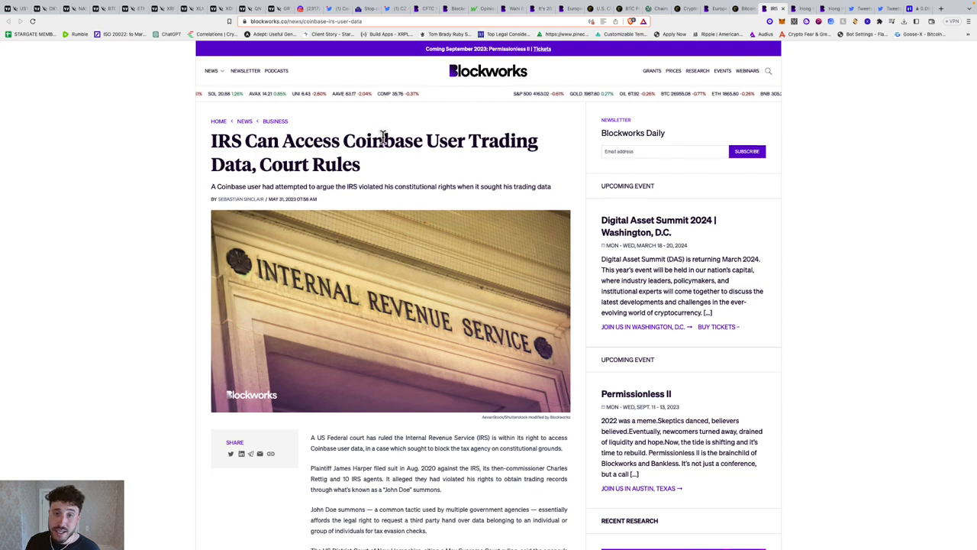
{"action": "mouse_move", "coordinate": [405, 189]}
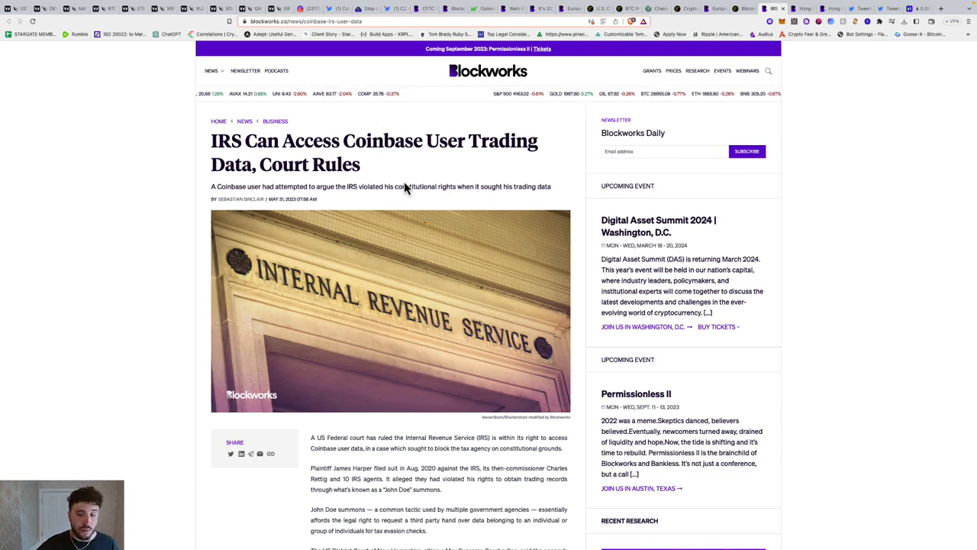
{"action": "scroll", "scroll_direction": "down", "scroll_amount": 3}
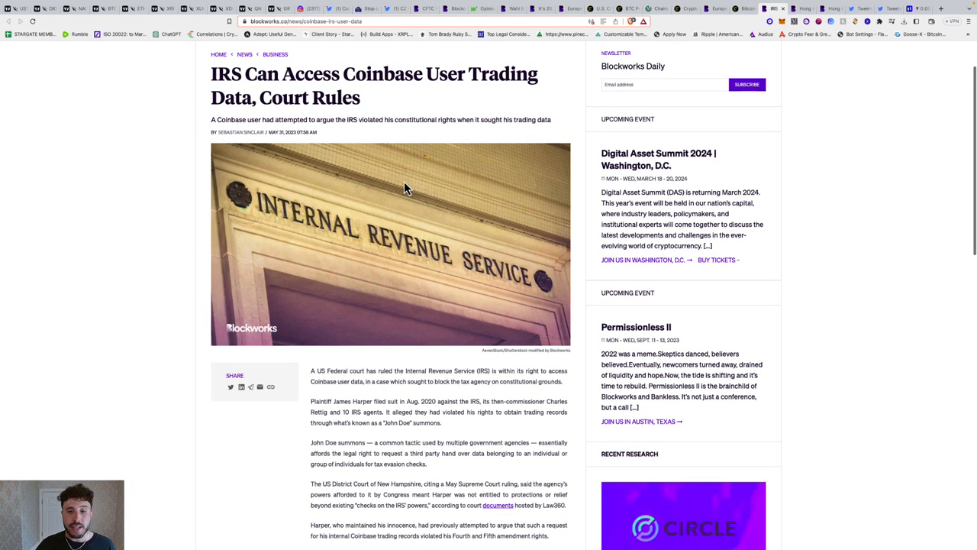
{"action": "scroll", "scroll_direction": "down", "scroll_amount": 3}
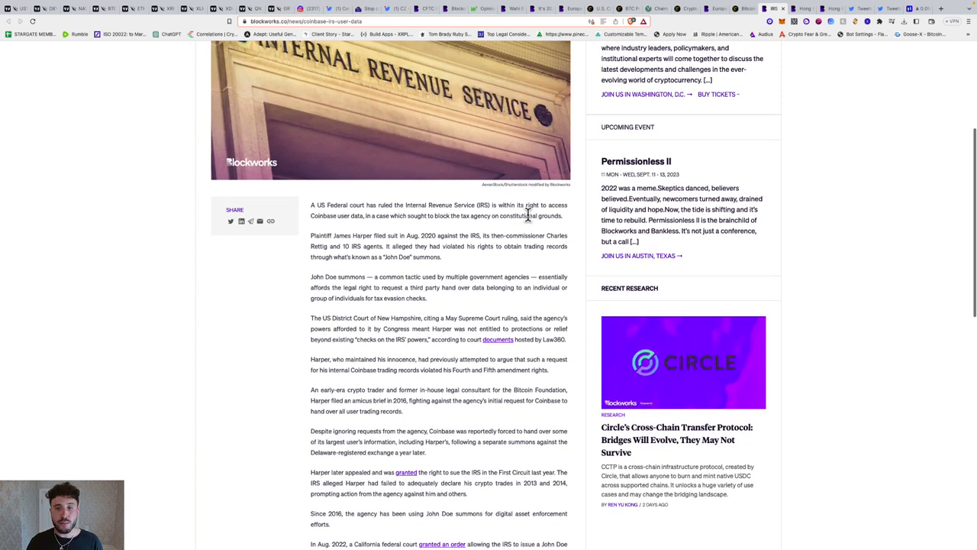
{"action": "scroll", "scroll_direction": "down", "scroll_amount": 3}
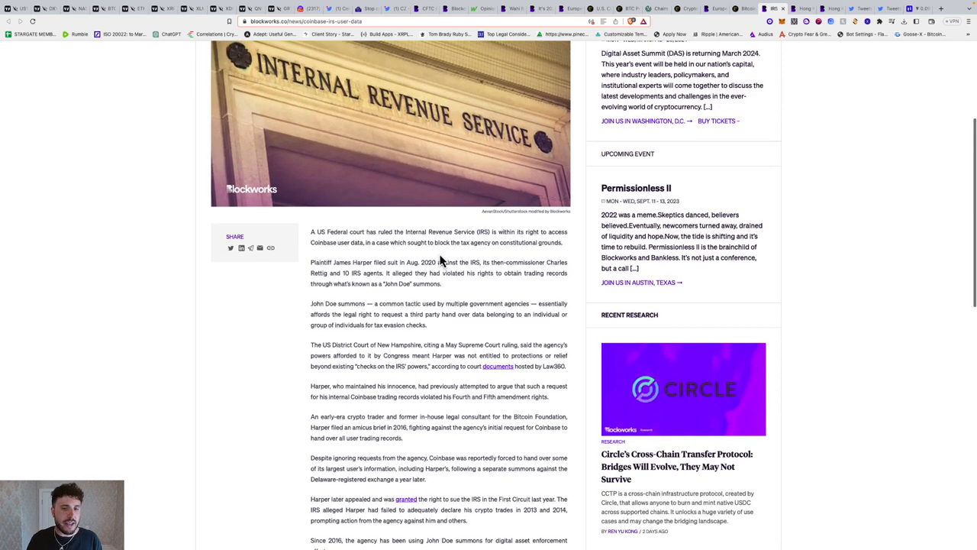
{"action": "scroll", "scroll_direction": "down", "scroll_amount": 3}
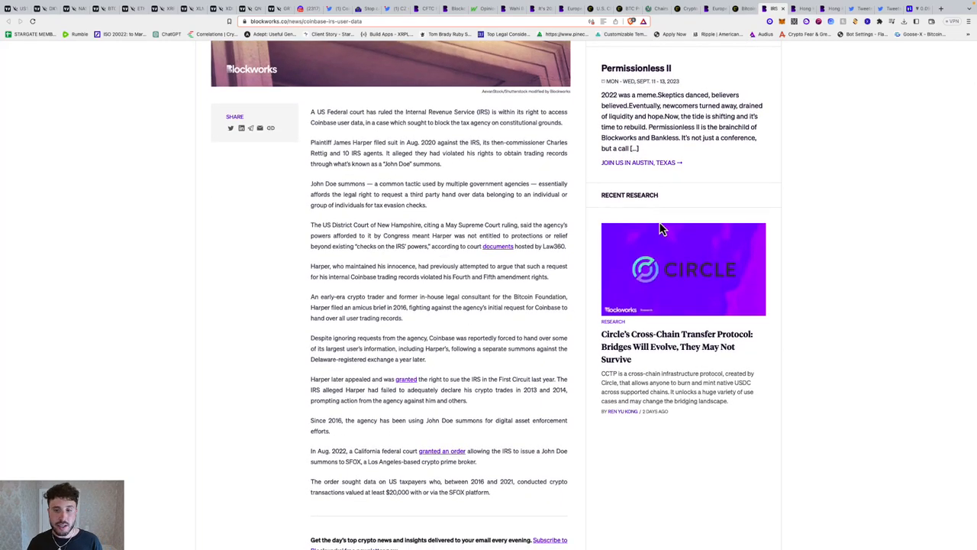
{"action": "scroll", "scroll_direction": "down", "scroll_amount": 3}
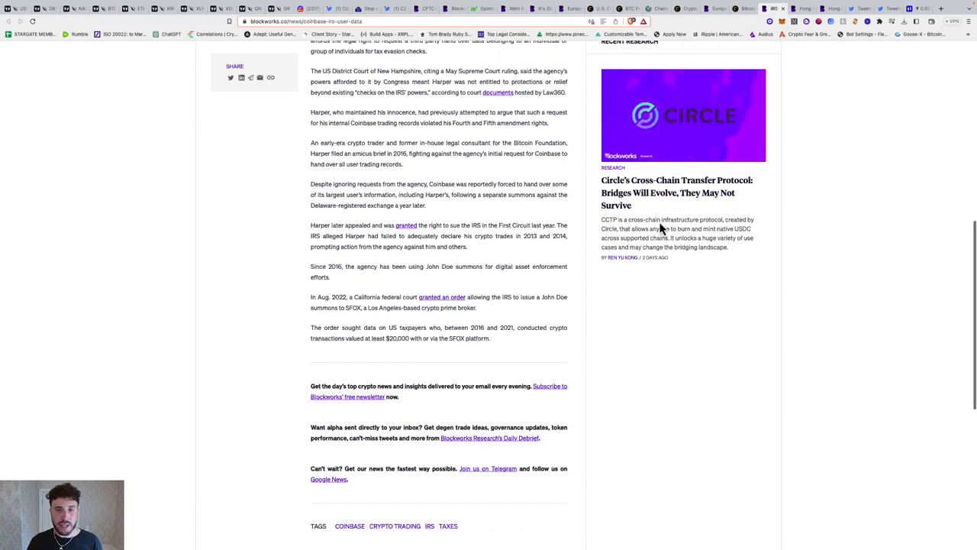
{"action": "scroll", "scroll_direction": "up", "scroll_amount": 3}
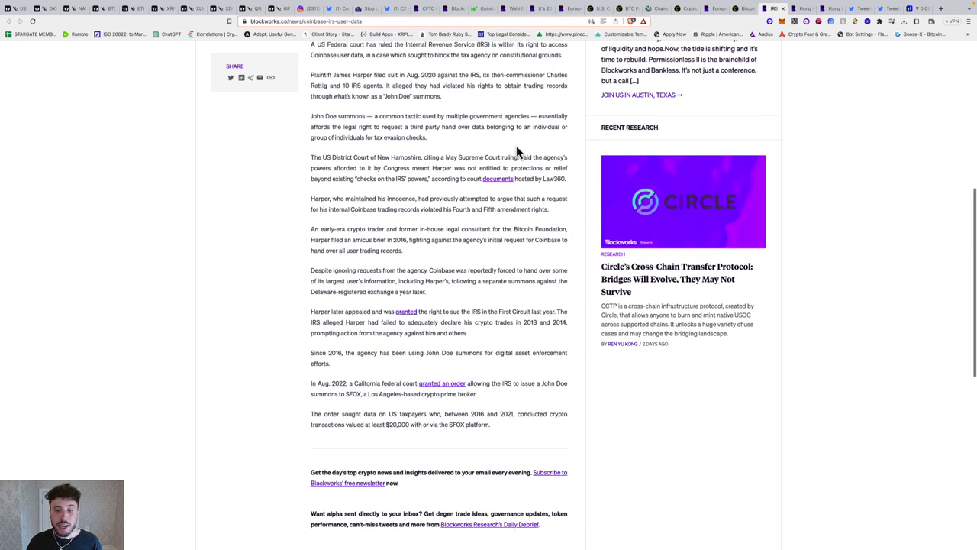
{"action": "scroll", "scroll_direction": "up", "scroll_amount": 3}
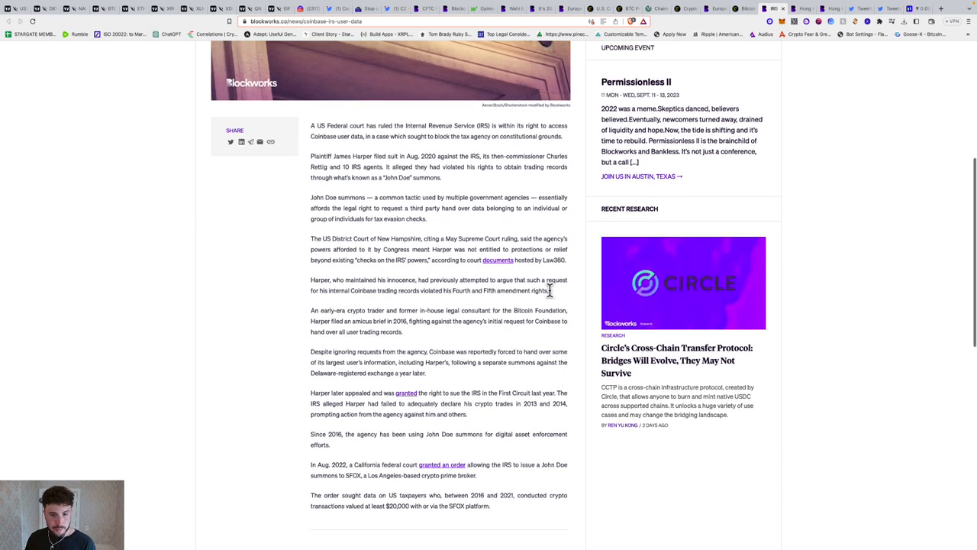
{"action": "scroll", "scroll_direction": "down", "scroll_amount": 3}
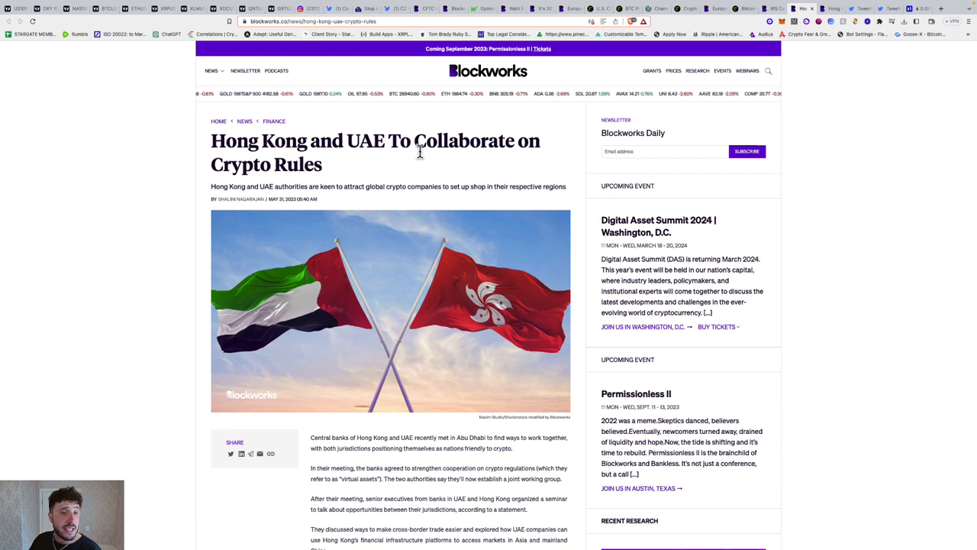
- Read the Blockworks Hong Kong–UAE crypto rules article down to its tags
{"action": "scroll", "scroll_direction": "down", "scroll_amount": 3}
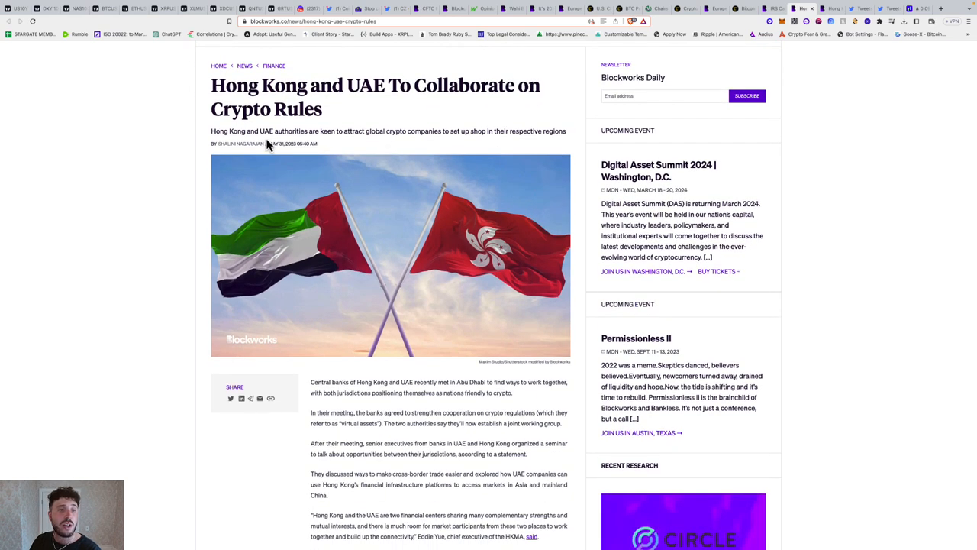
{"action": "mouse_move", "coordinate": [385, 145]}
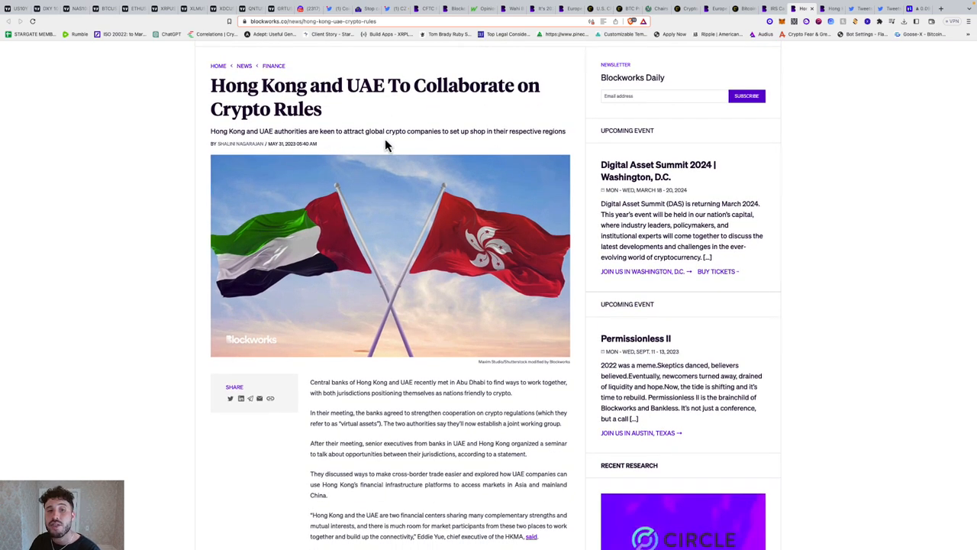
{"action": "scroll", "scroll_direction": "down", "scroll_amount": 3}
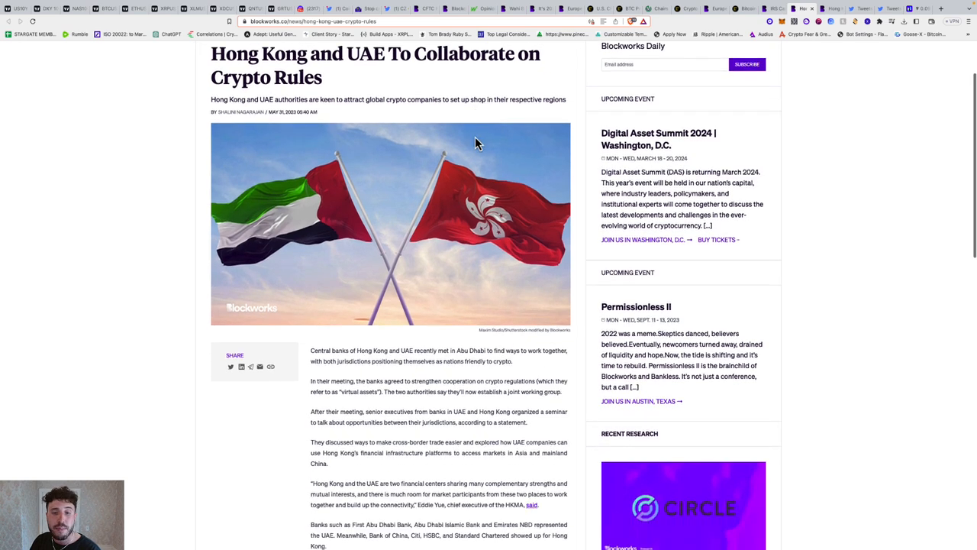
{"action": "scroll", "scroll_direction": "down", "scroll_amount": 3}
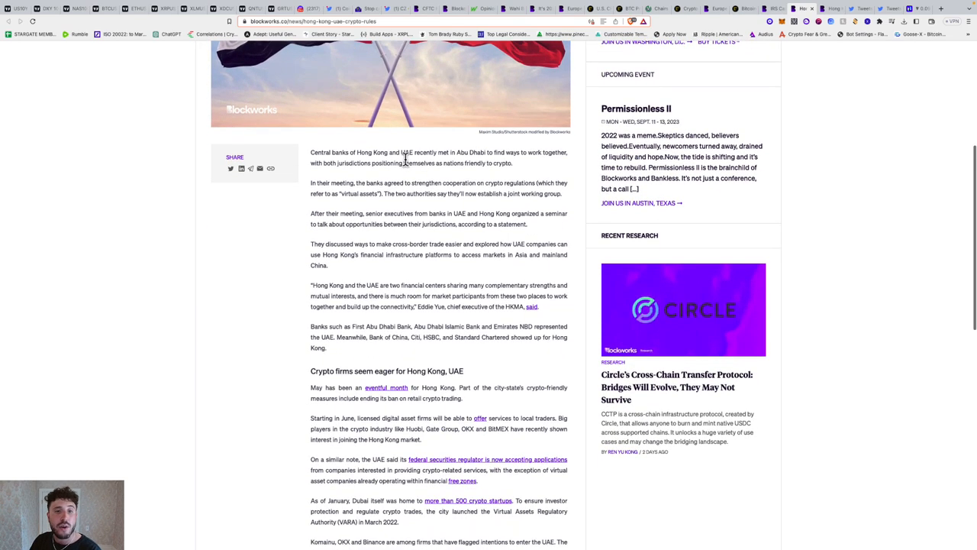
{"action": "mouse_move", "coordinate": [431, 163]}
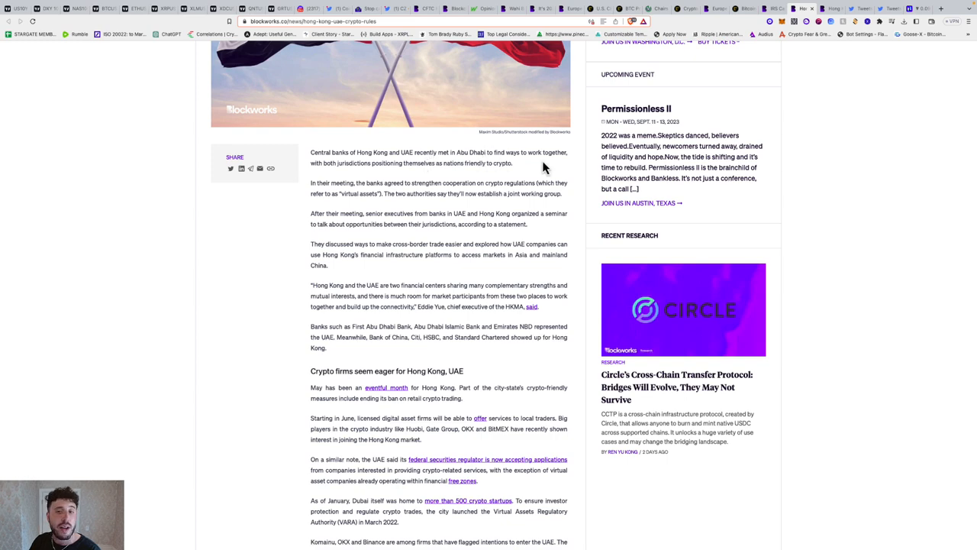
{"action": "scroll", "scroll_direction": "down", "scroll_amount": 3}
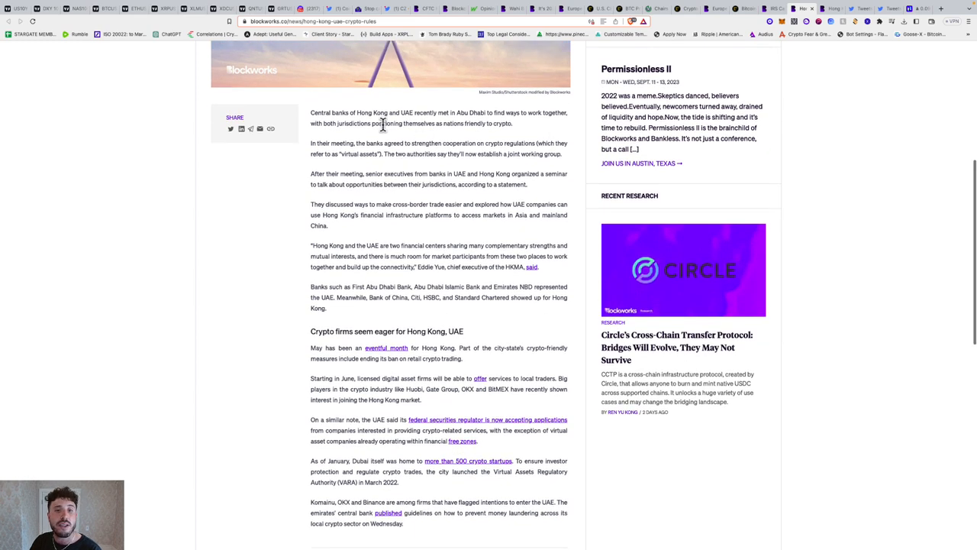
{"action": "scroll", "scroll_direction": "down", "scroll_amount": 3}
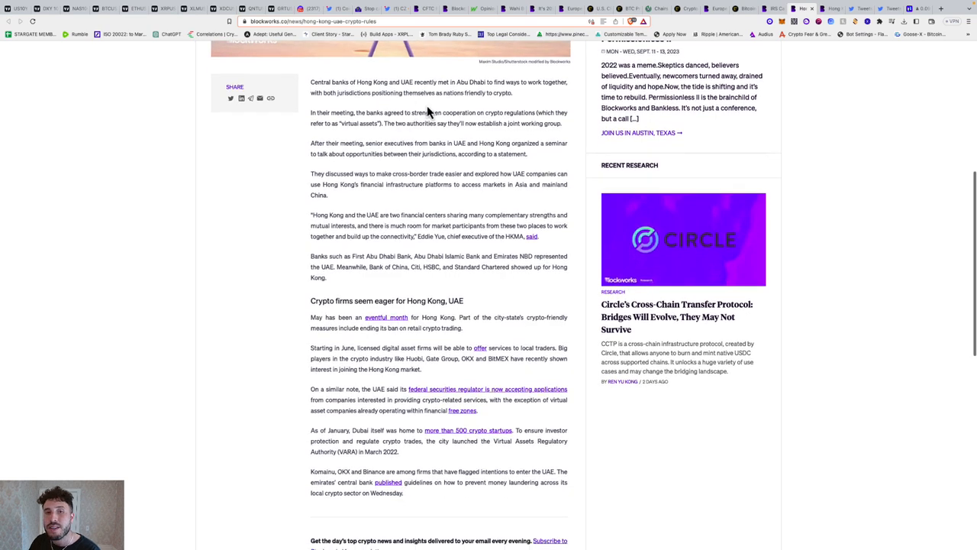
{"action": "mouse_move", "coordinate": [503, 110]}
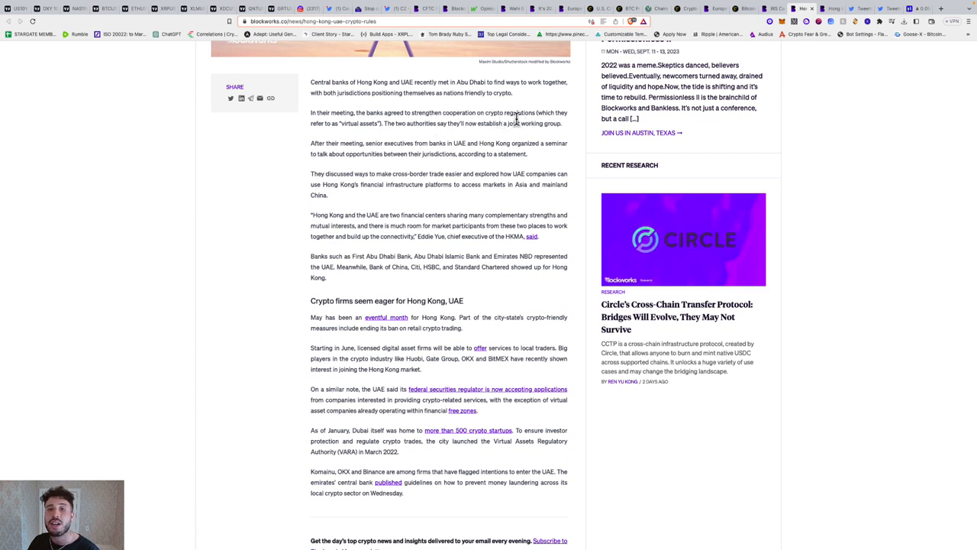
{"action": "mouse_move", "coordinate": [392, 137]}
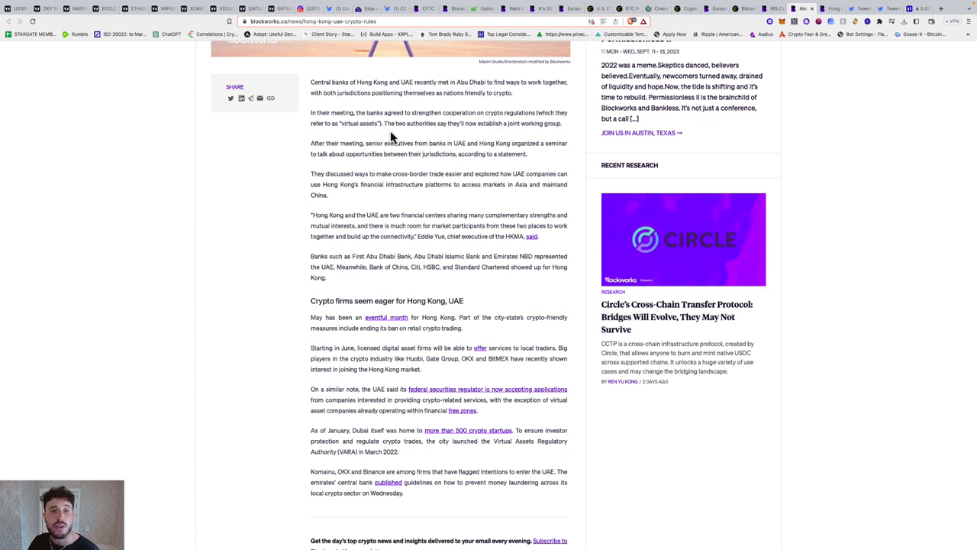
{"action": "mouse_move", "coordinate": [438, 124]}
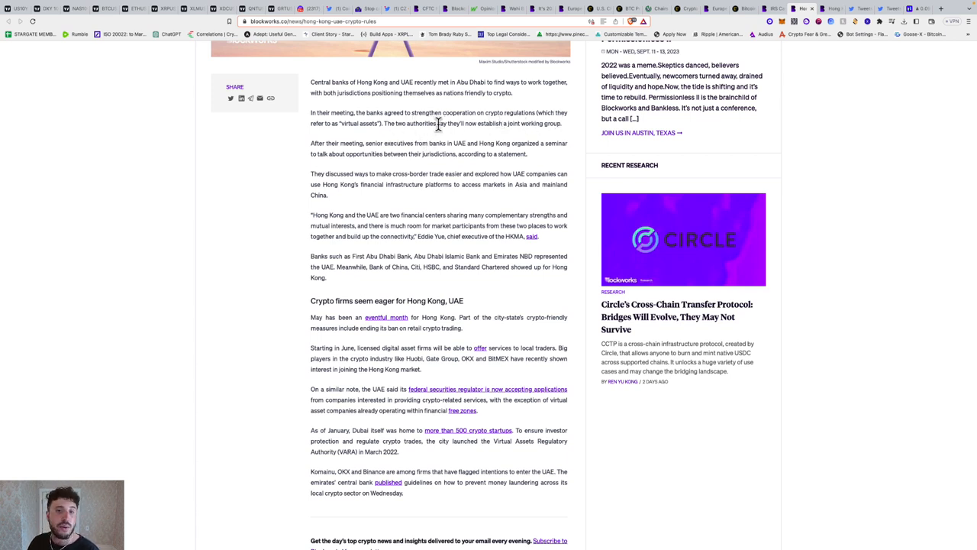
{"action": "mouse_move", "coordinate": [578, 136]}
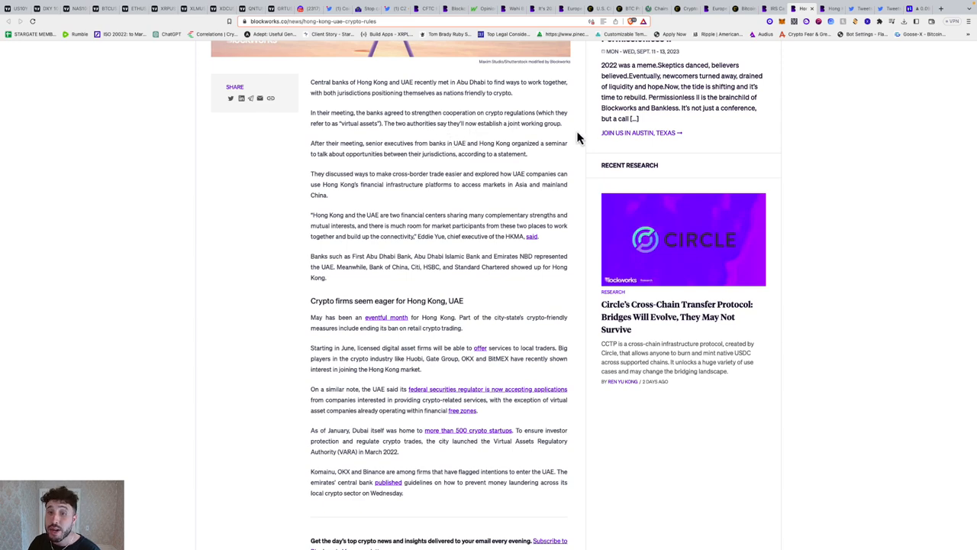
{"action": "scroll", "scroll_direction": "down", "scroll_amount": 3}
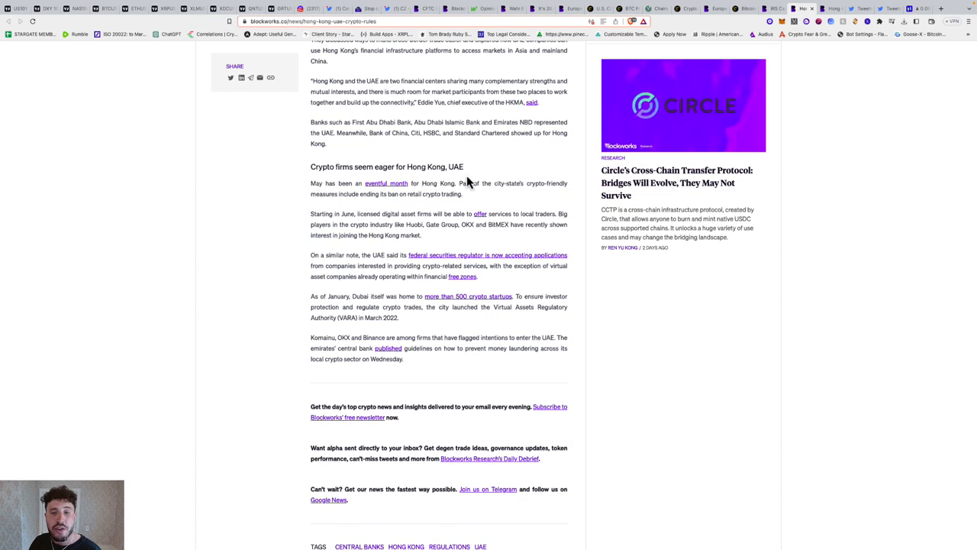
{"action": "scroll", "scroll_direction": "down", "scroll_amount": 3}
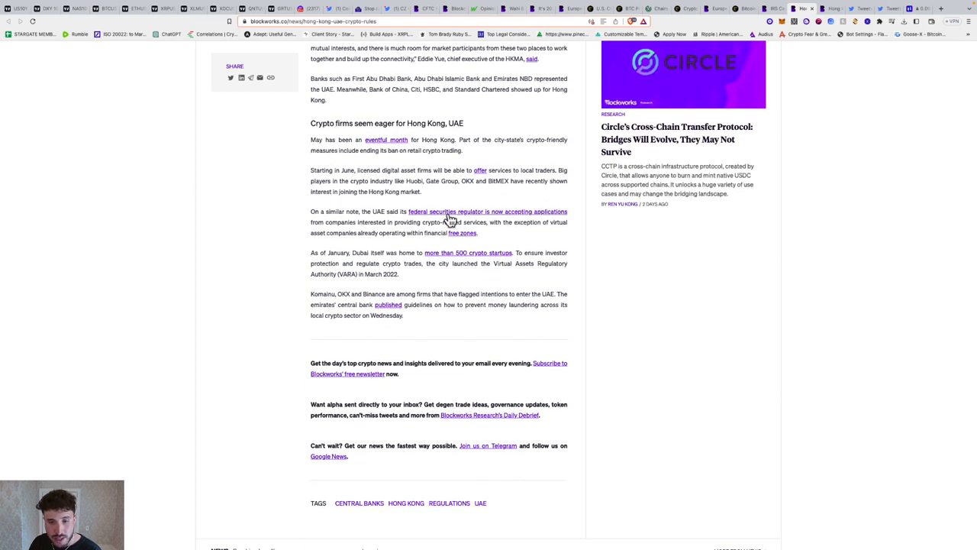
{"action": "scroll", "scroll_direction": "up", "scroll_amount": 3}
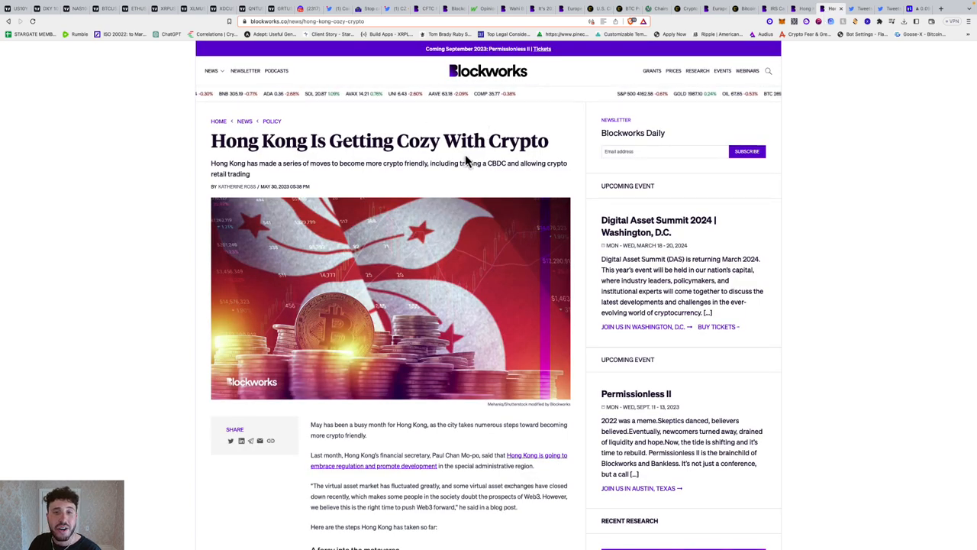
{"action": "scroll", "scroll_direction": "down", "scroll_amount": 3}
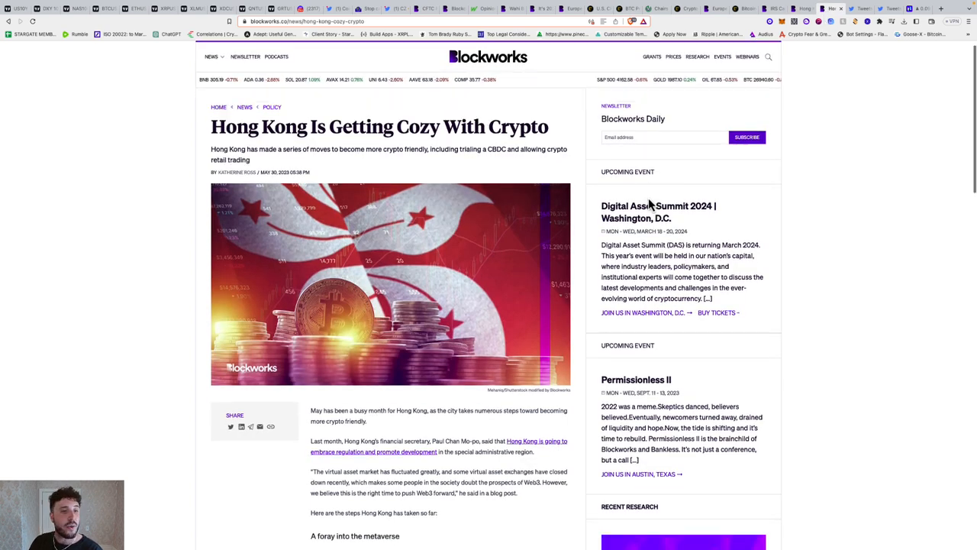
{"action": "scroll", "scroll_direction": "down", "scroll_amount": 3}
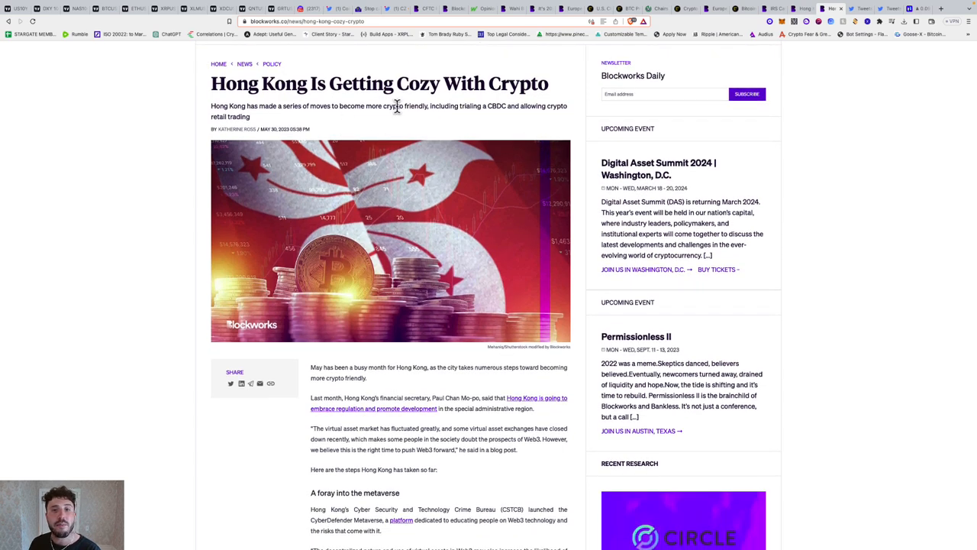
{"action": "mouse_move", "coordinate": [471, 109]}
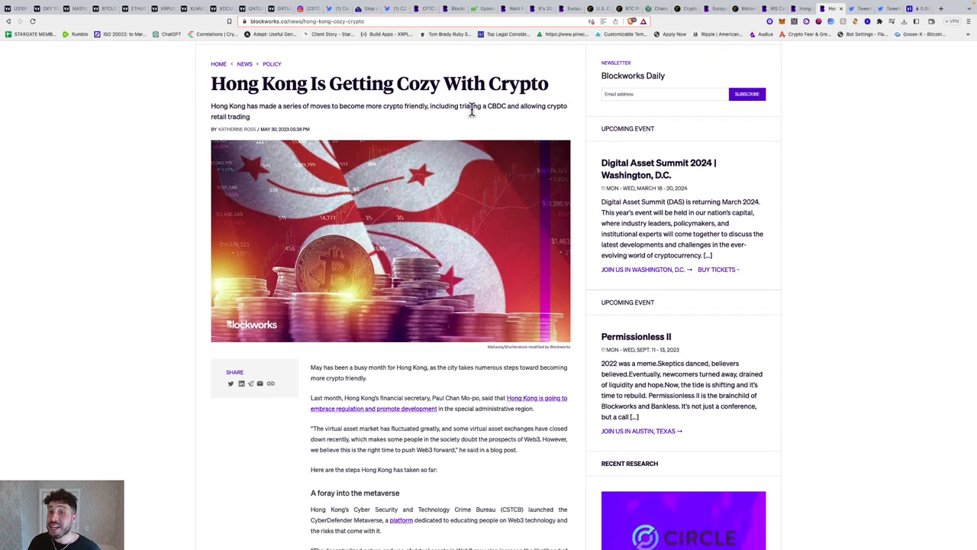
{"action": "scroll", "scroll_direction": "down", "scroll_amount": 3}
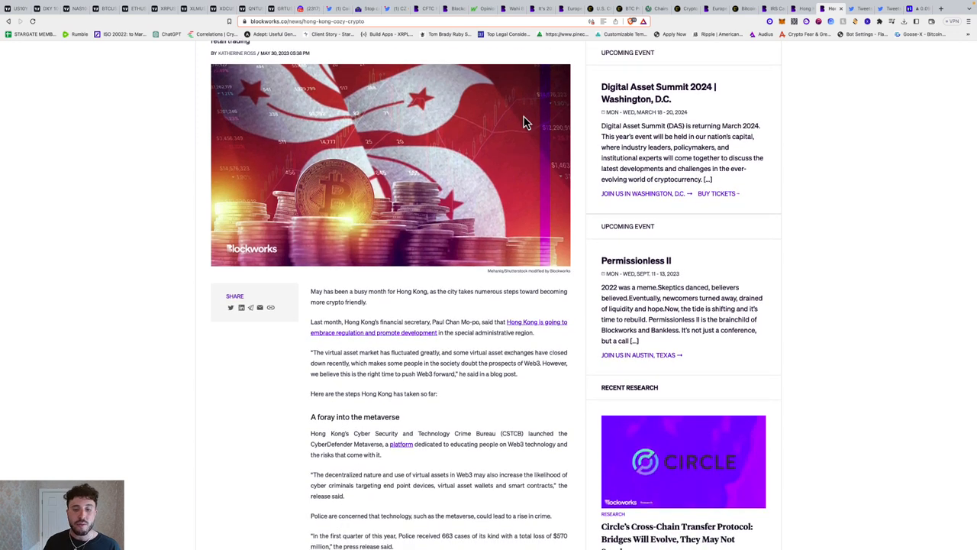
{"action": "scroll", "scroll_direction": "down", "scroll_amount": 3}
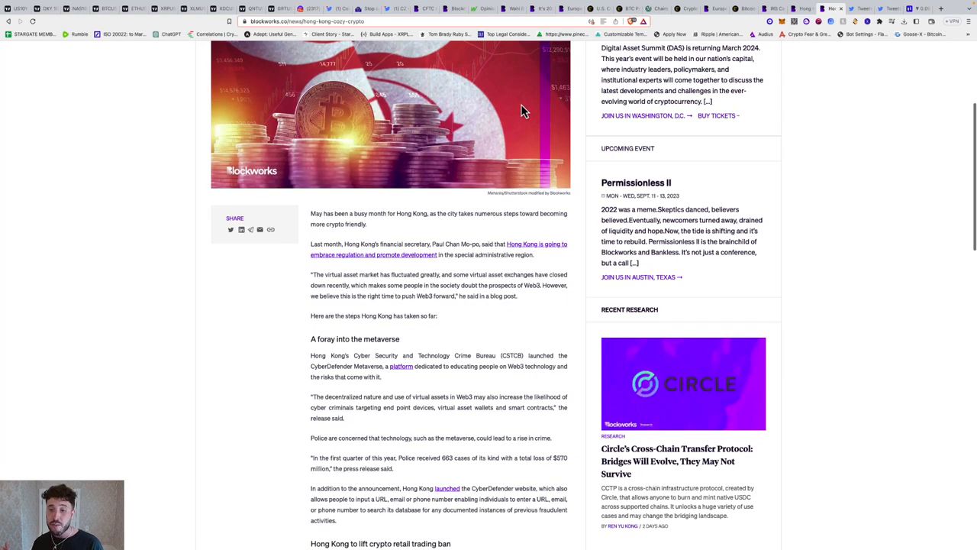
{"action": "mouse_move", "coordinate": [537, 75]}
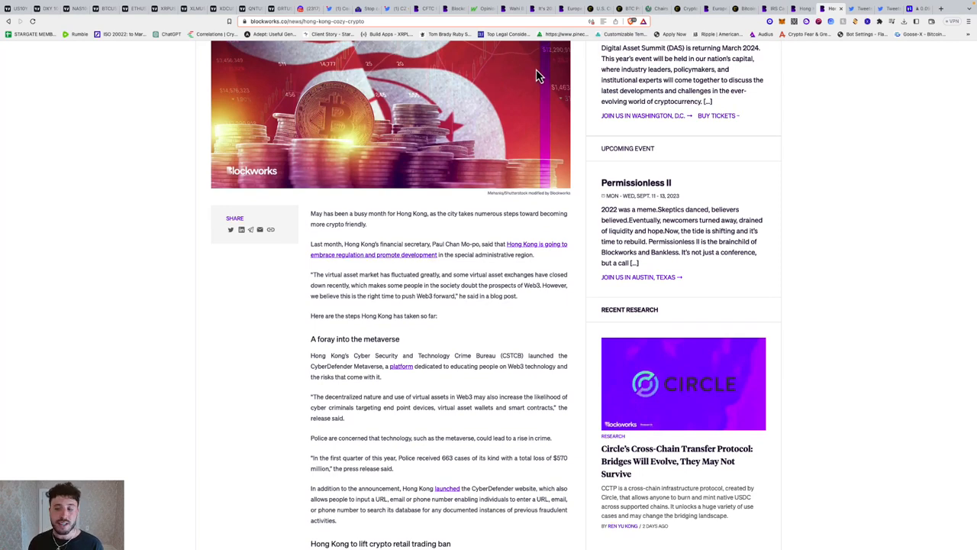
{"action": "mouse_move", "coordinate": [541, 123]}
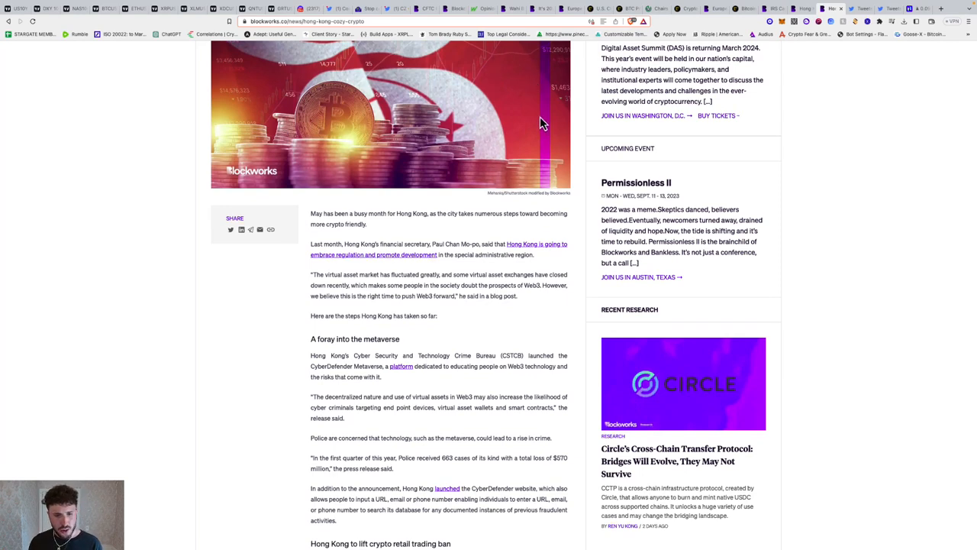
{"action": "scroll", "scroll_direction": "down", "scroll_amount": 3}
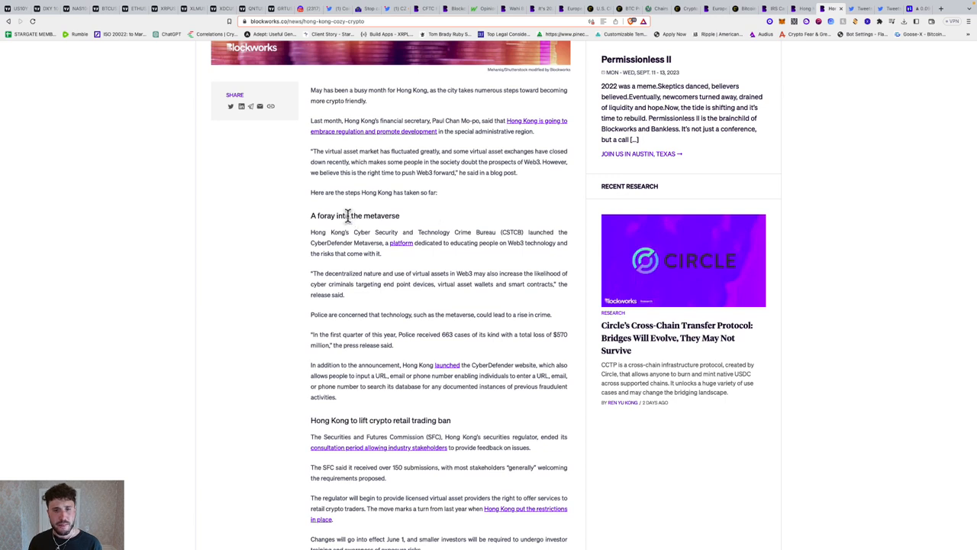
{"action": "mouse_move", "coordinate": [357, 243]}
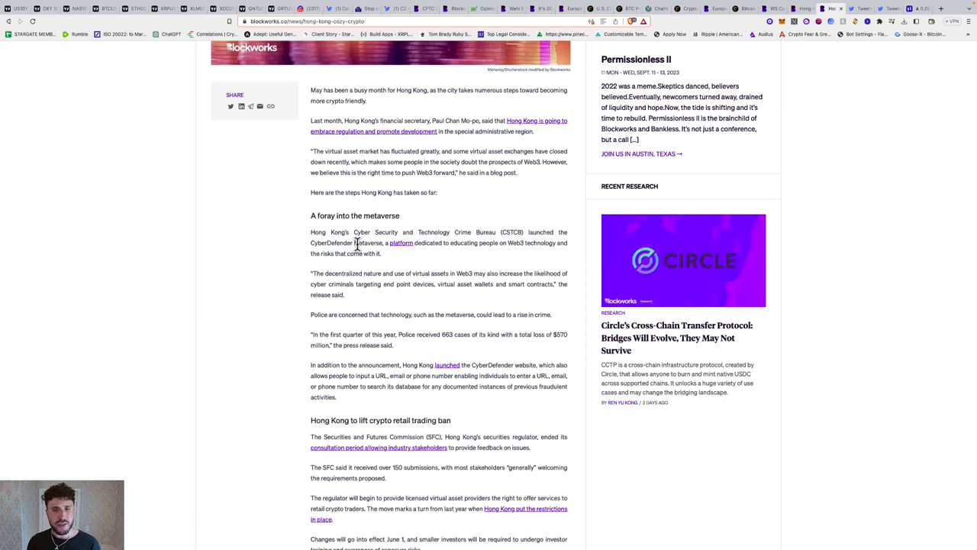
{"action": "mouse_move", "coordinate": [440, 242]}
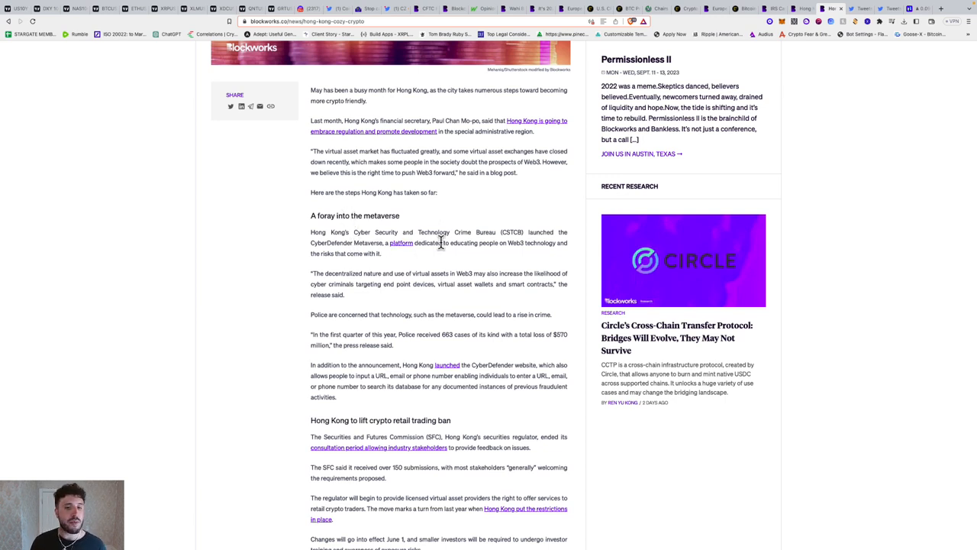
{"action": "mouse_move", "coordinate": [559, 262]}
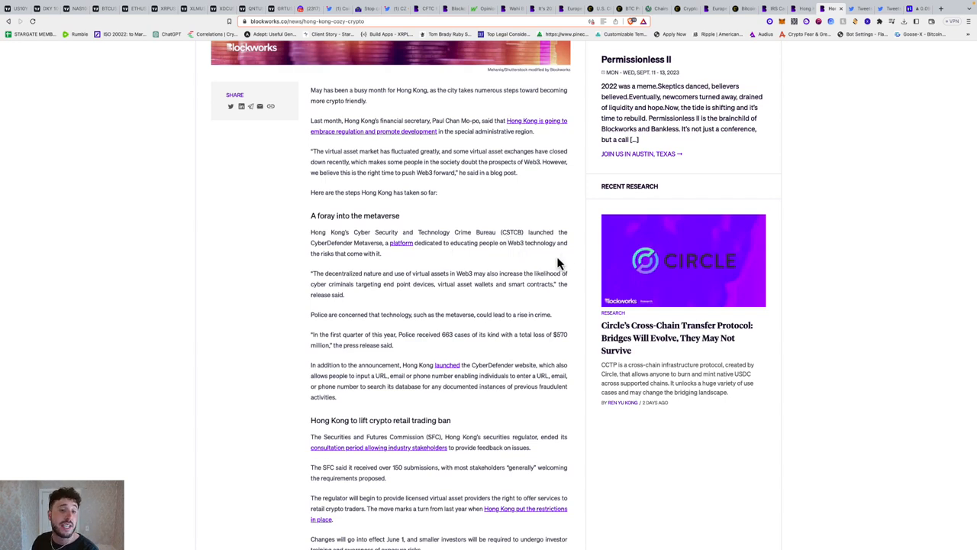
{"action": "scroll", "scroll_direction": "down", "scroll_amount": 3}
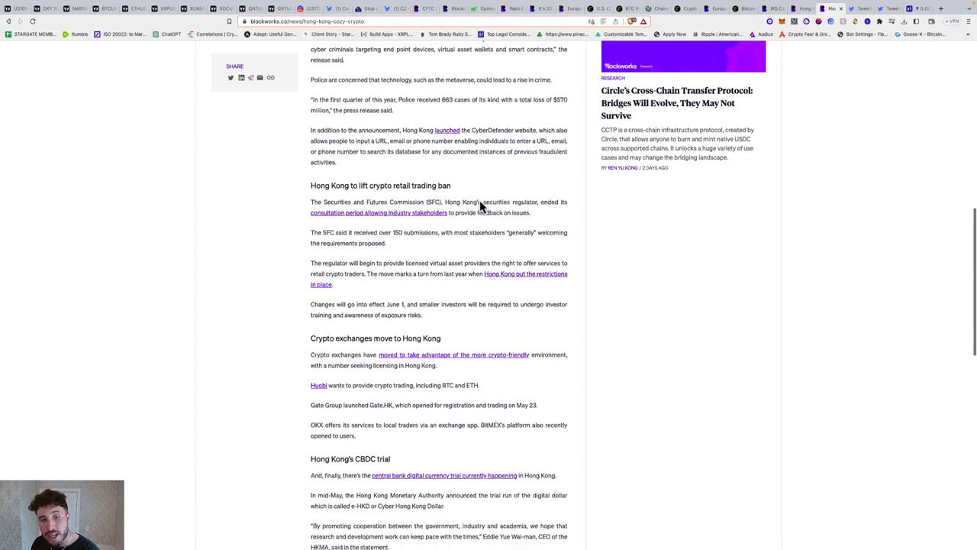
{"action": "scroll", "scroll_direction": "down", "scroll_amount": 3}
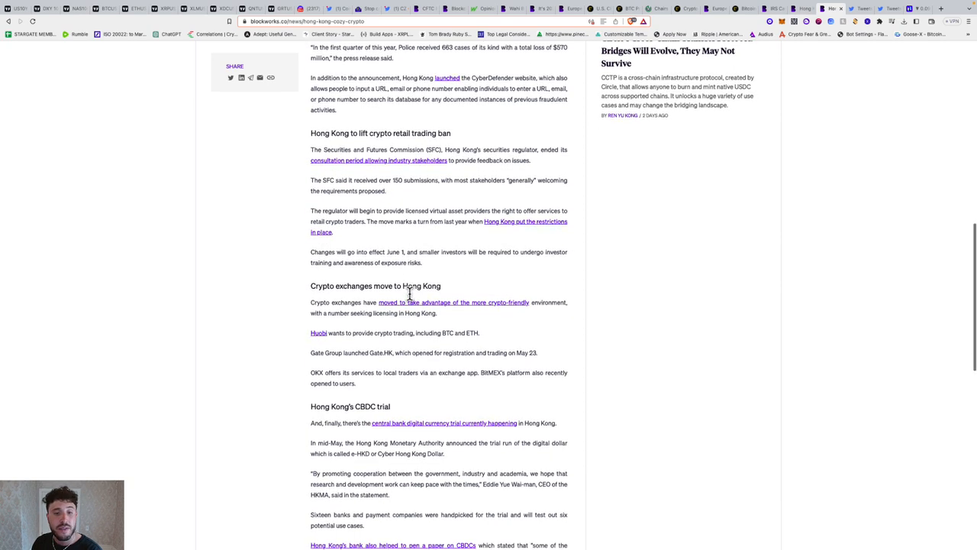
{"action": "scroll", "scroll_direction": "down", "scroll_amount": 3}
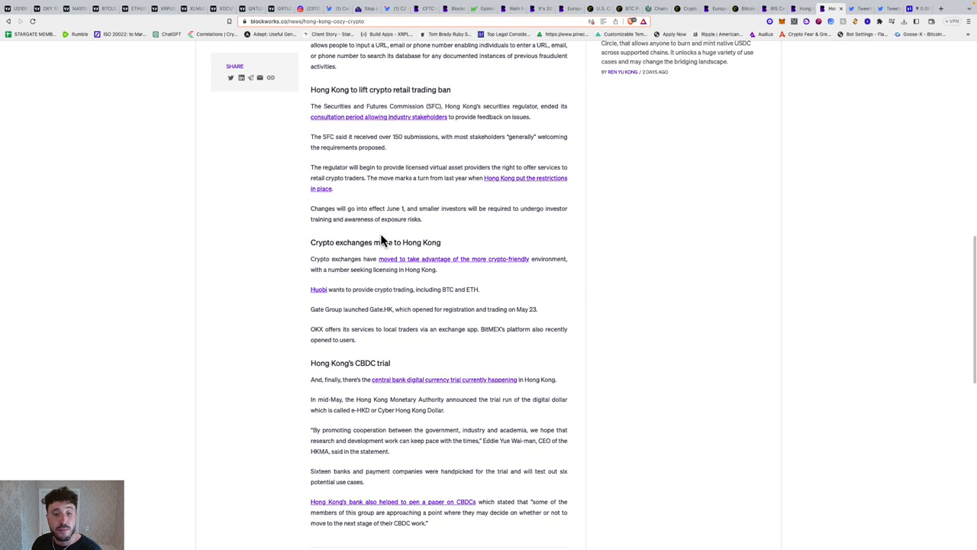
{"action": "scroll", "scroll_direction": "down", "scroll_amount": 3}
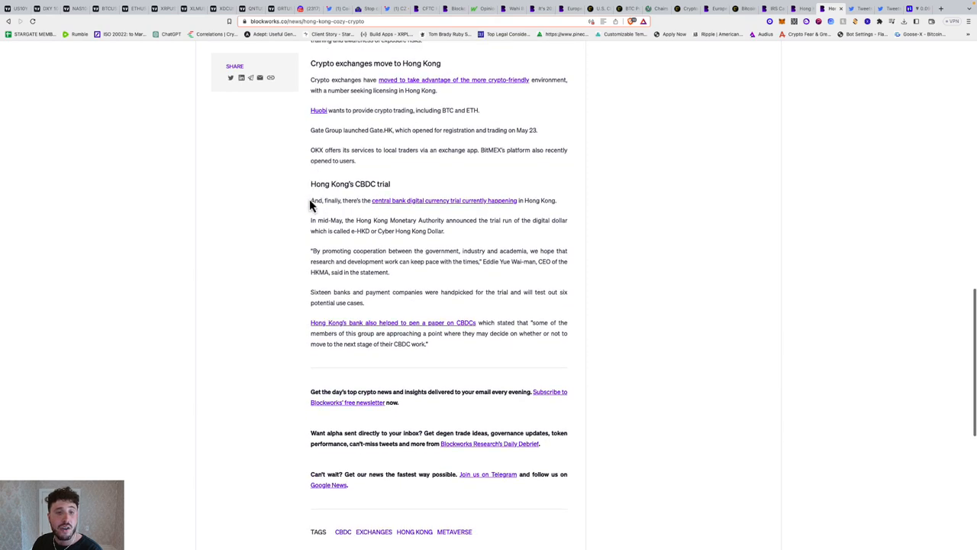
{"action": "mouse_move", "coordinate": [362, 234]}
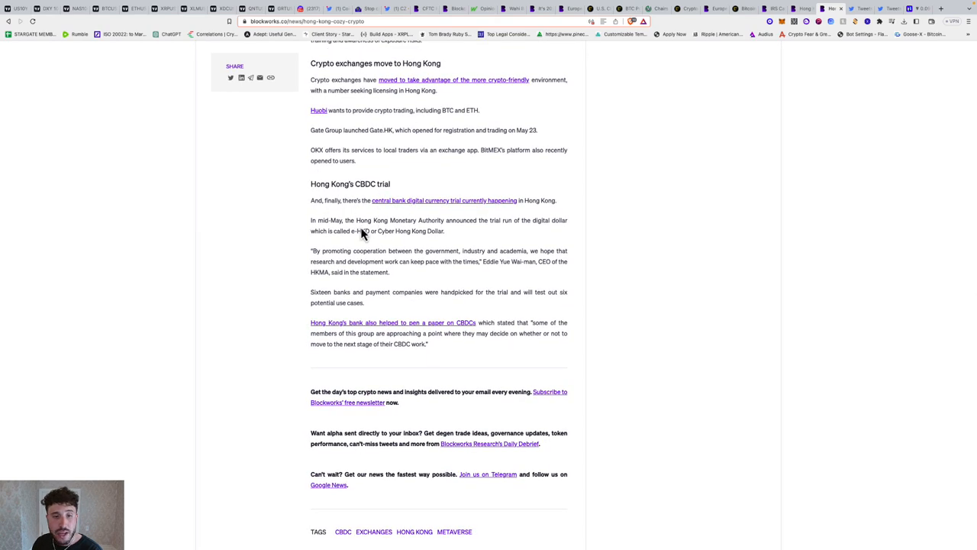
{"action": "mouse_move", "coordinate": [493, 223]}
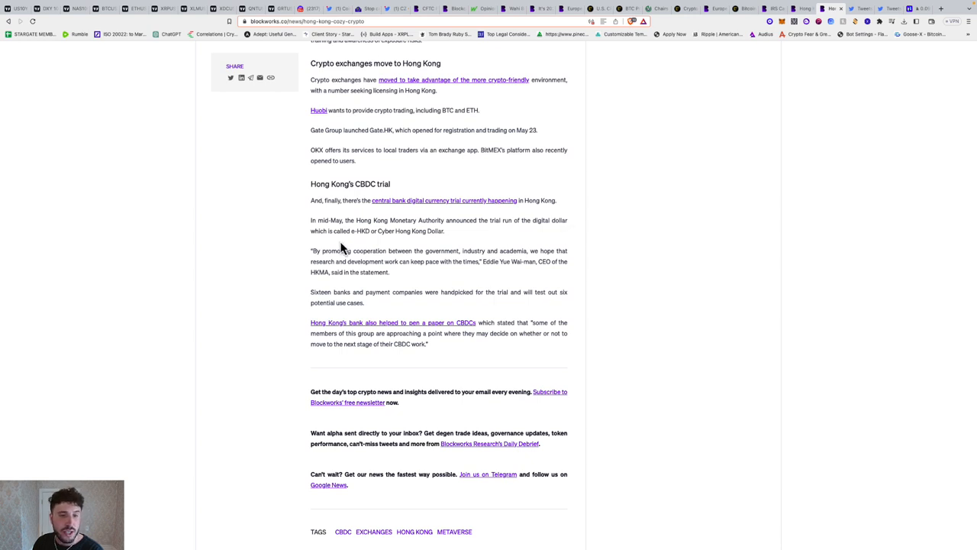
{"action": "mouse_move", "coordinate": [378, 234]}
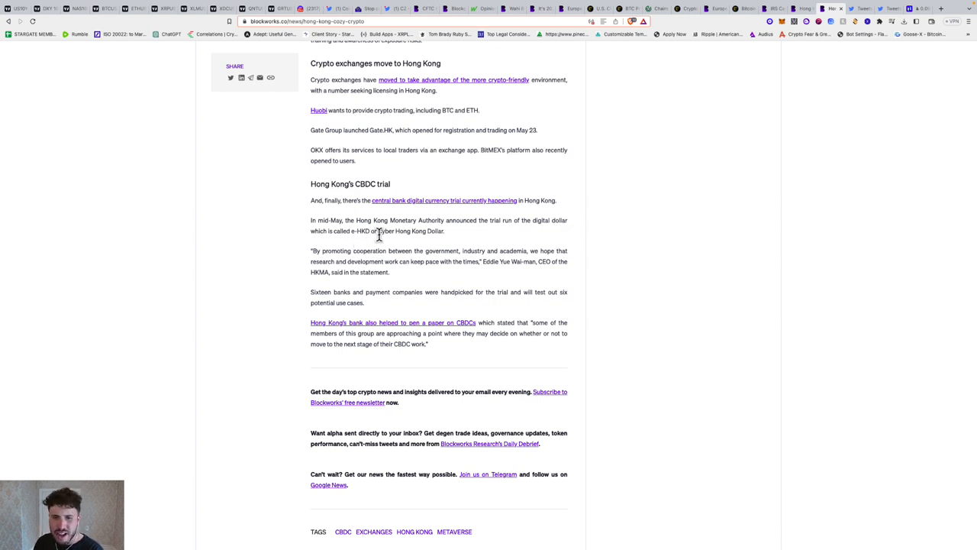
{"action": "mouse_move", "coordinate": [458, 214]}
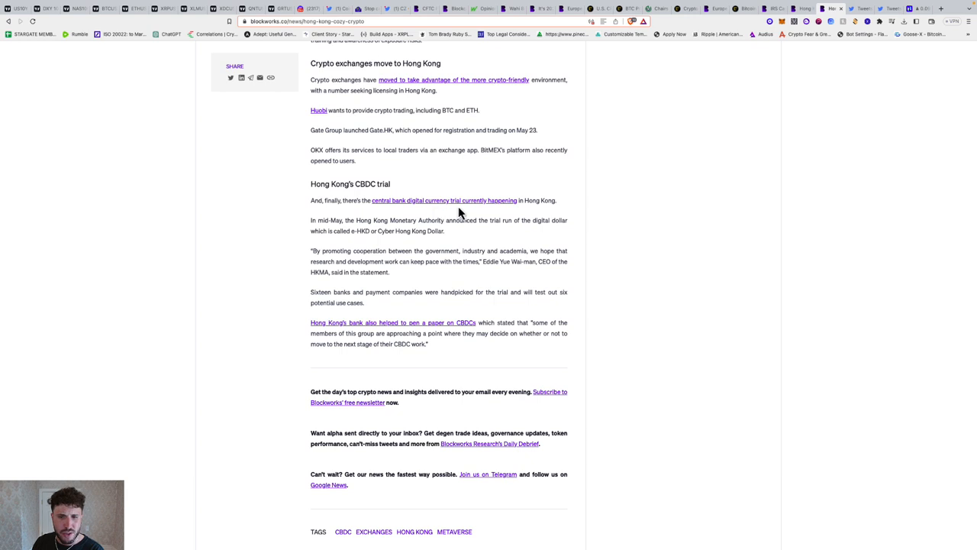
{"action": "mouse_move", "coordinate": [430, 224]}
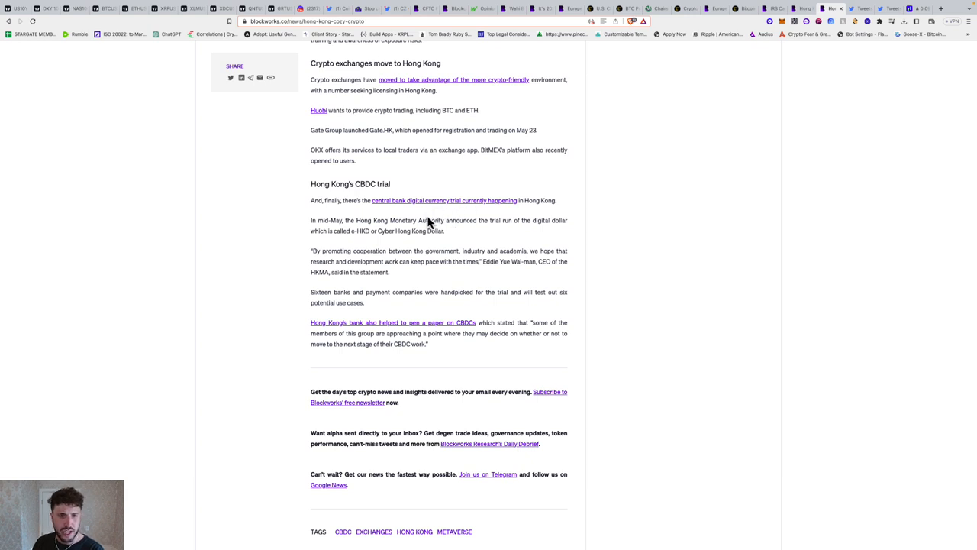
{"action": "scroll", "scroll_direction": "down", "scroll_amount": 3}
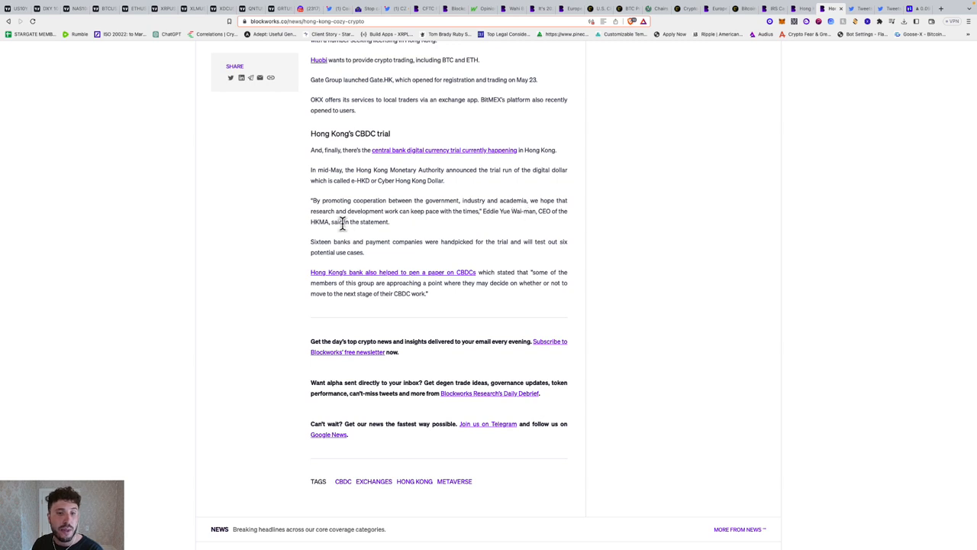
{"action": "mouse_move", "coordinate": [467, 225]}
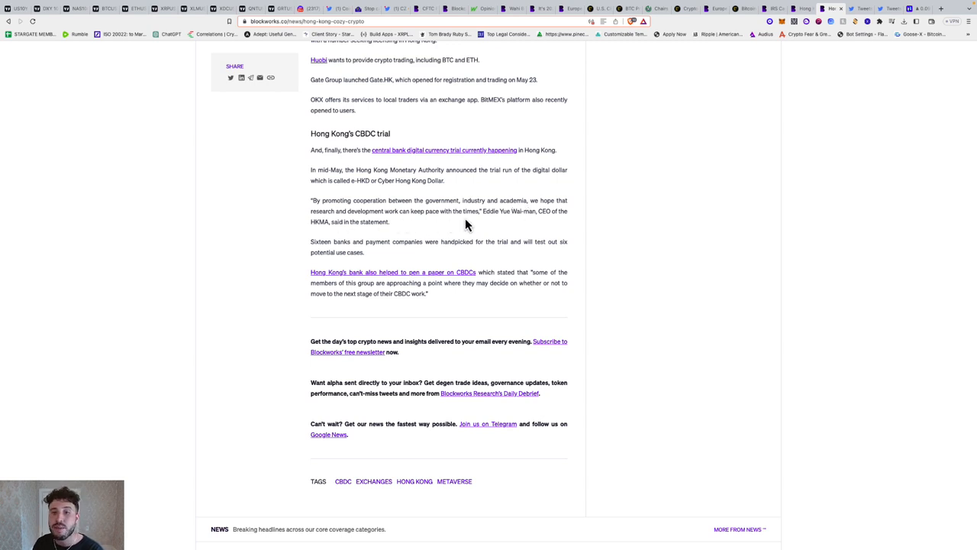
{"action": "scroll", "scroll_direction": "down", "scroll_amount": 3}
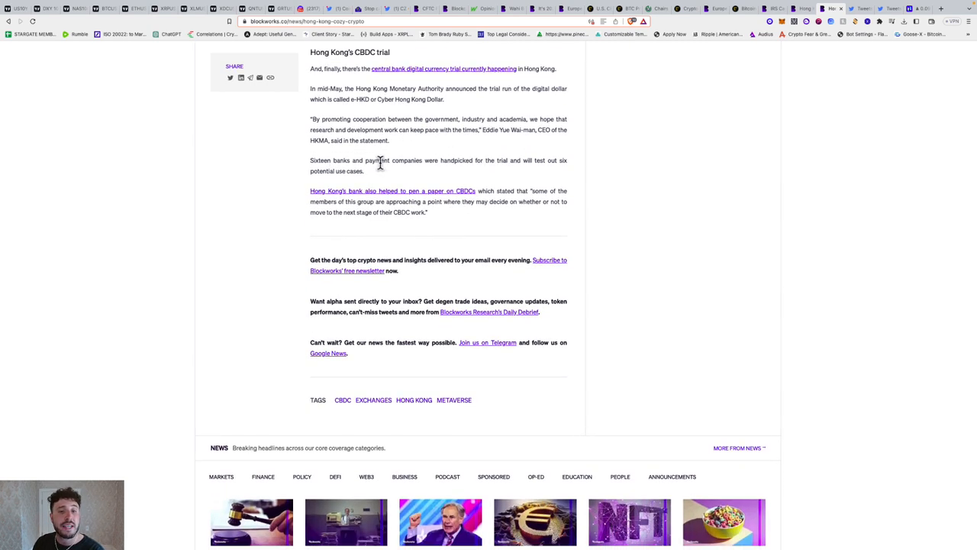
{"action": "mouse_move", "coordinate": [511, 164]}
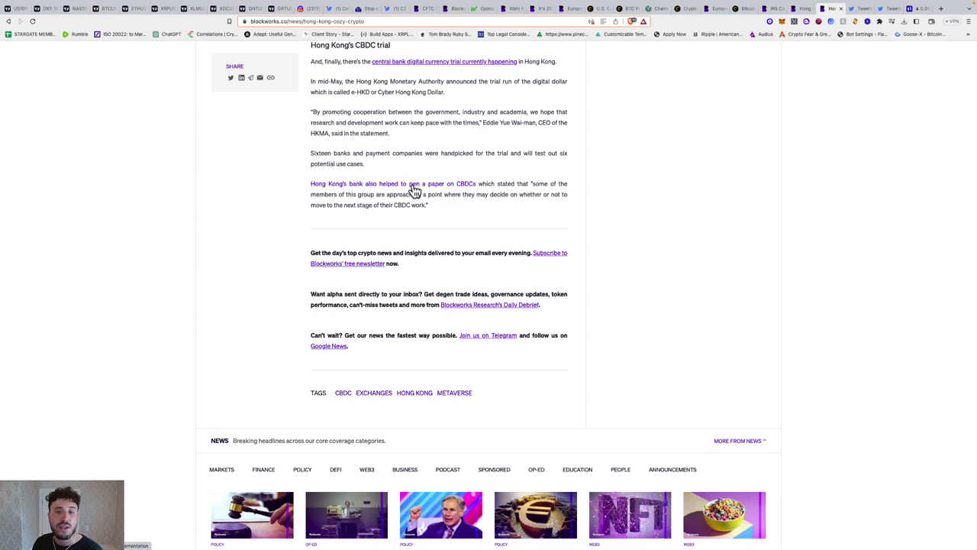
{"action": "mouse_move", "coordinate": [469, 193]}
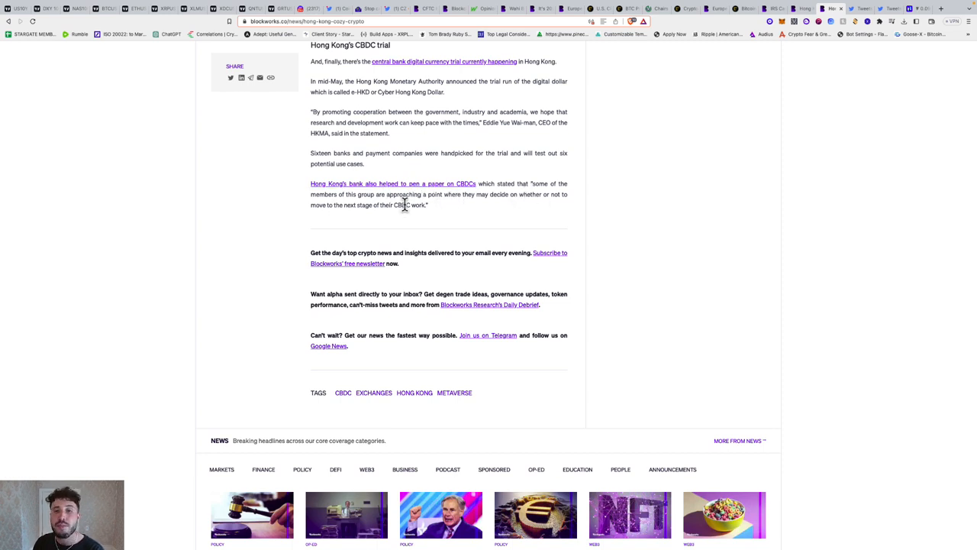
{"action": "mouse_move", "coordinate": [525, 212]}
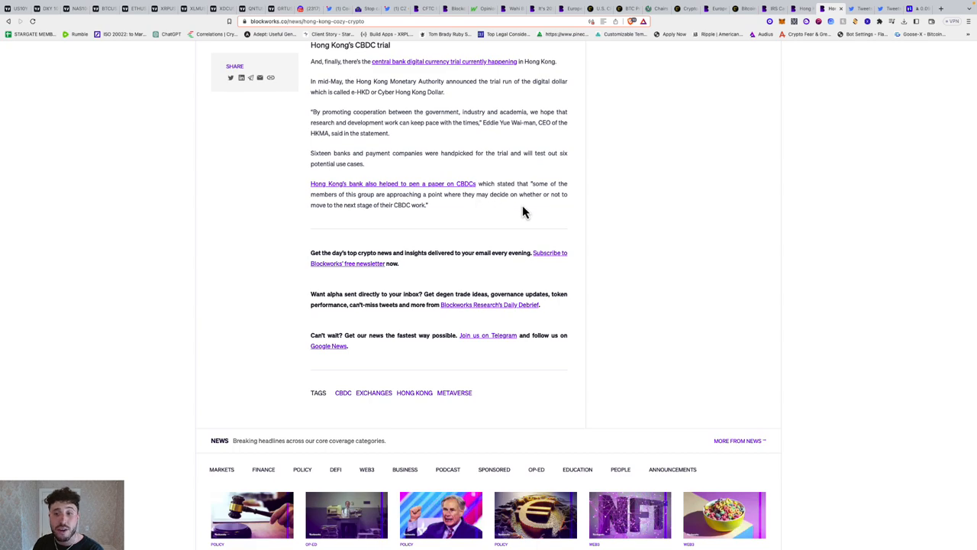
{"action": "mouse_move", "coordinate": [428, 203]}
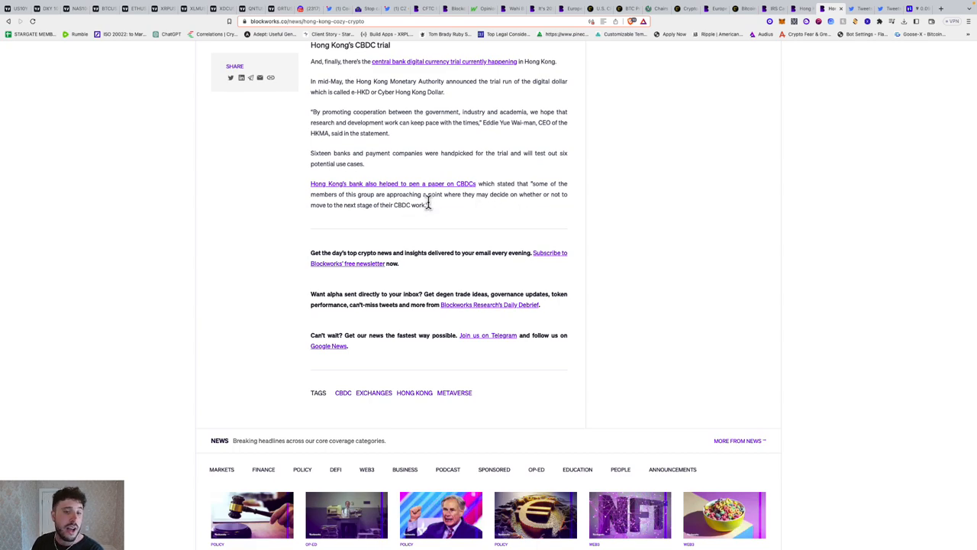
{"action": "scroll", "scroll_direction": "up", "scroll_amount": 3}
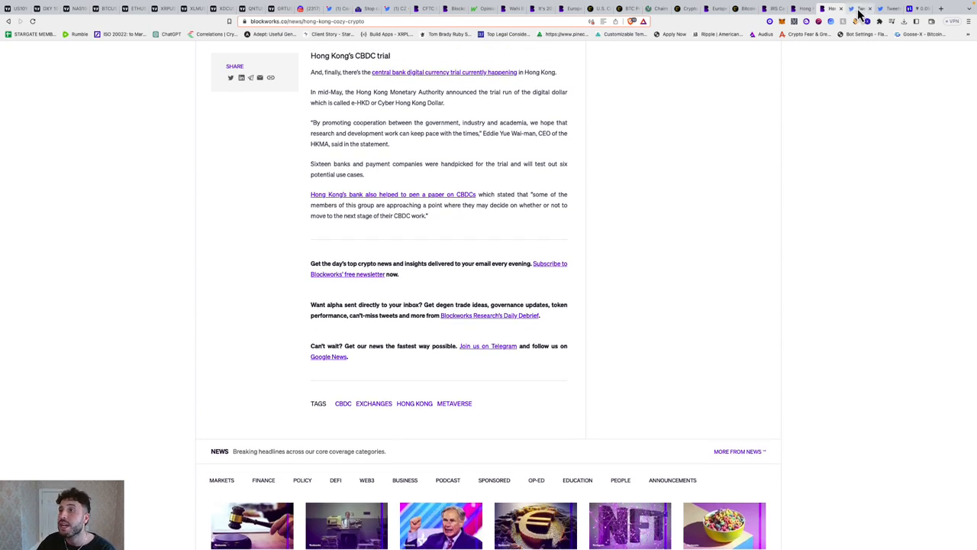
- Switch to the Stargate Discord icymi-announcements channel and scroll the latest update post to its end
{"action": "left_click", "coordinate": [855, 8]}
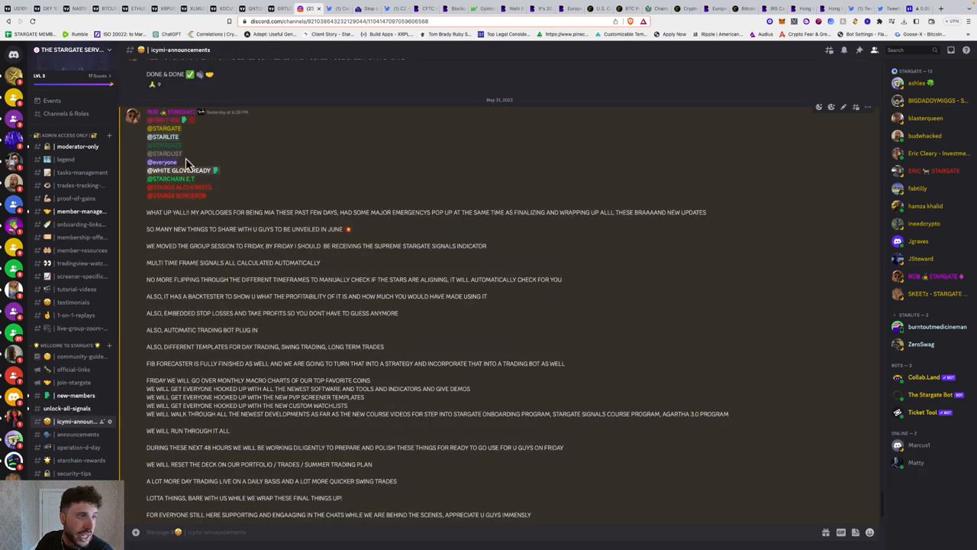
{"action": "scroll", "scroll_direction": "down", "scroll_amount": 3}
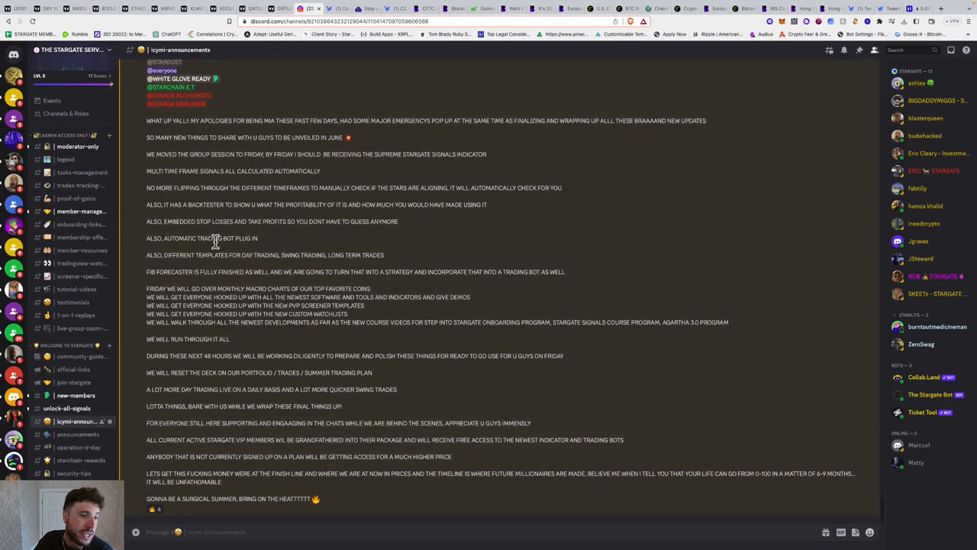
{"action": "mouse_move", "coordinate": [465, 190]}
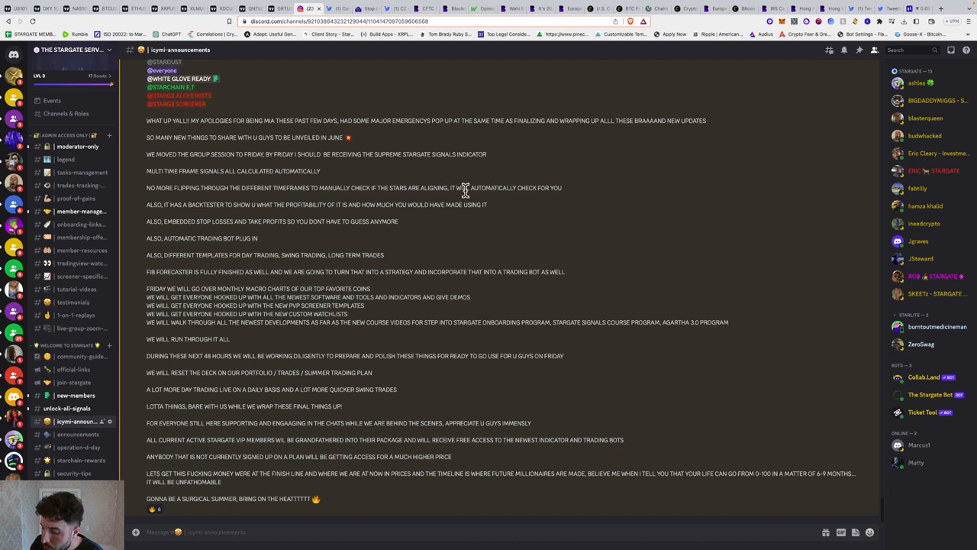
{"action": "mouse_move", "coordinate": [434, 206]}
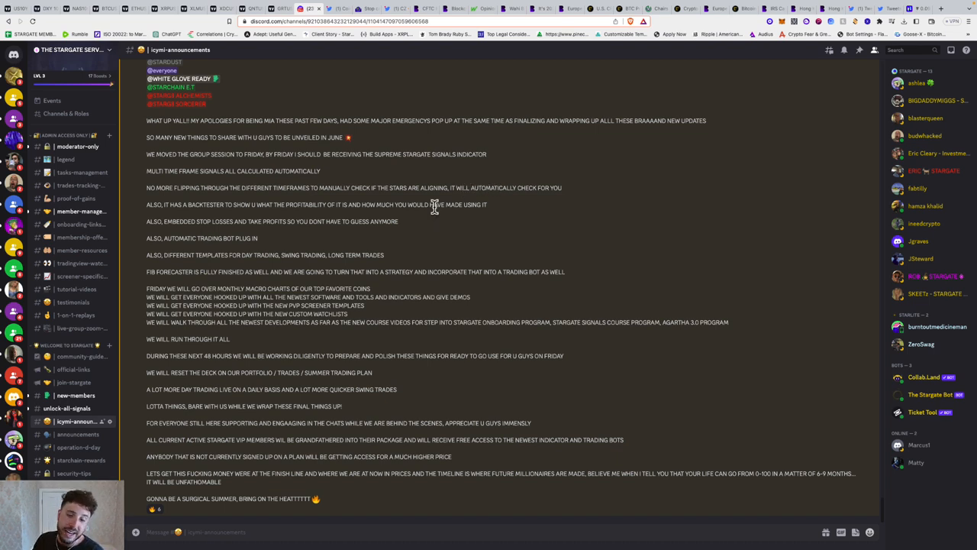
{"action": "mouse_move", "coordinate": [618, 68]}
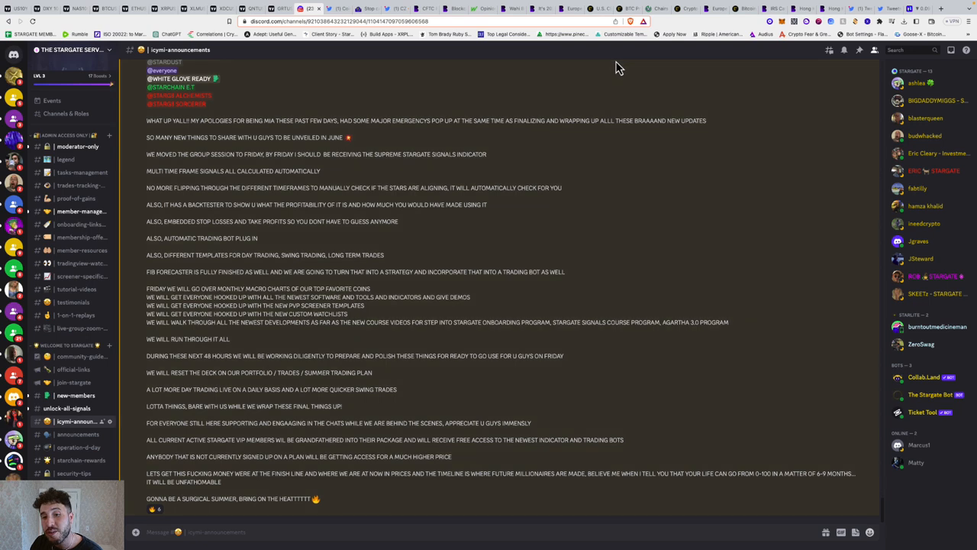
{"action": "mouse_move", "coordinate": [665, 62]}
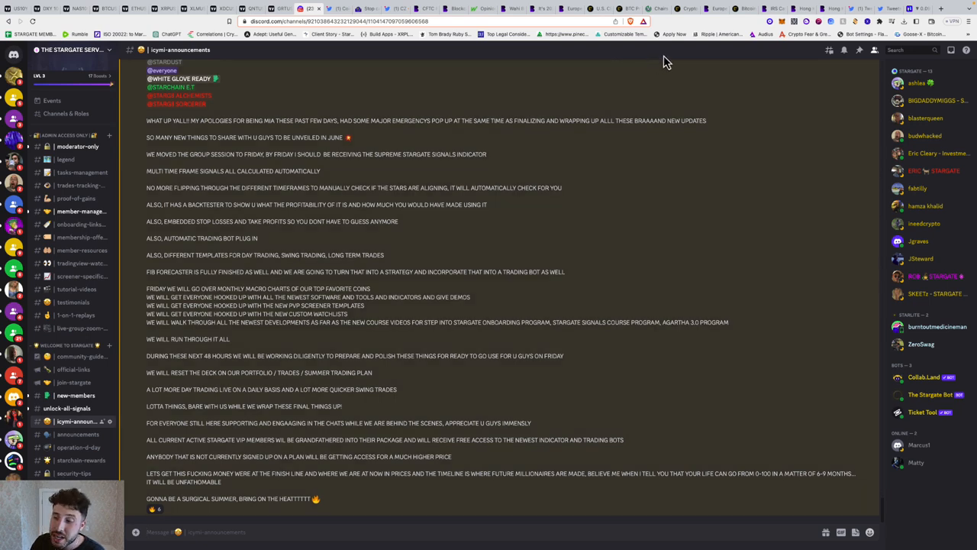